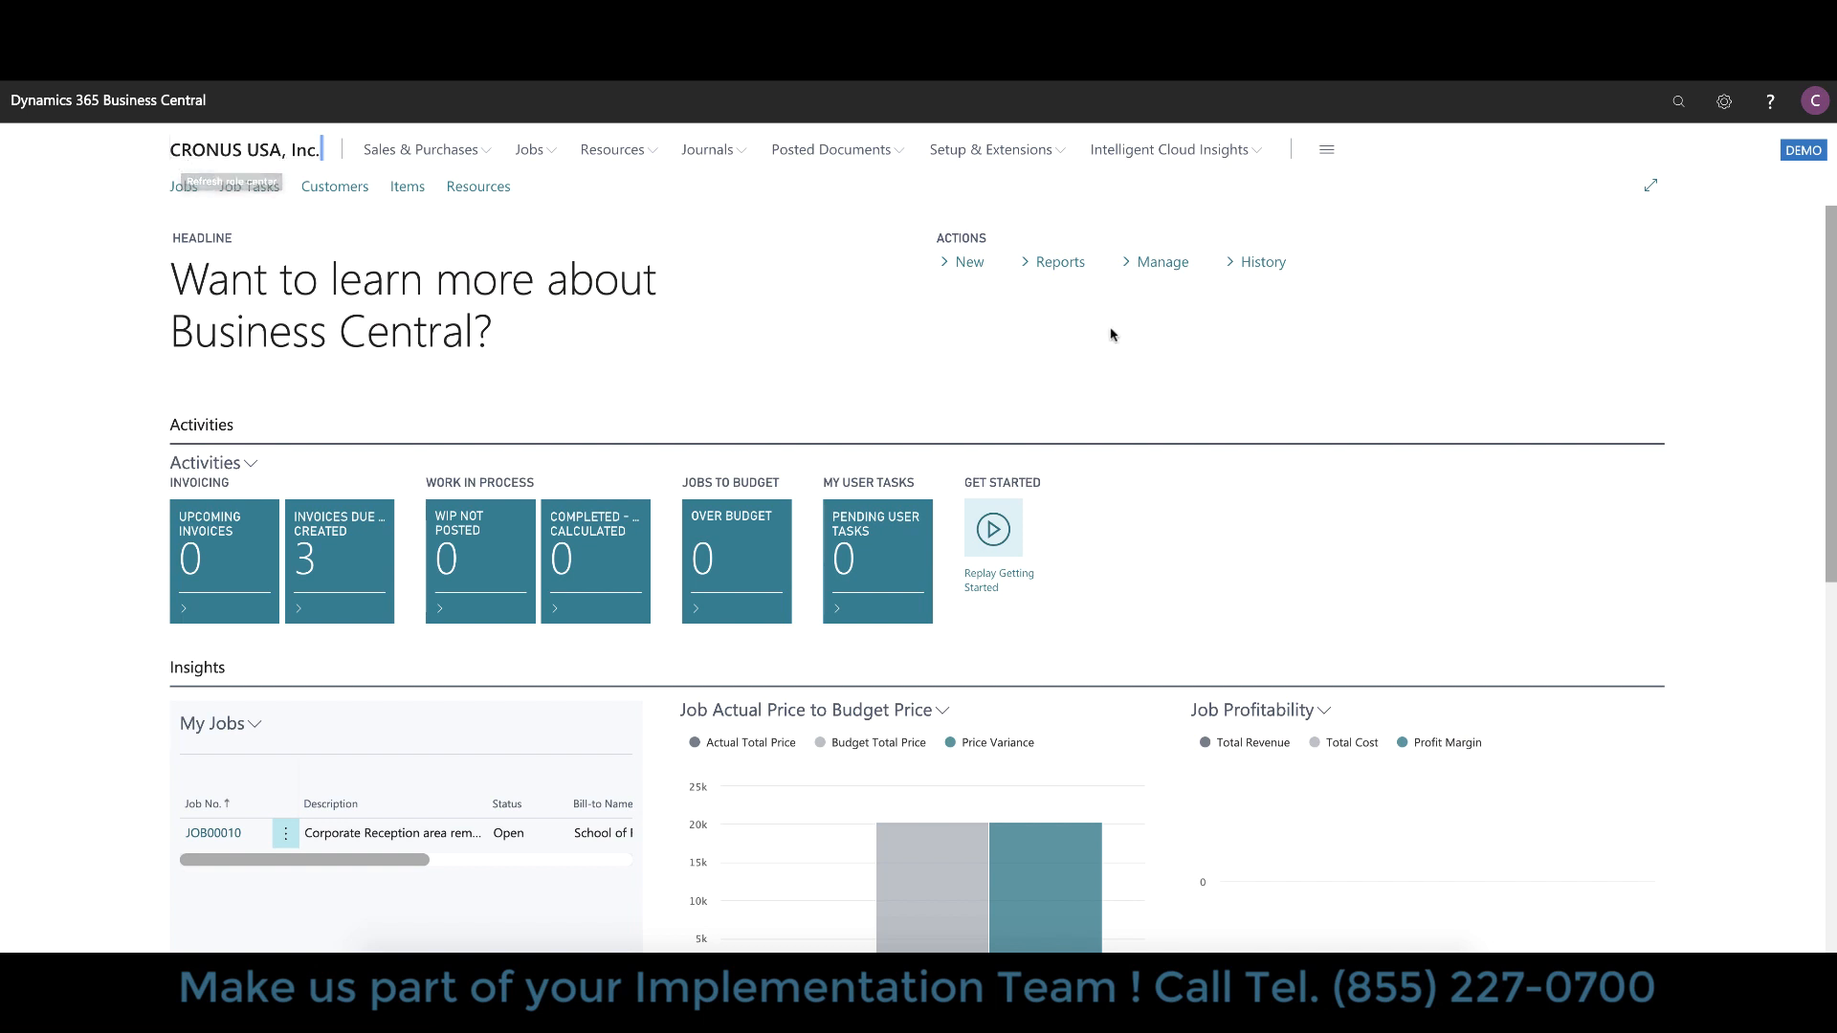
pyautogui.moveTo(1377, 440)
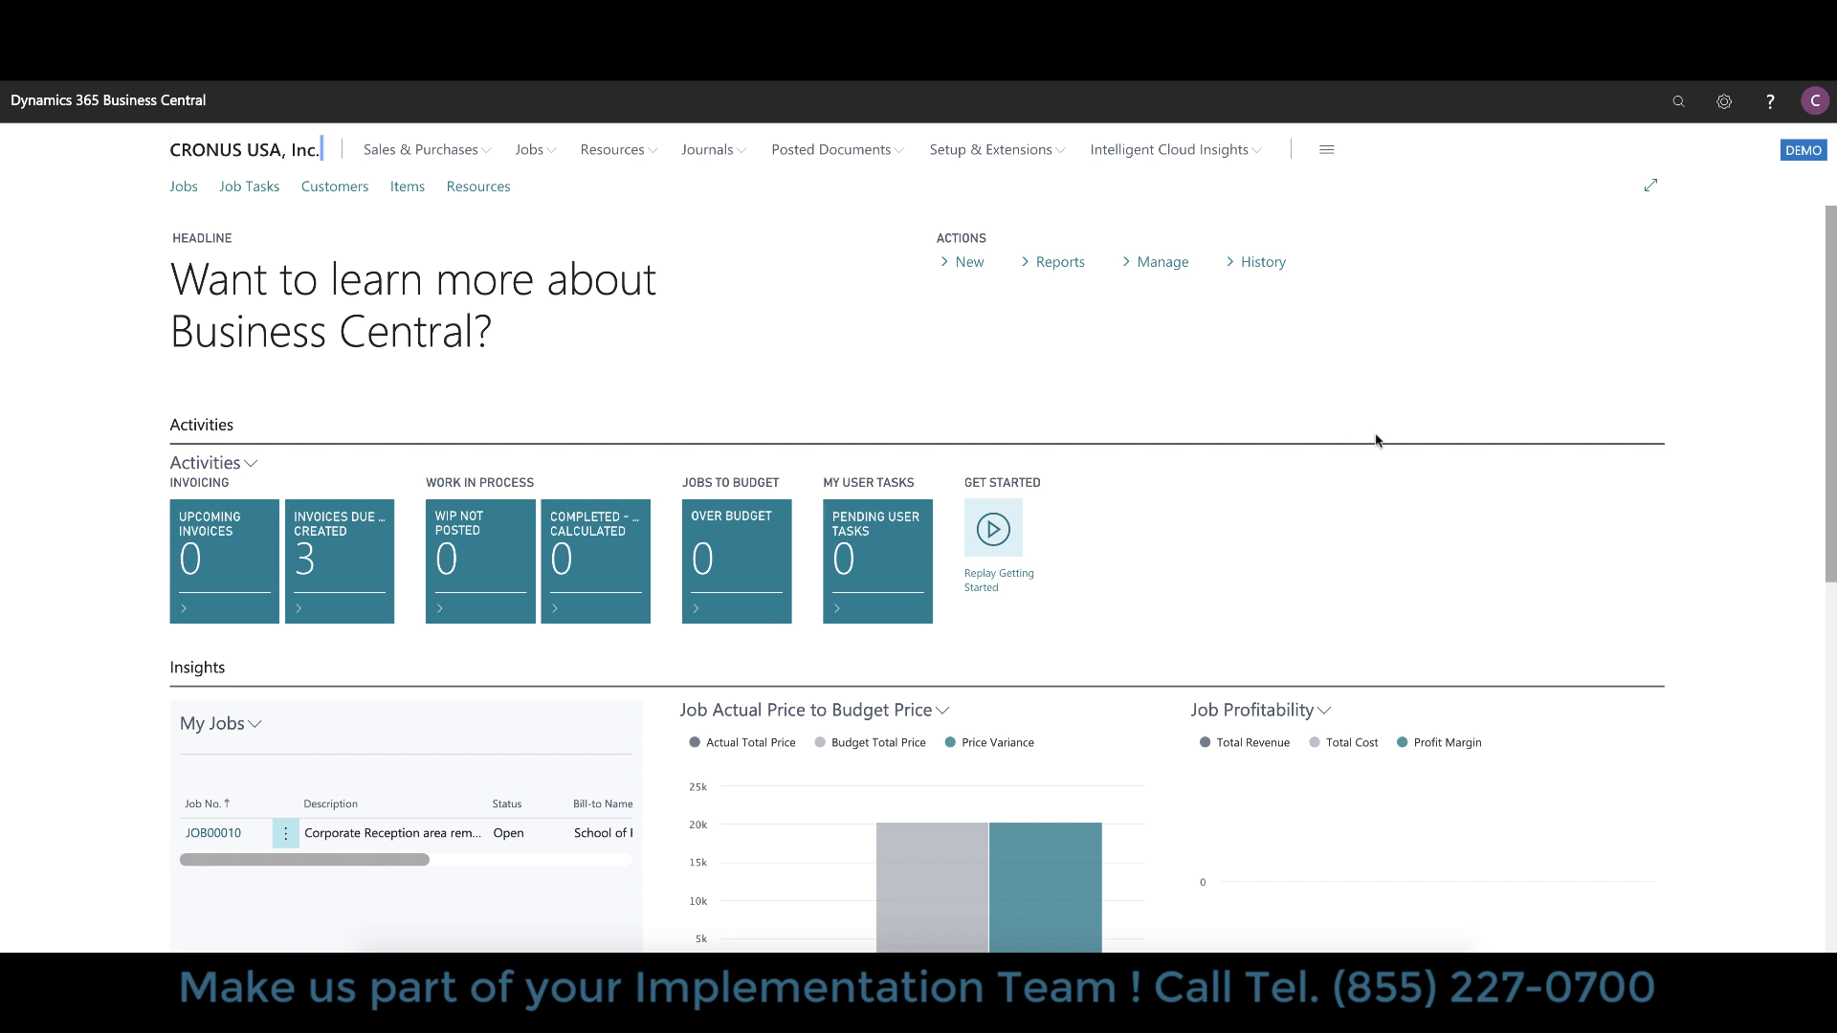
pyautogui.moveTo(1711, 202)
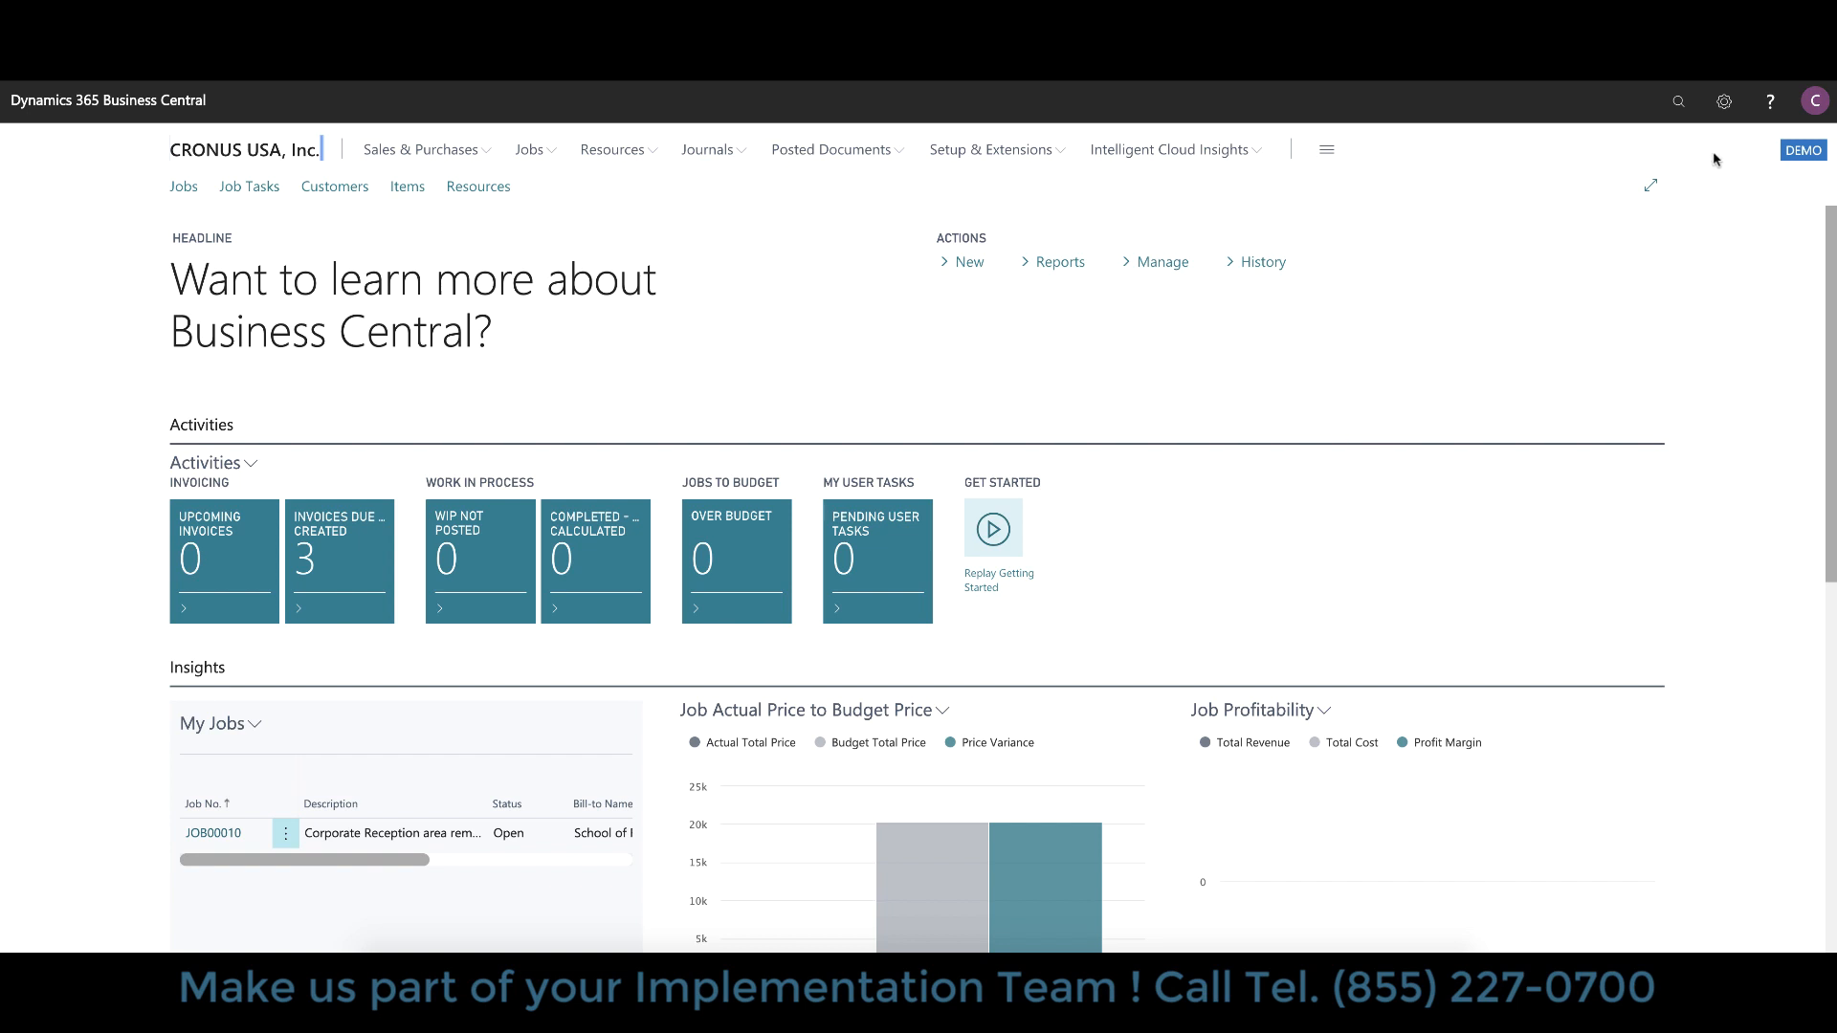
# Step: Show the user settings options from the gear icon on the jobs home page
pyautogui.click(1724, 102)
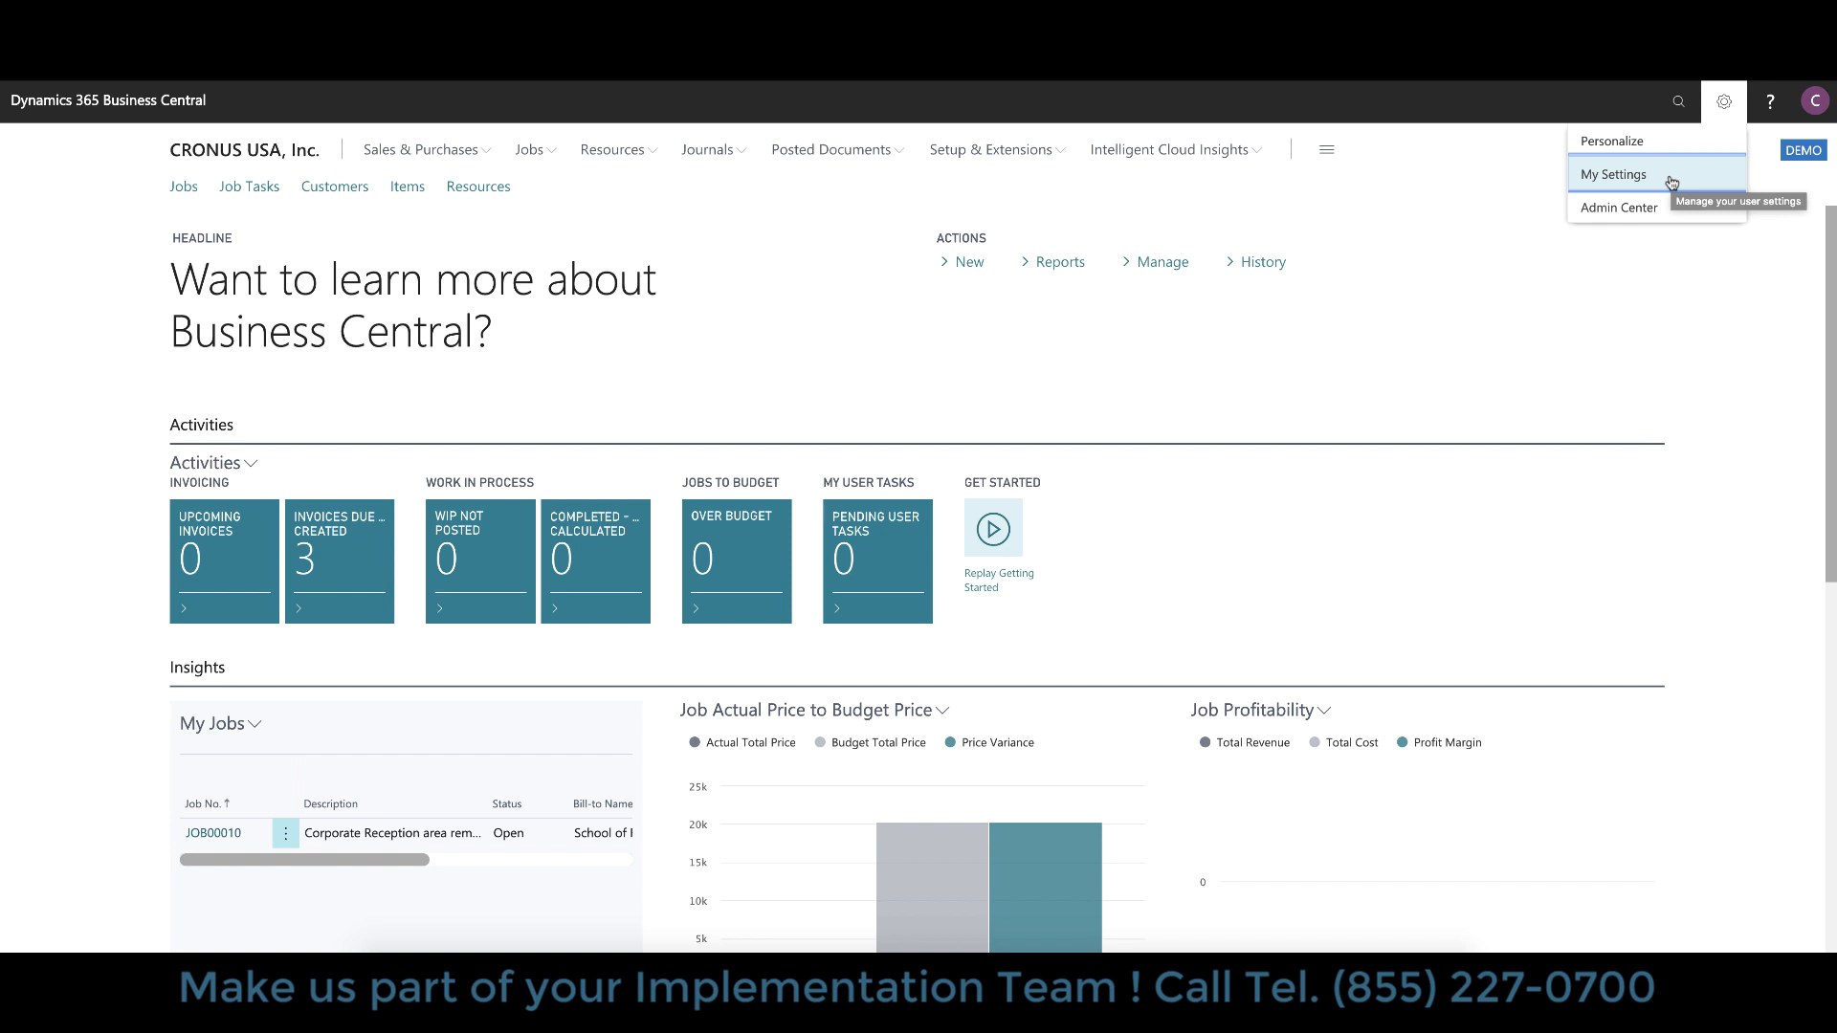
pyautogui.click(1615, 174)
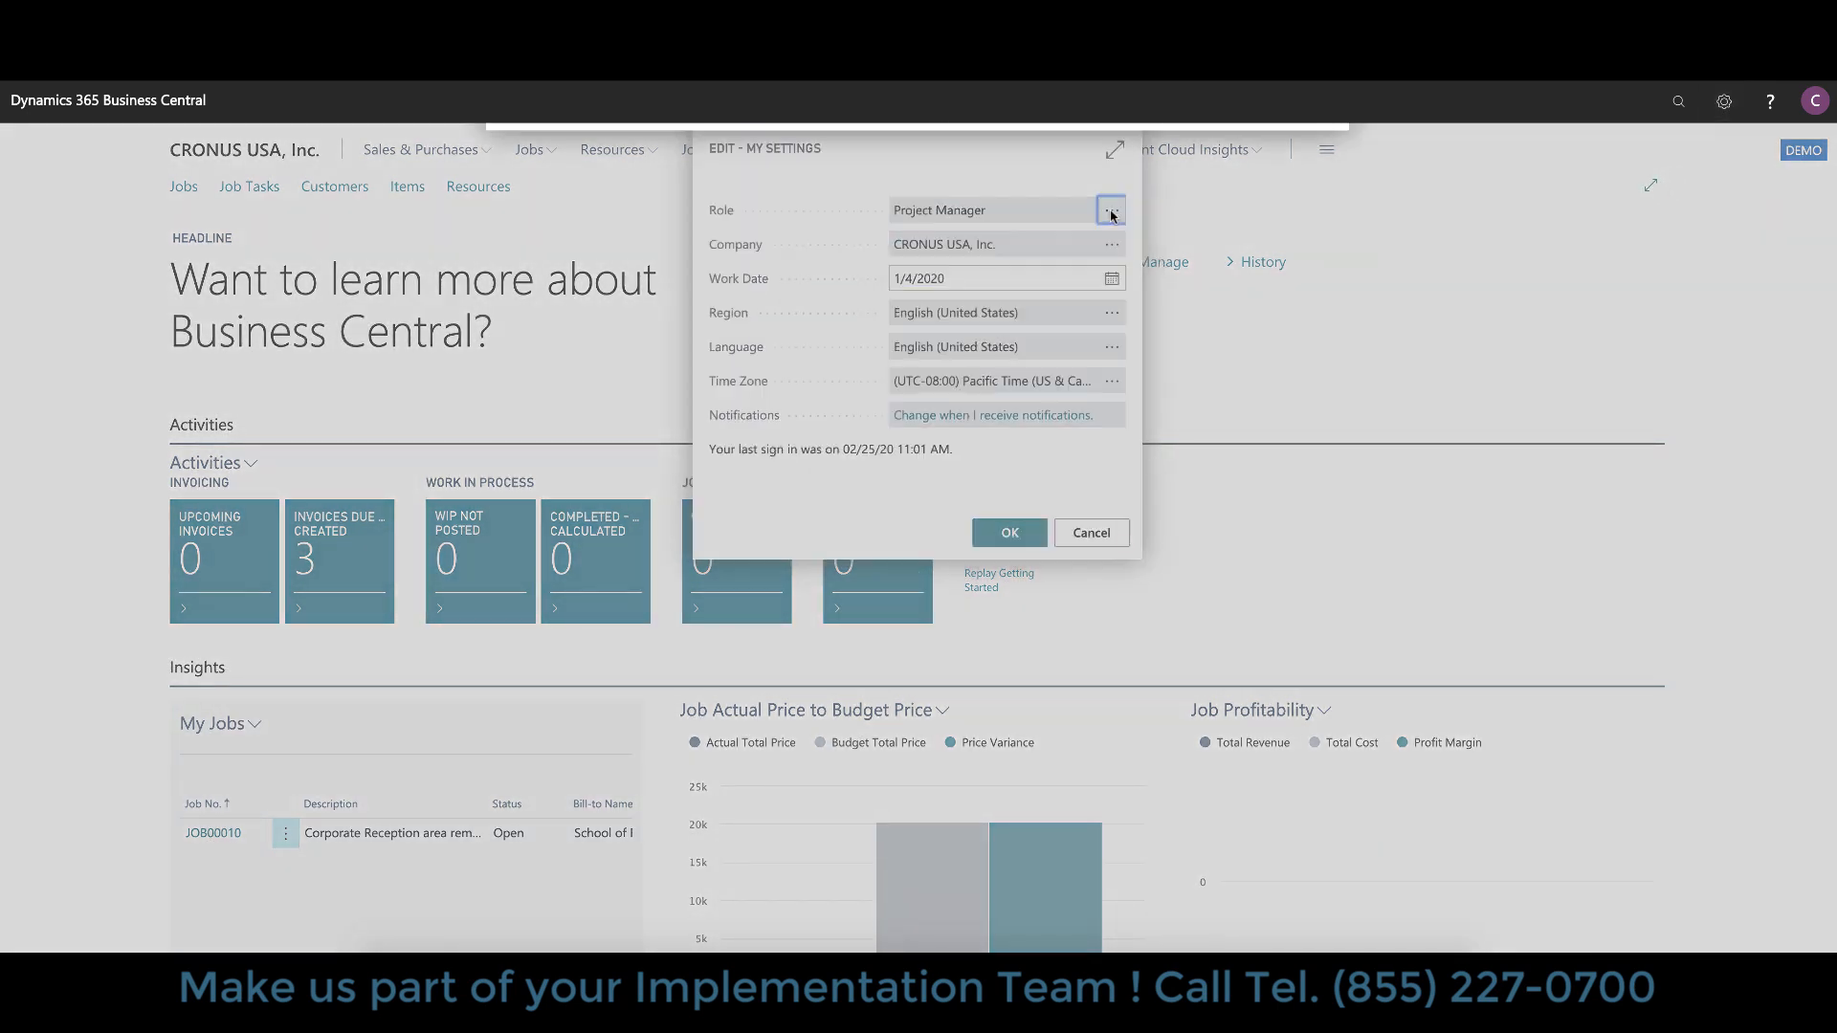
pyautogui.click(1110, 210)
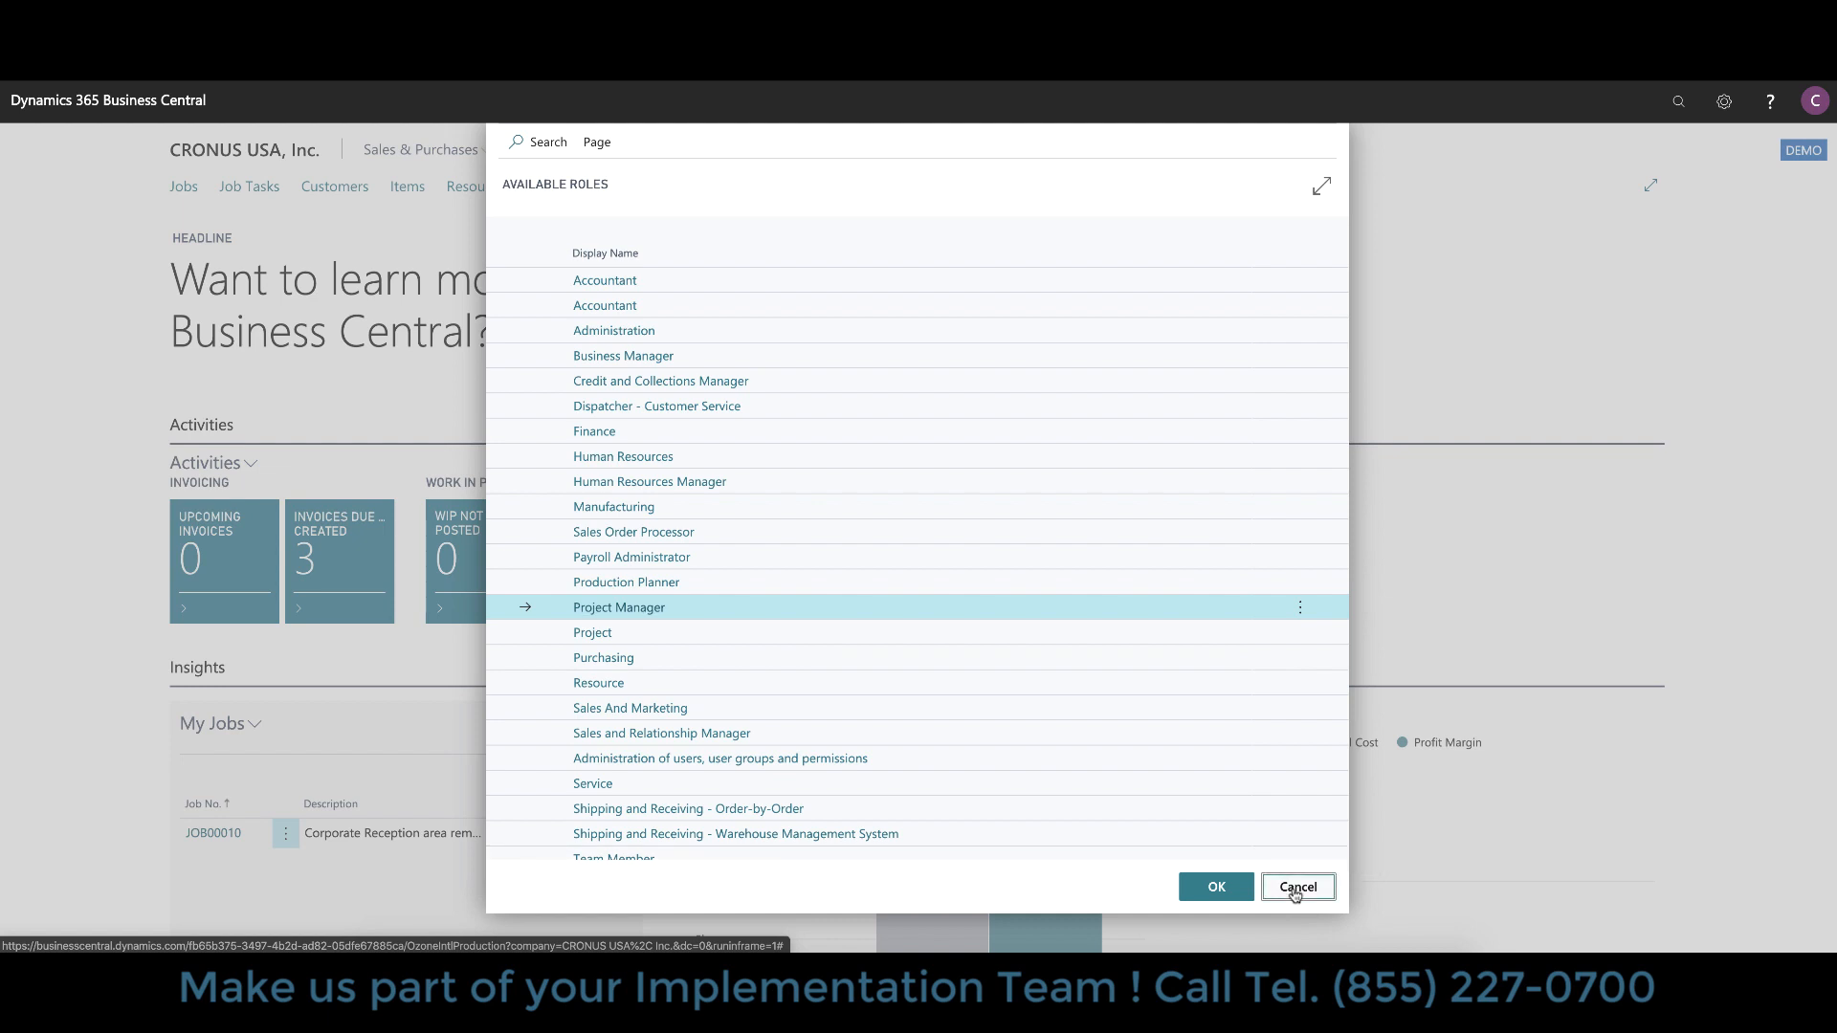
pyautogui.click(1298, 886)
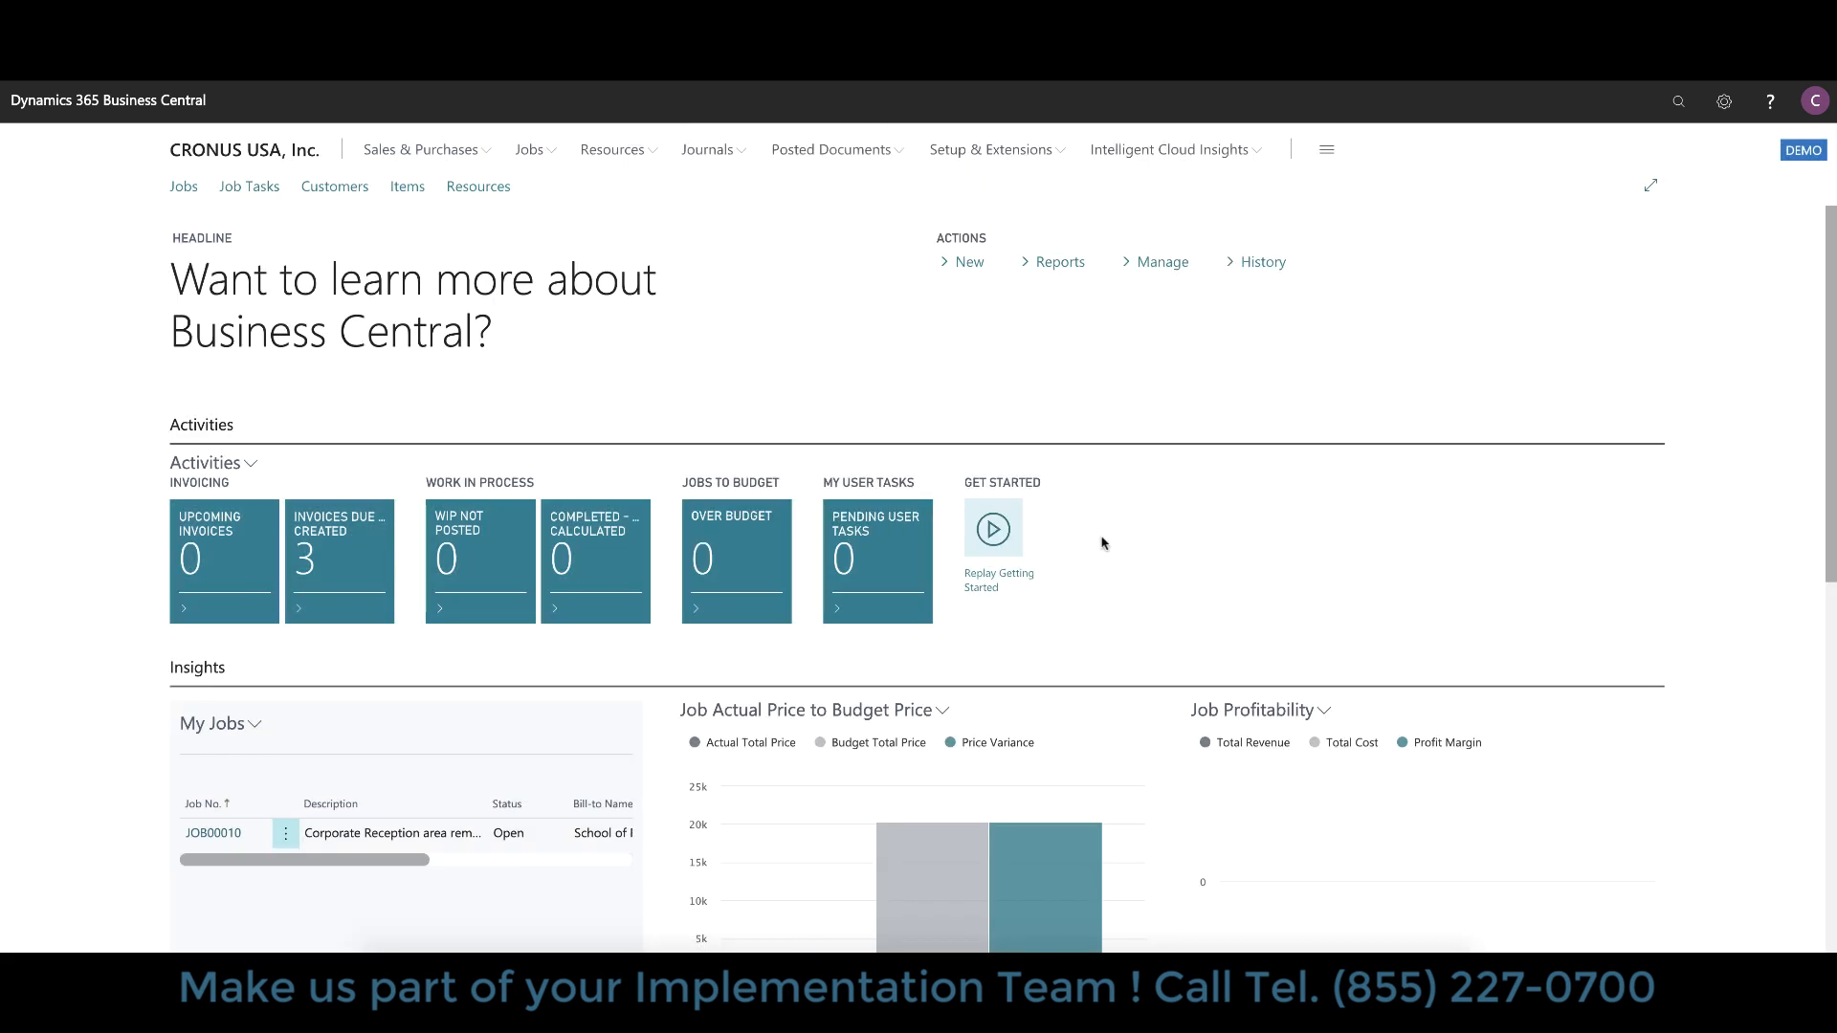
pyautogui.scroll(-3)
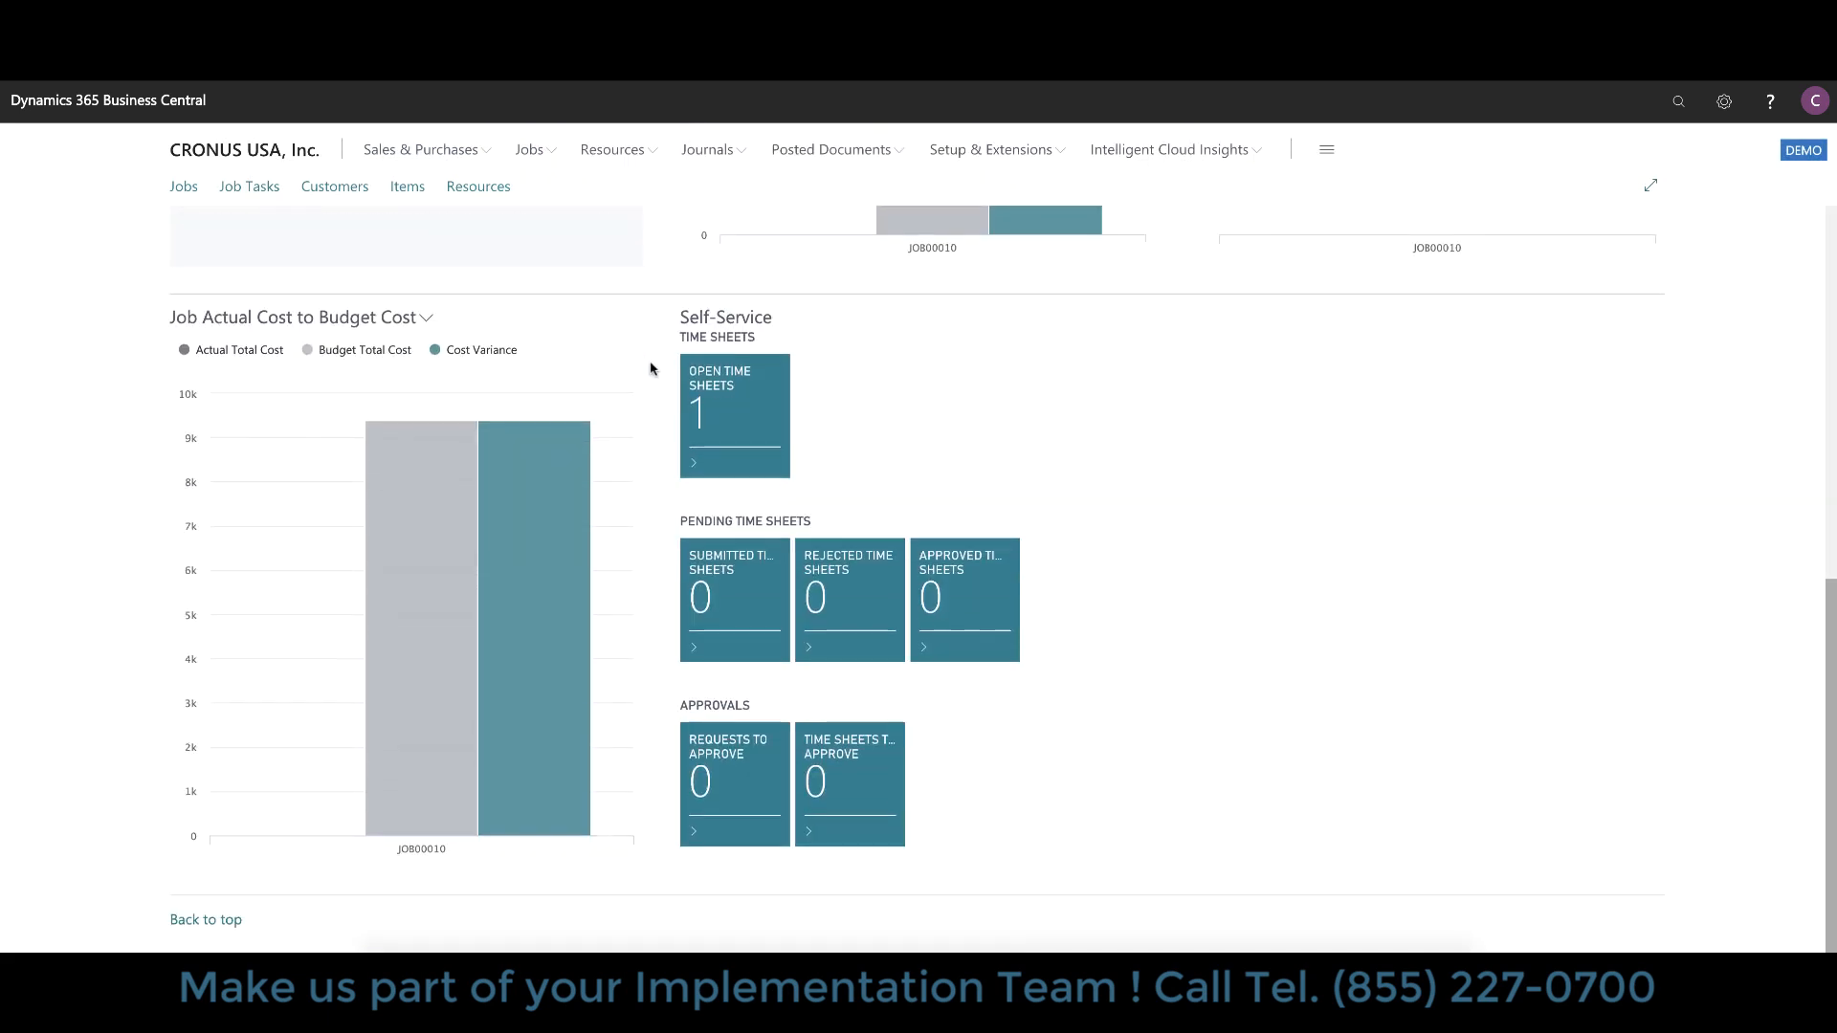
pyautogui.scroll(3)
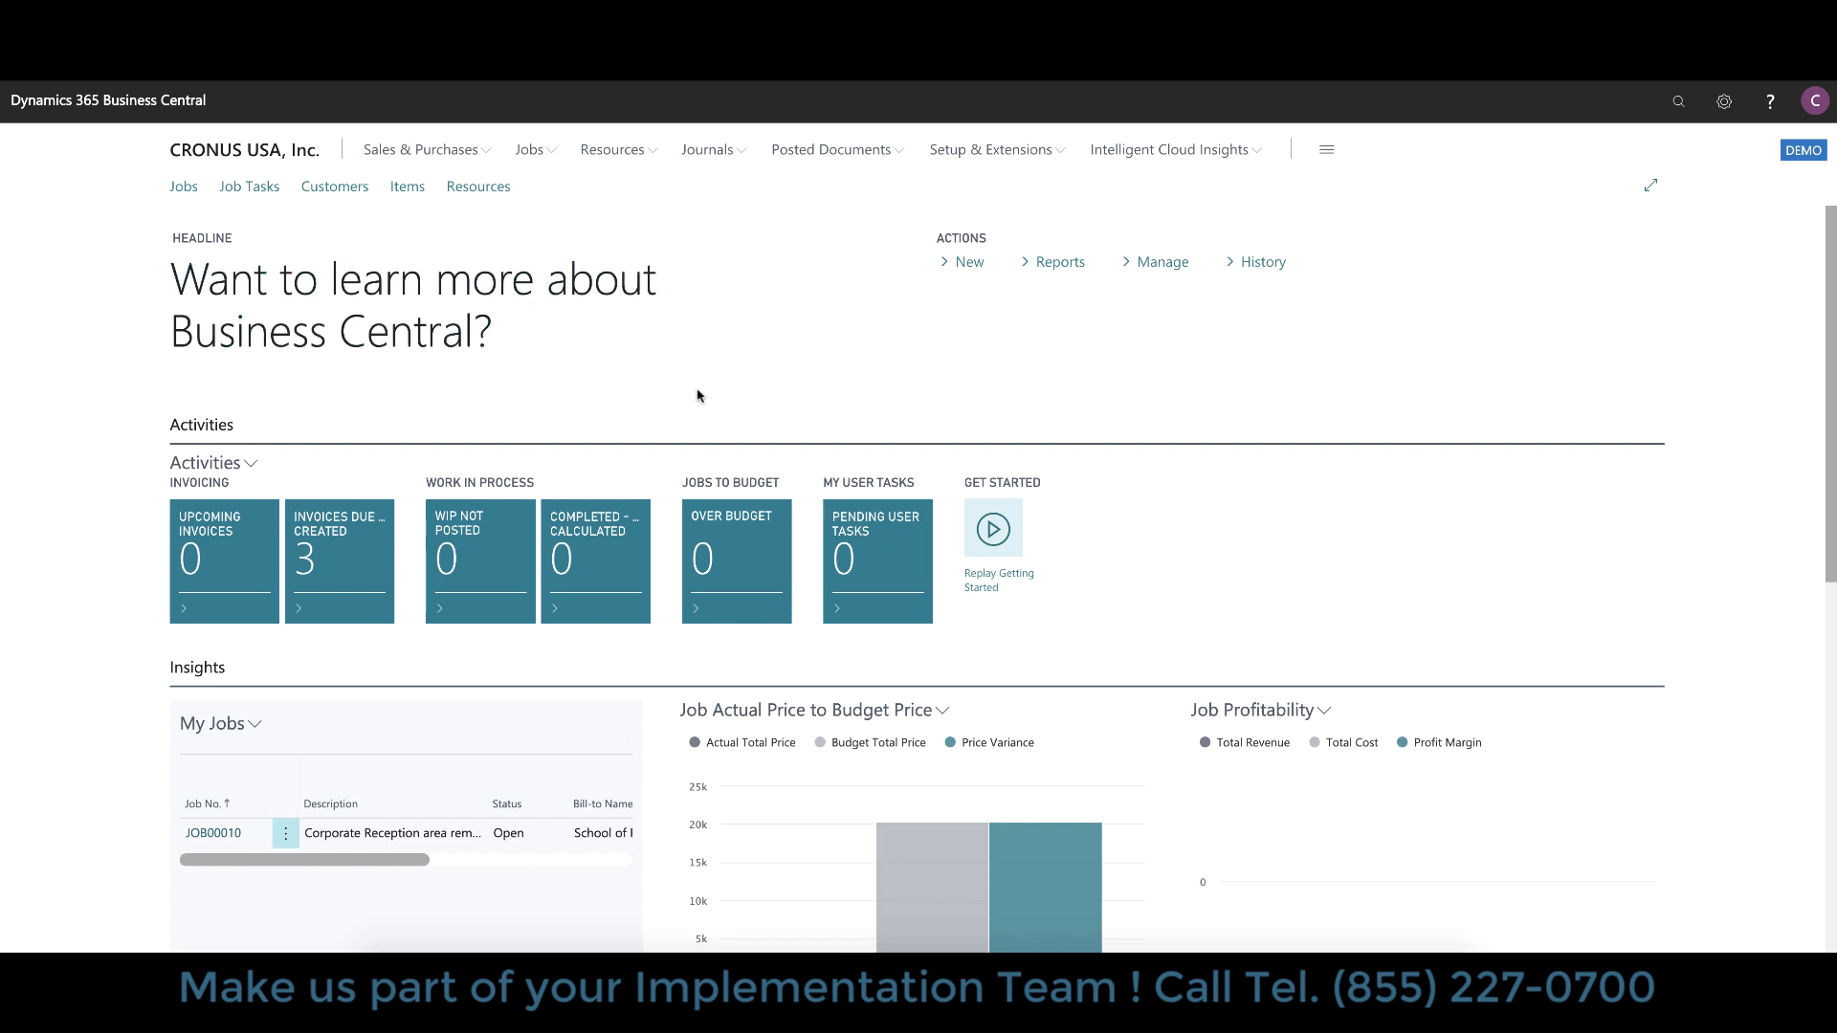
pyautogui.scroll(-3)
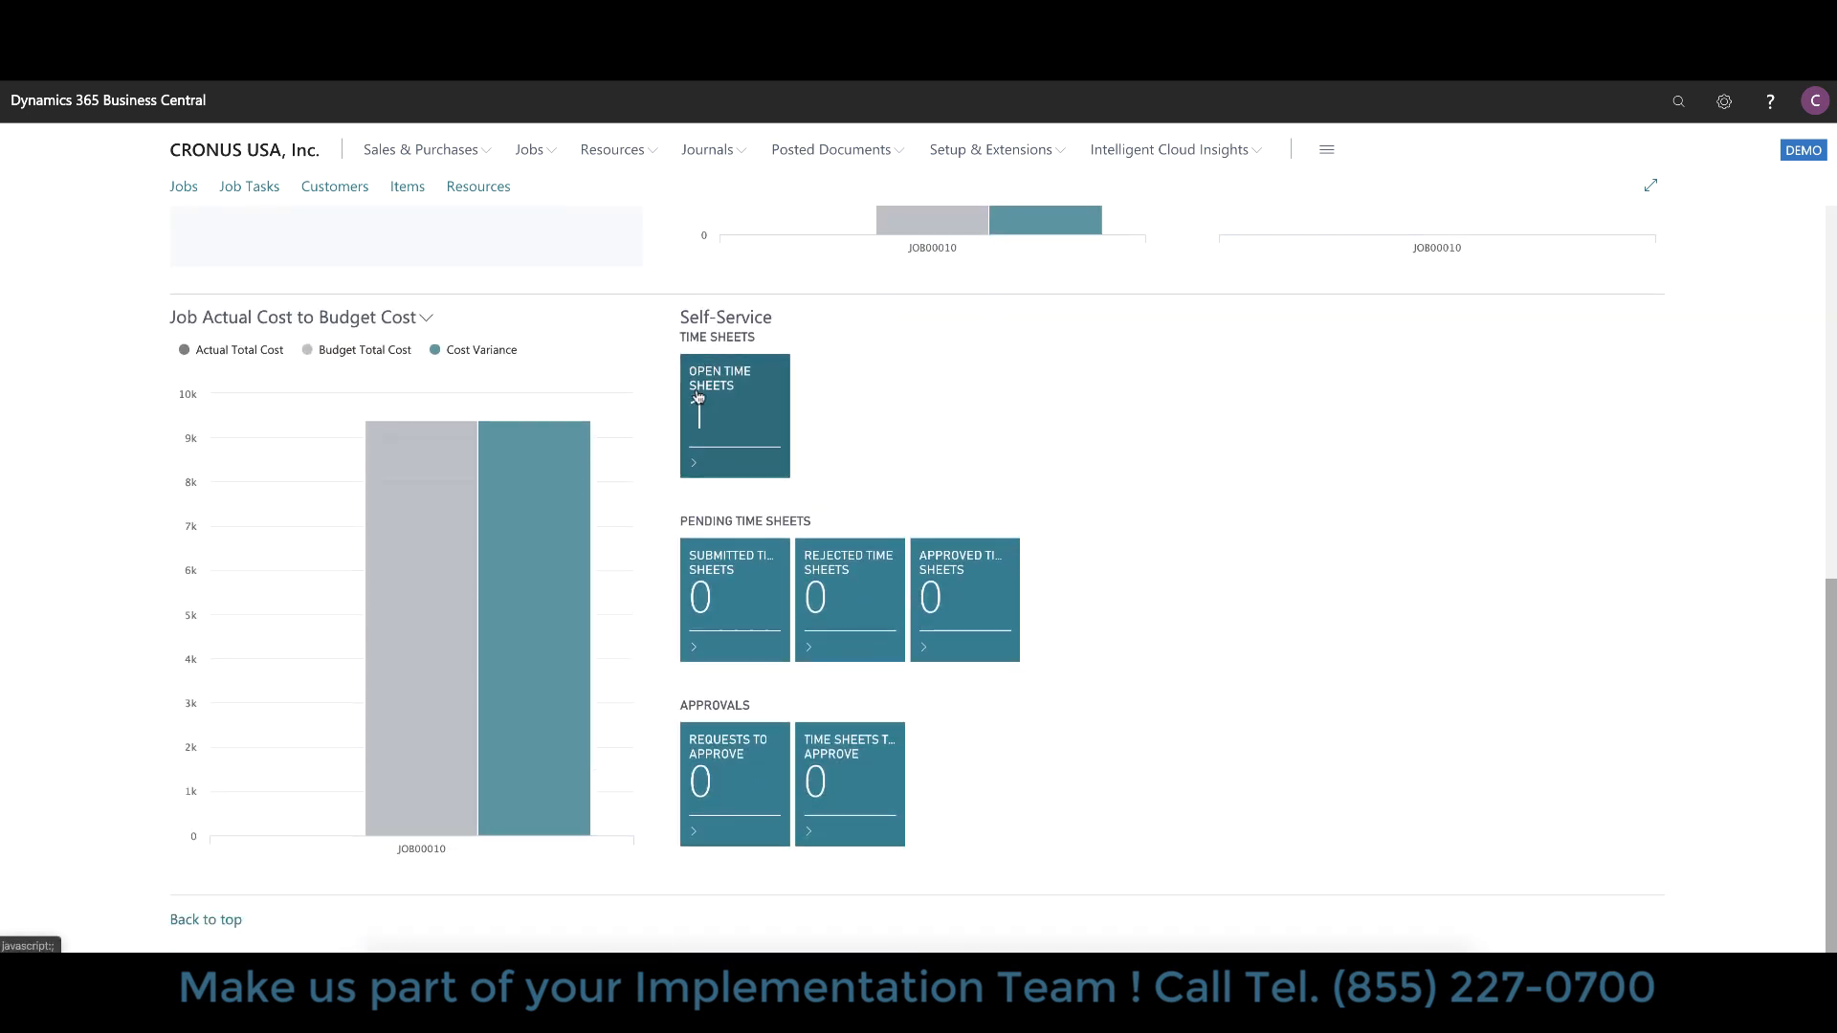
pyautogui.scroll(3)
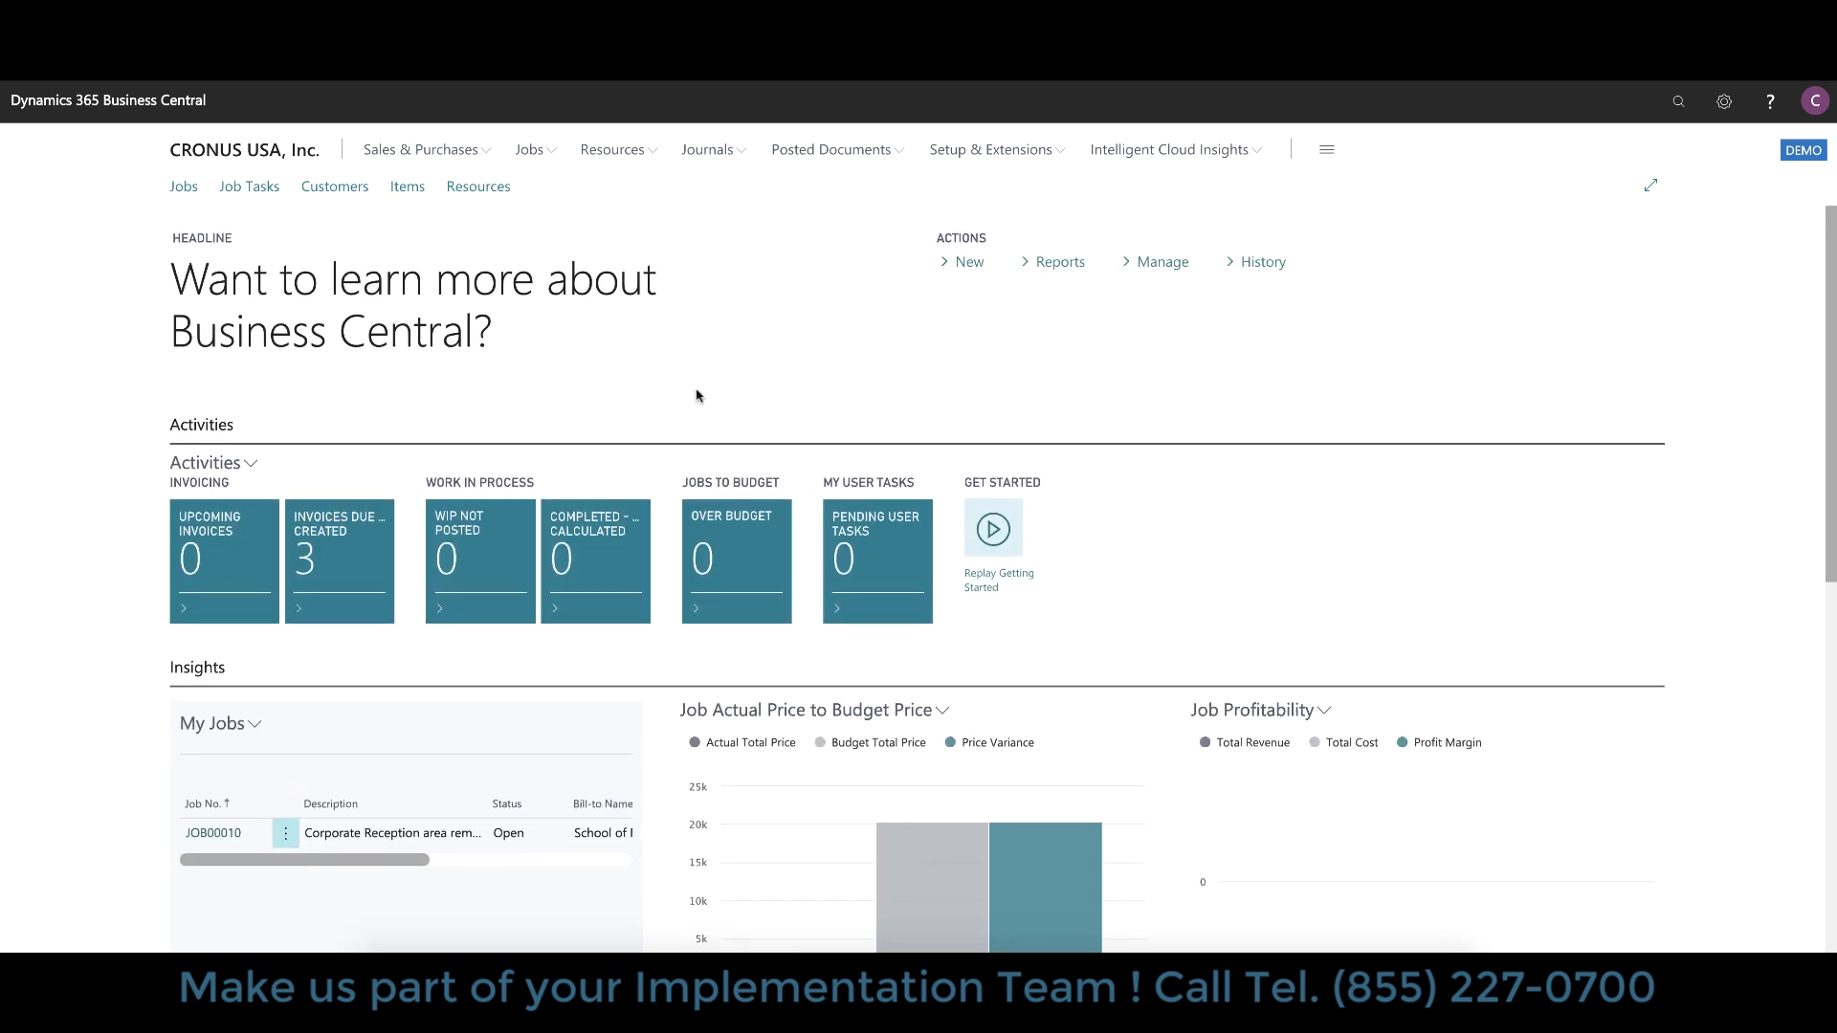
pyautogui.moveTo(943, 325)
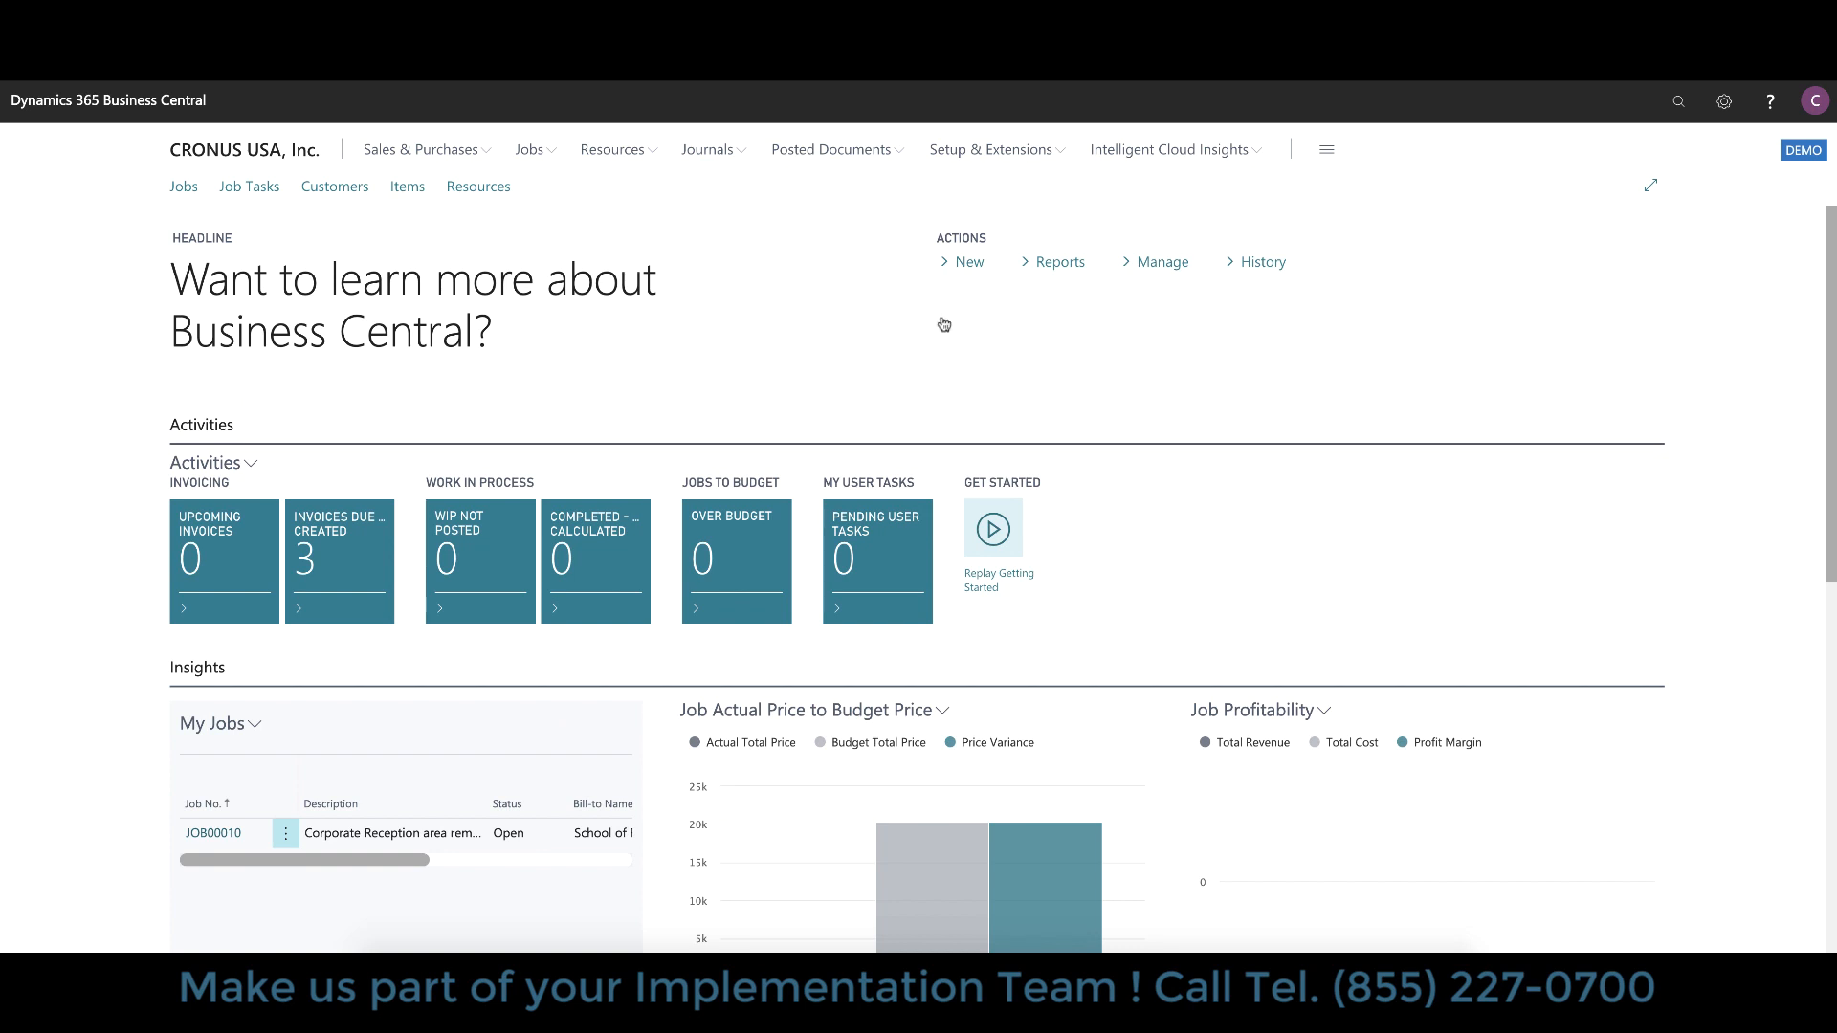
# Step: Browse the New job record options, then list the available job reports
pyautogui.click(968, 263)
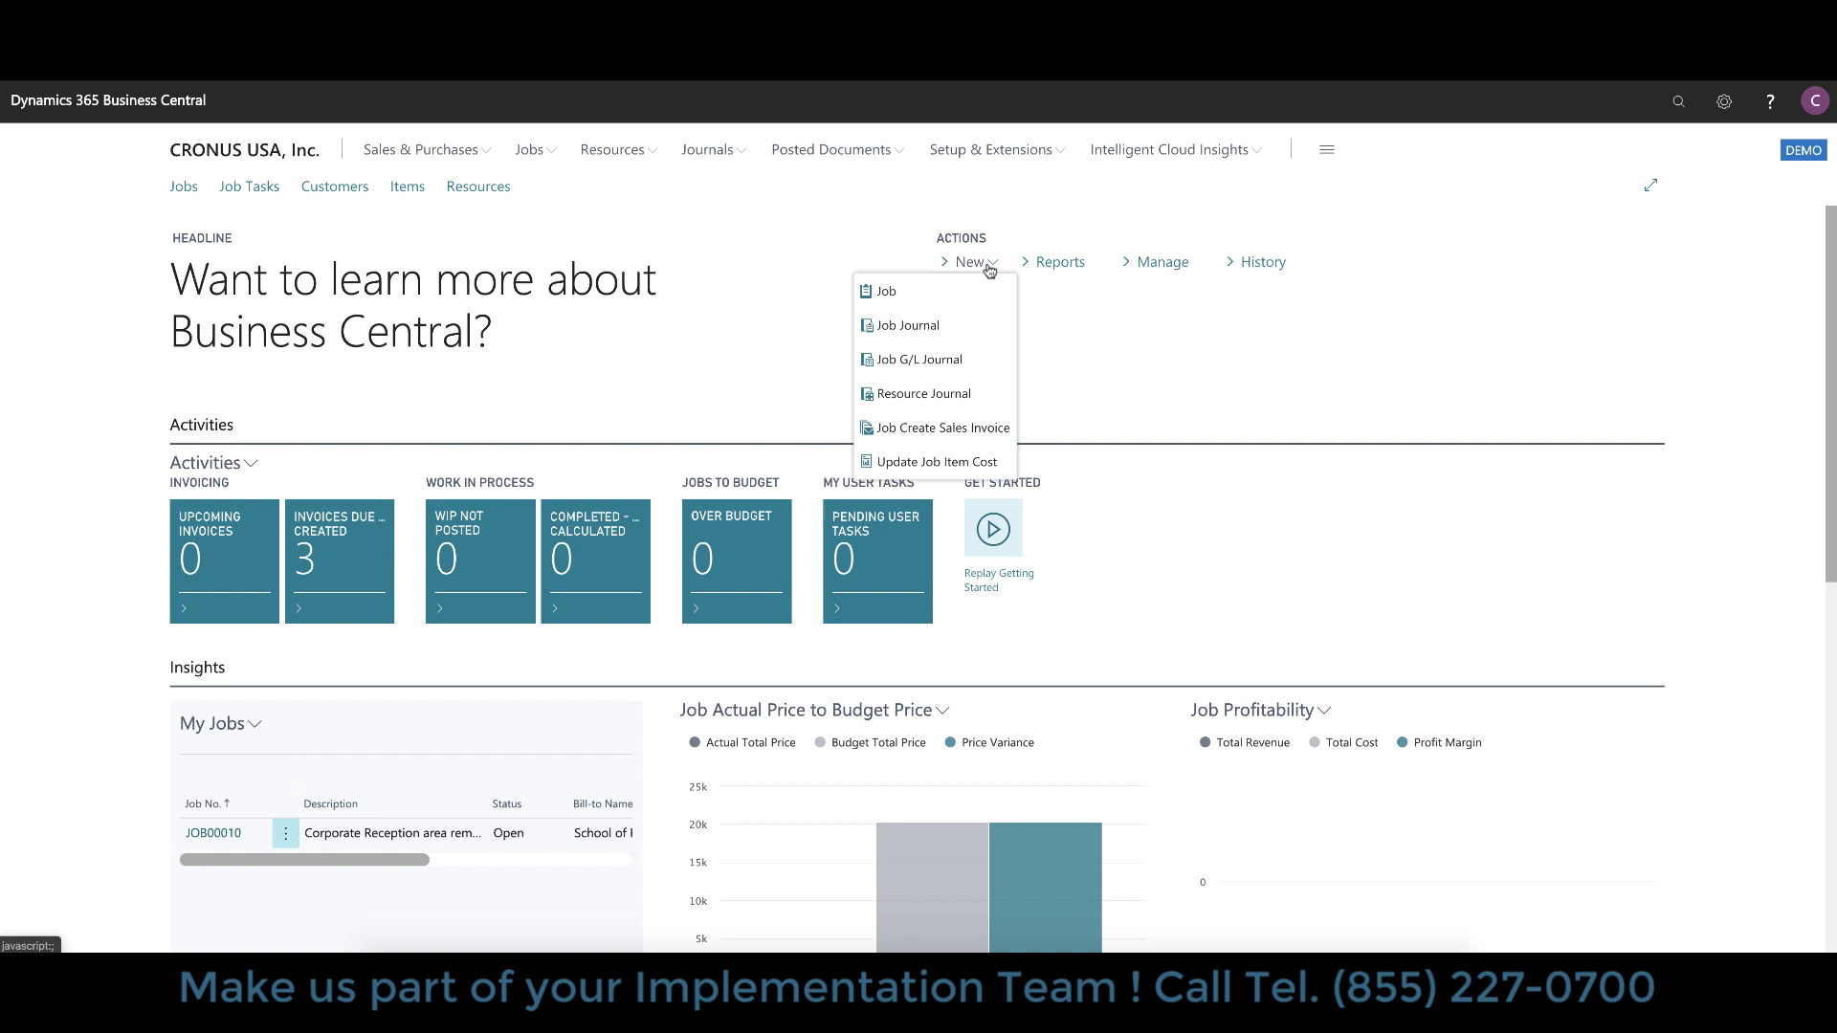
pyautogui.click(1060, 262)
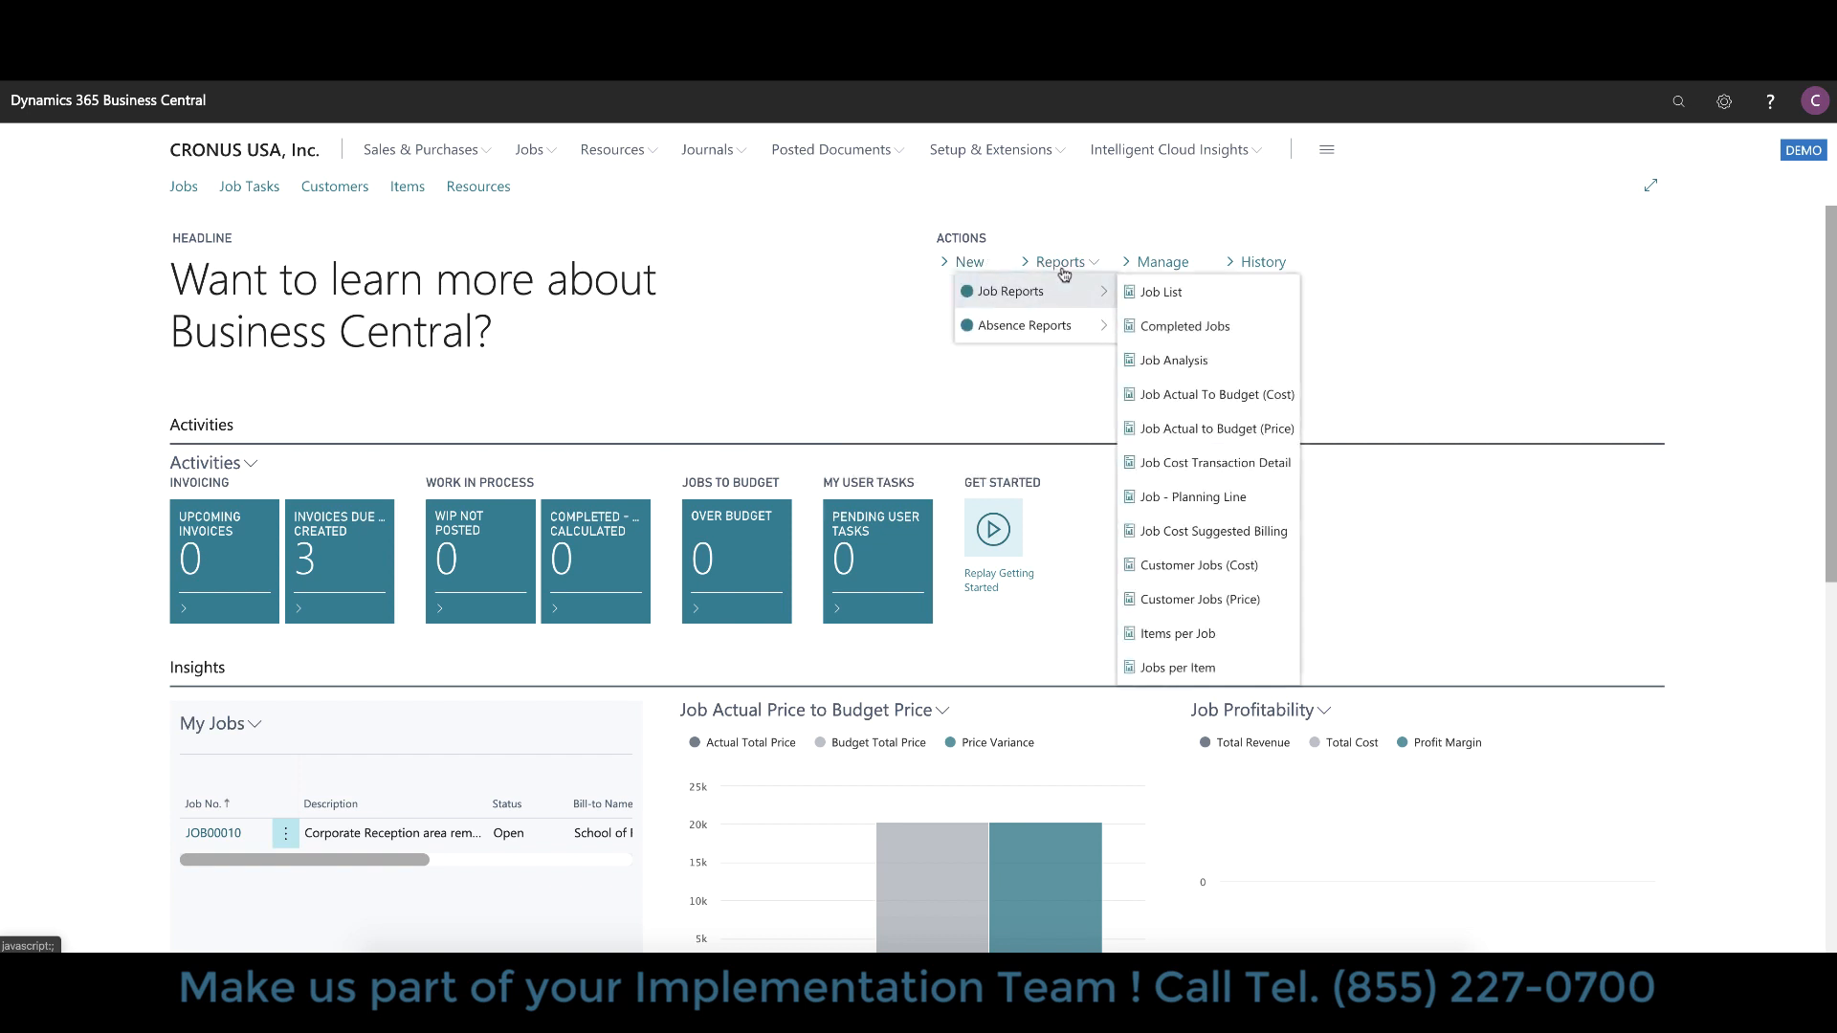
pyautogui.moveTo(1264, 262)
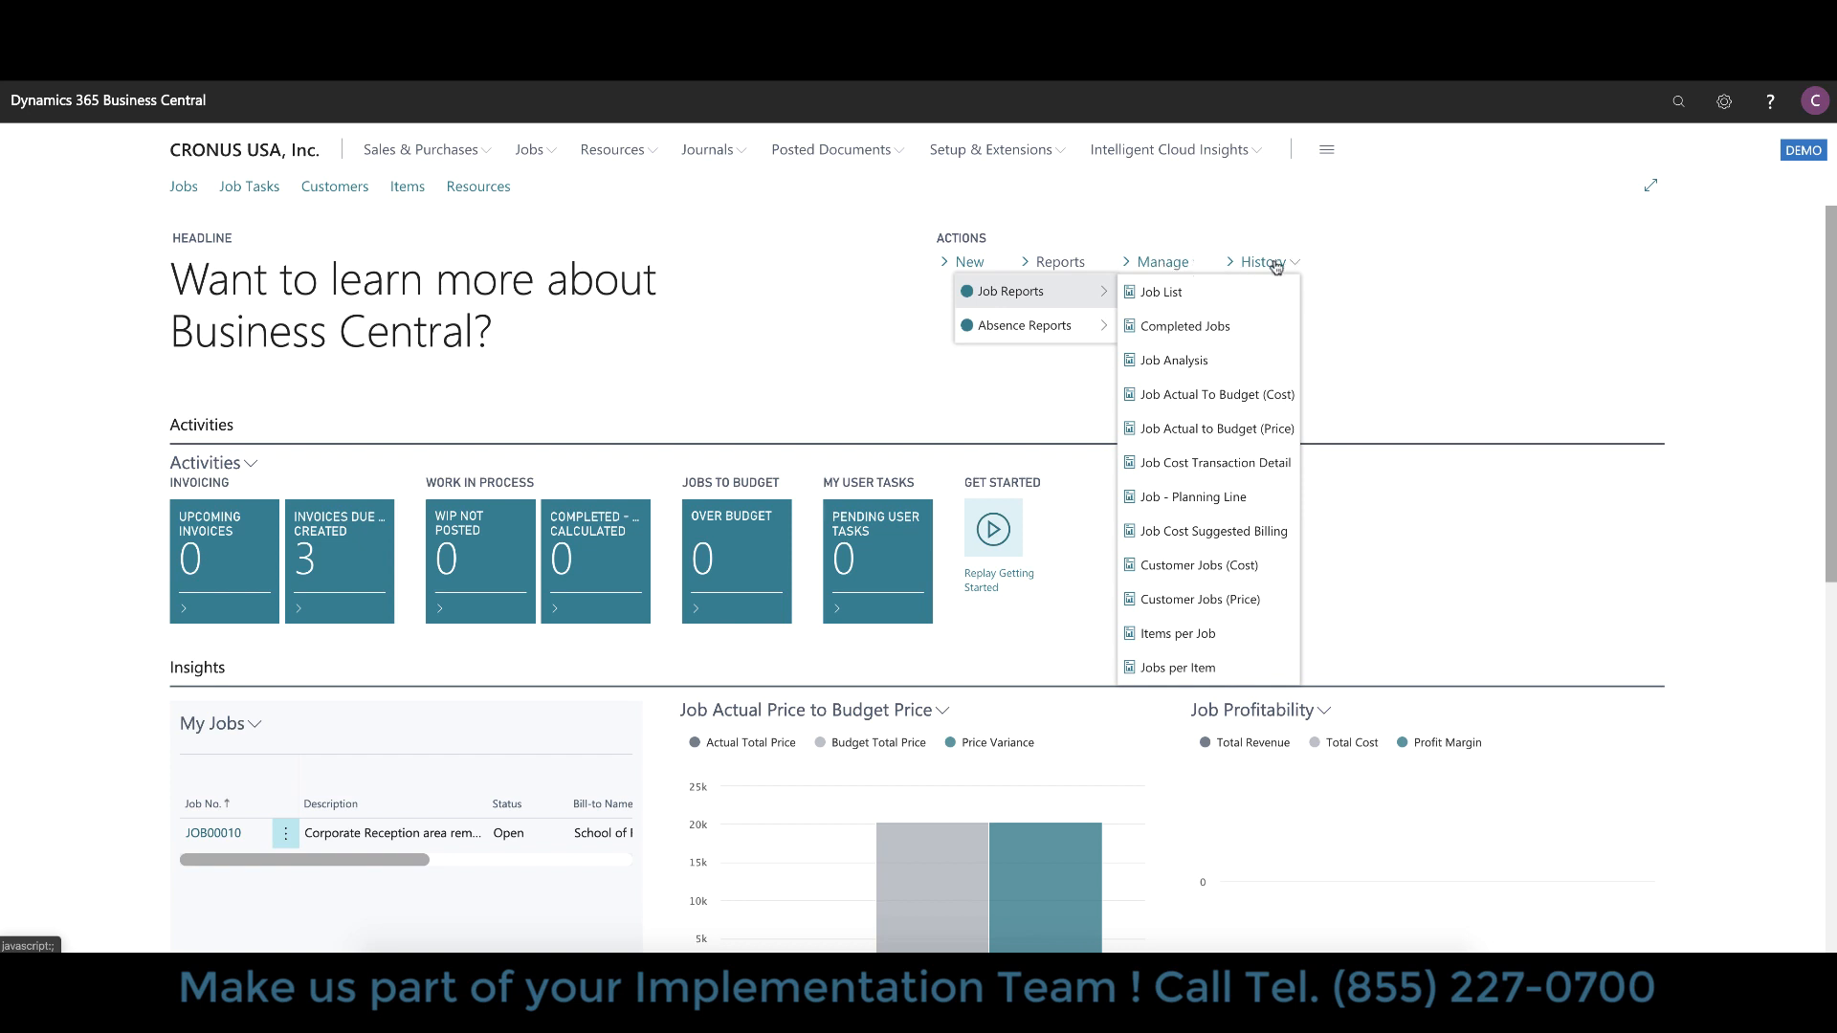
pyautogui.moveTo(1150, 262)
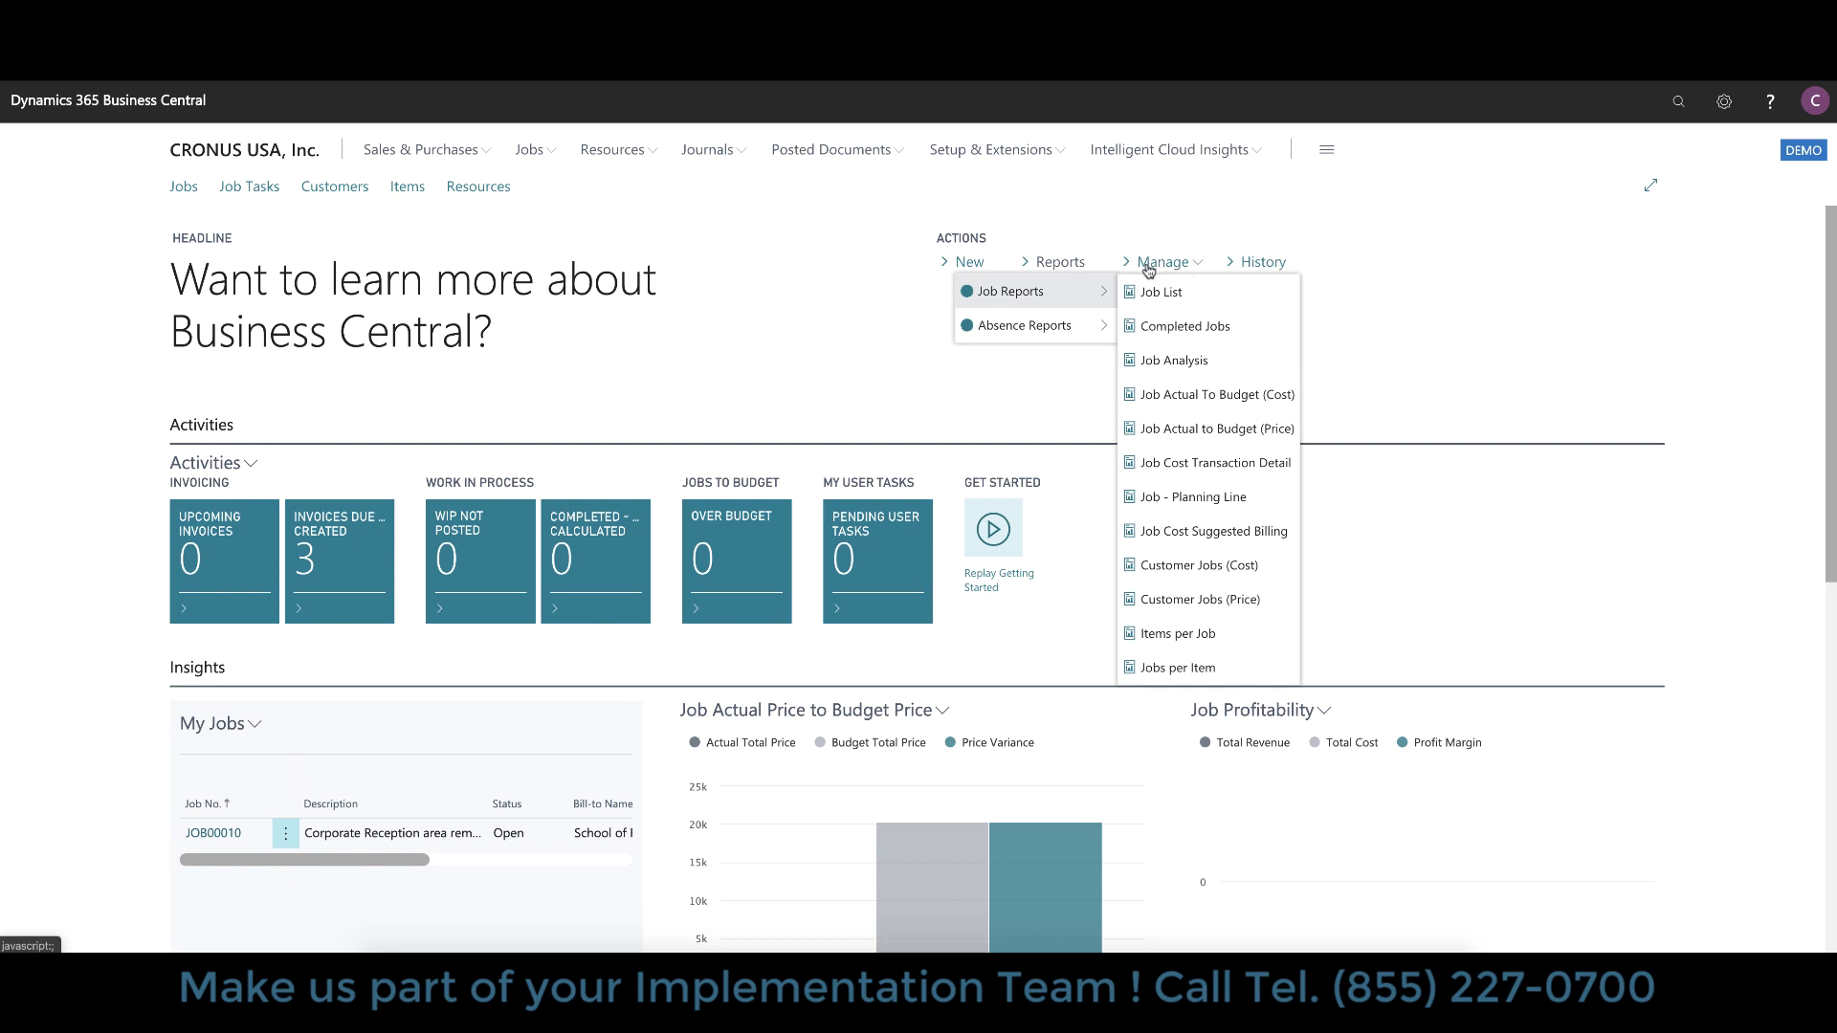
pyautogui.moveTo(869, 285)
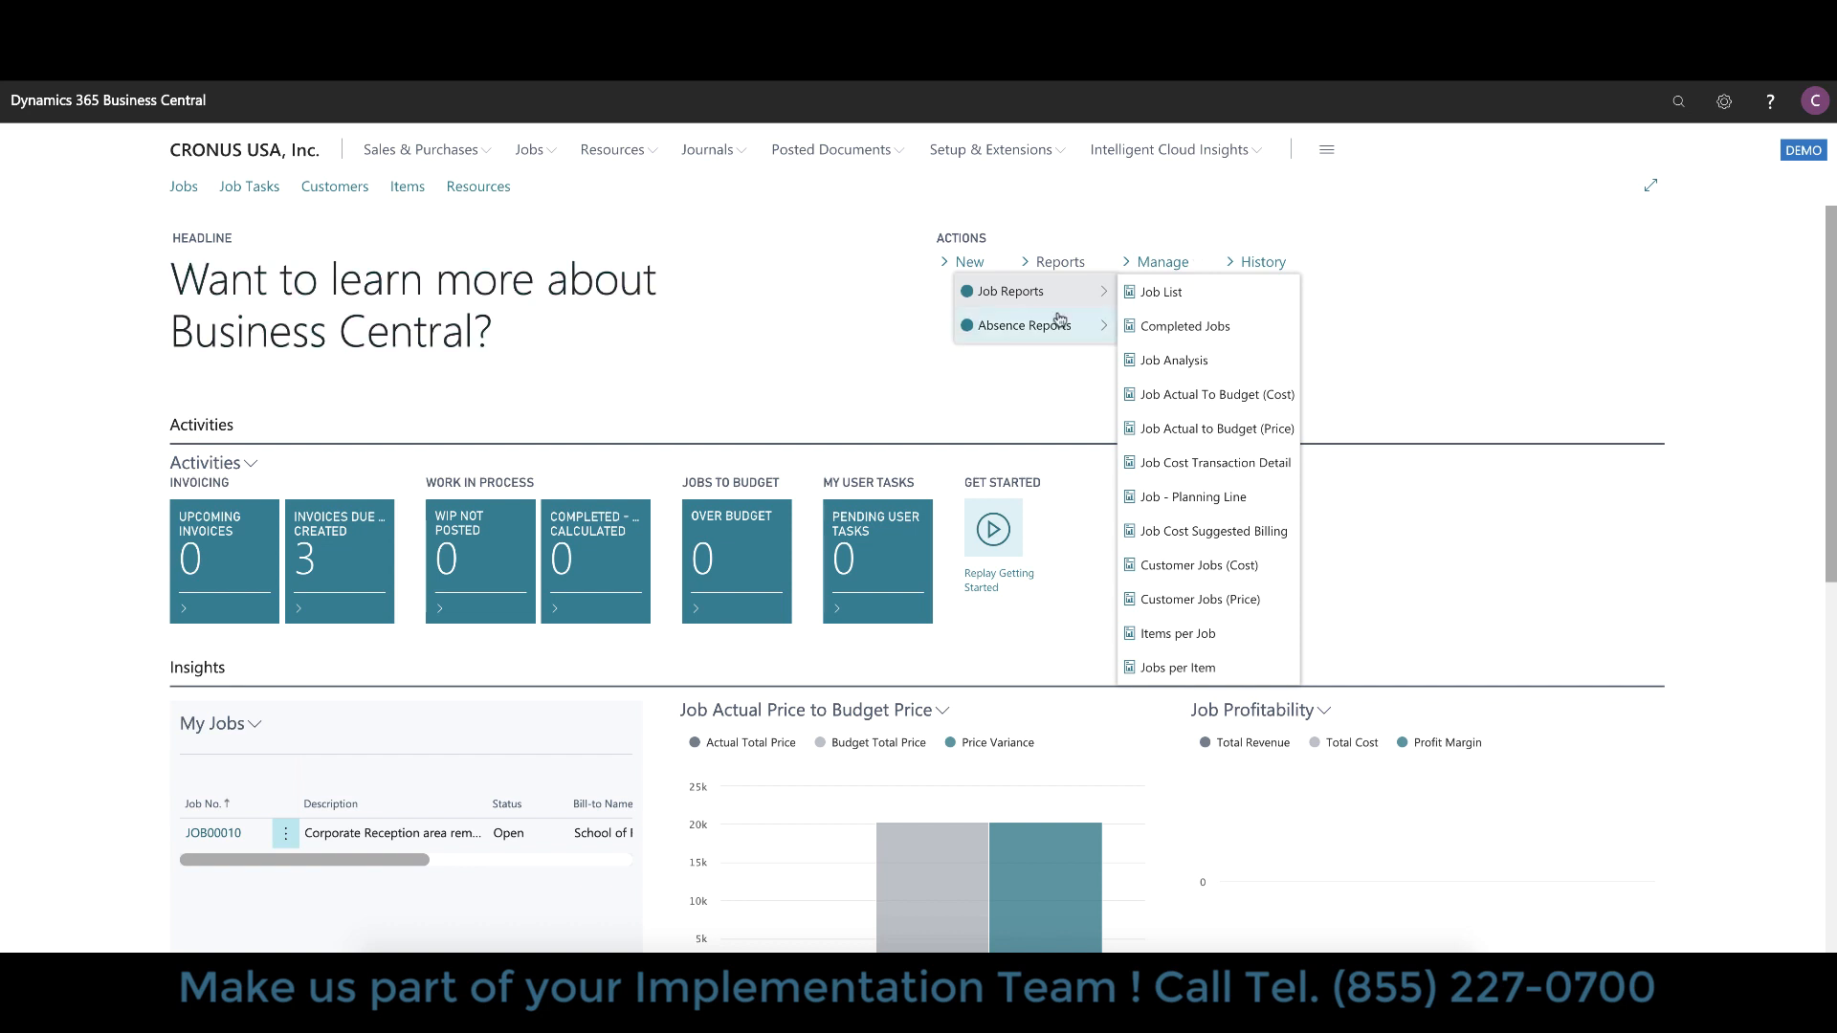
pyautogui.moveTo(1678, 101)
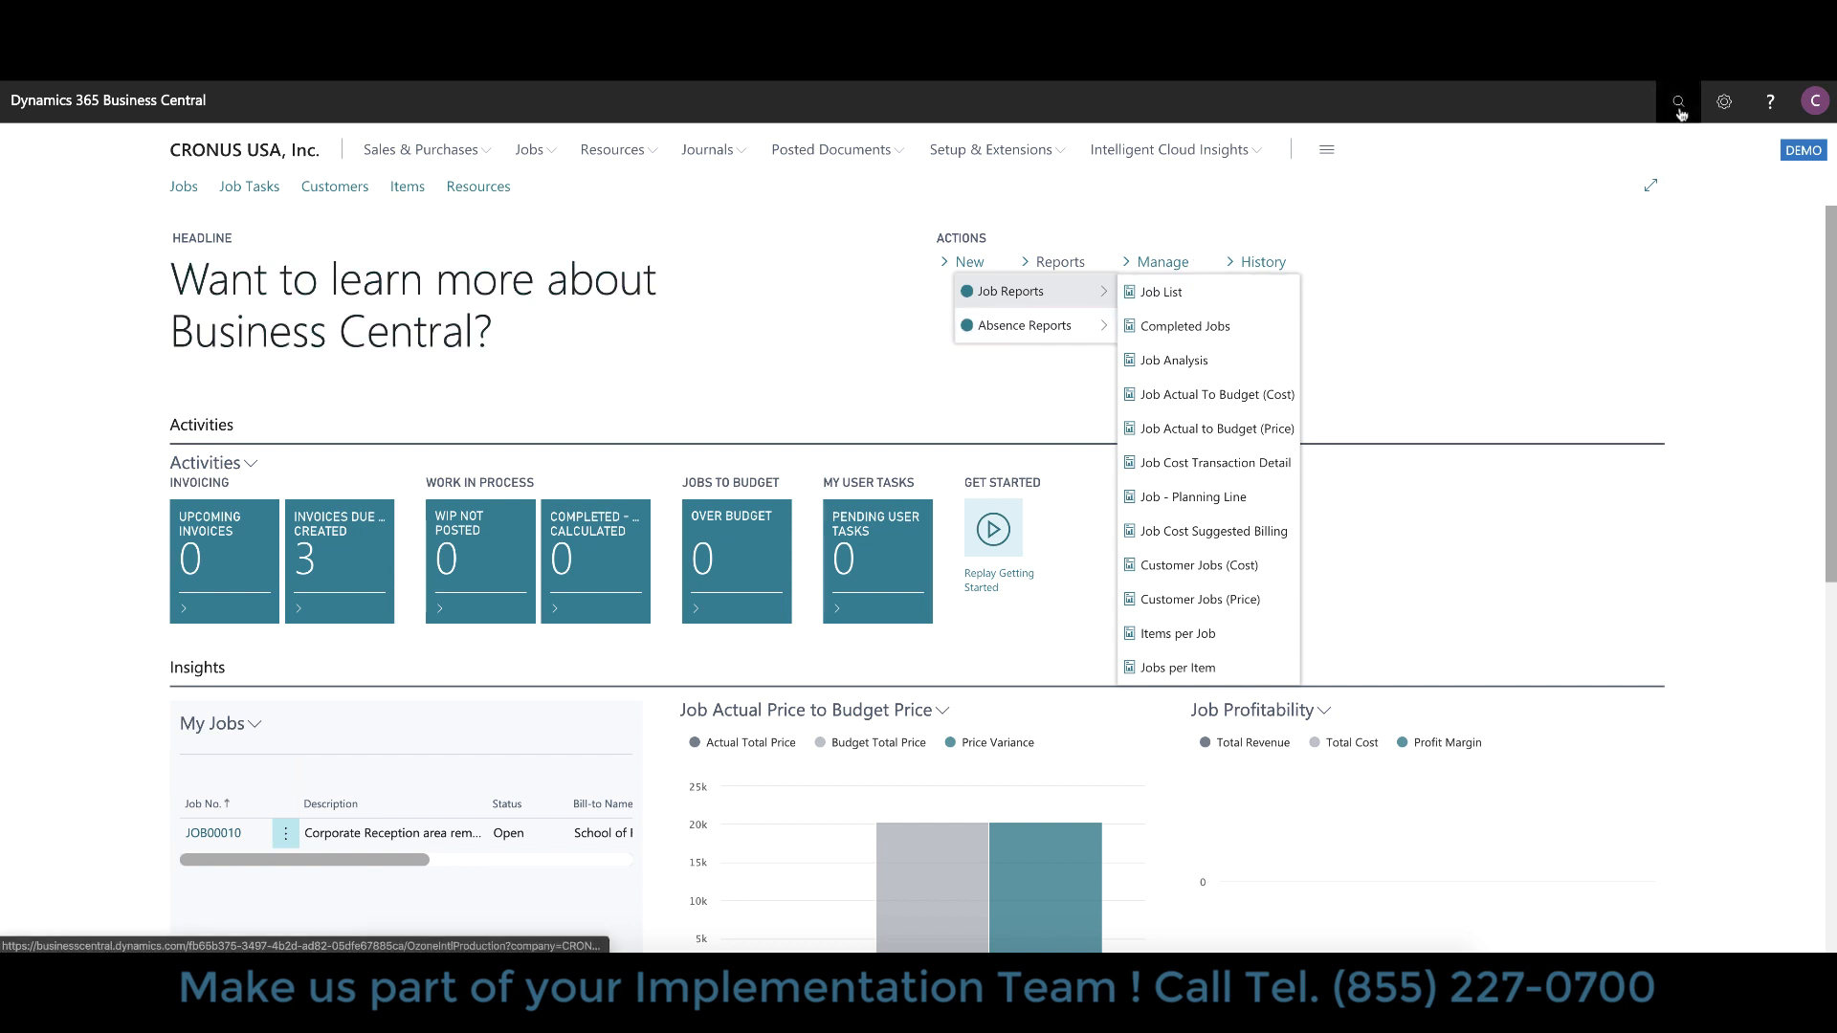
pyautogui.moveTo(1680, 101)
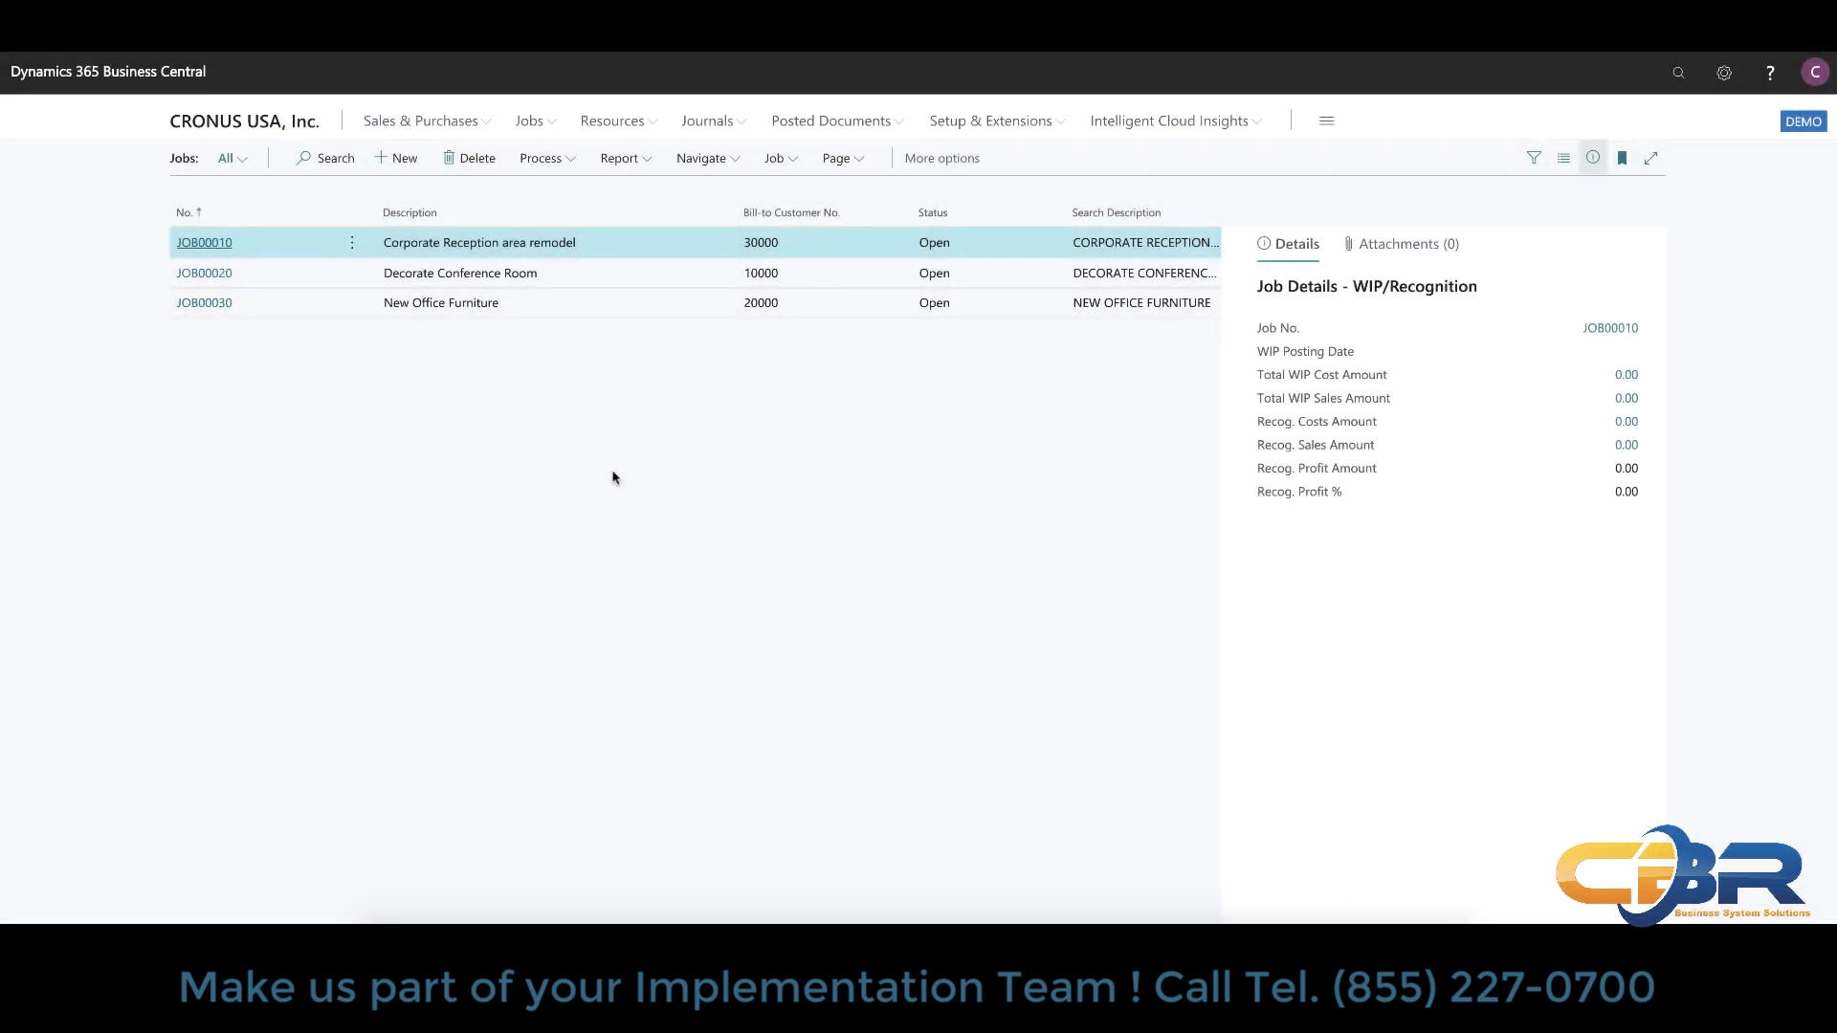
pyautogui.moveTo(392, 365)
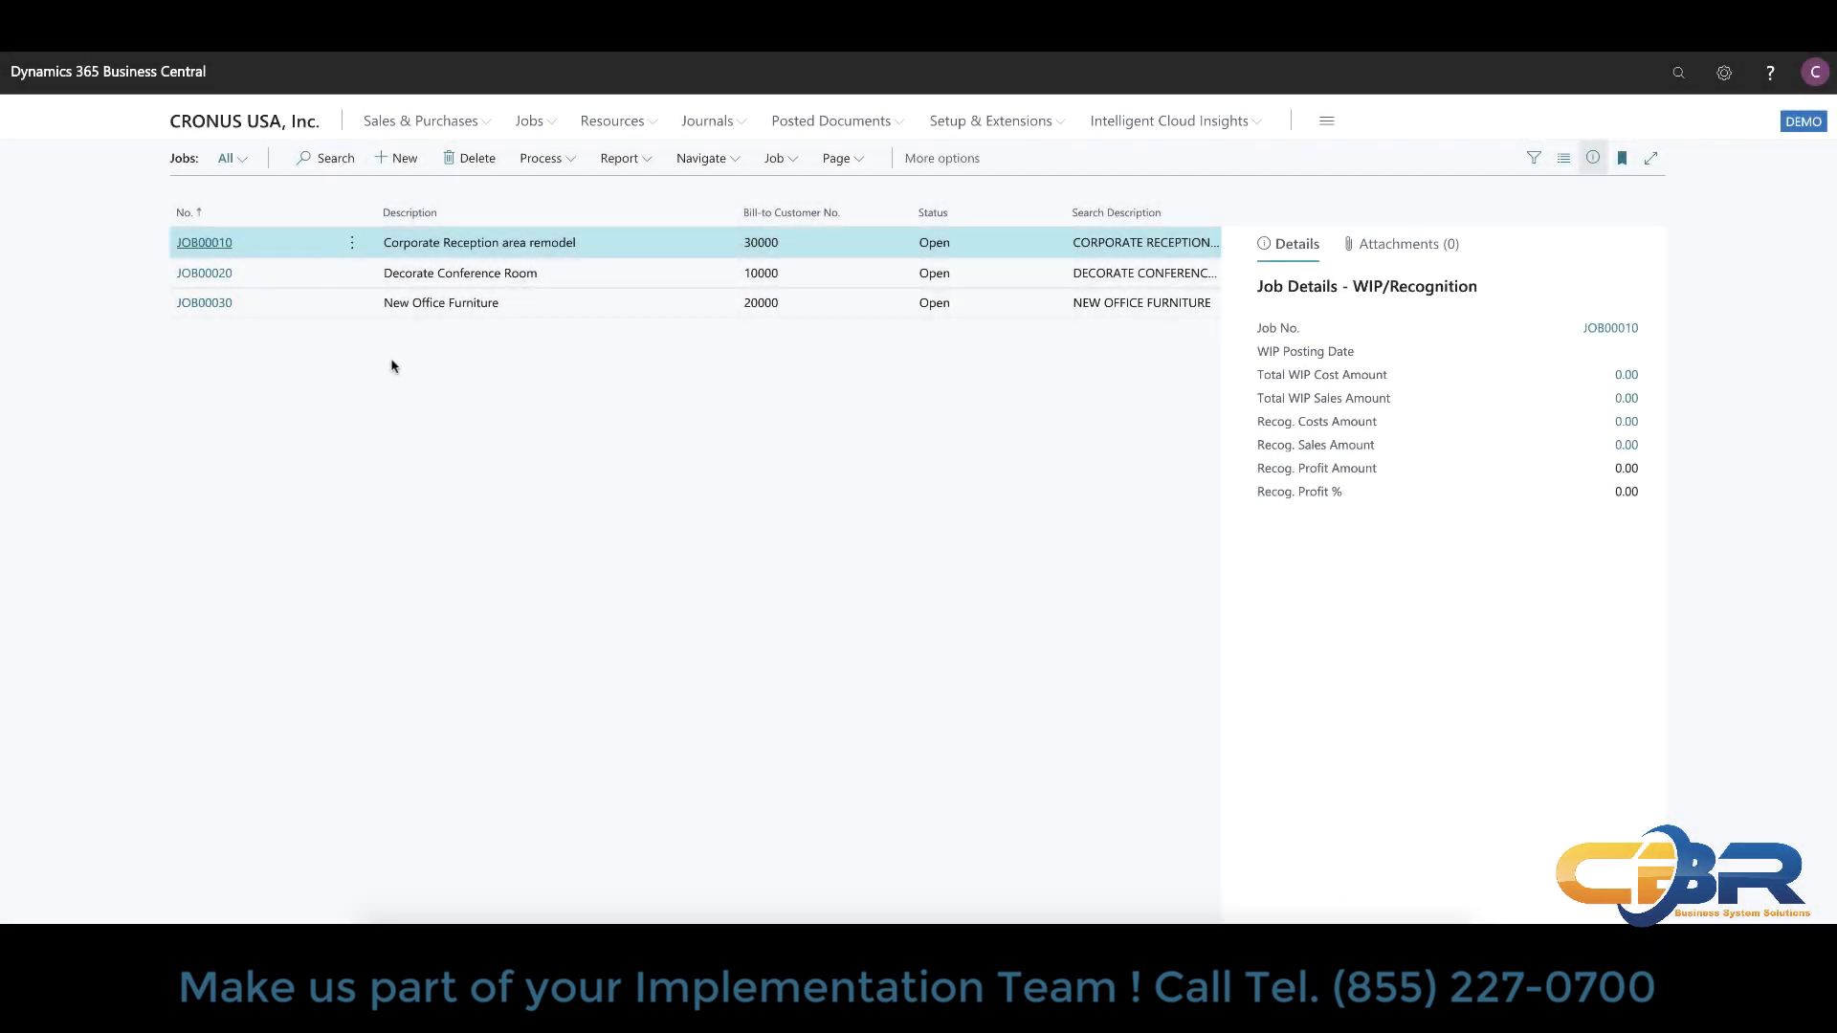
pyautogui.moveTo(254, 342)
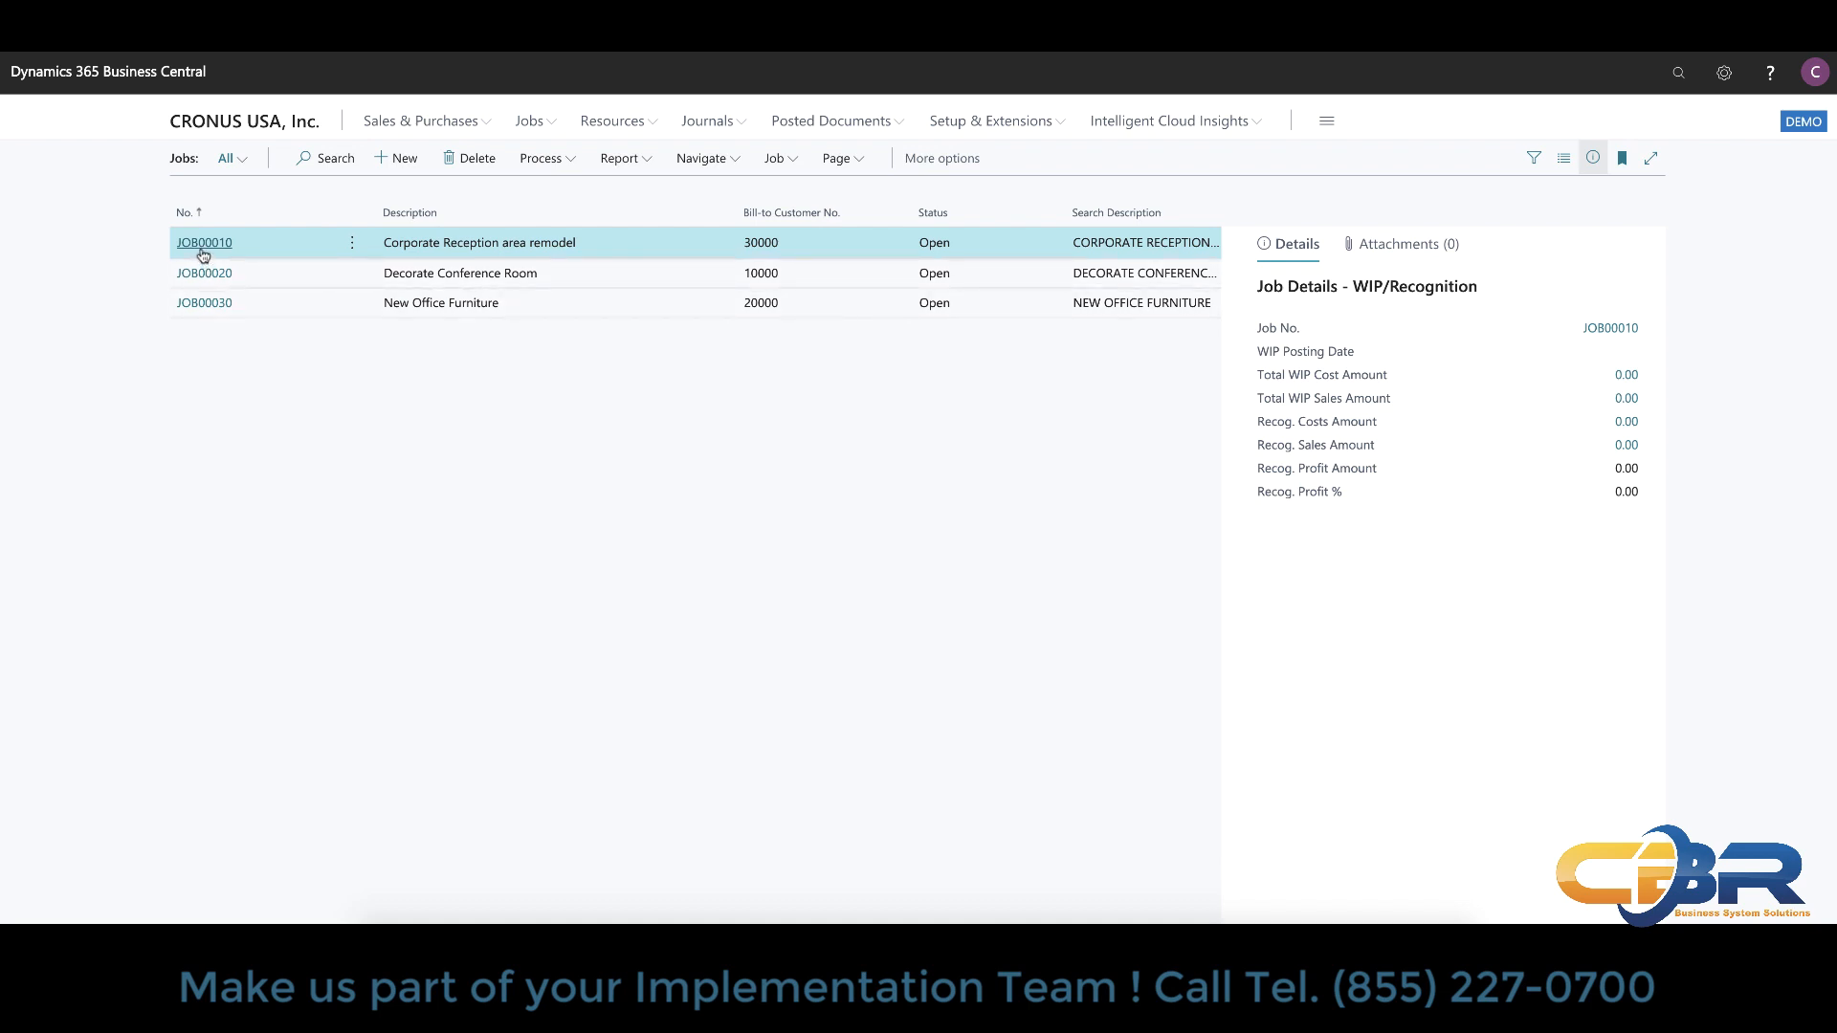
# Step: Open job JOB00010, Corporate Reception area remodel, from the Jobs list
pyautogui.click(204, 244)
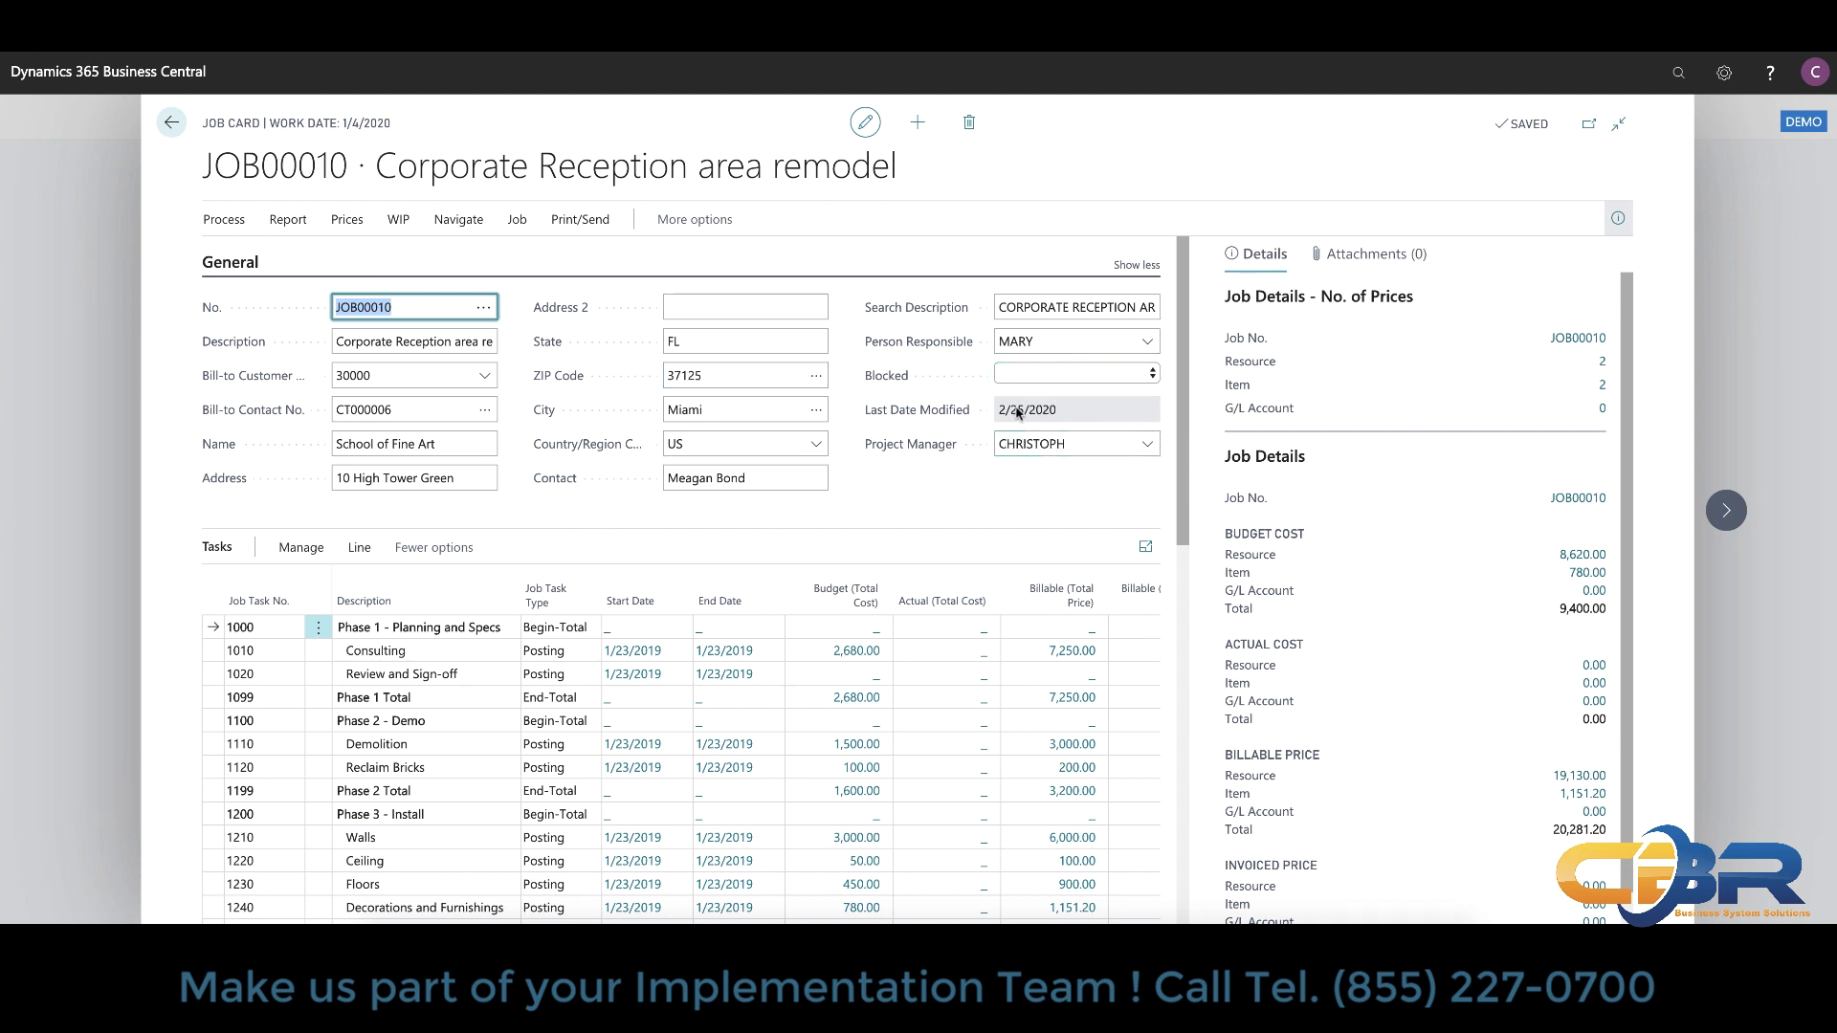
pyautogui.moveTo(1563, 474)
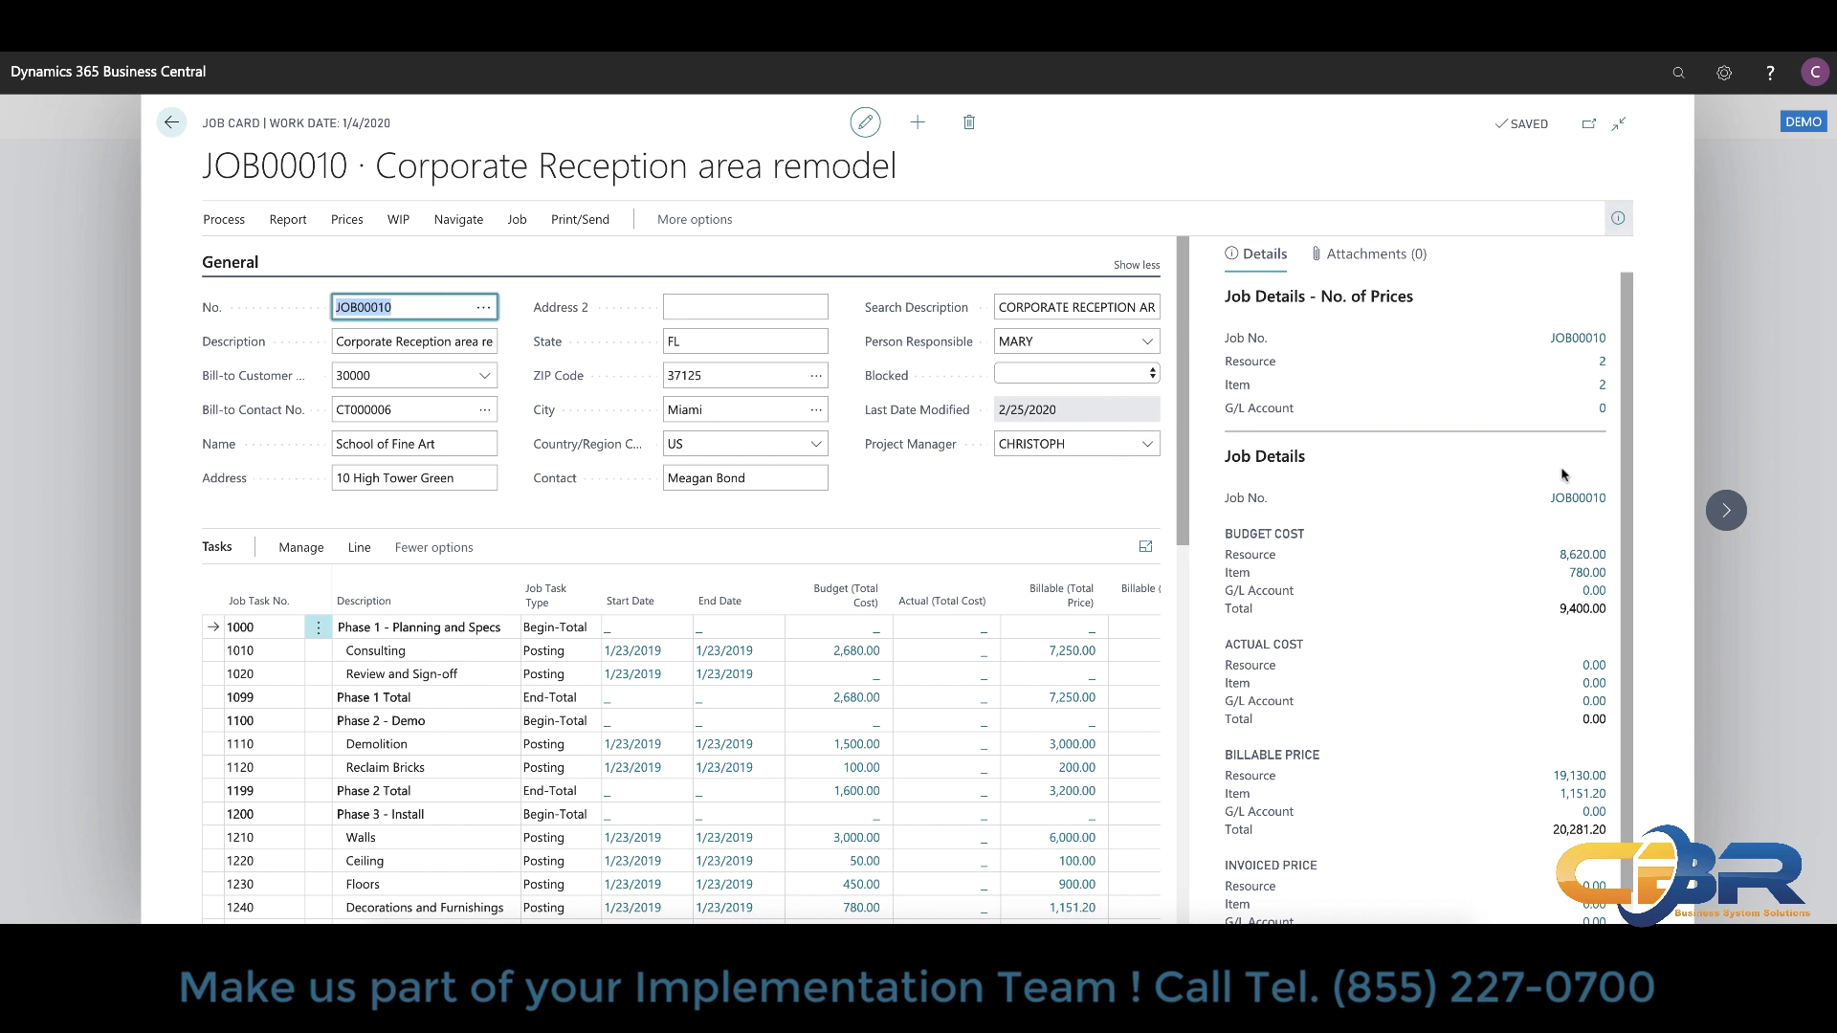
pyautogui.moveTo(1504, 497)
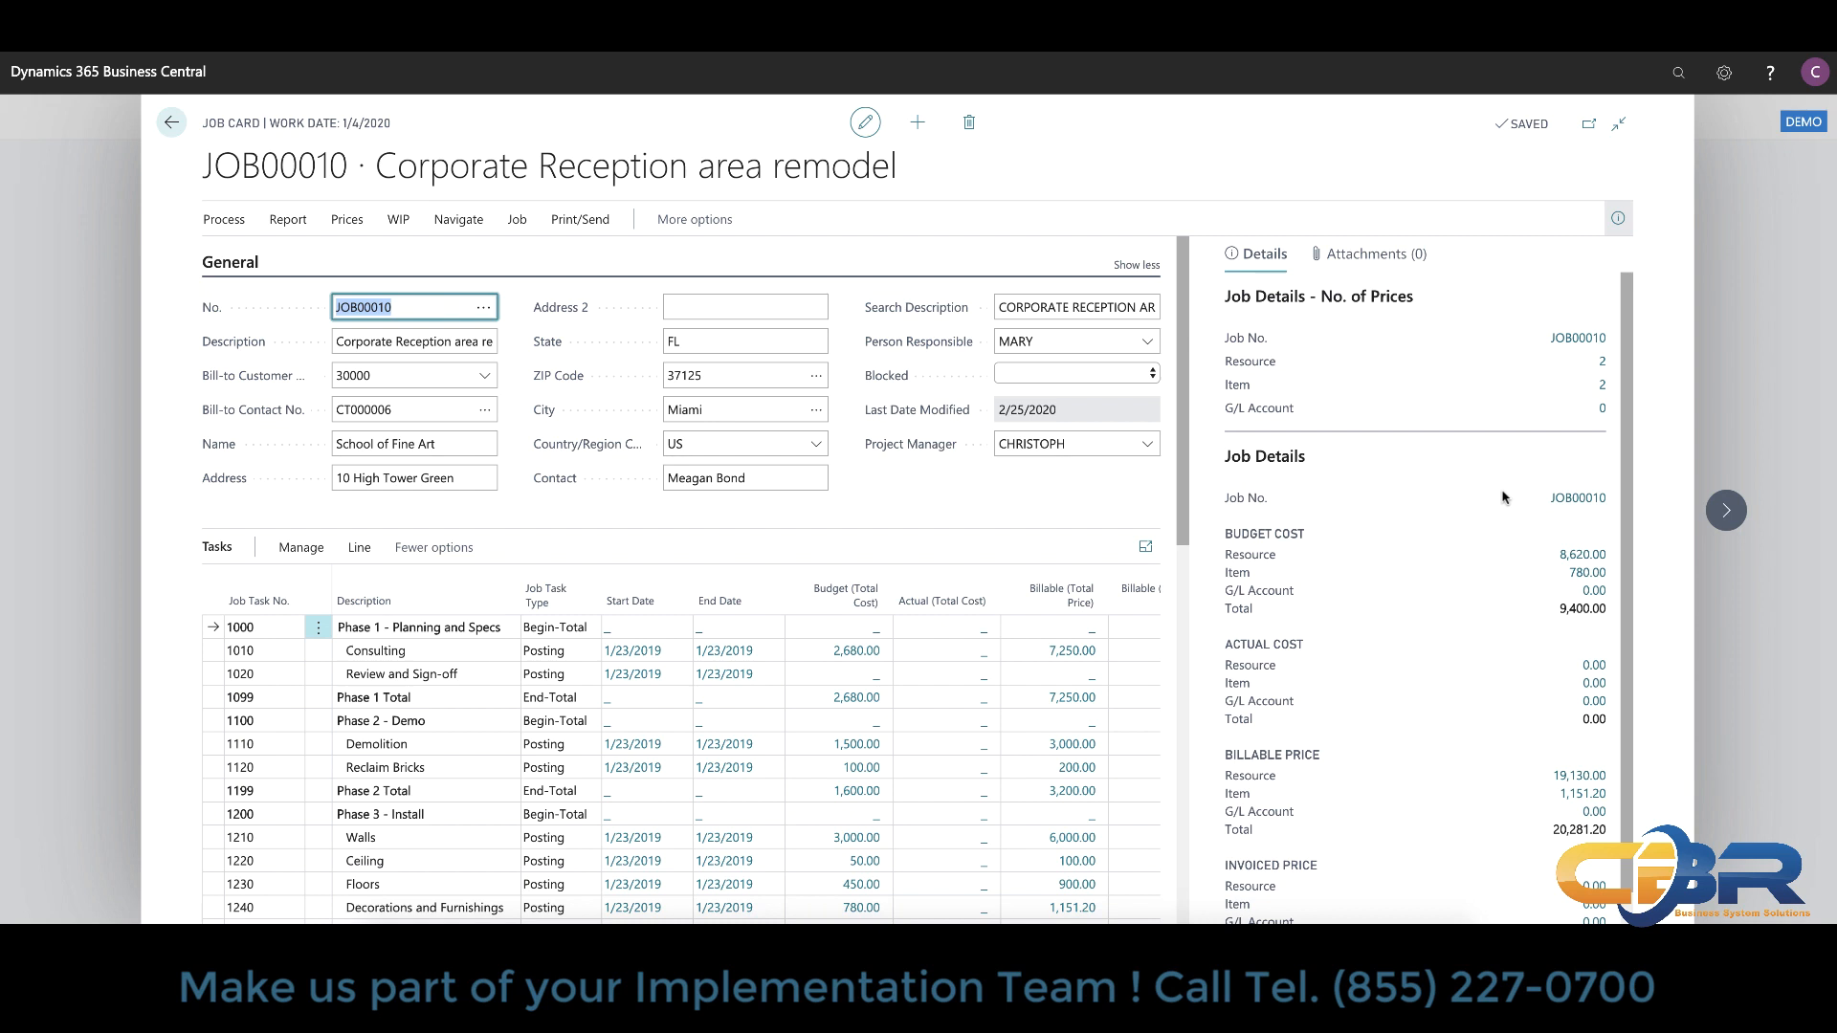
pyautogui.moveTo(1408, 683)
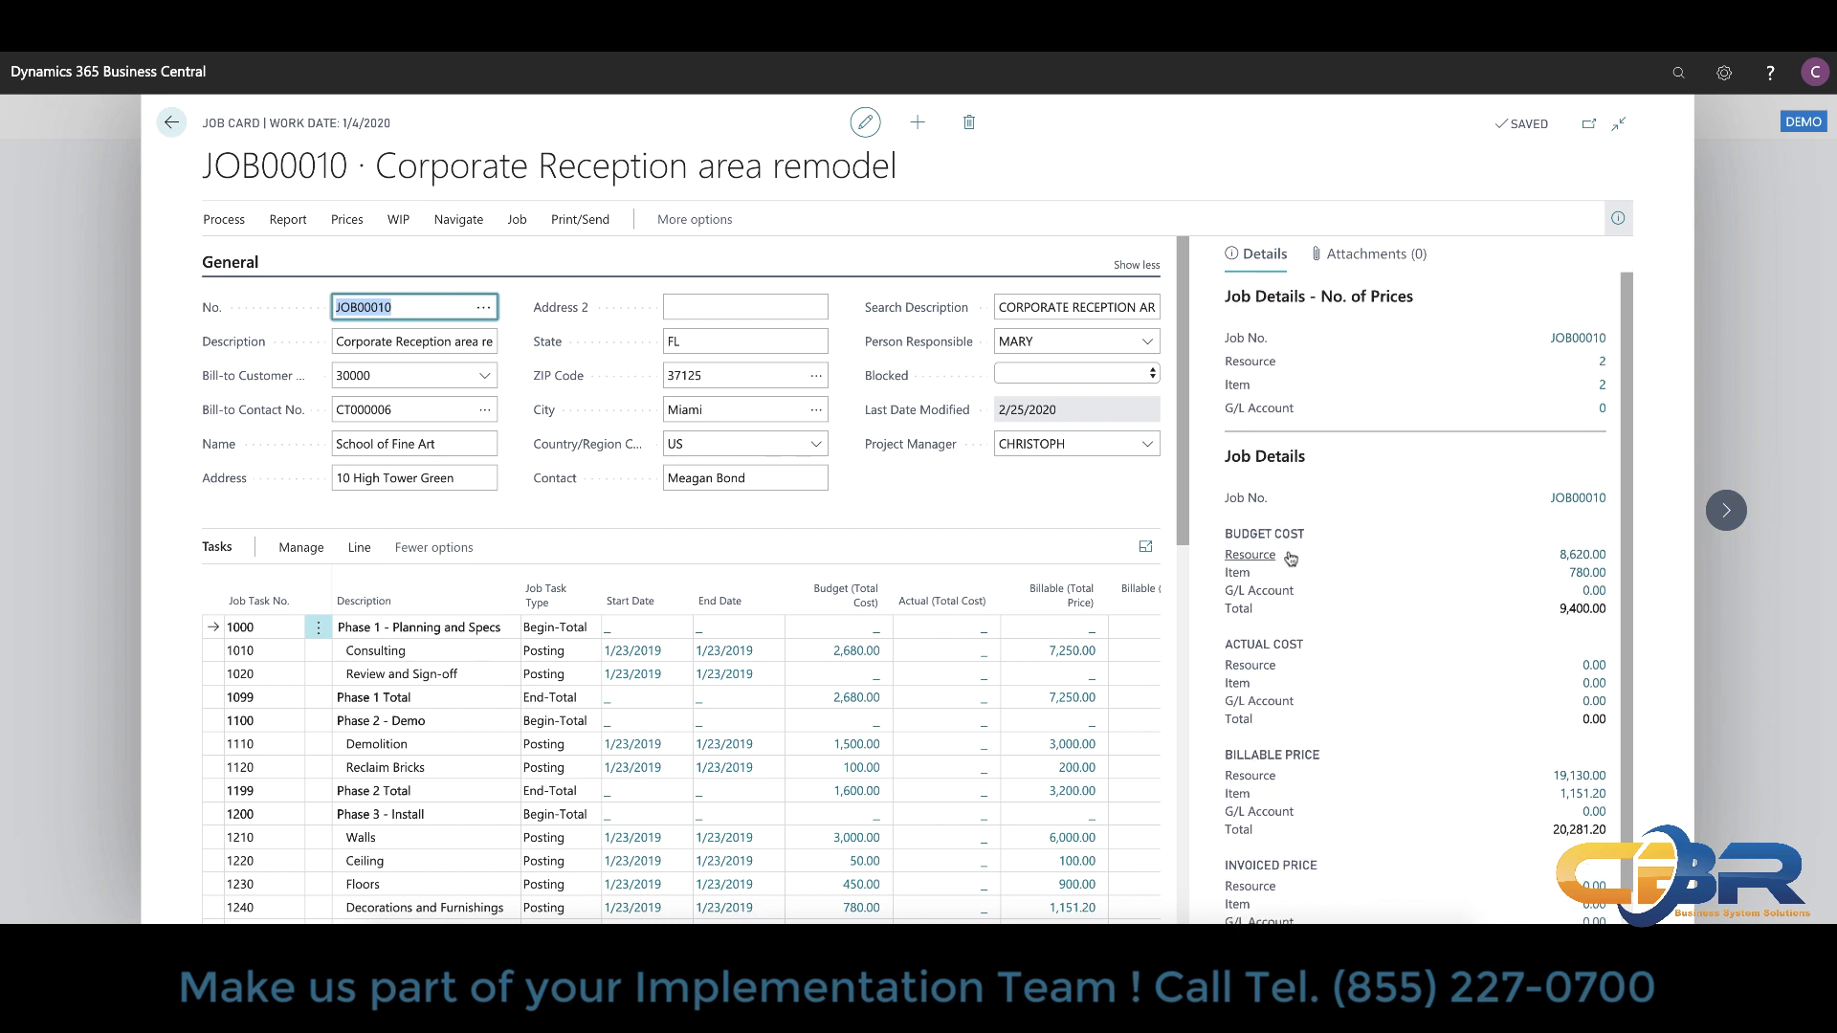
pyautogui.moveTo(1270, 387)
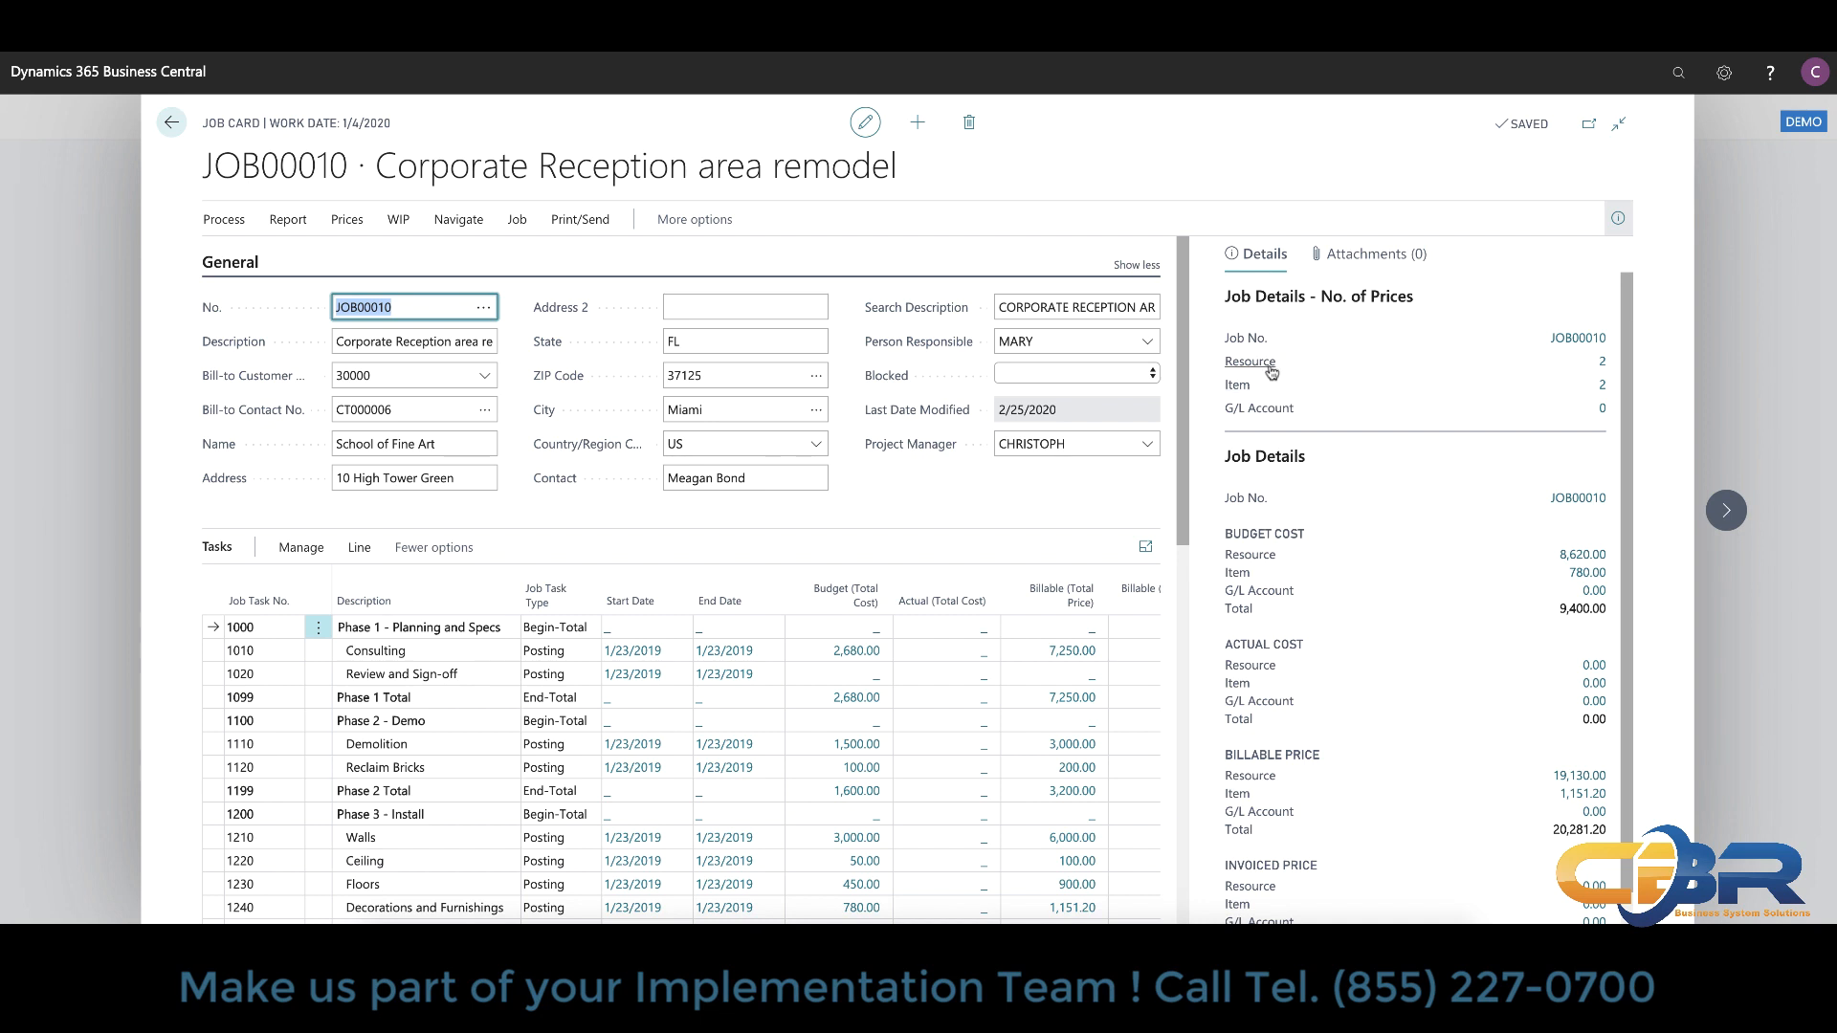
pyautogui.moveTo(1286, 366)
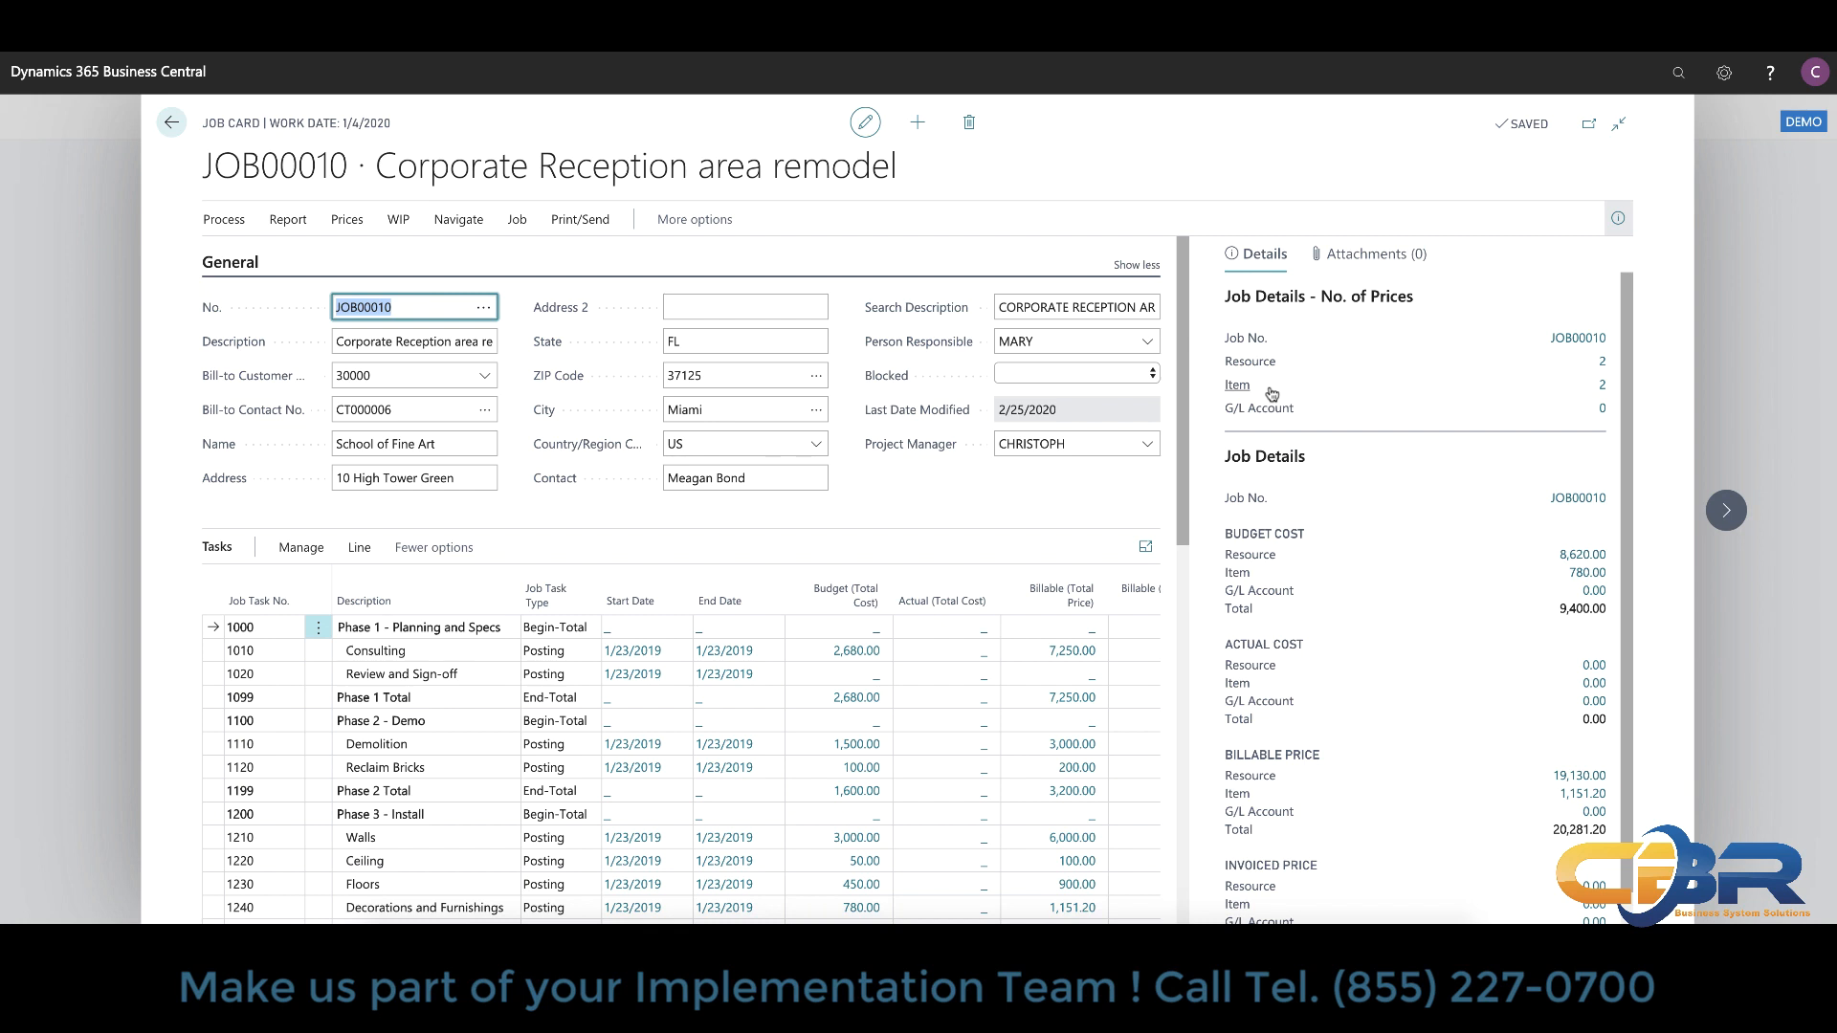
pyautogui.moveTo(1259, 415)
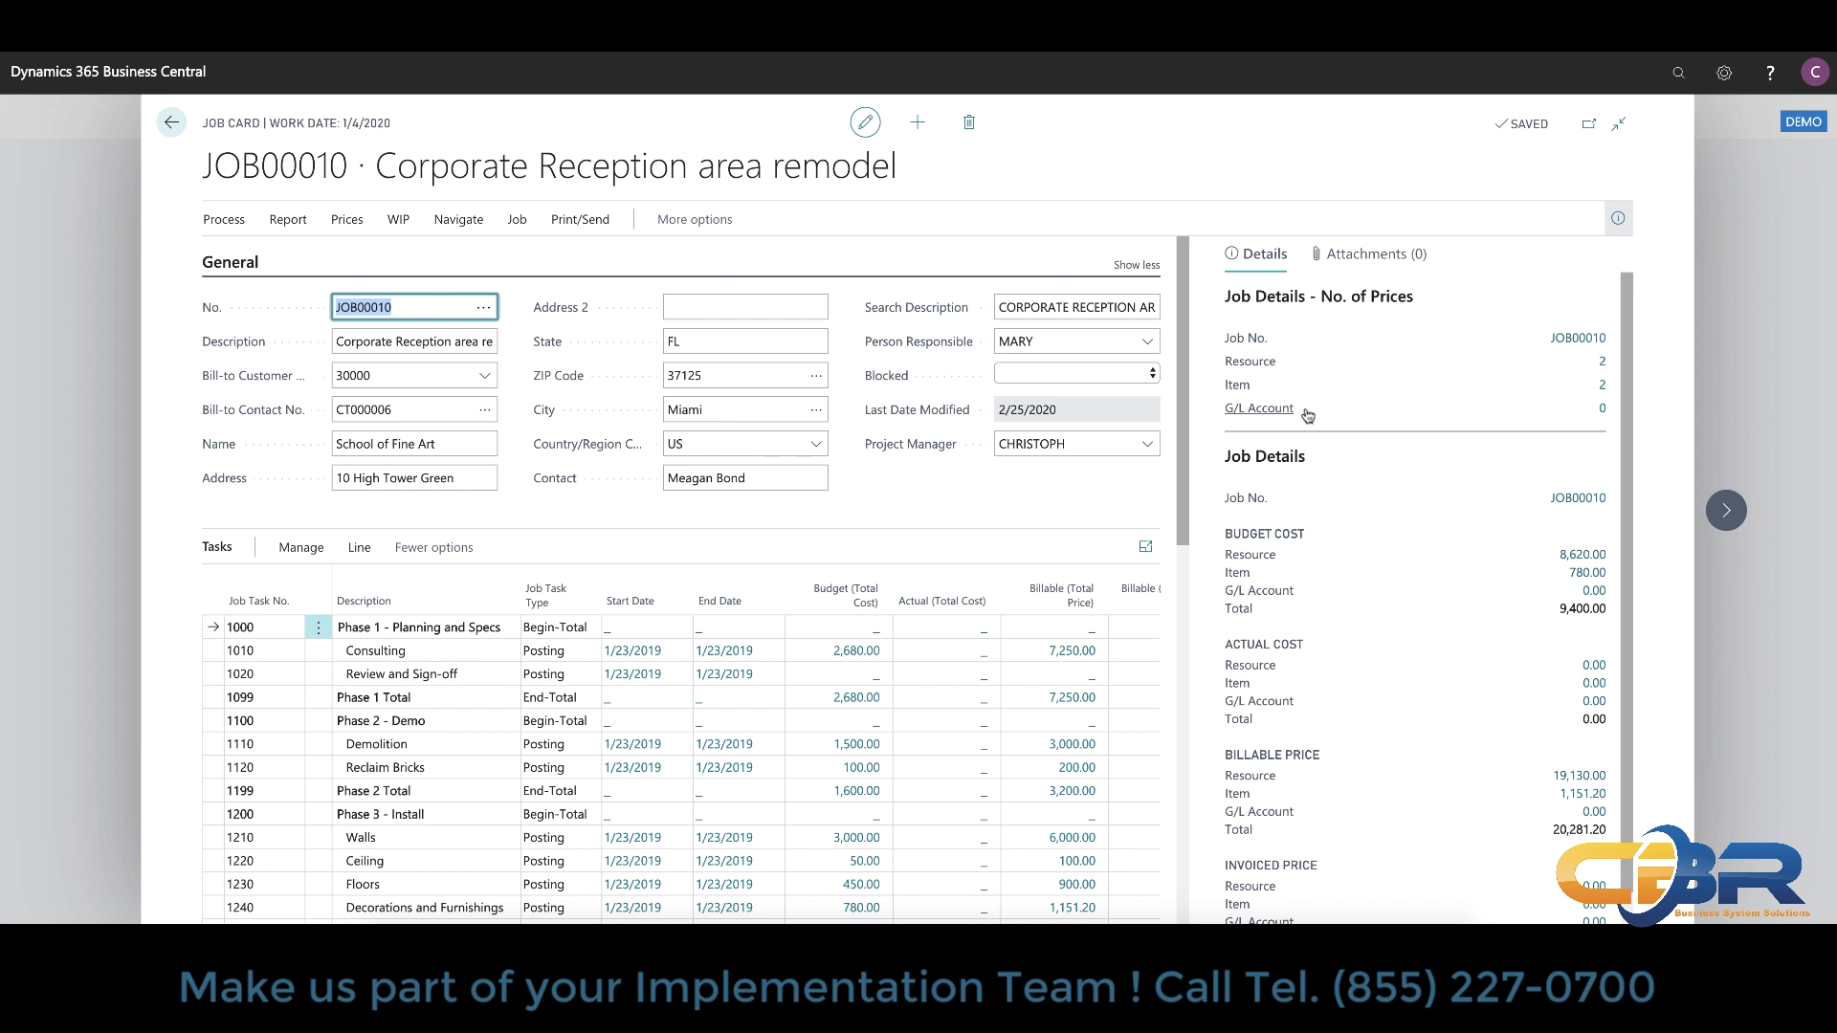
pyautogui.moveTo(1349, 277)
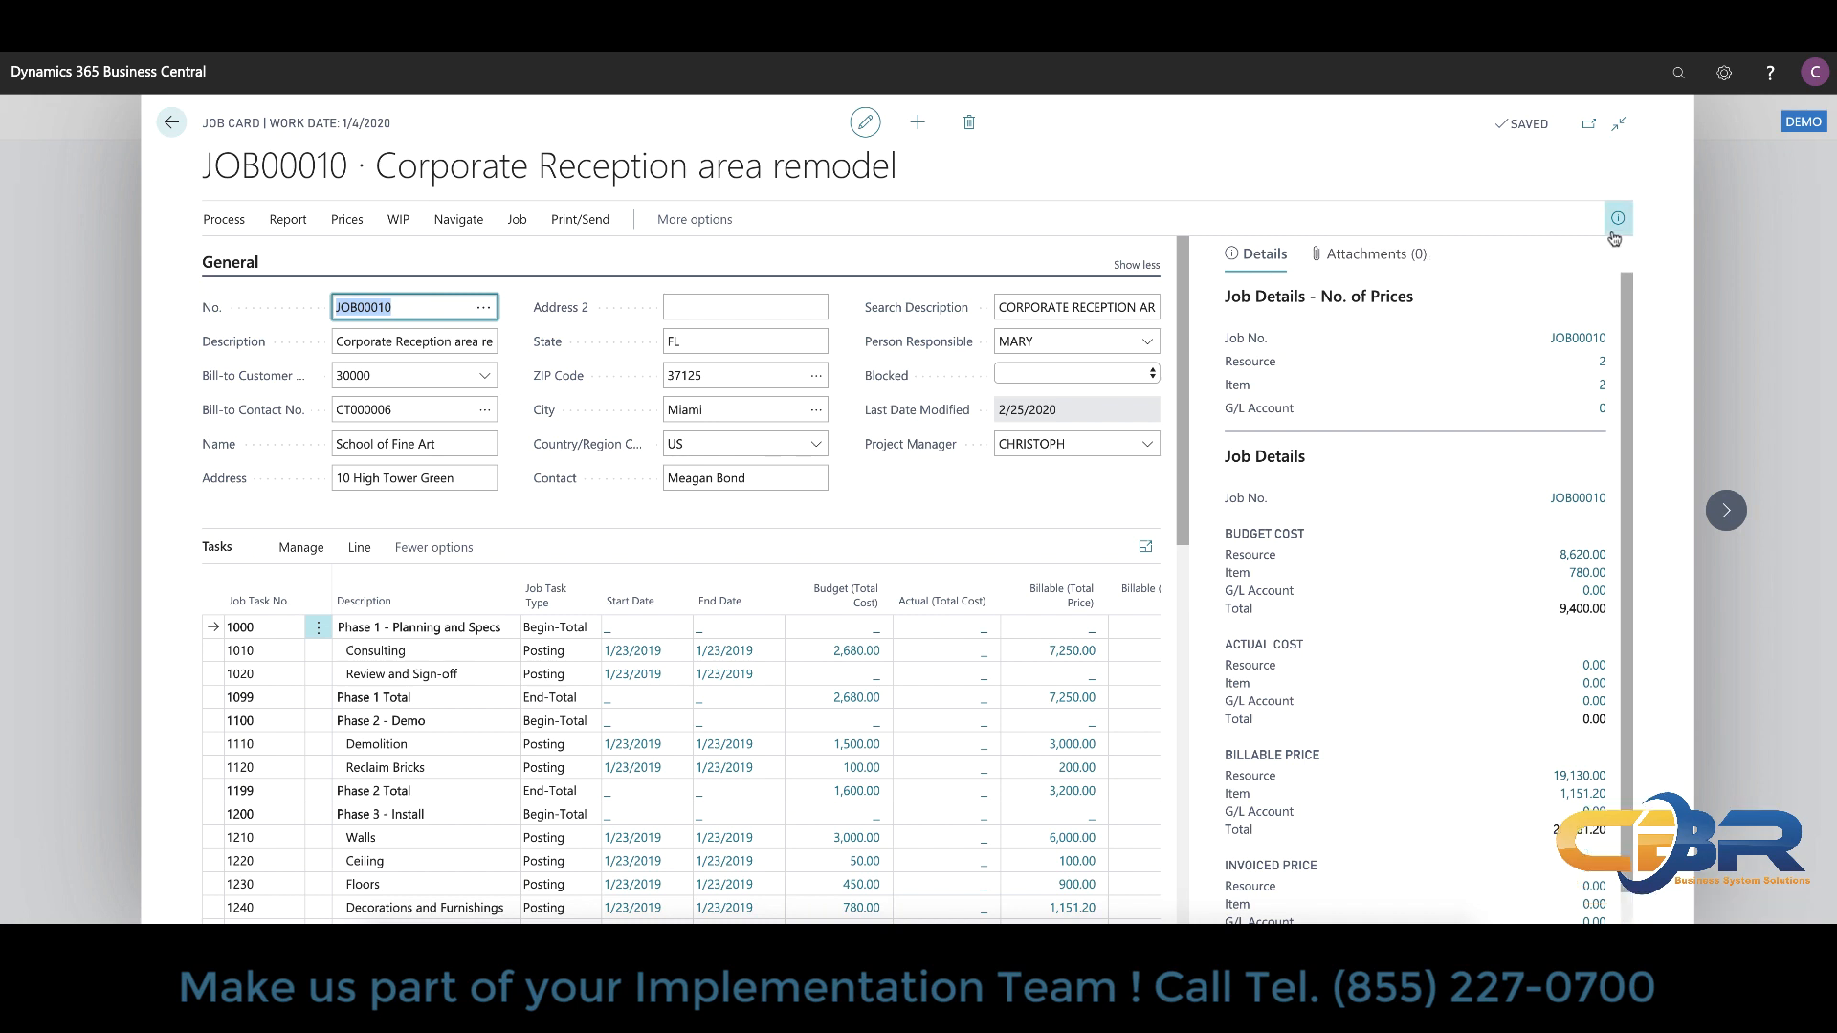
pyautogui.moveTo(1619, 218)
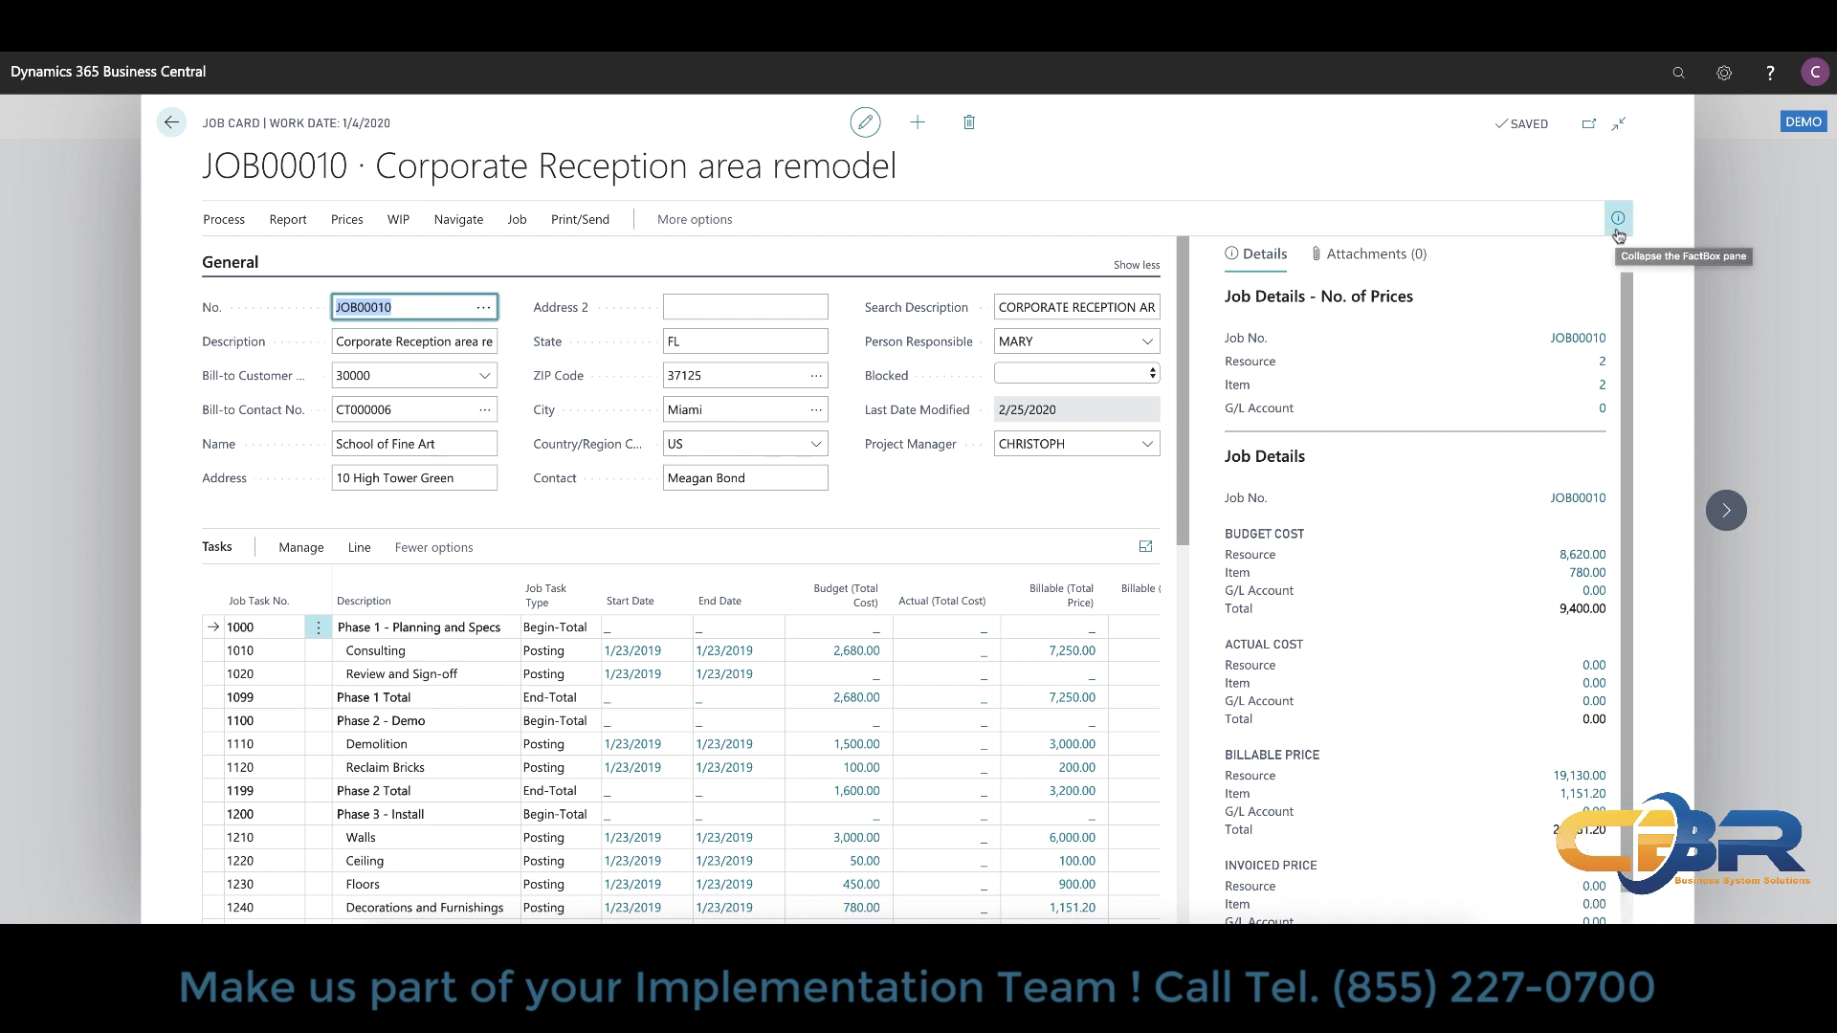
# Step: Collapse the FactBox pane so the JOB00010 task lines show all columns
pyautogui.click(1619, 218)
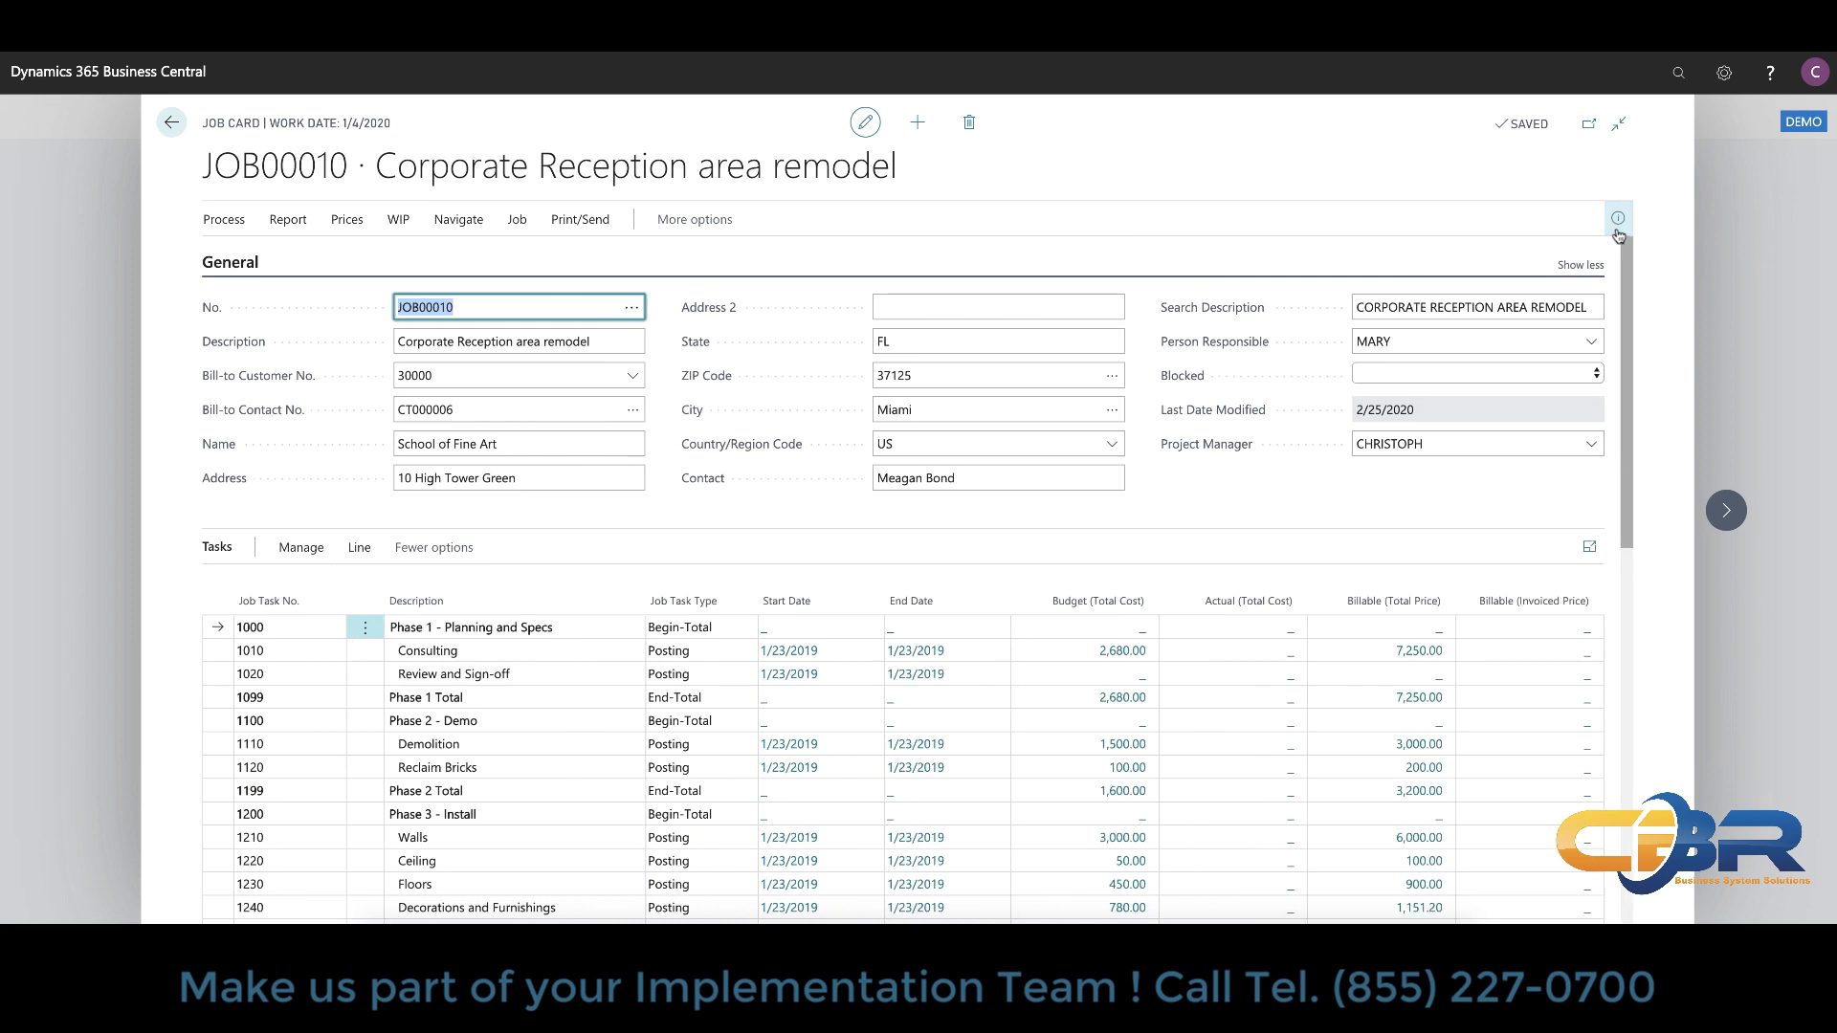
pyautogui.moveTo(1619, 218)
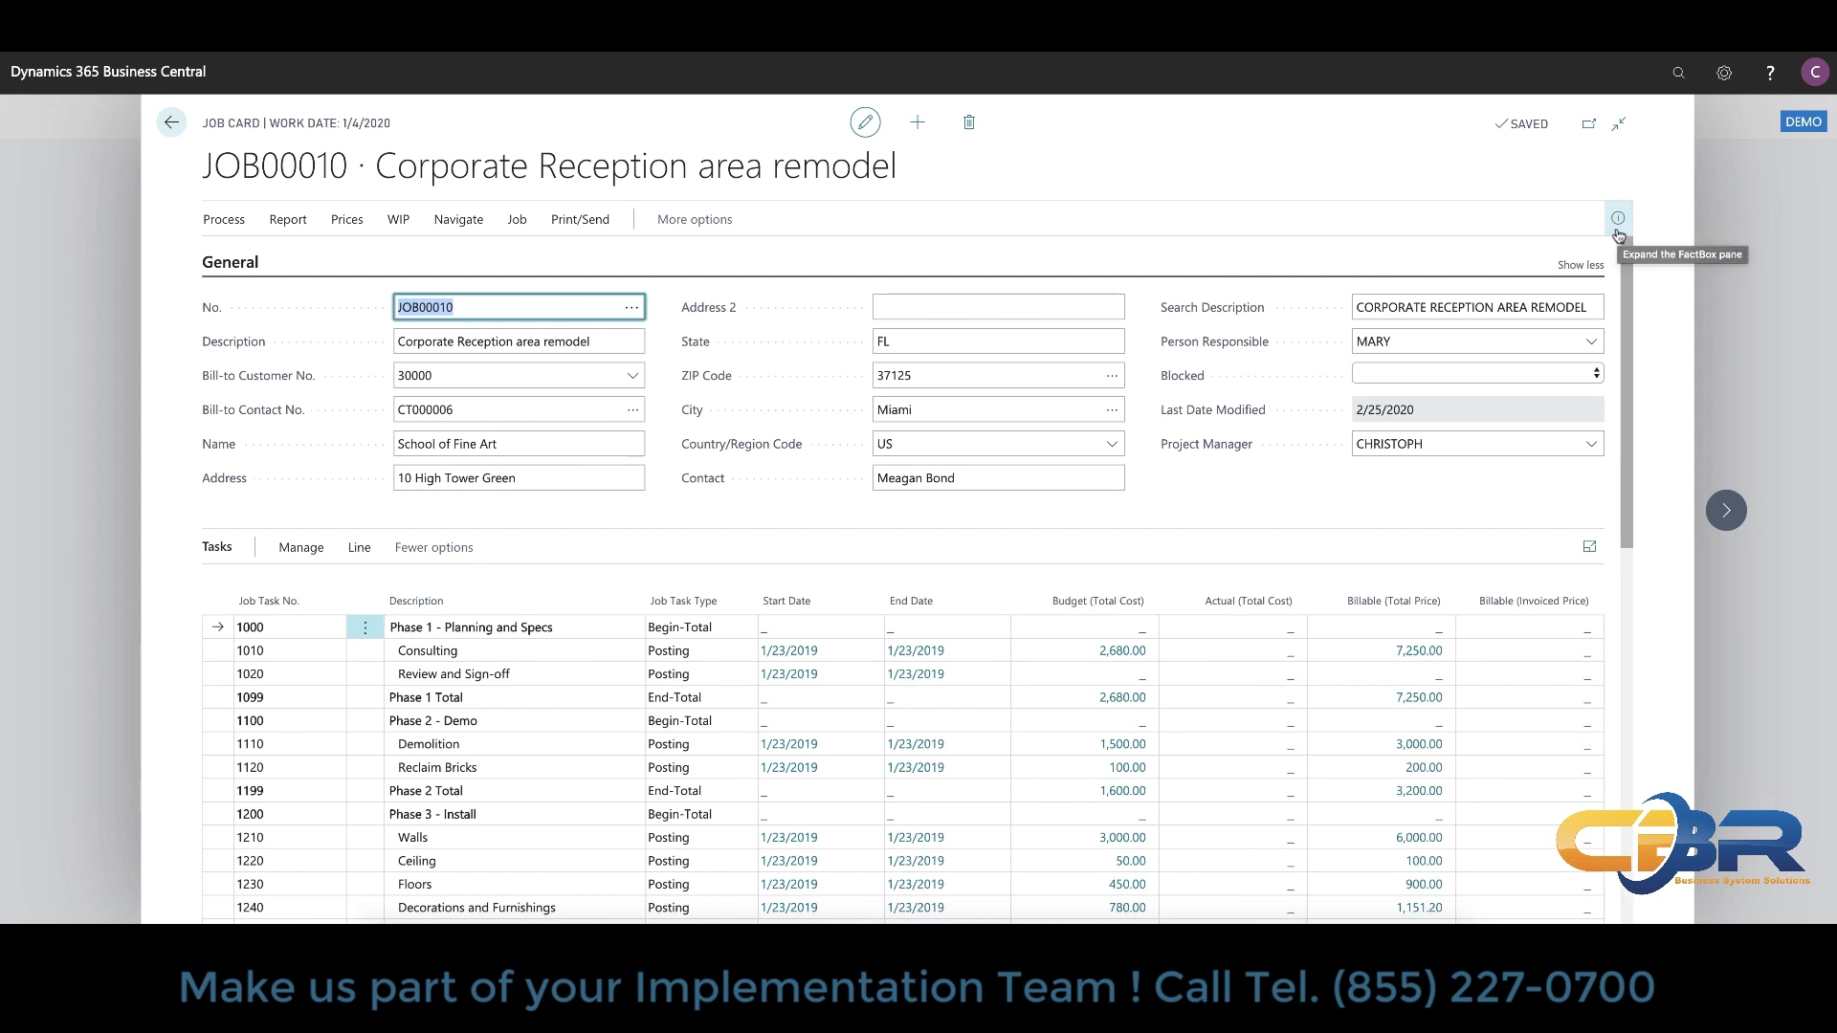
pyautogui.moveTo(1203, 464)
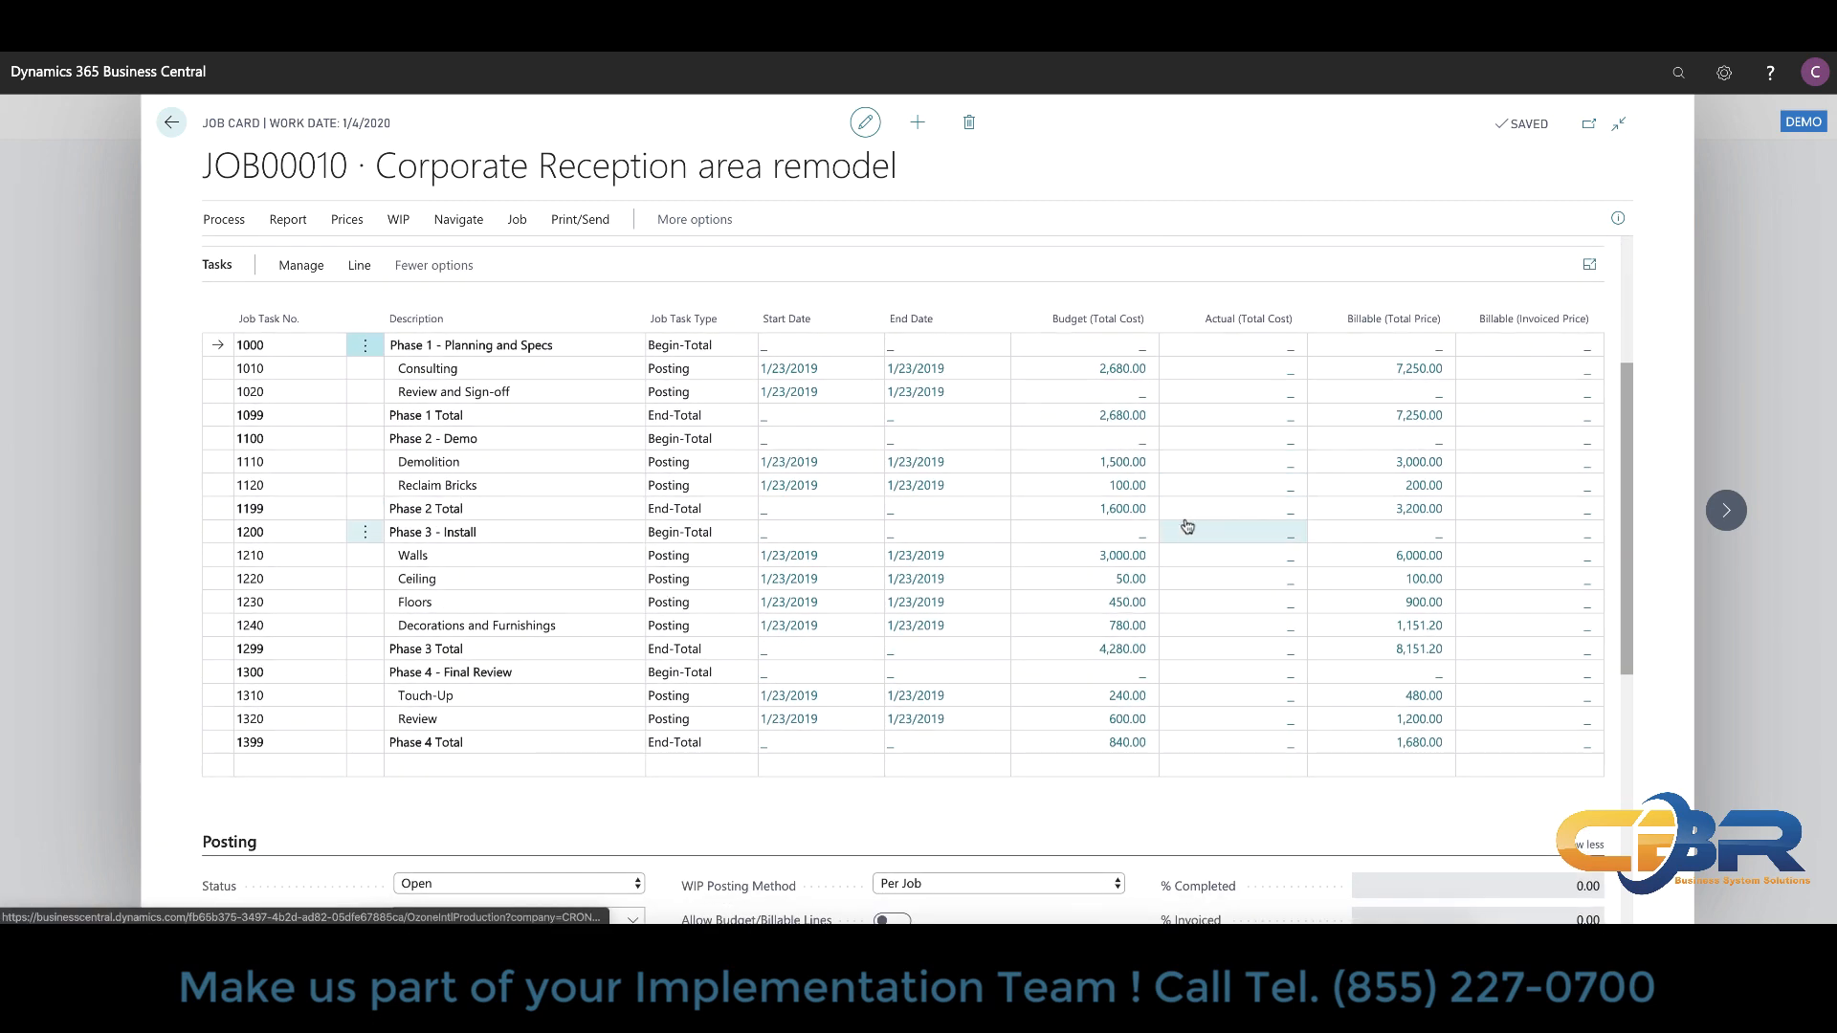
# Step: Expand the Duration and Foreign Trade sections and browse the WIP Method choices without changing it
pyautogui.scroll(-3)
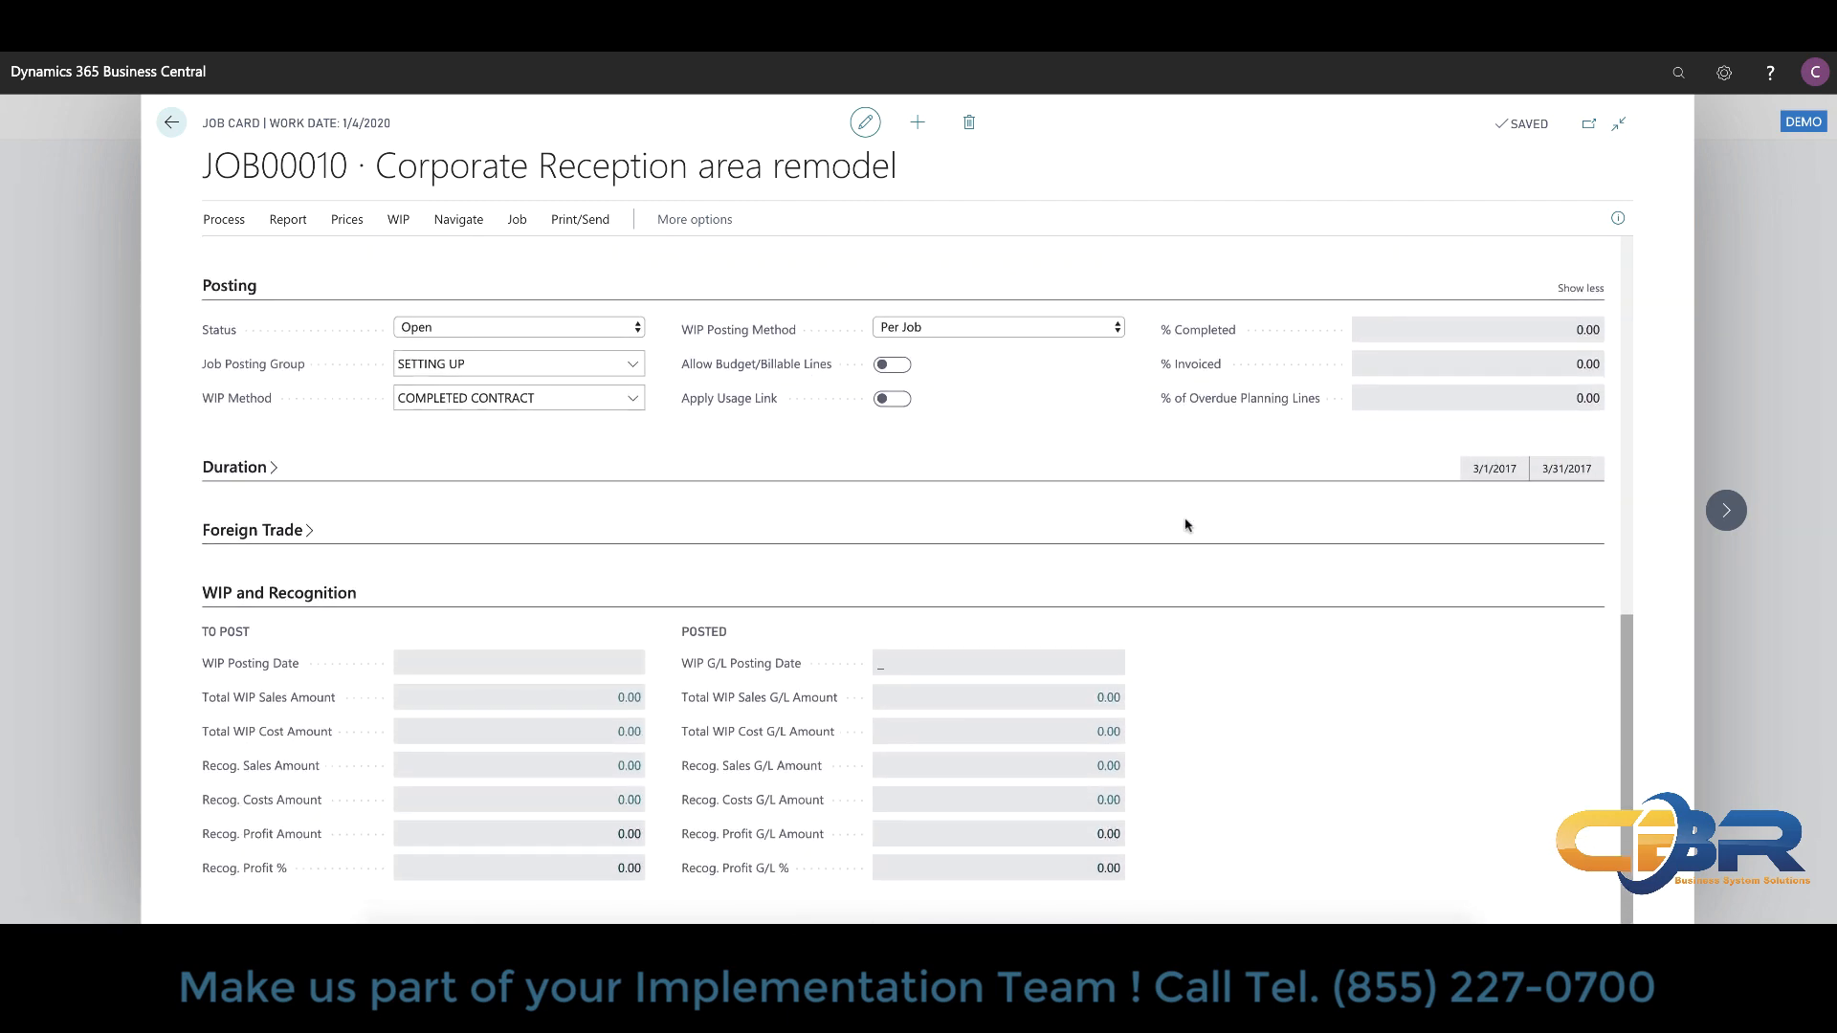
pyautogui.moveTo(440, 599)
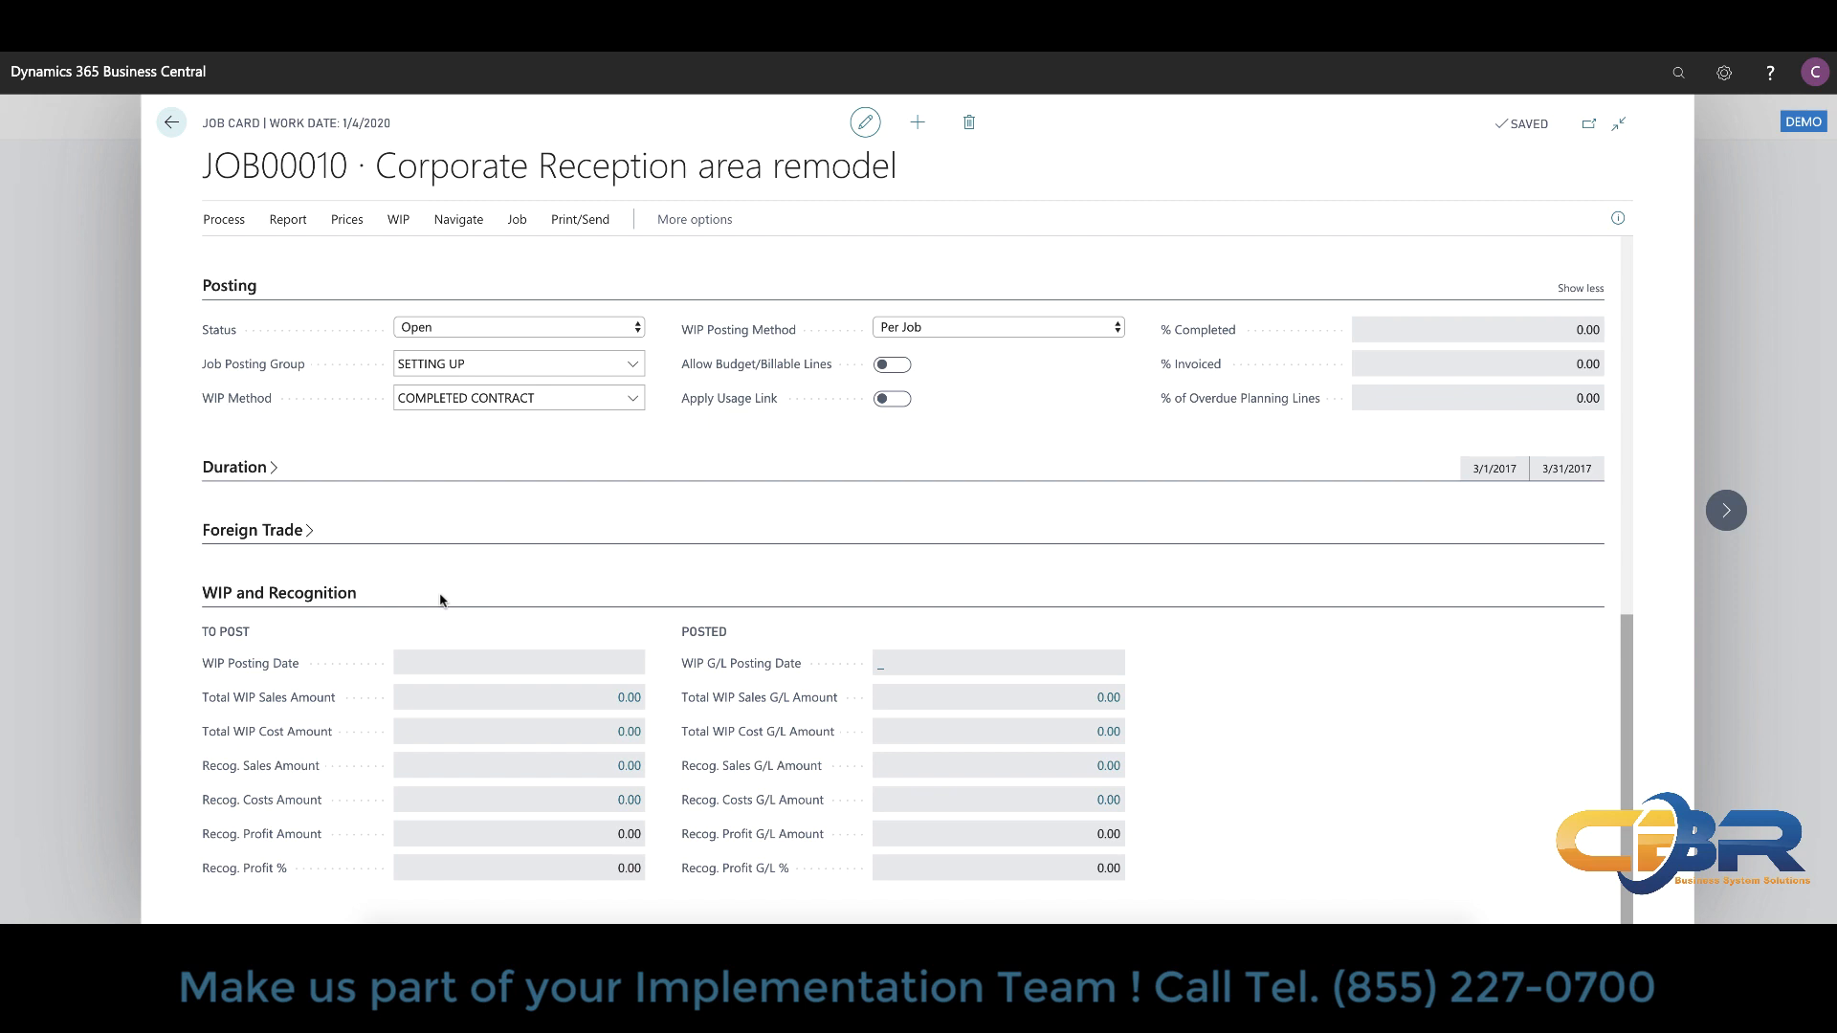
pyautogui.moveTo(218, 495)
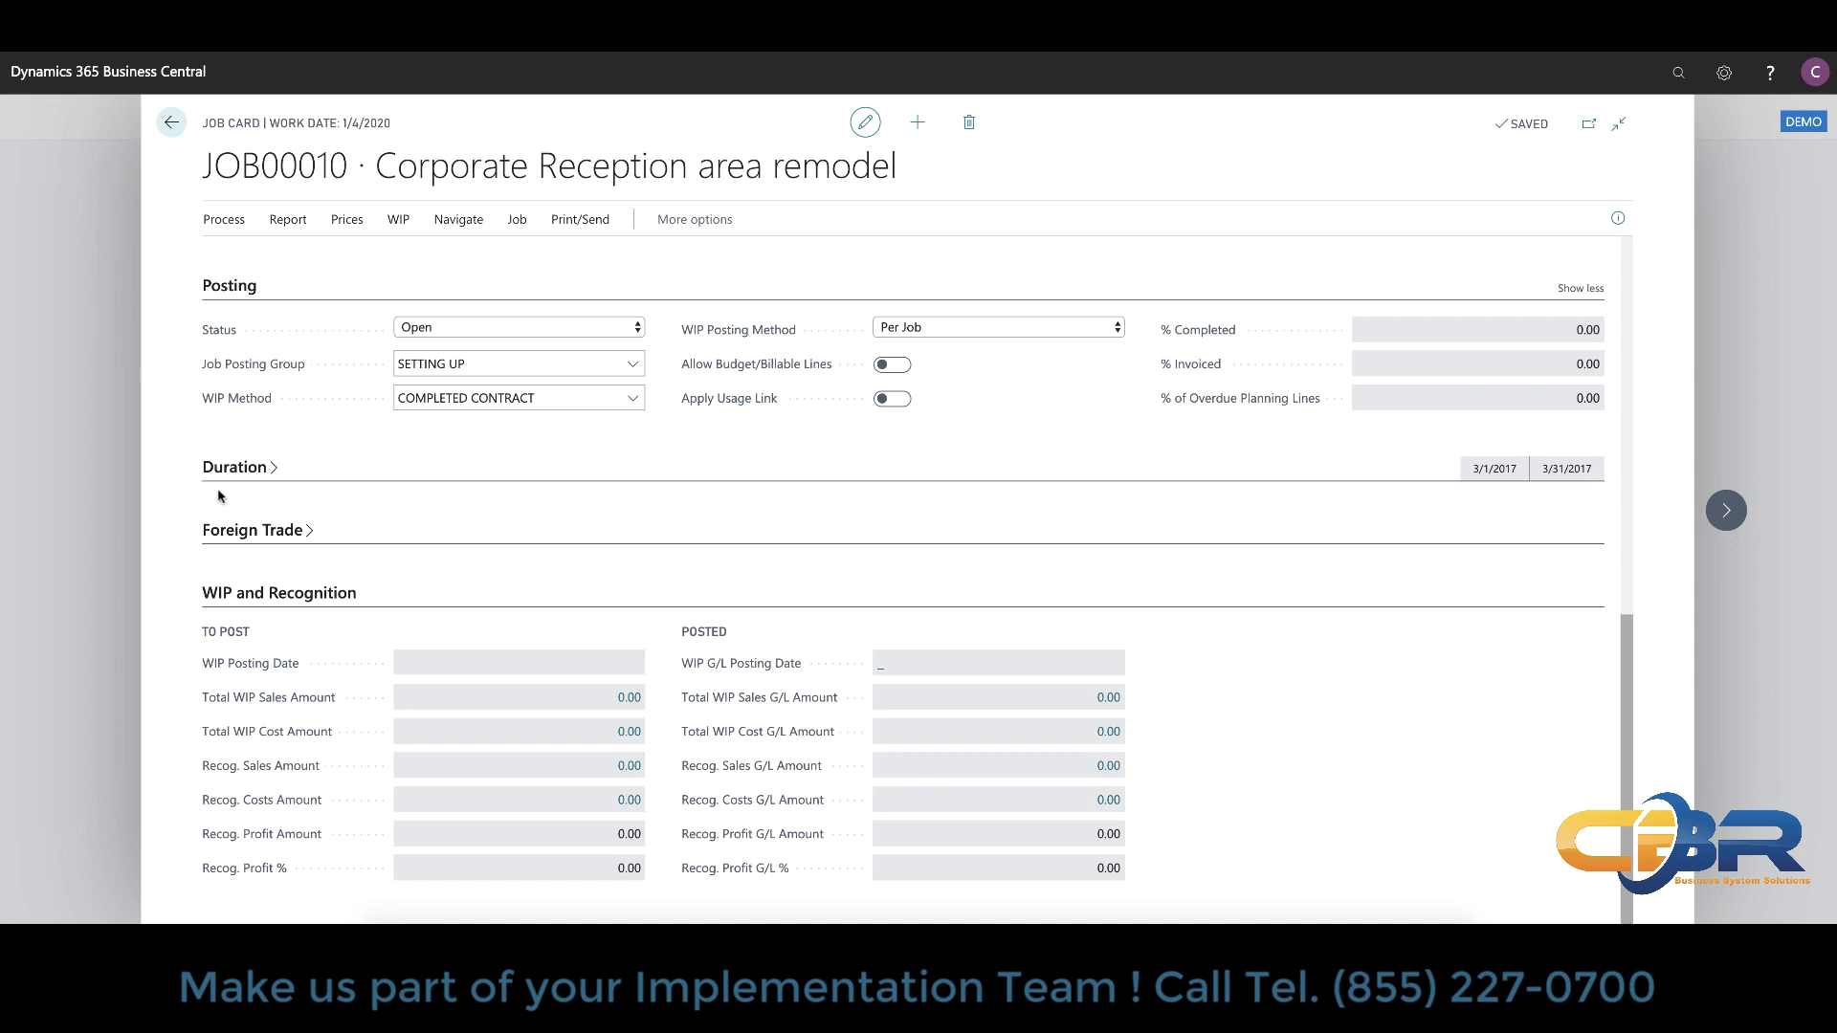
pyautogui.click(234, 467)
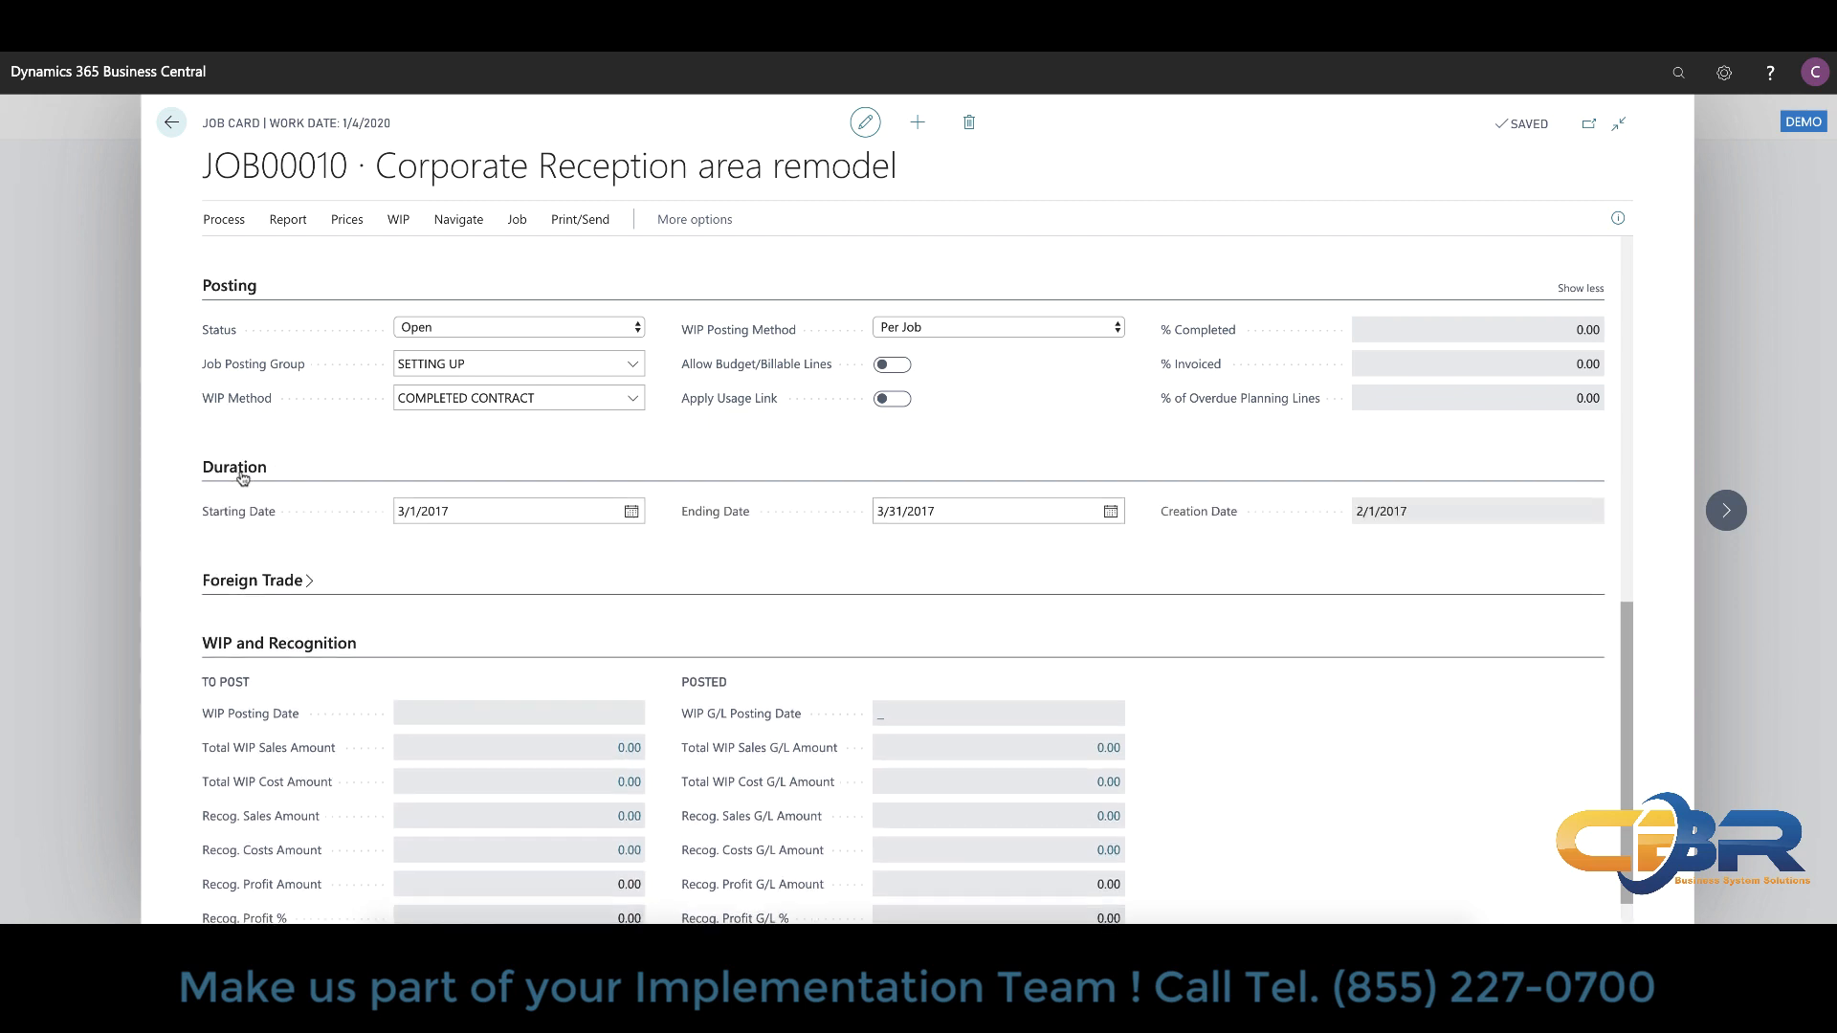
pyautogui.click(252, 580)
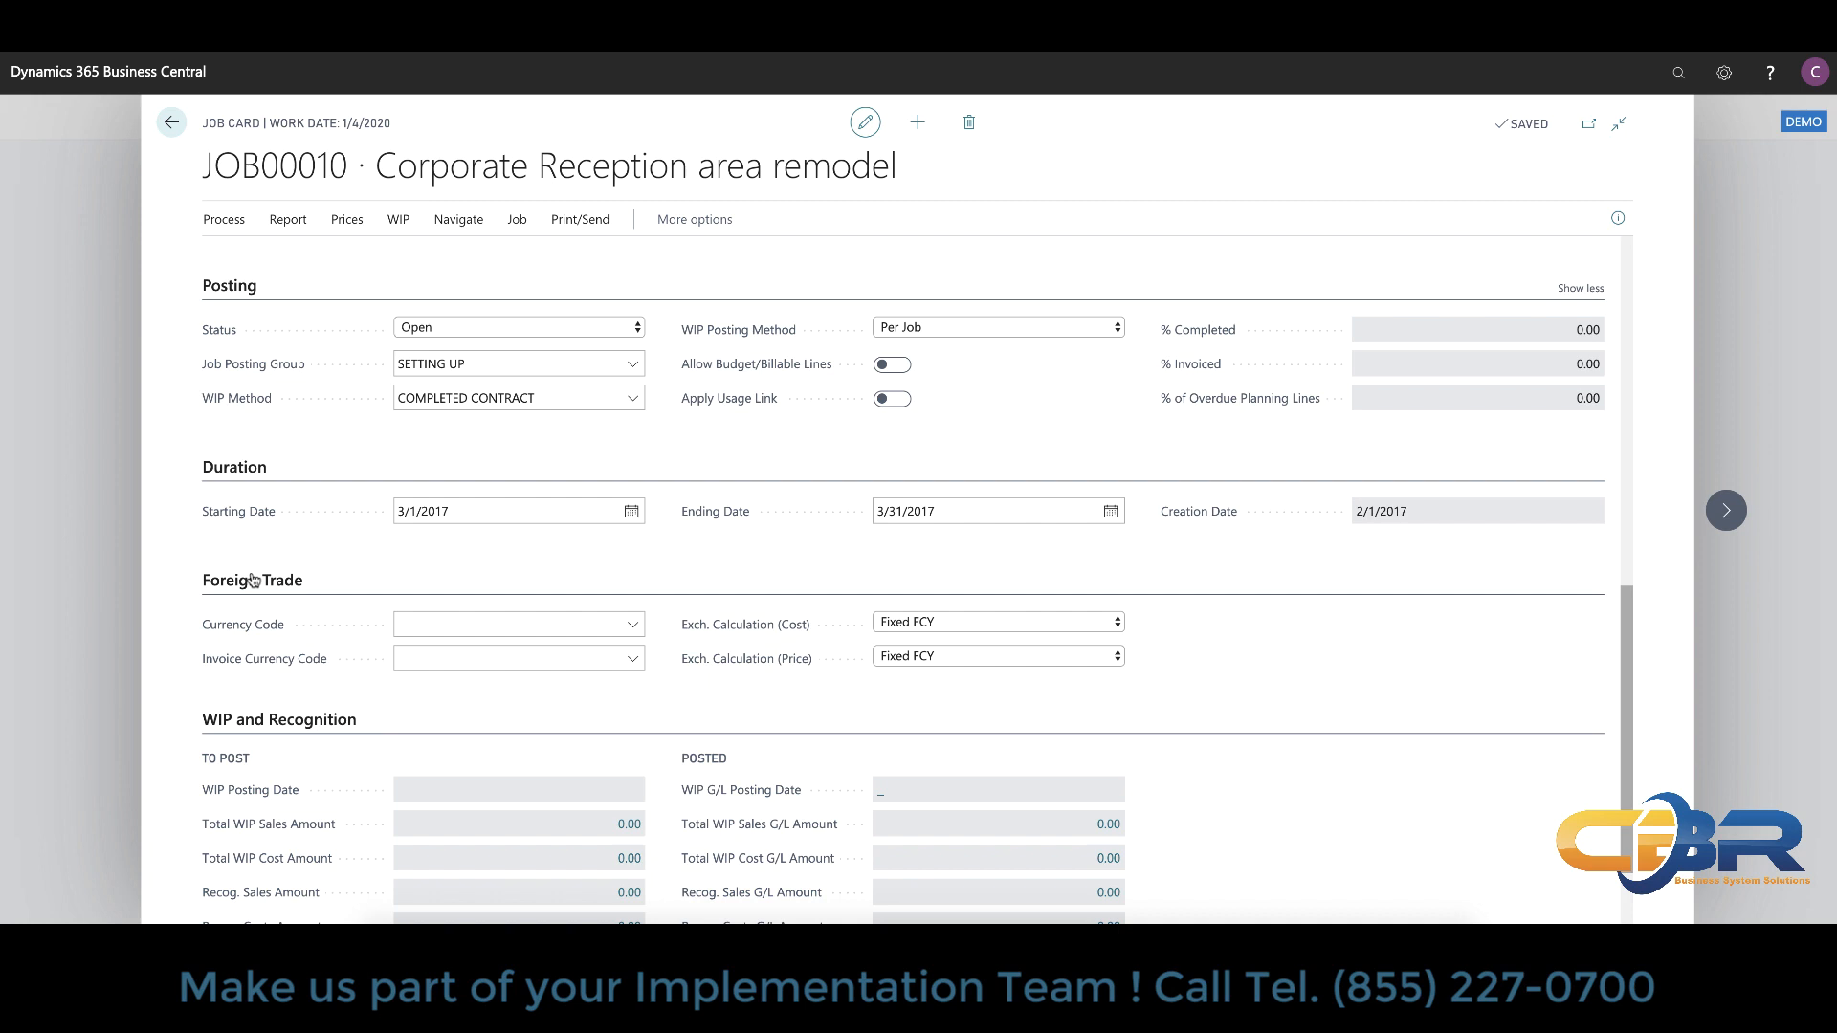
pyautogui.moveTo(507, 465)
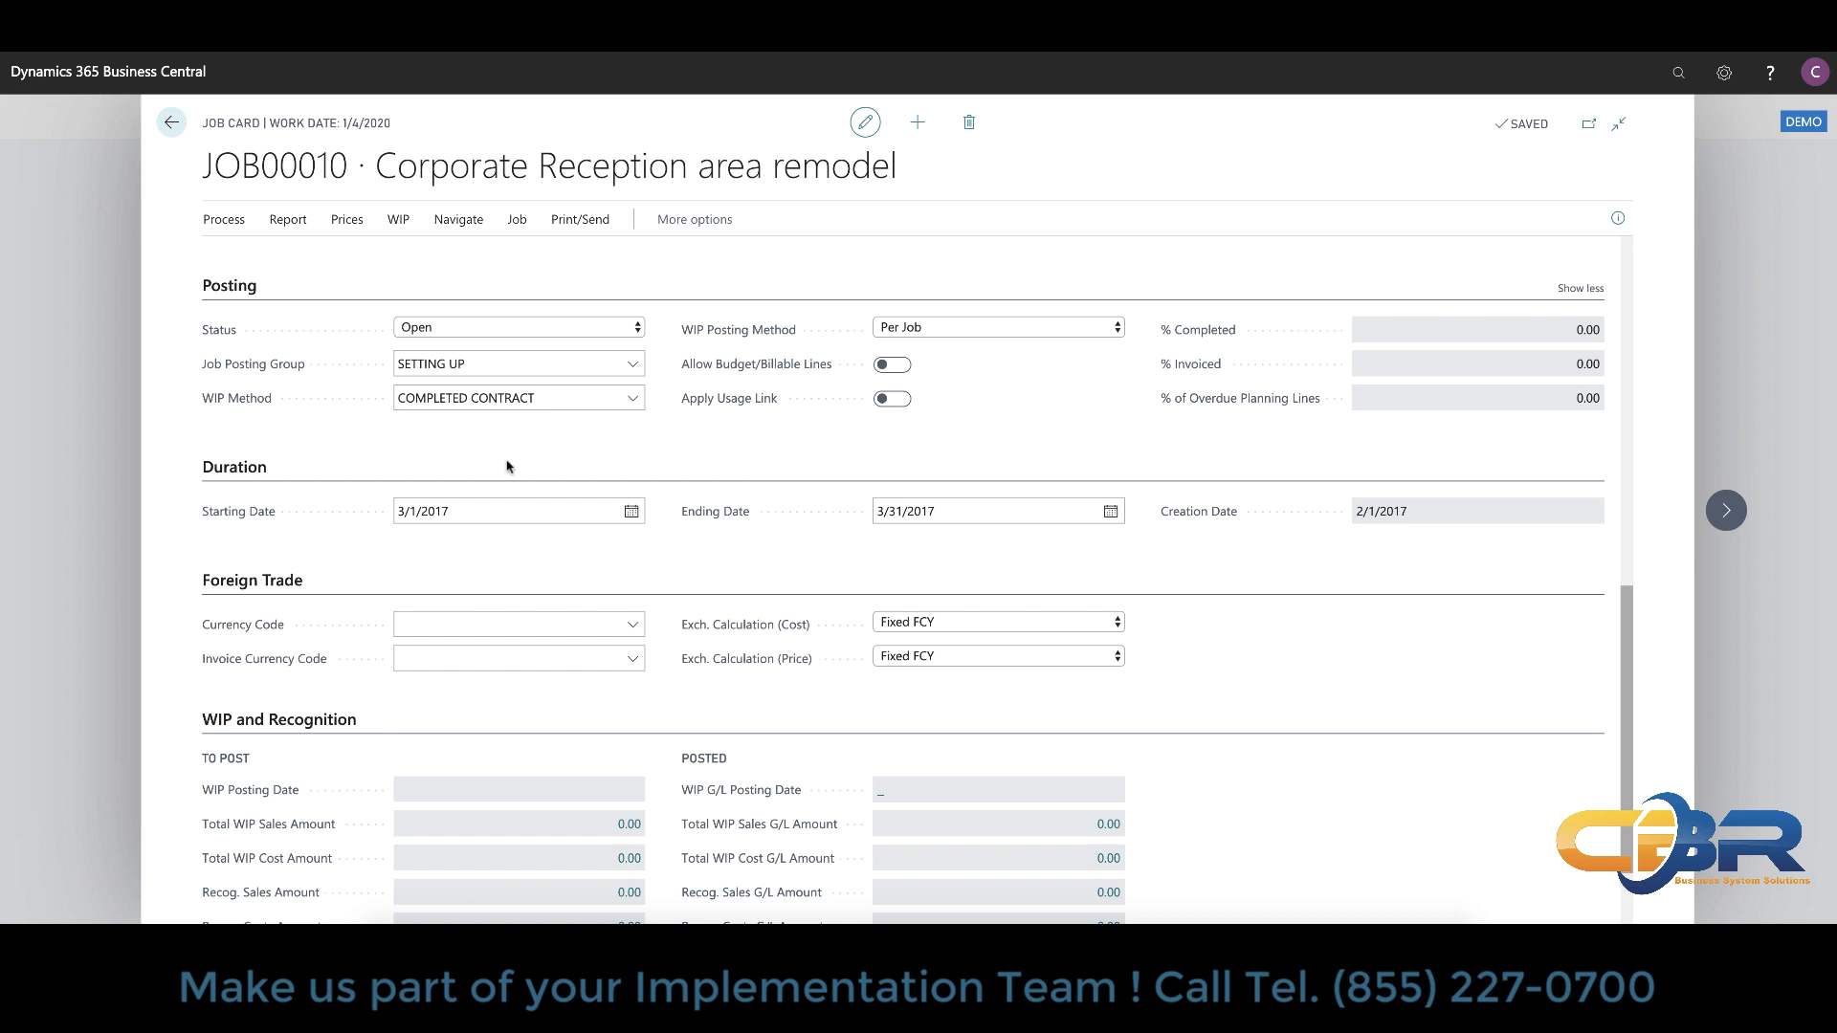
pyautogui.moveTo(622, 431)
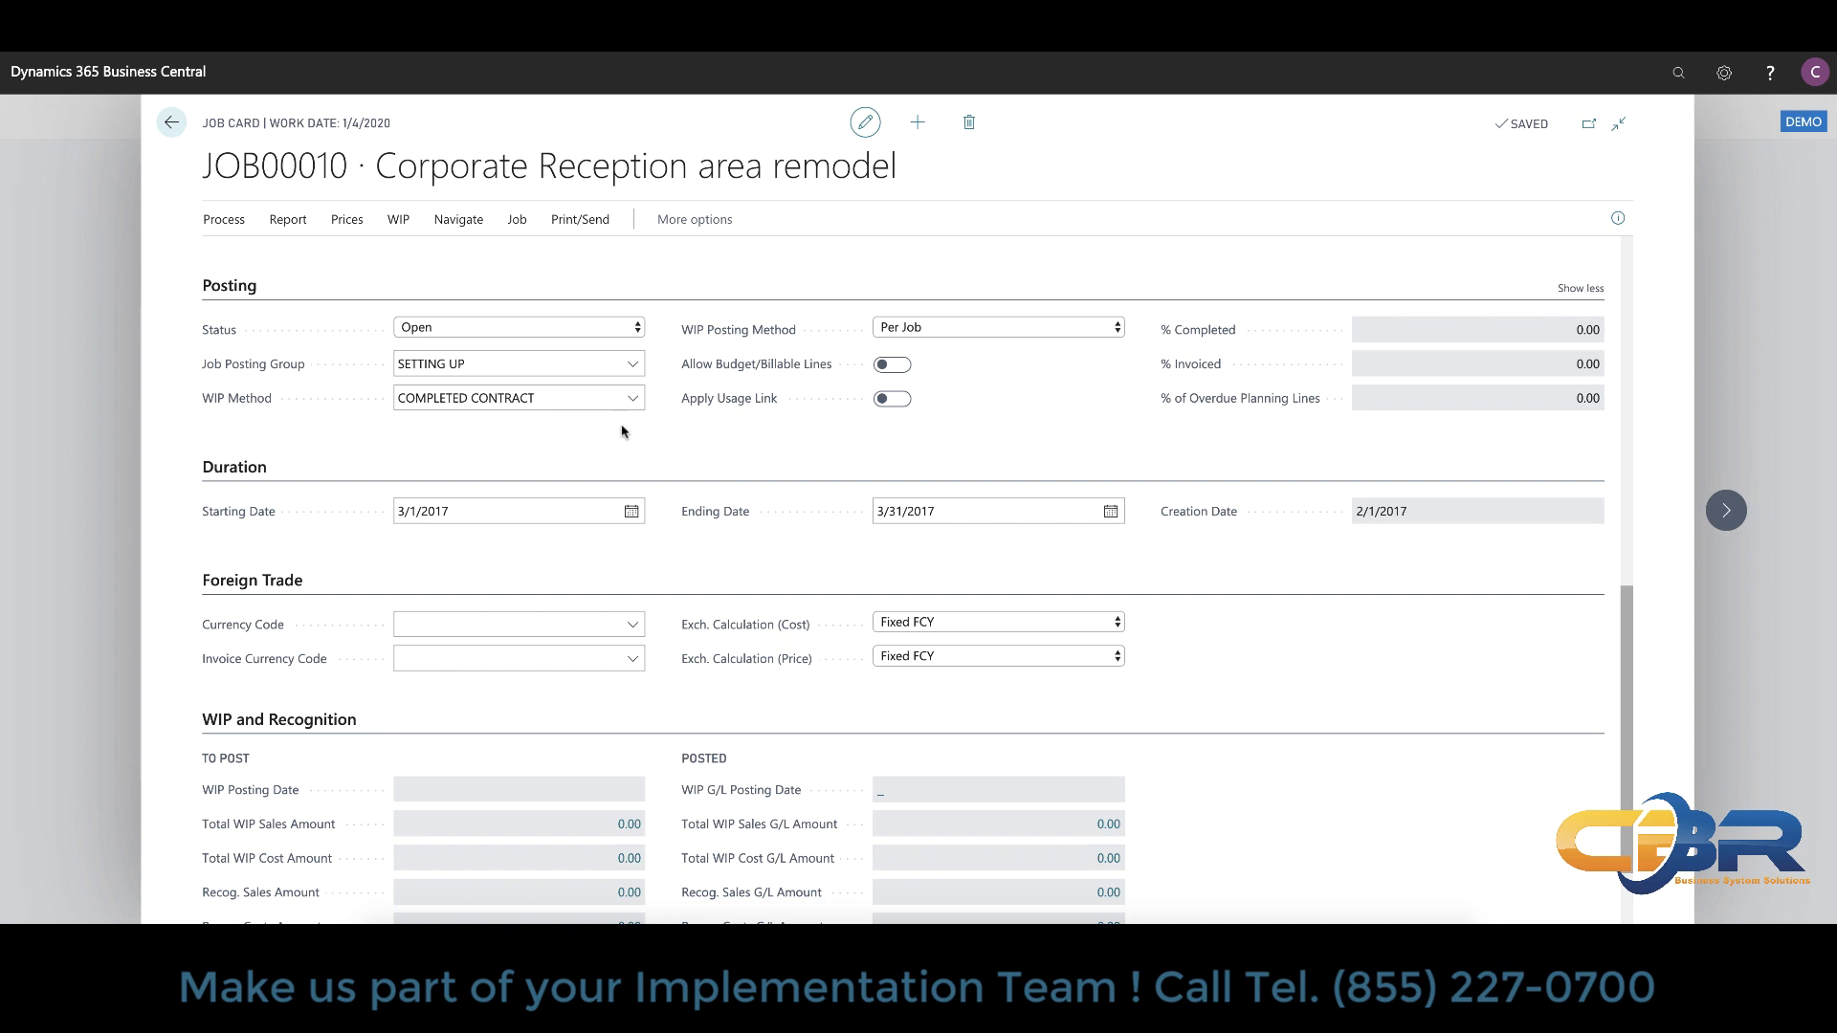
pyautogui.click(631, 398)
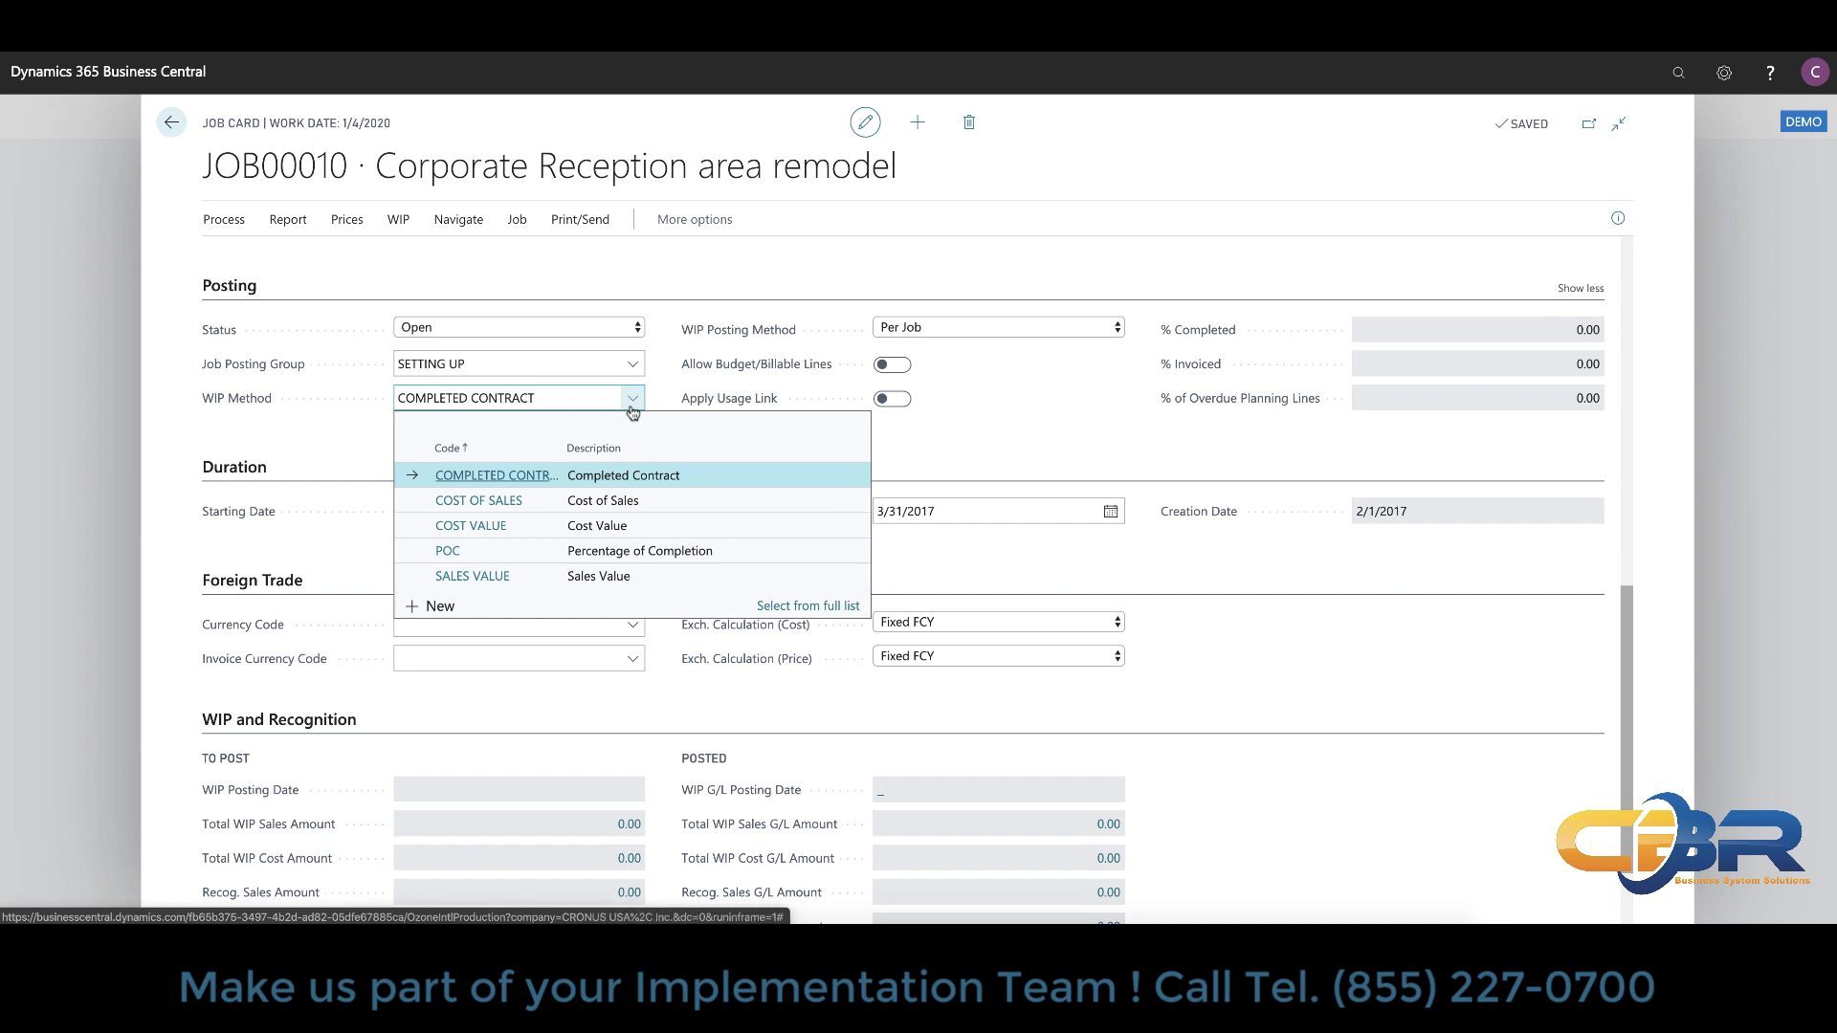
pyautogui.click(498, 474)
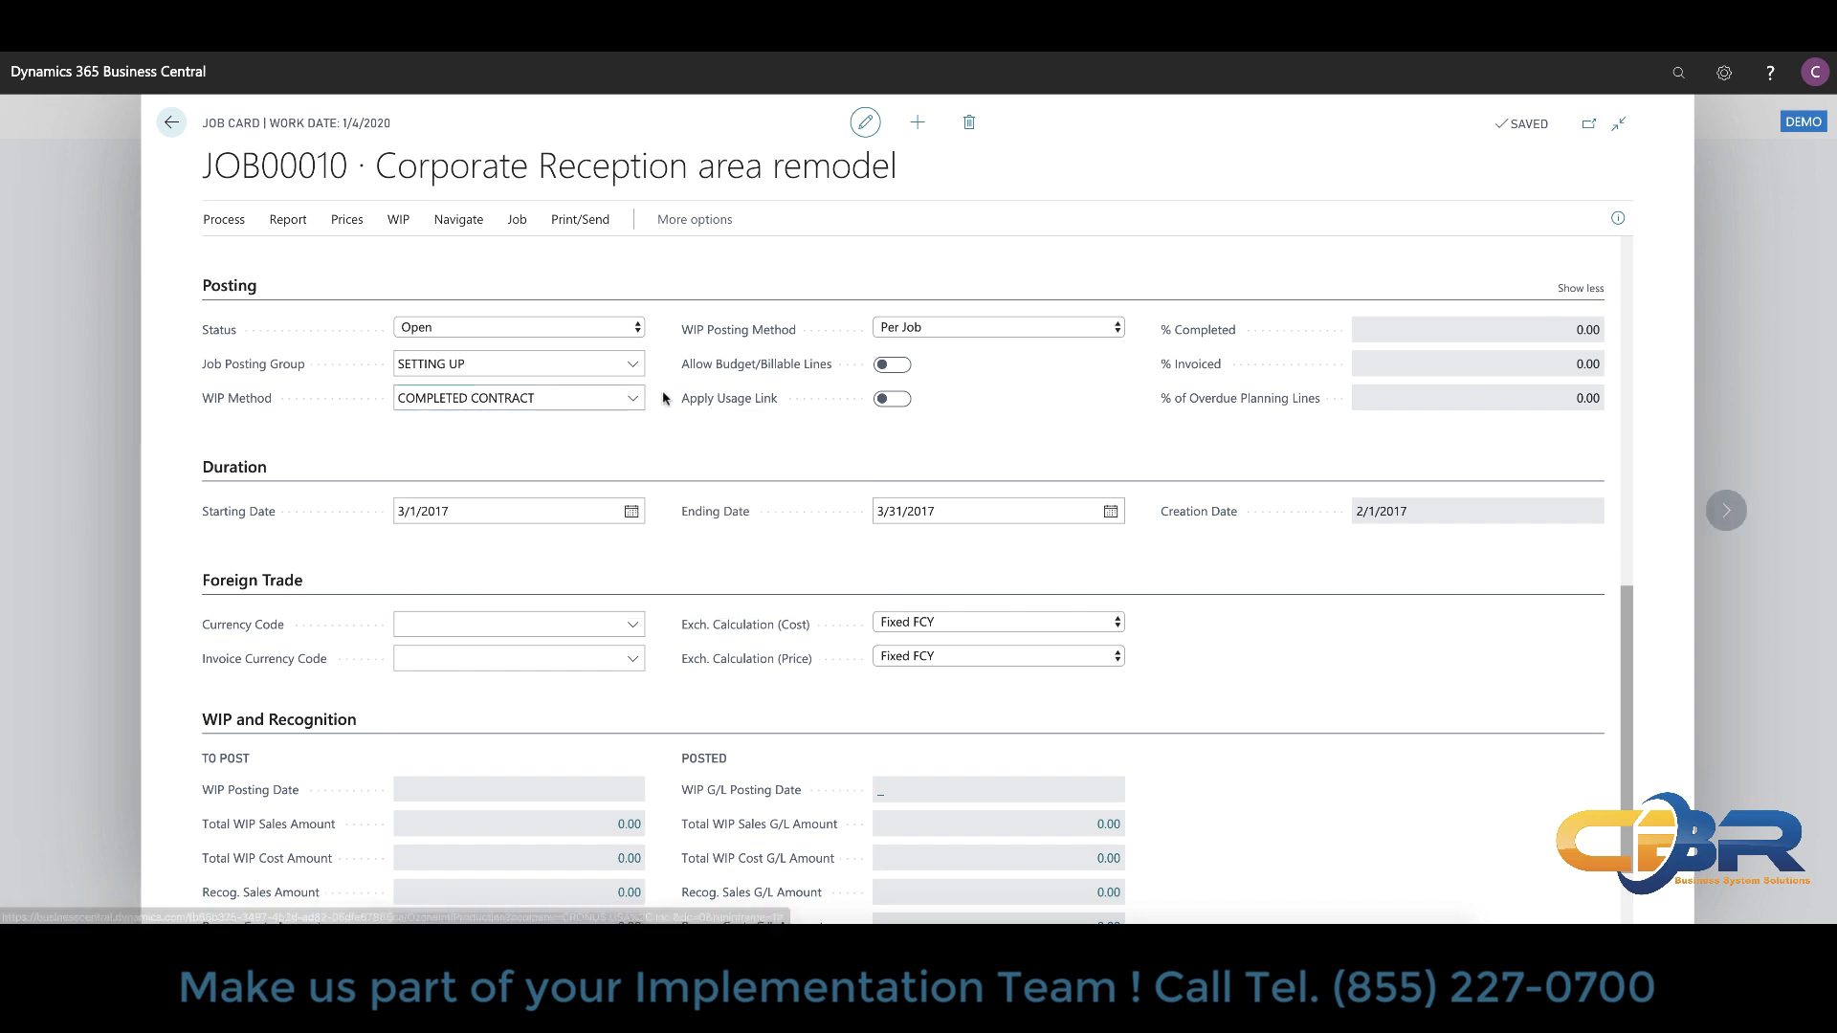
pyautogui.scroll(3)
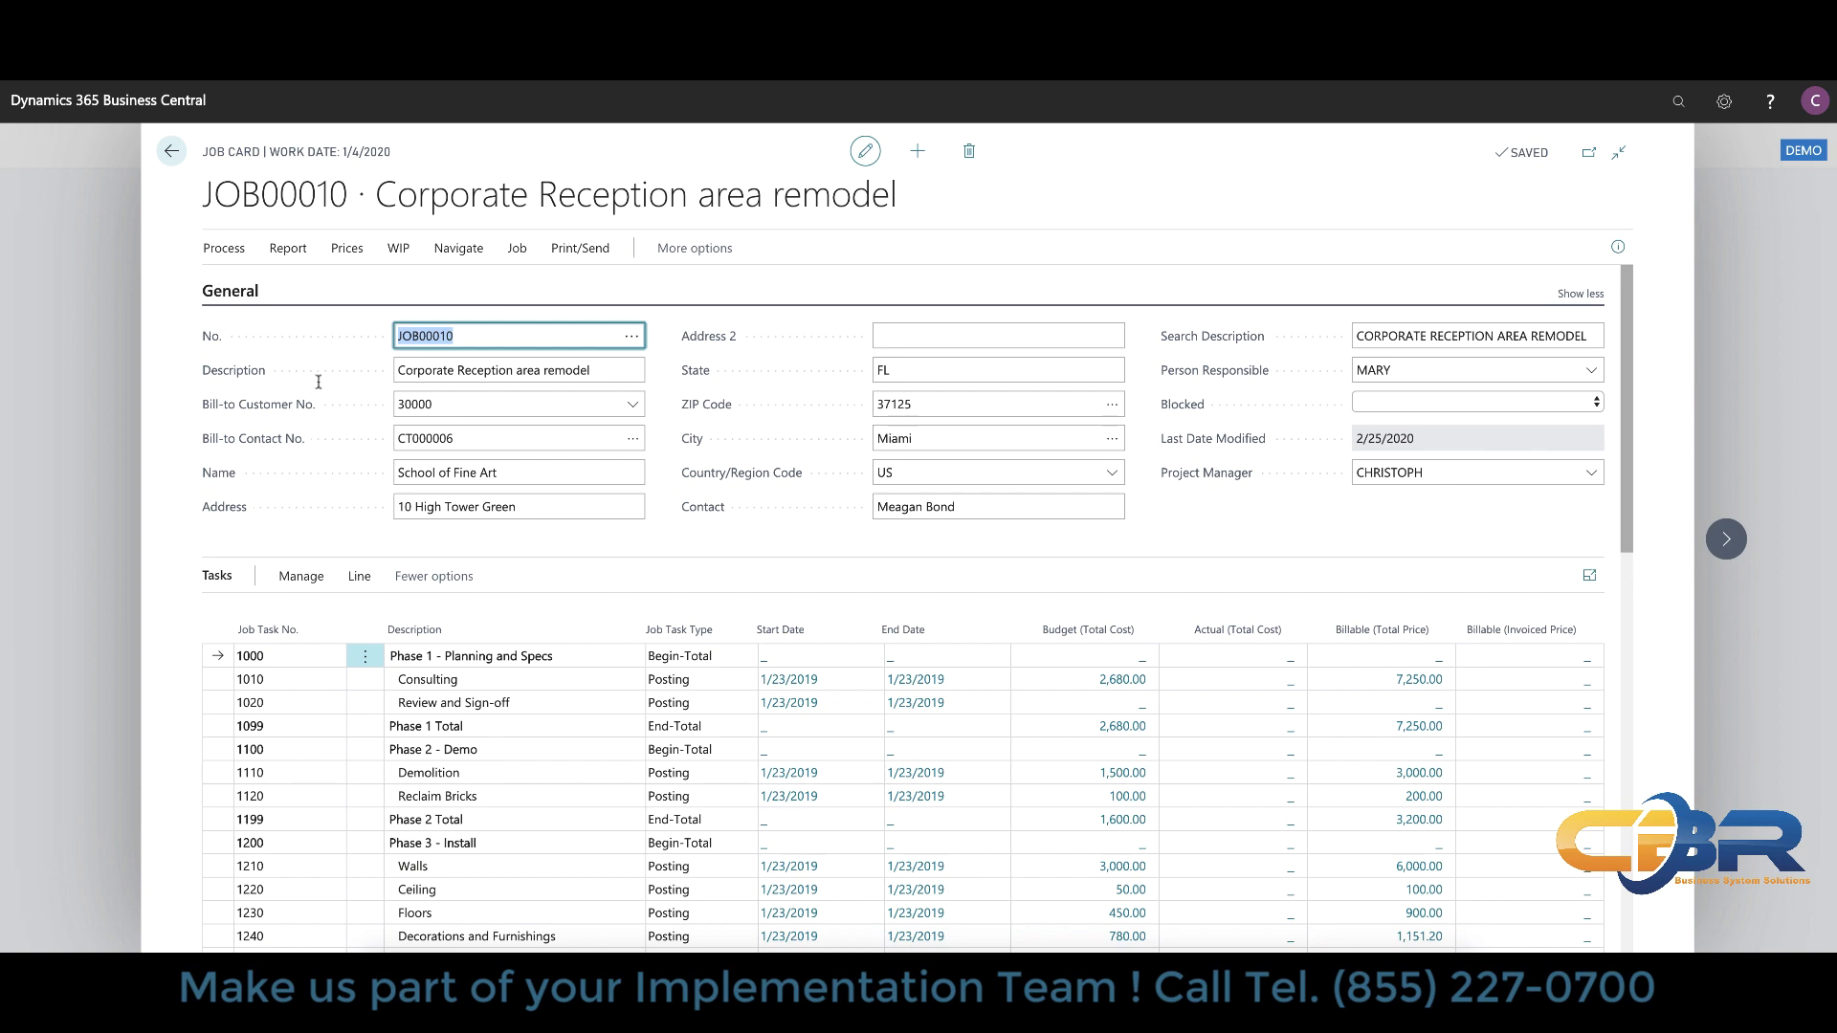
pyautogui.scroll(-3)
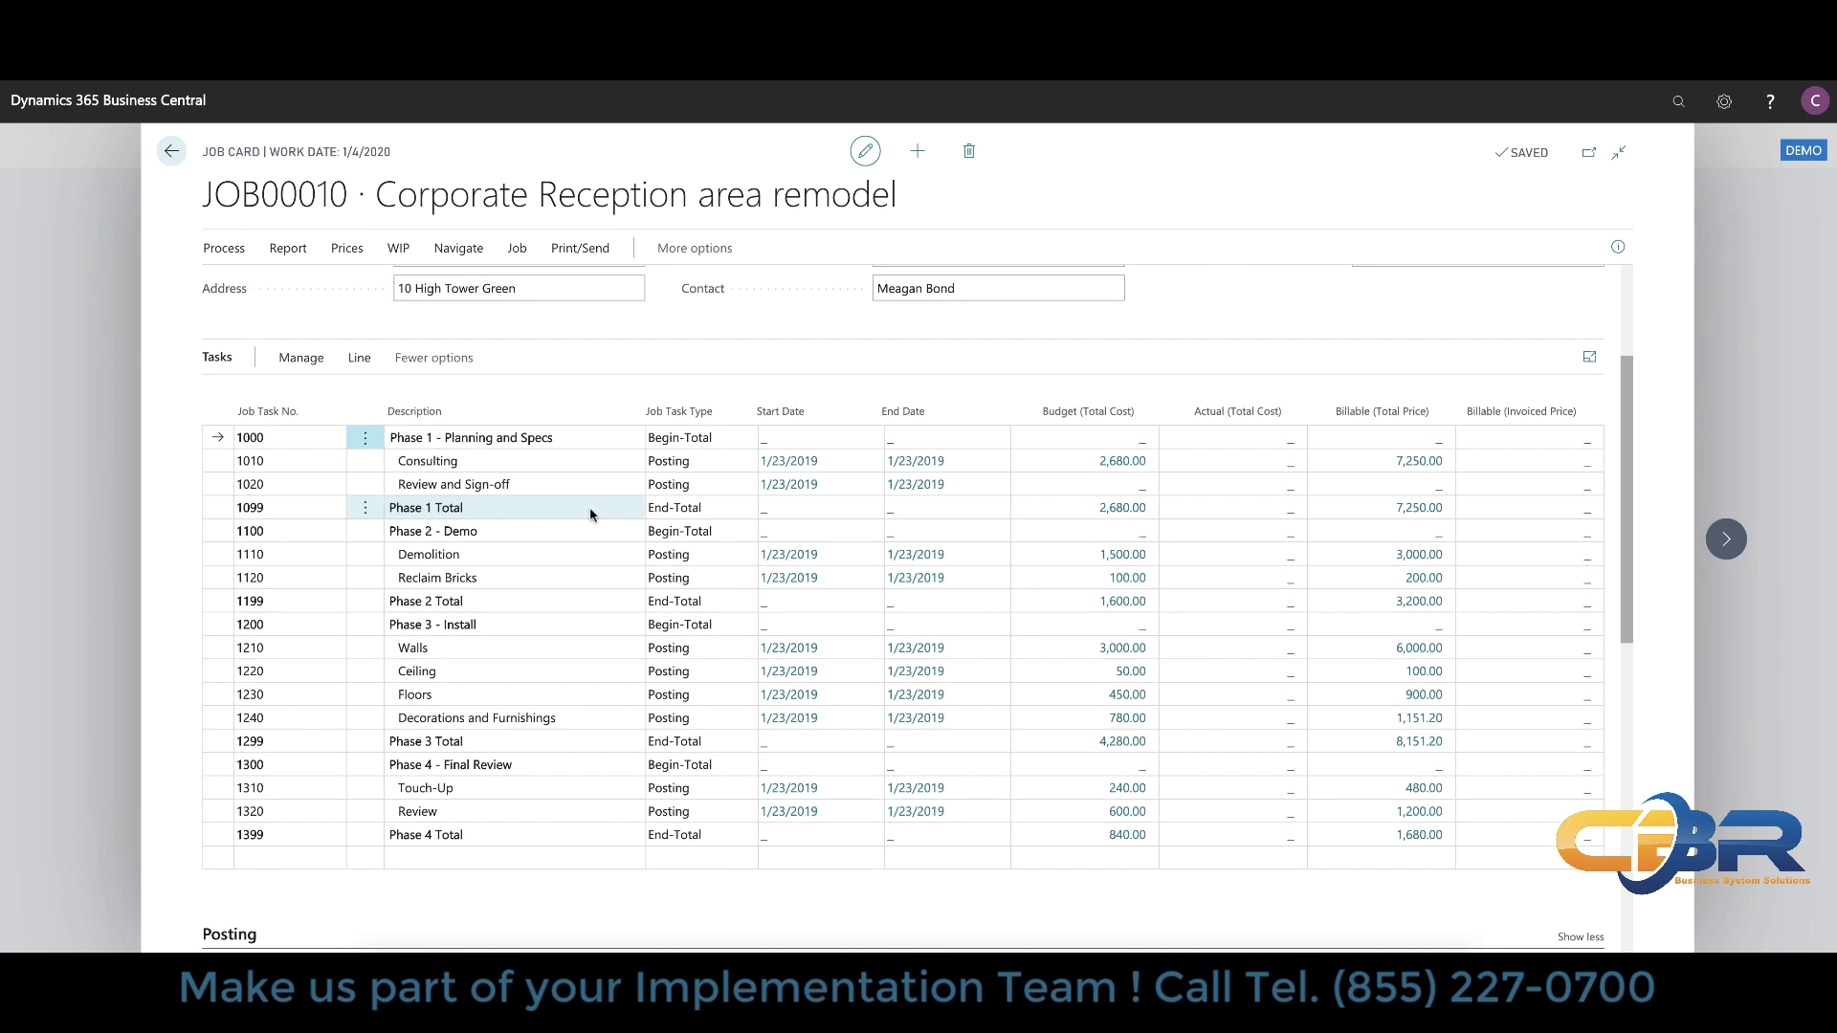
pyautogui.moveTo(591, 515)
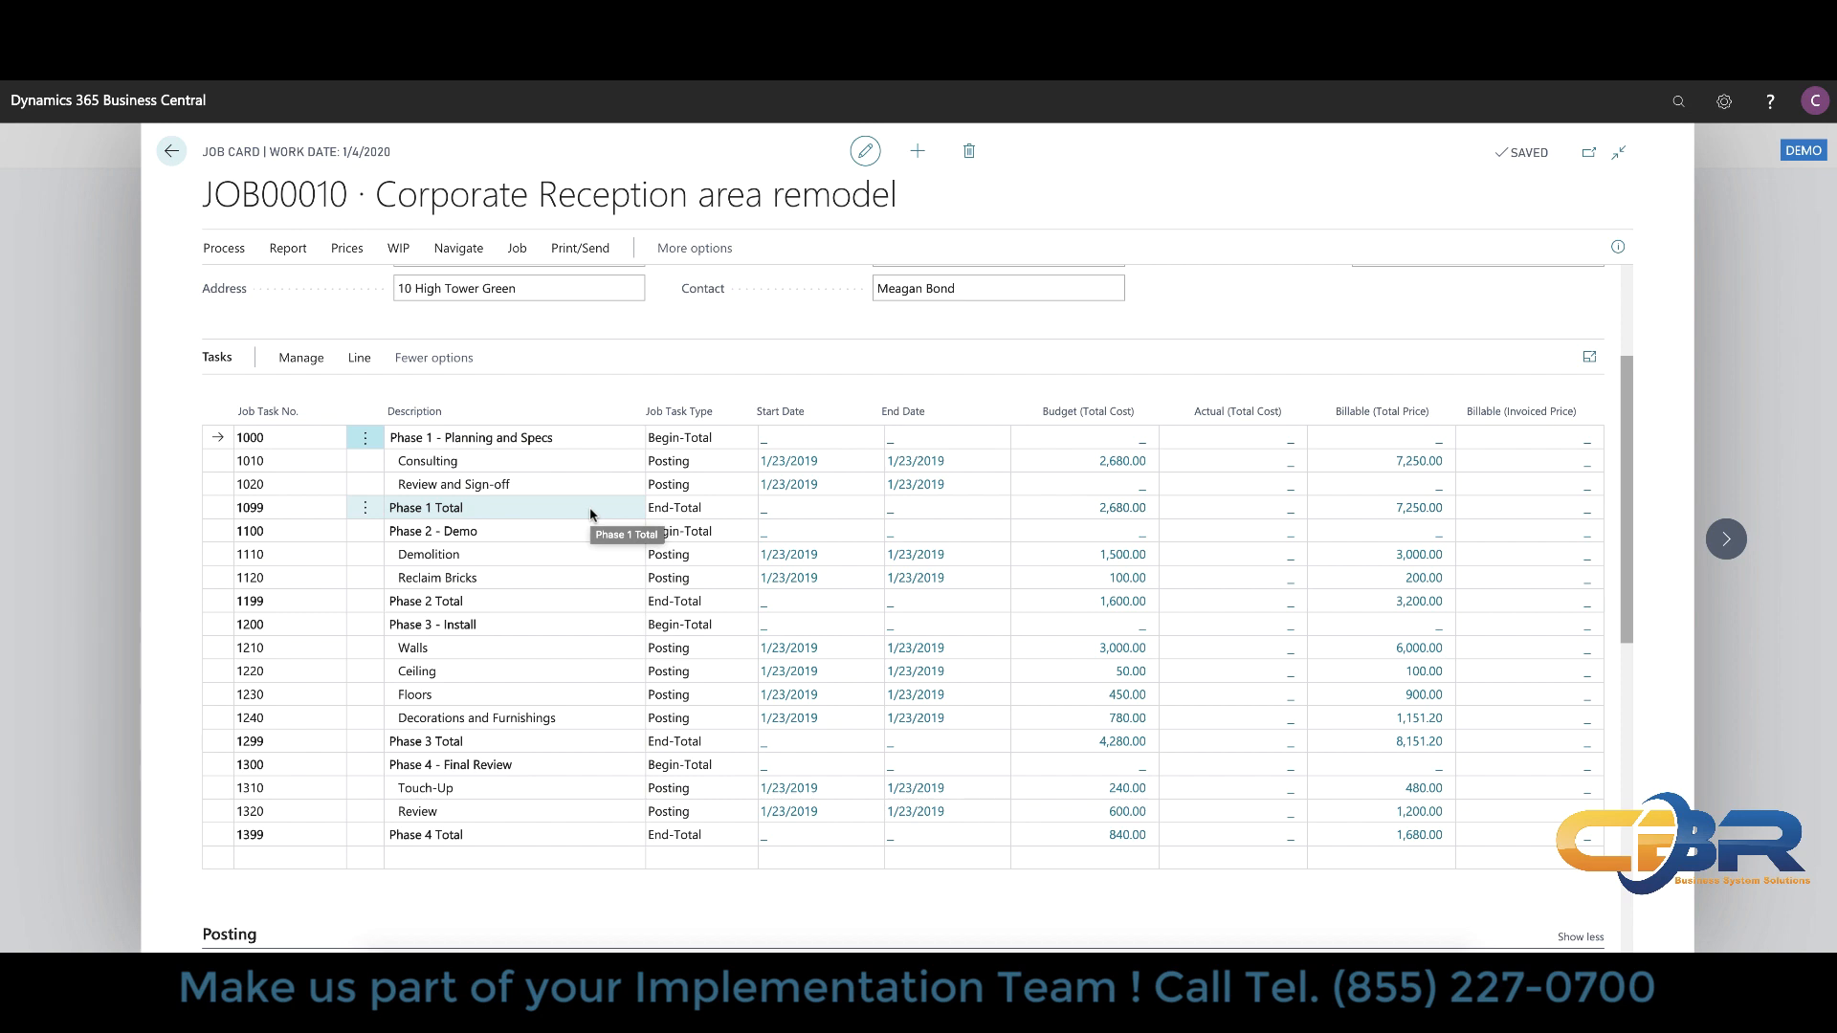
pyautogui.moveTo(499, 474)
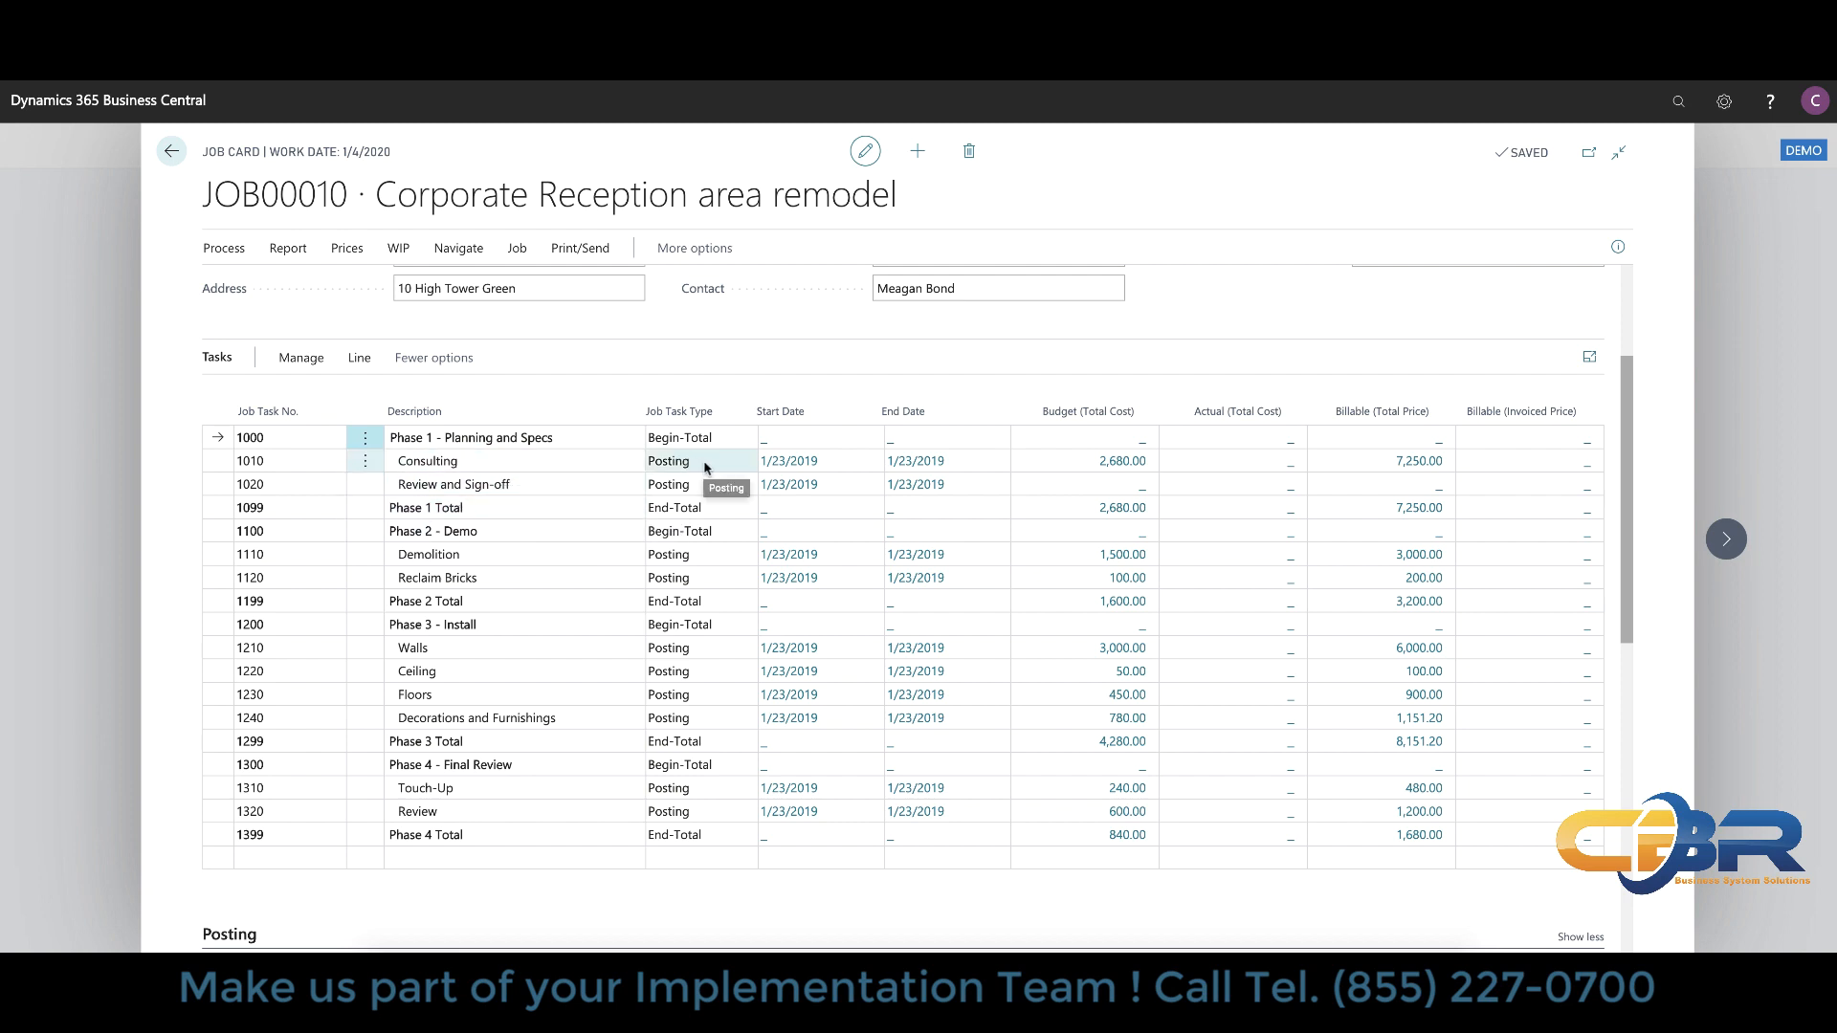
pyautogui.moveTo(790, 461)
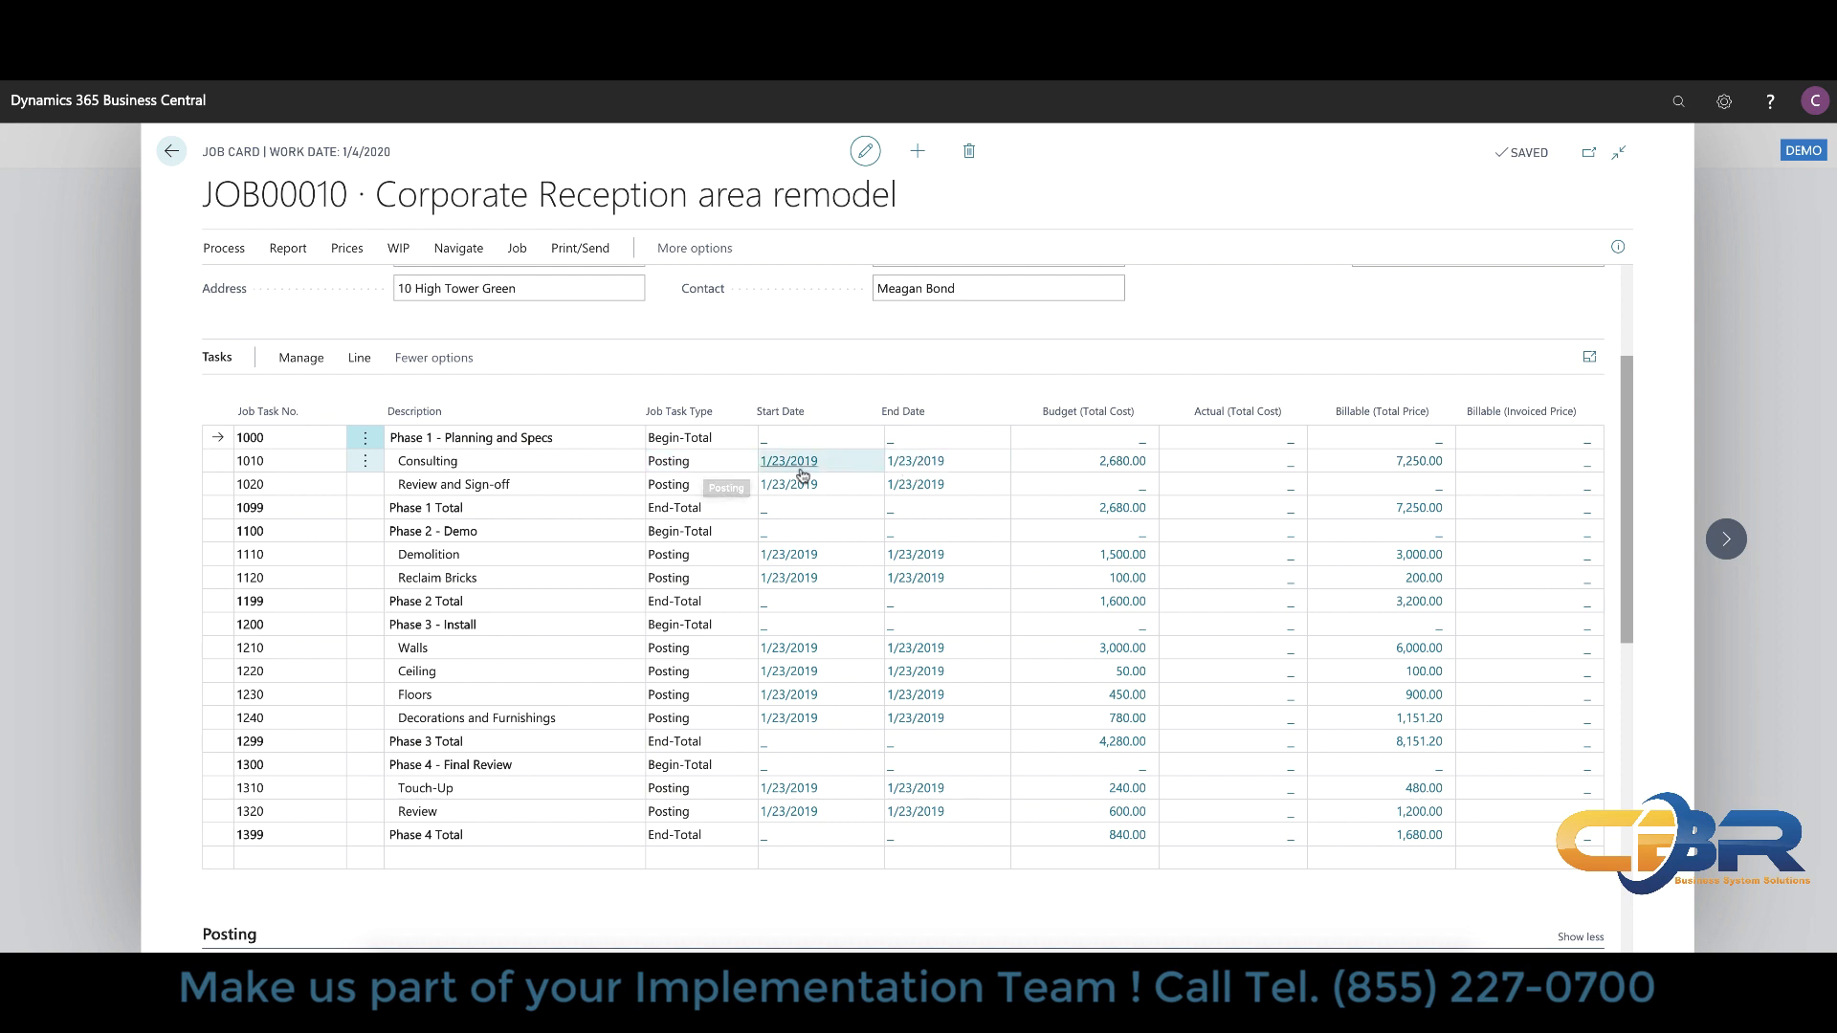
pyautogui.moveTo(915, 461)
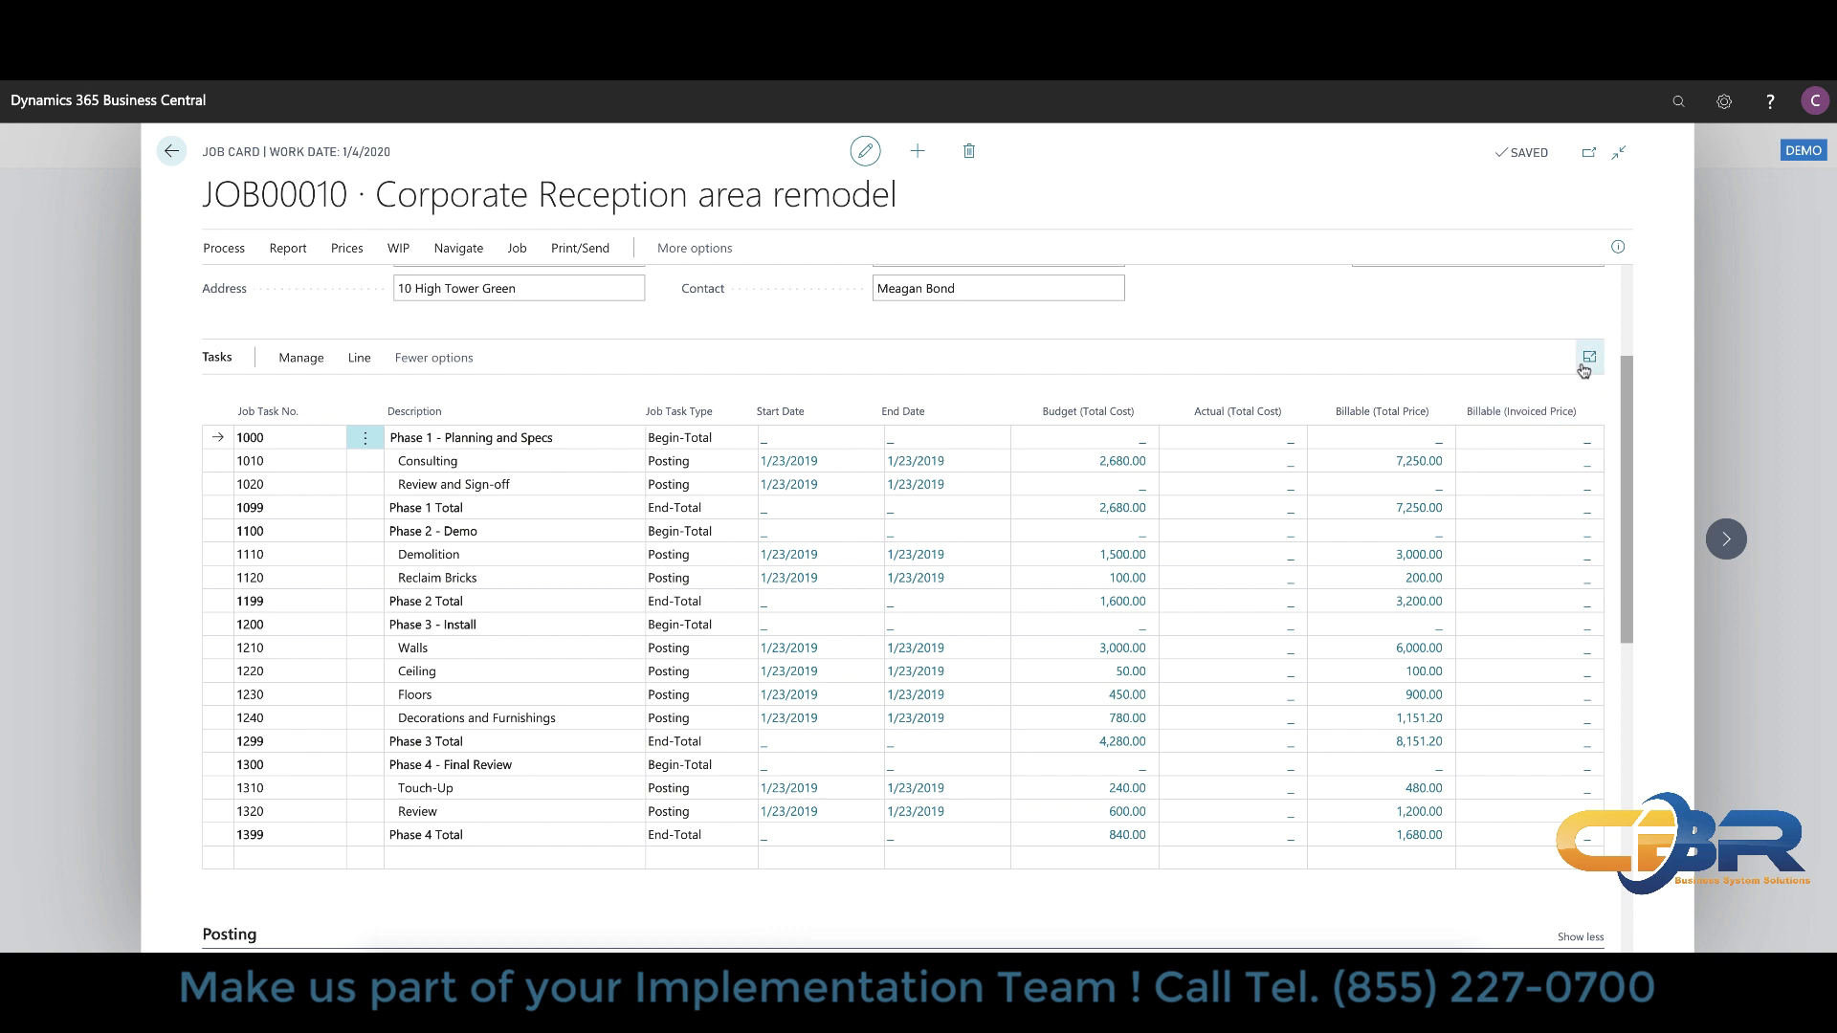
pyautogui.click(1589, 356)
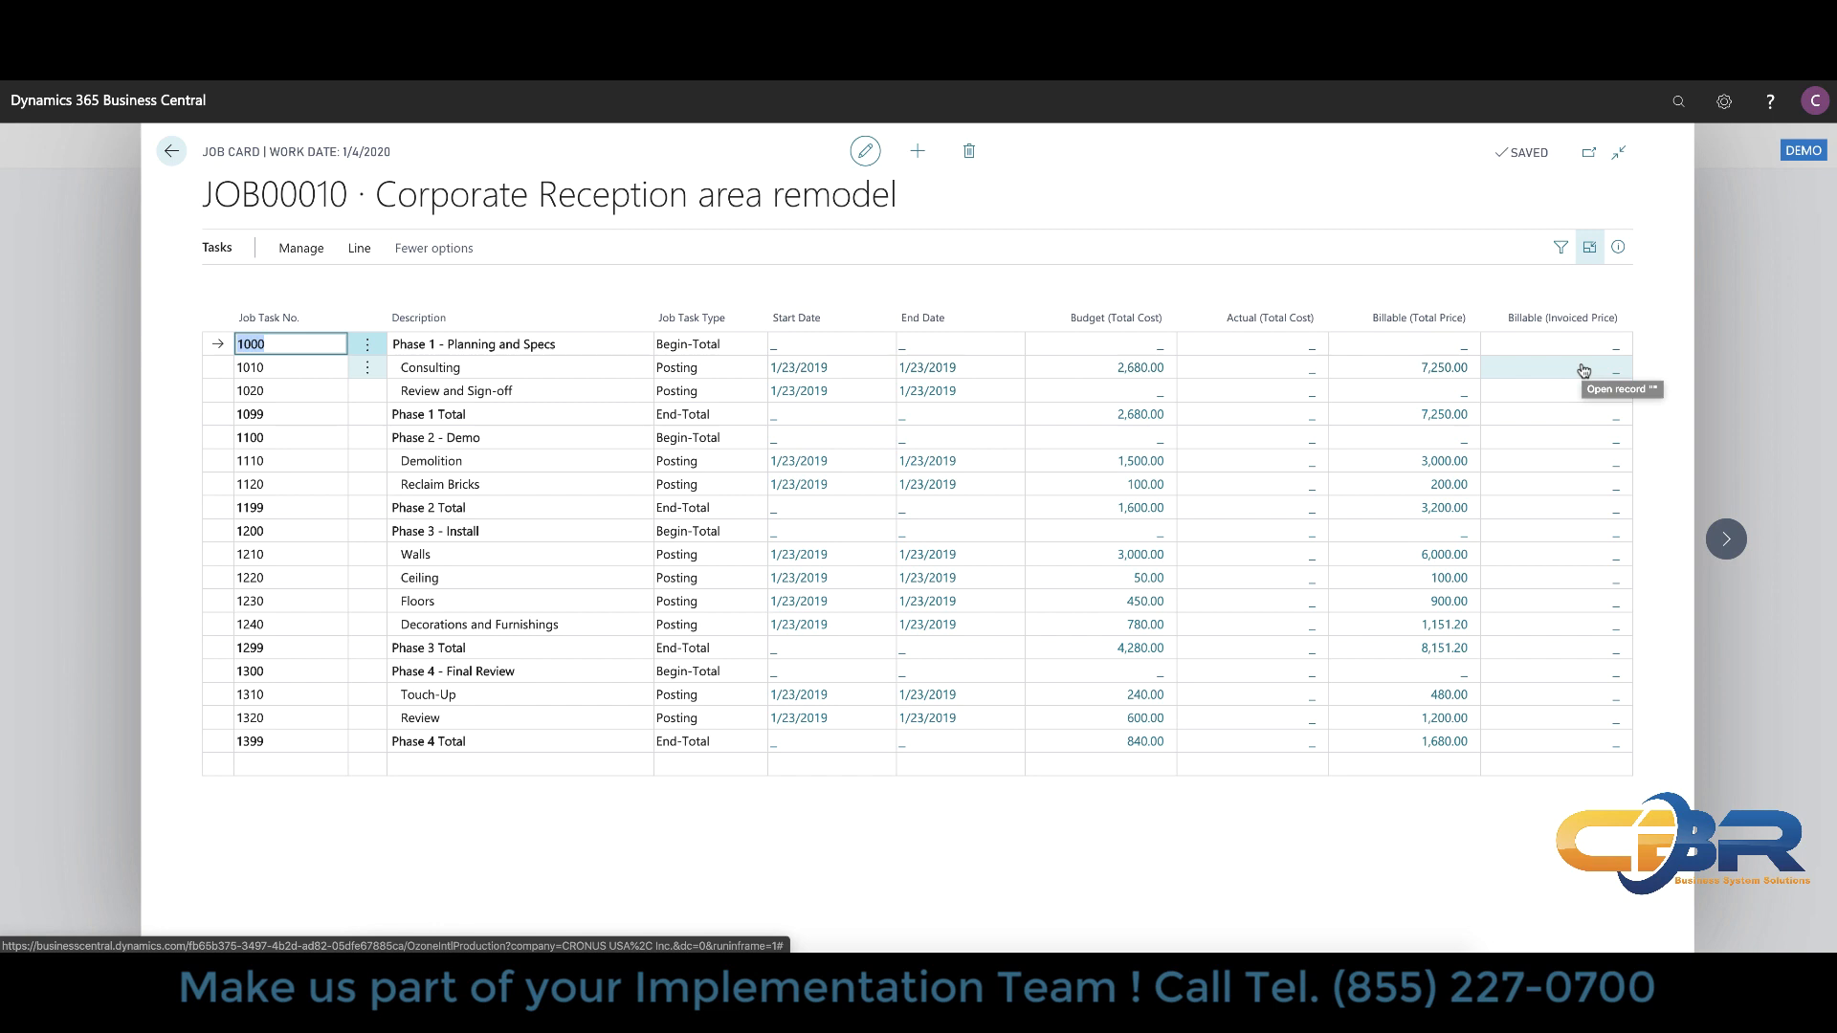
pyautogui.moveTo(961, 306)
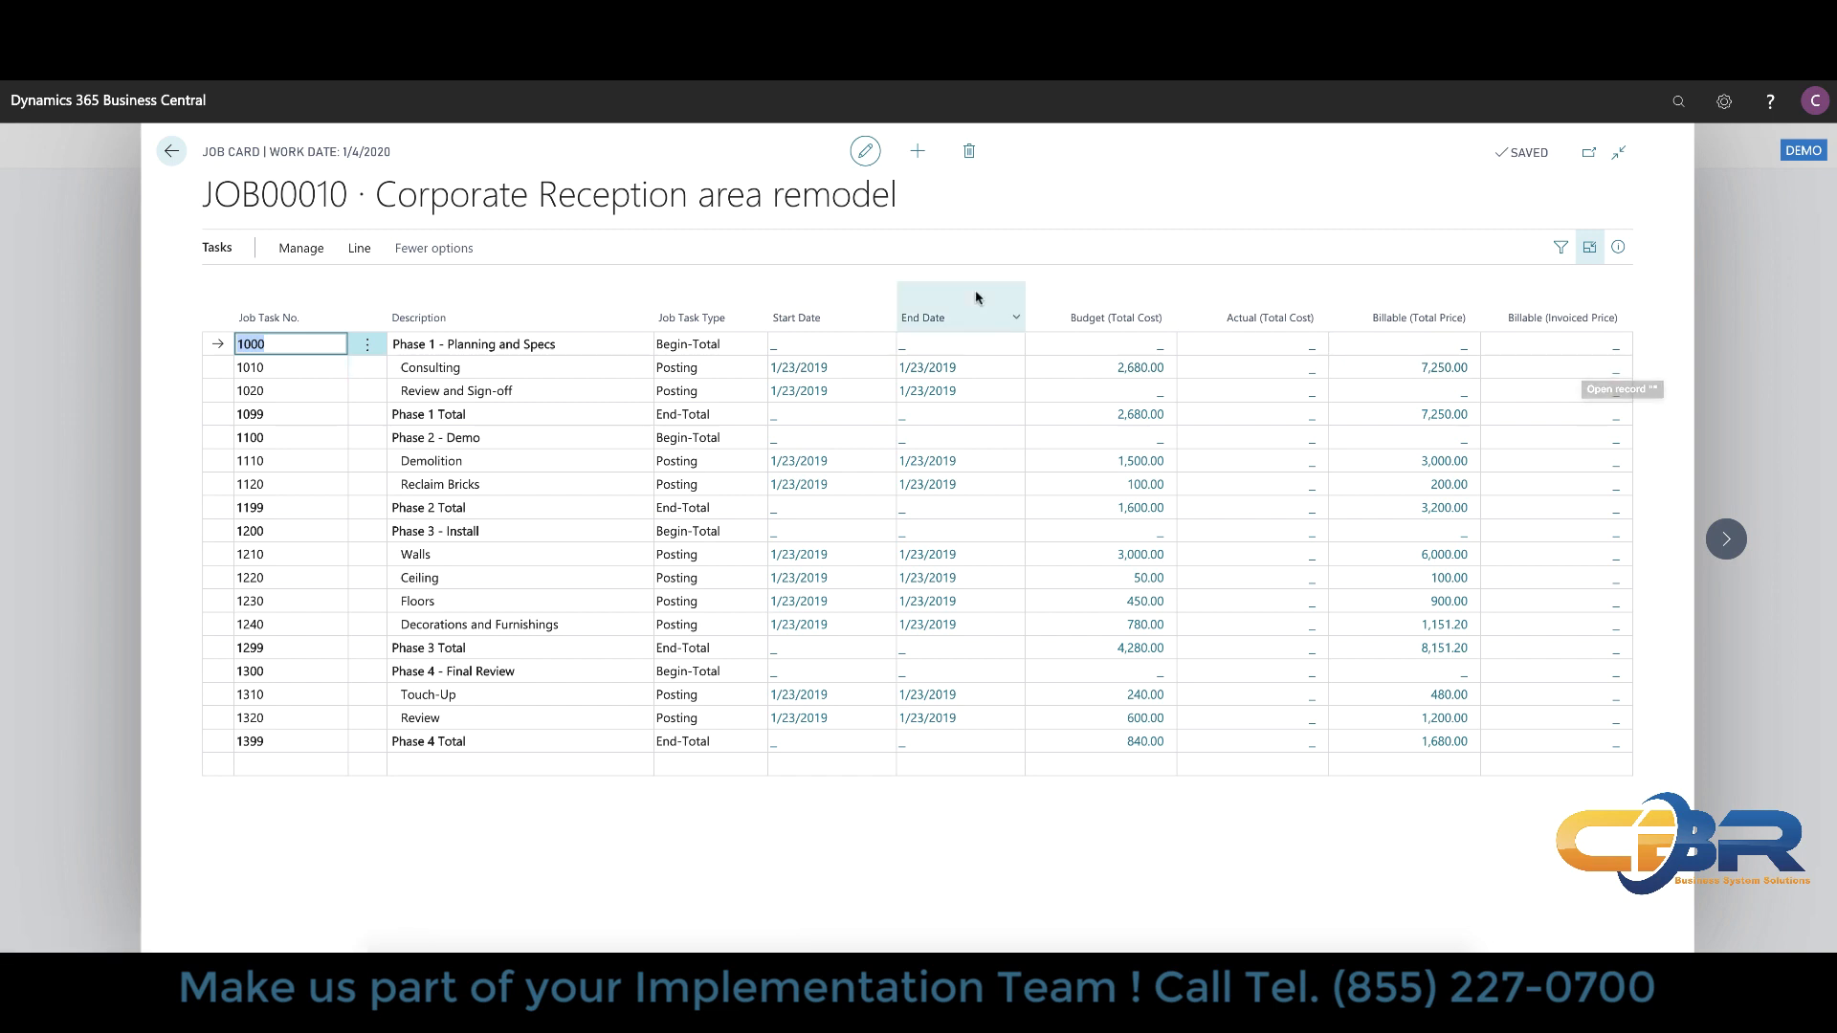
pyautogui.click(1590, 247)
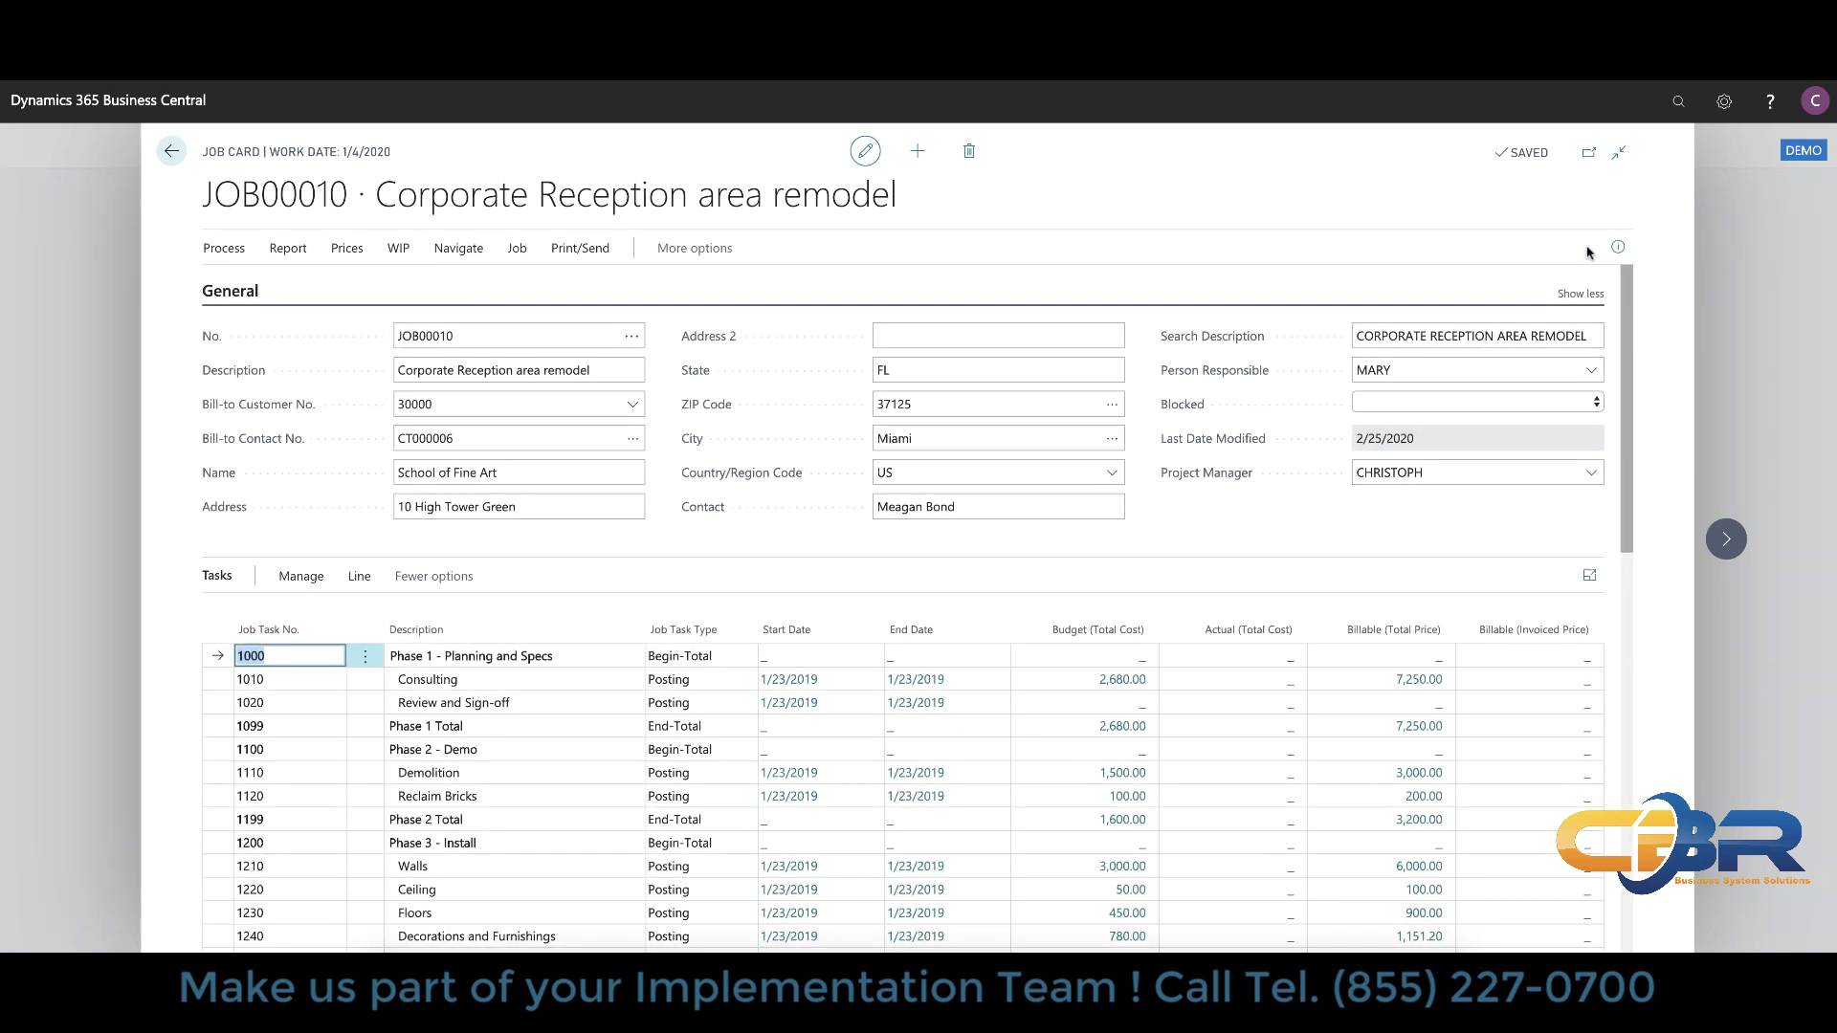
pyautogui.click(491, 337)
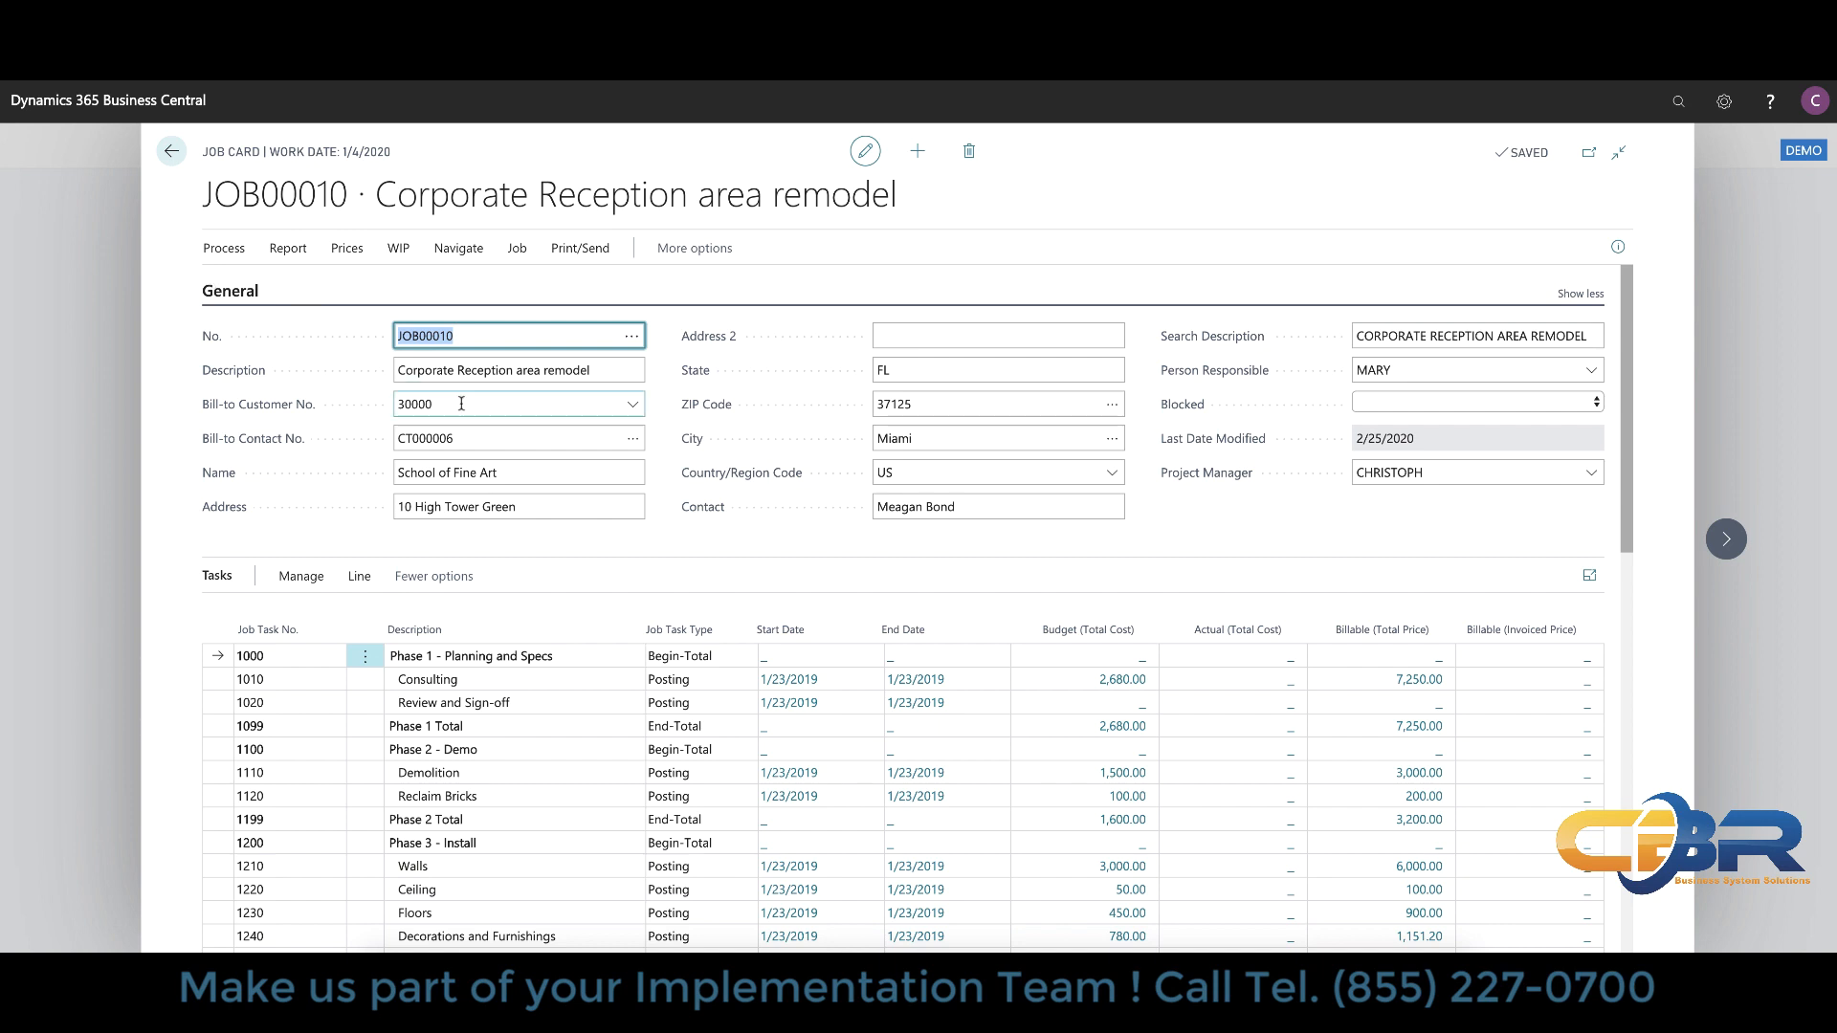
pyautogui.click(457, 246)
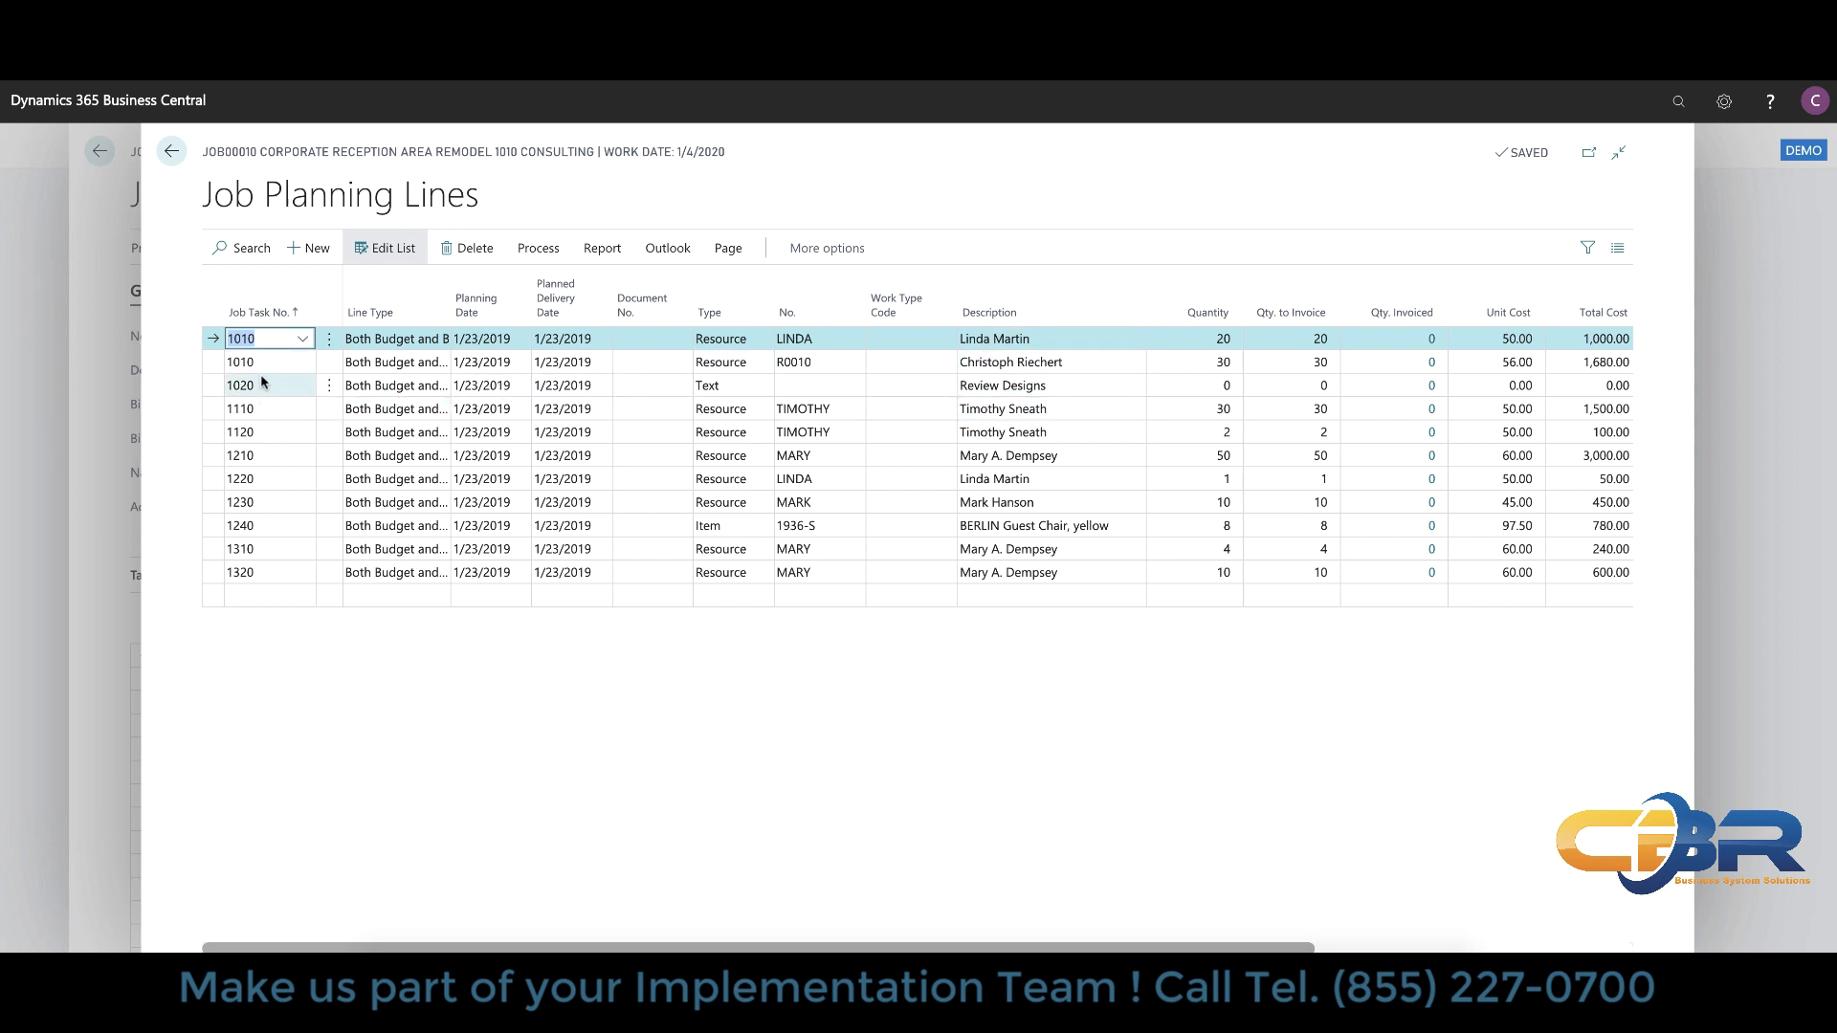
pyautogui.moveTo(262, 377)
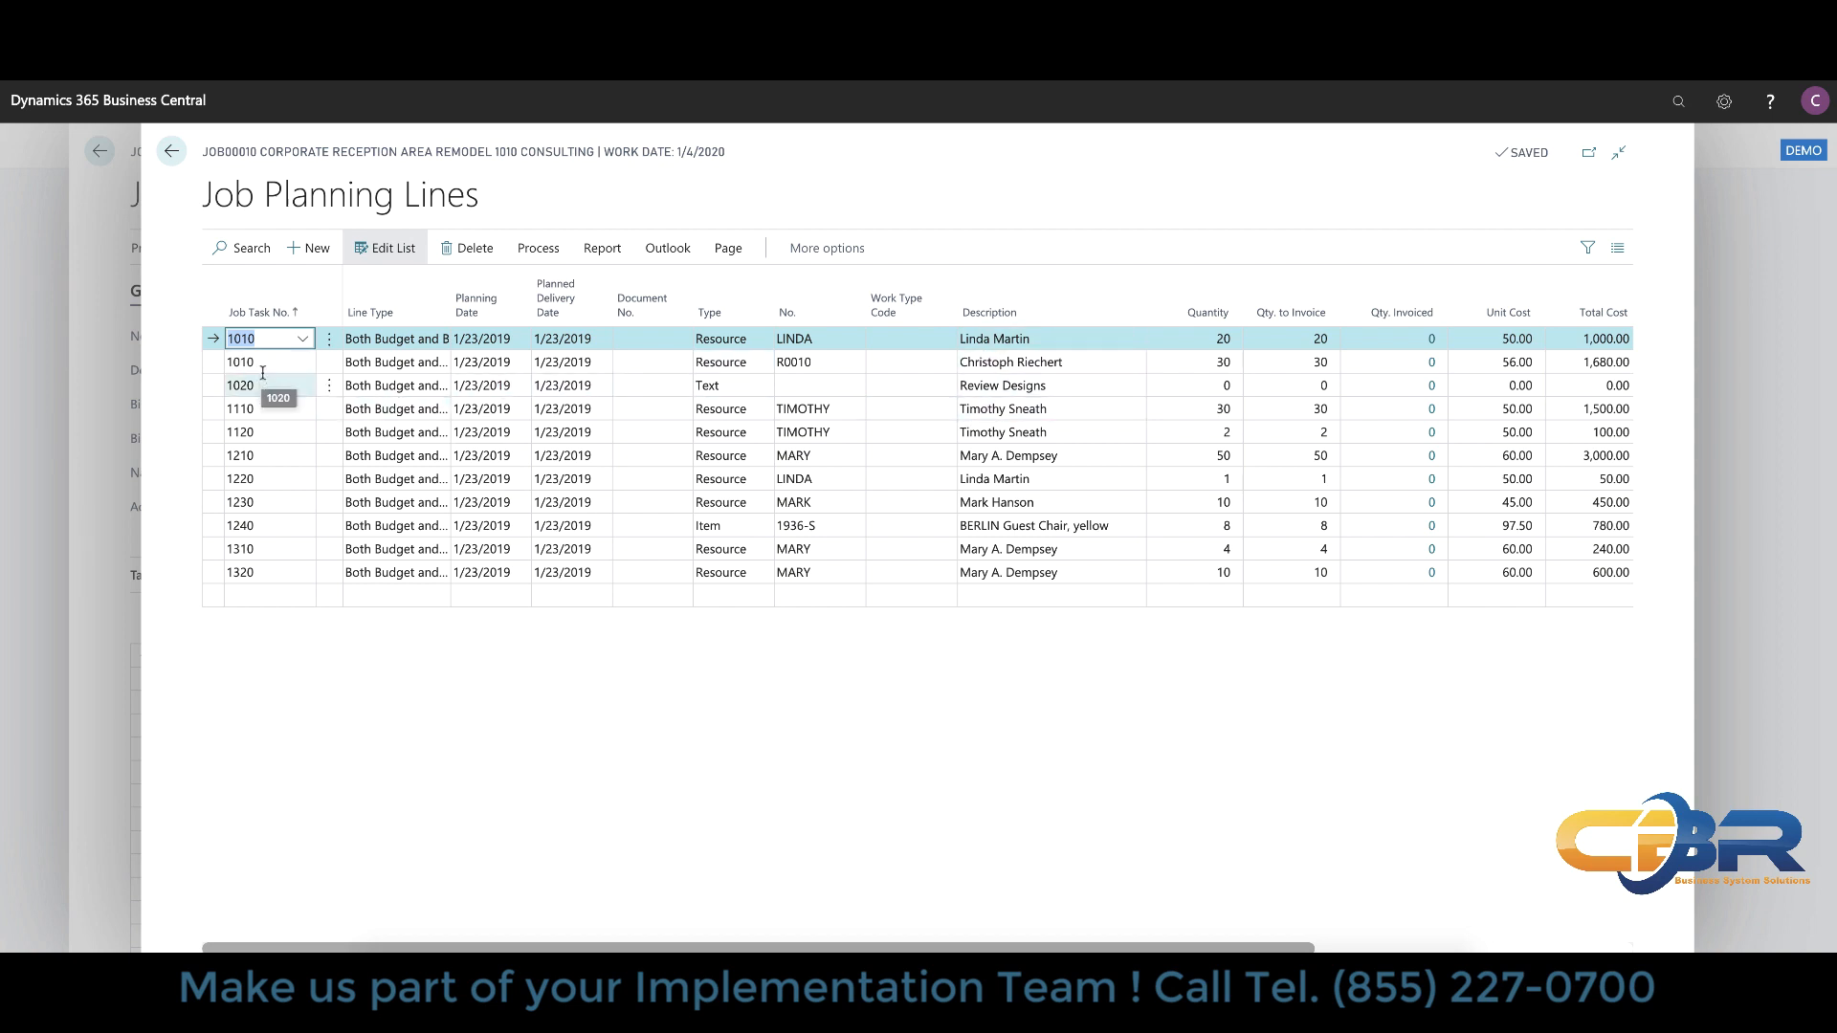
pyautogui.moveTo(1198, 455)
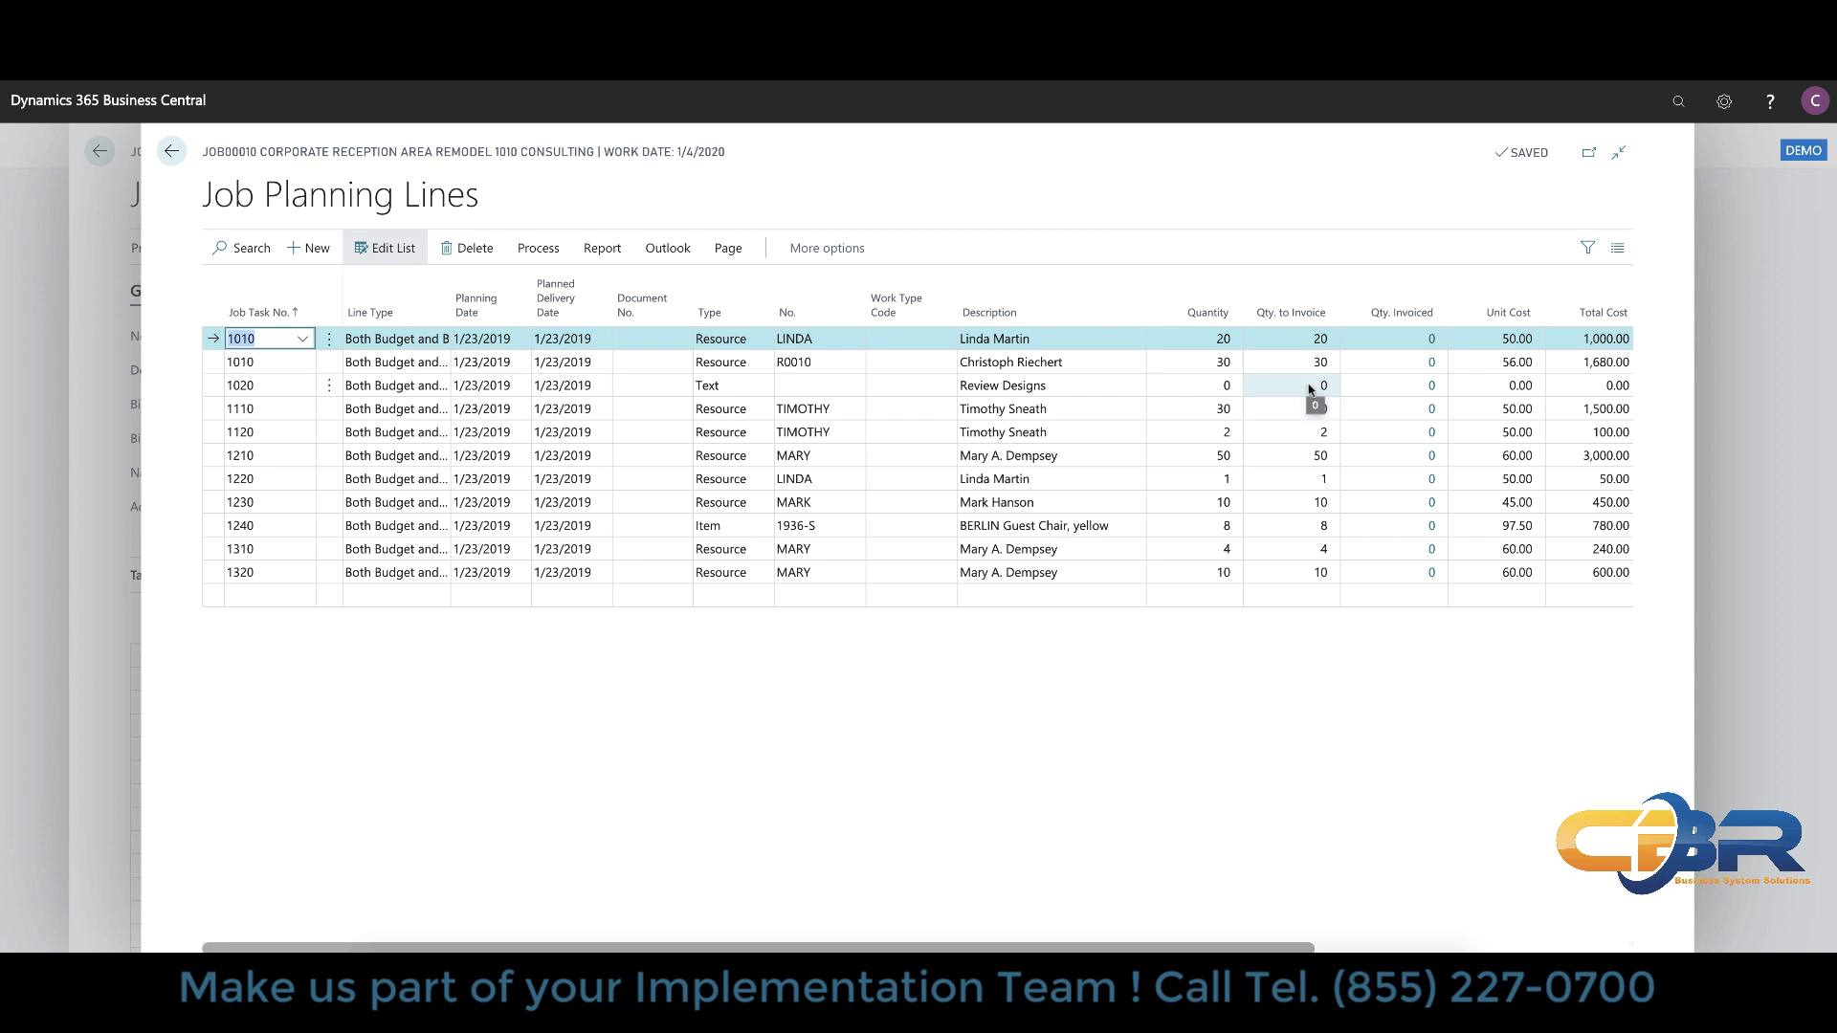
pyautogui.moveTo(1387, 339)
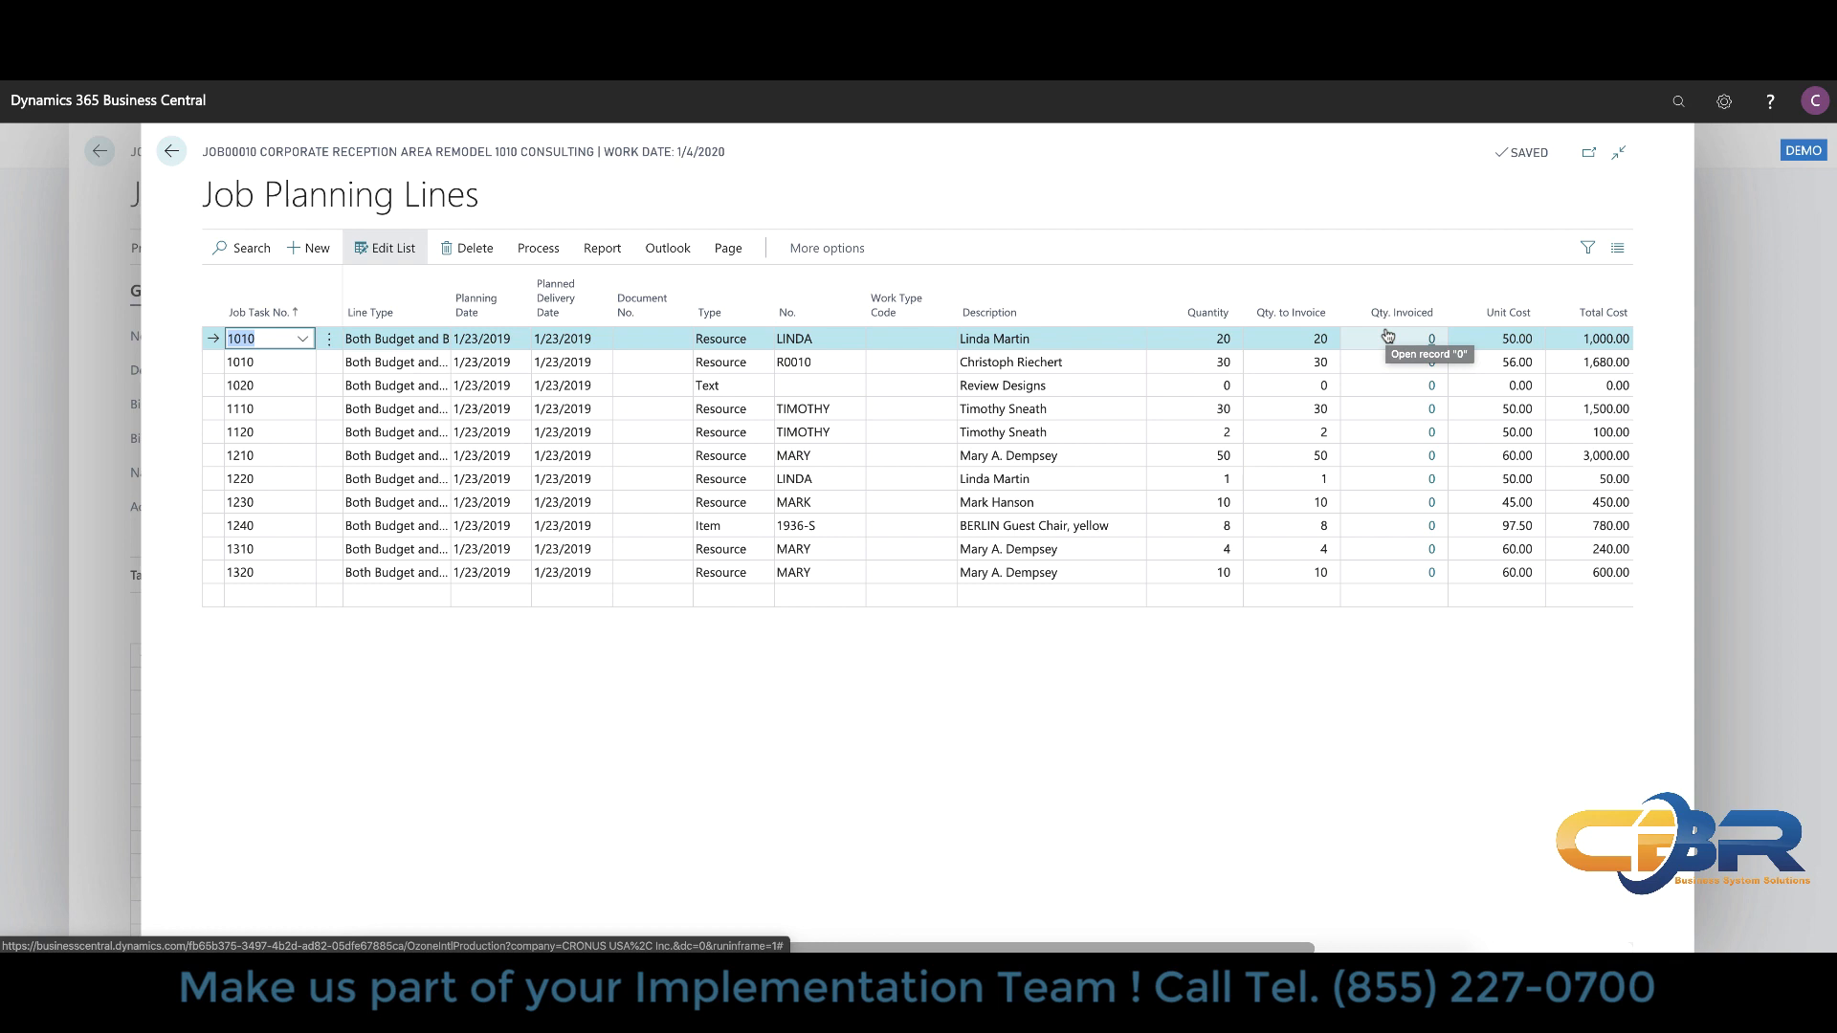
pyautogui.moveTo(248, 209)
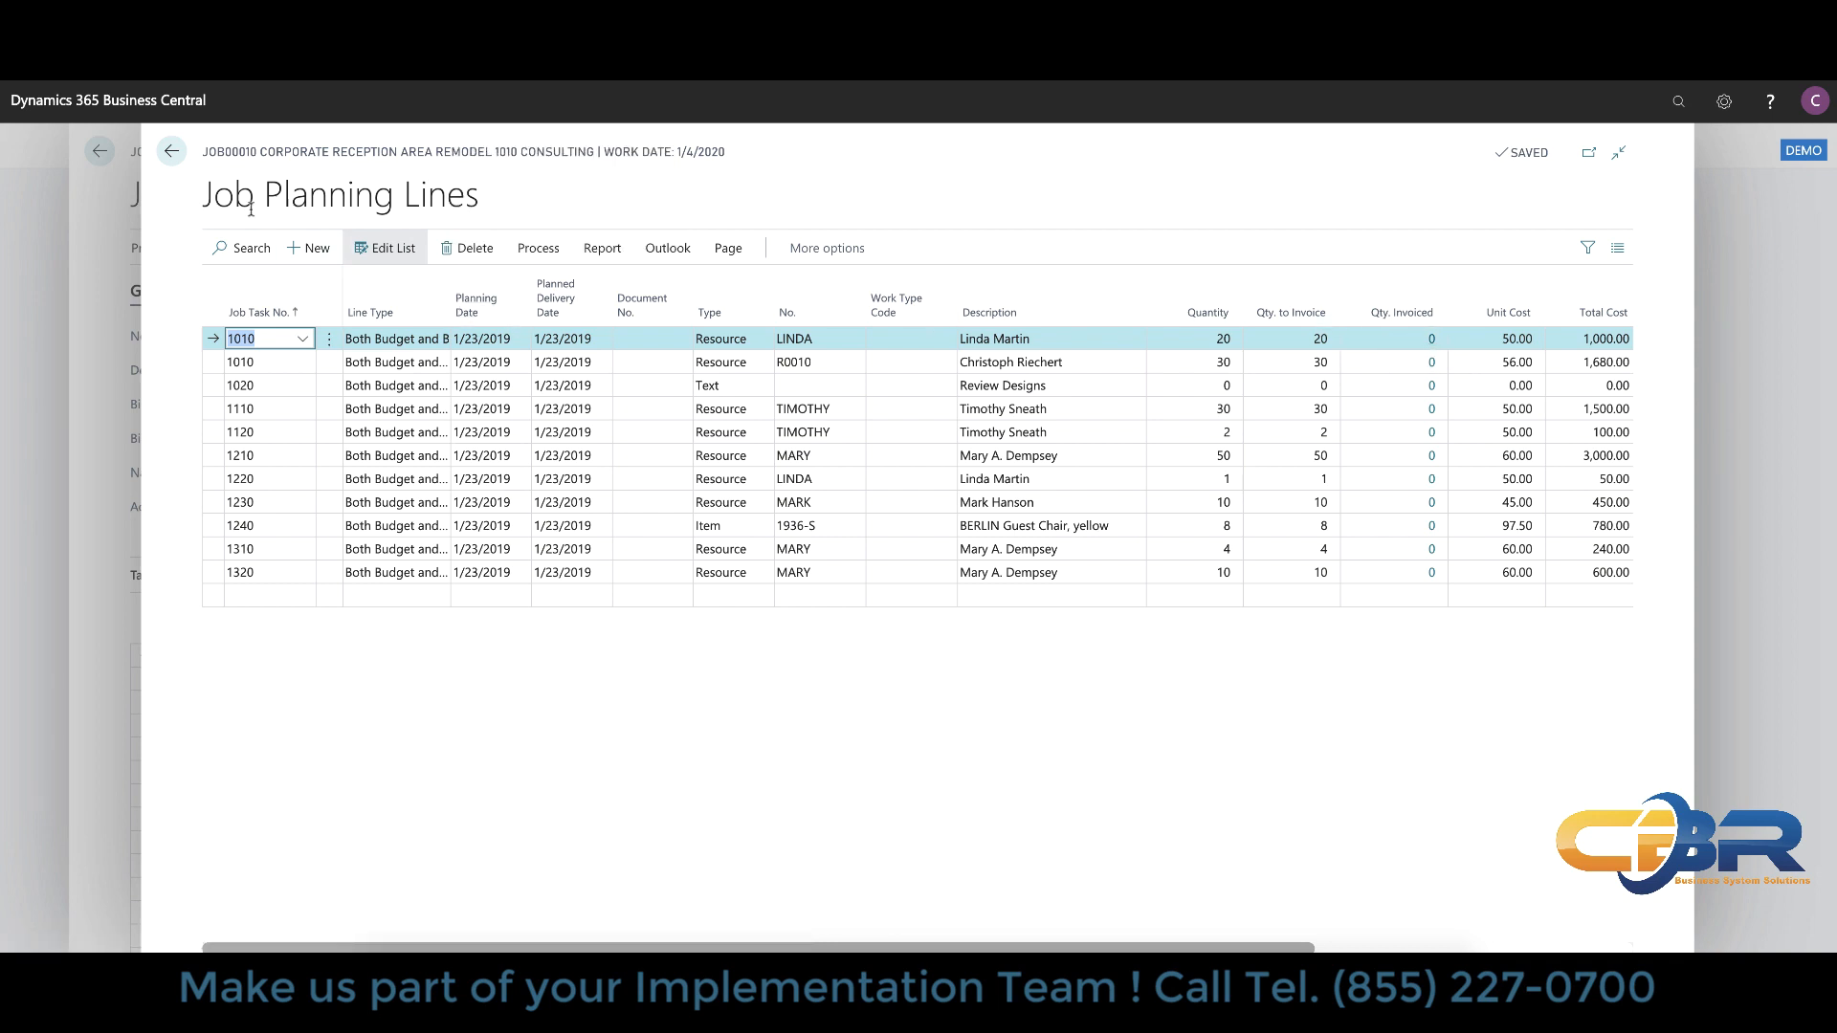
pyautogui.click(170, 149)
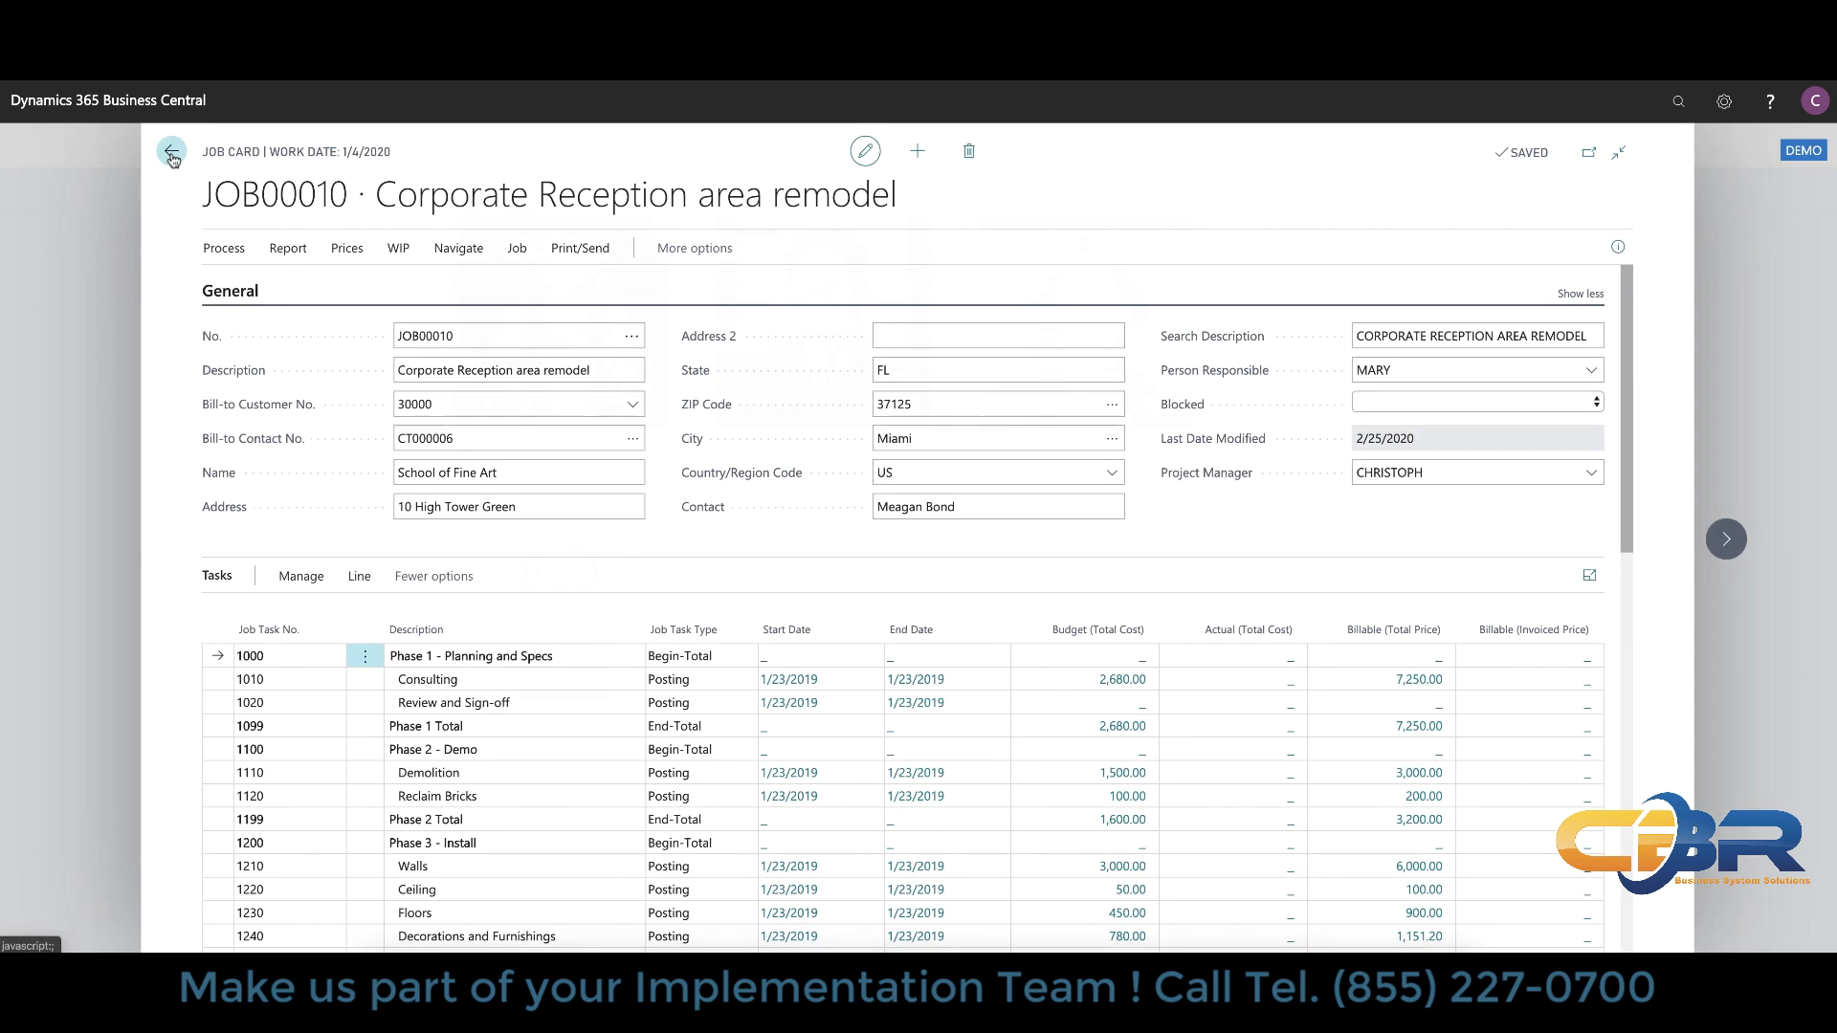
pyautogui.click(171, 153)
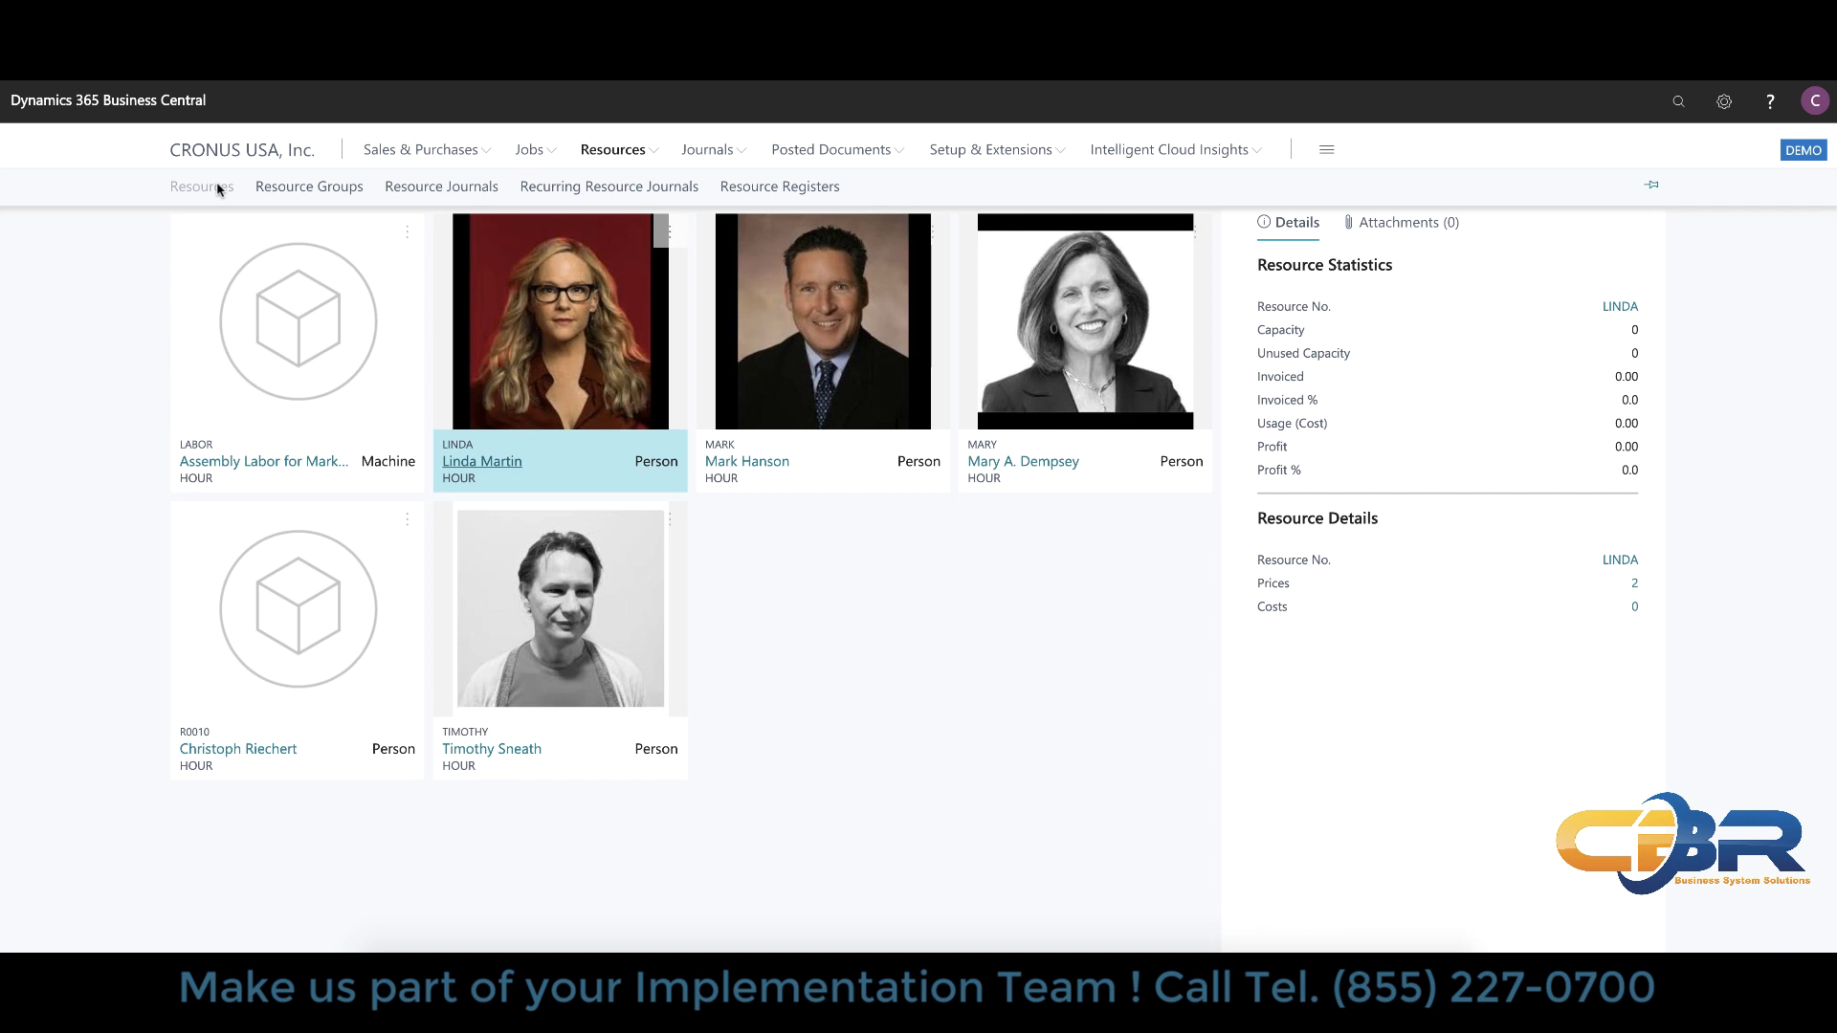
pyautogui.moveTo(497, 476)
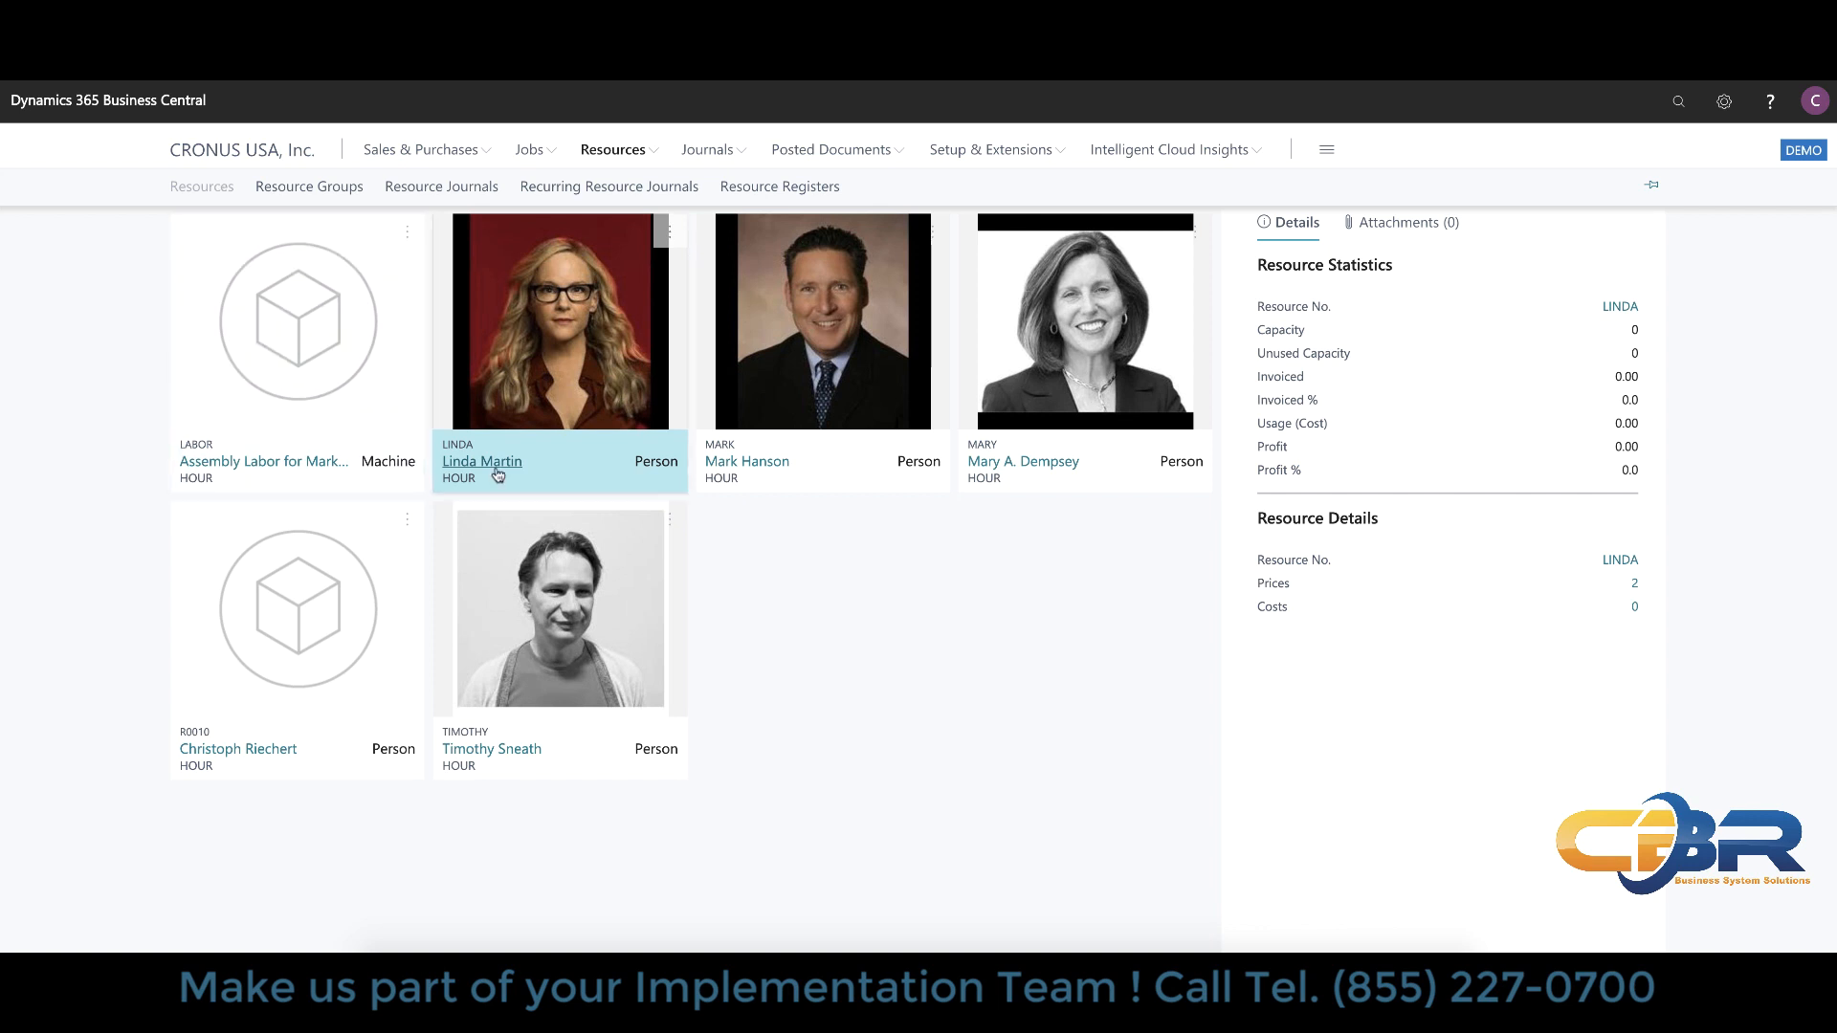
pyautogui.click(482, 461)
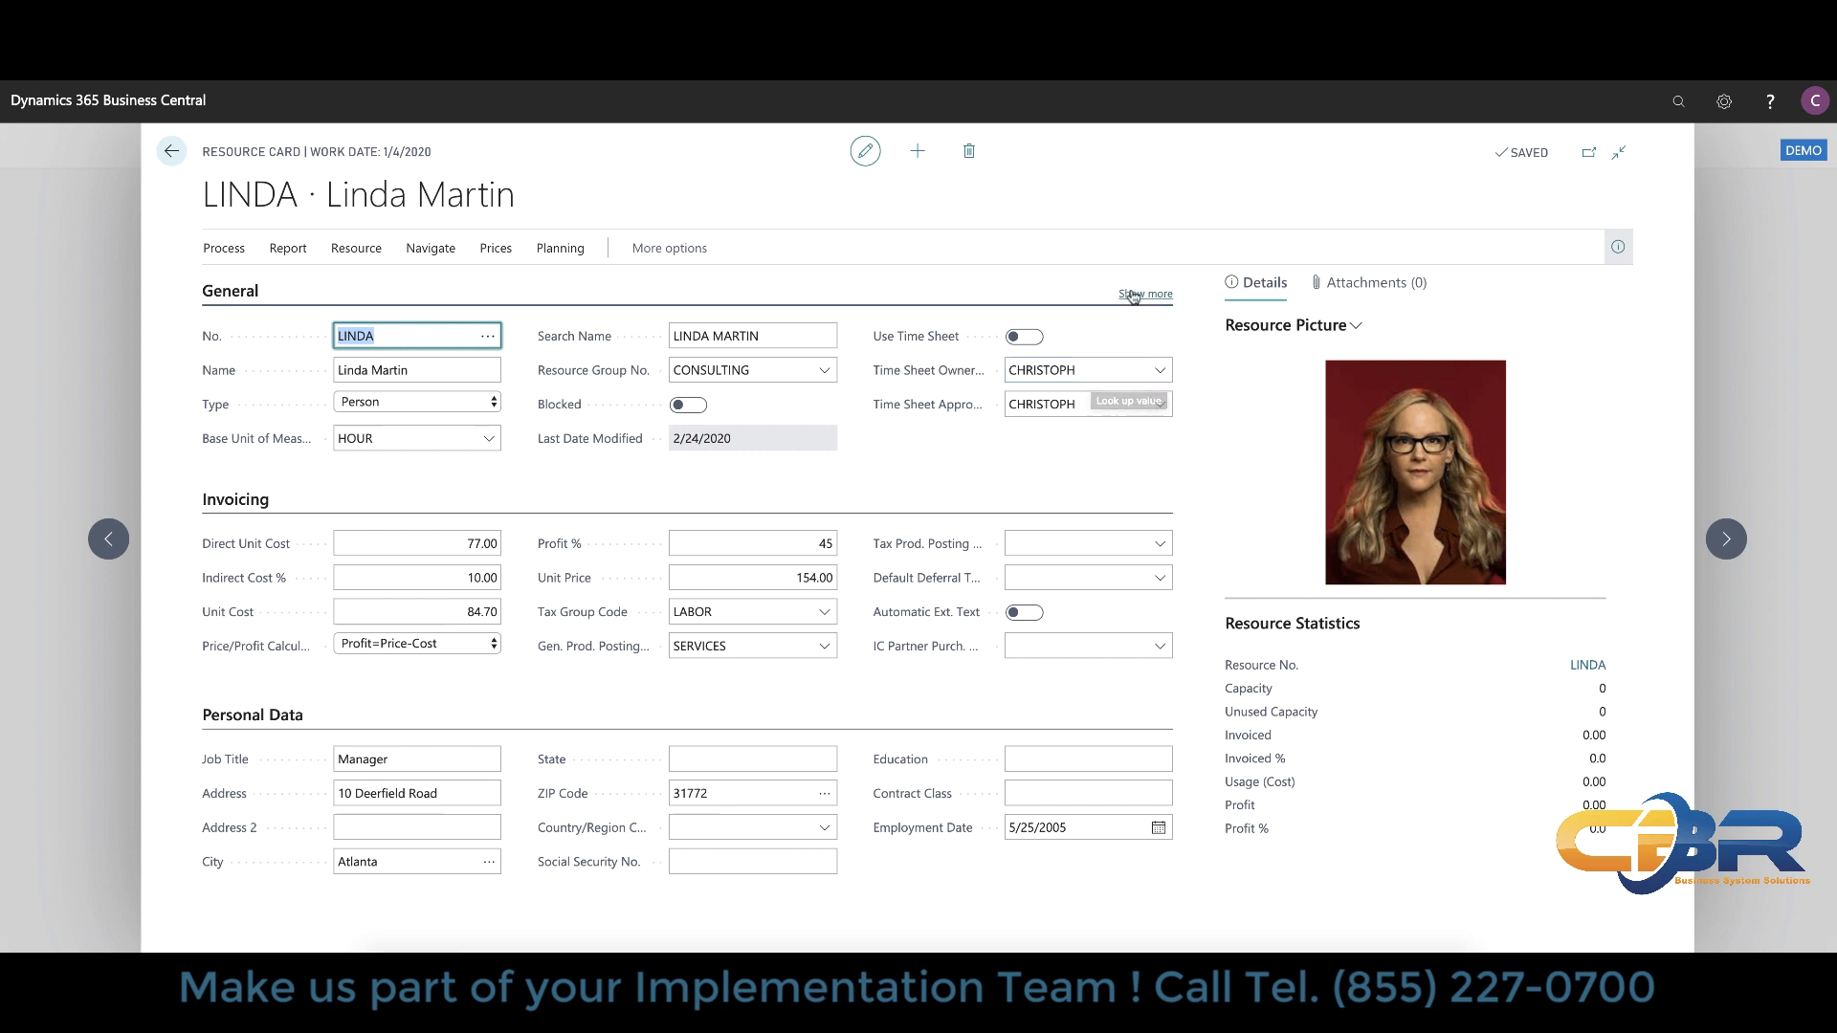
pyautogui.click(1144, 295)
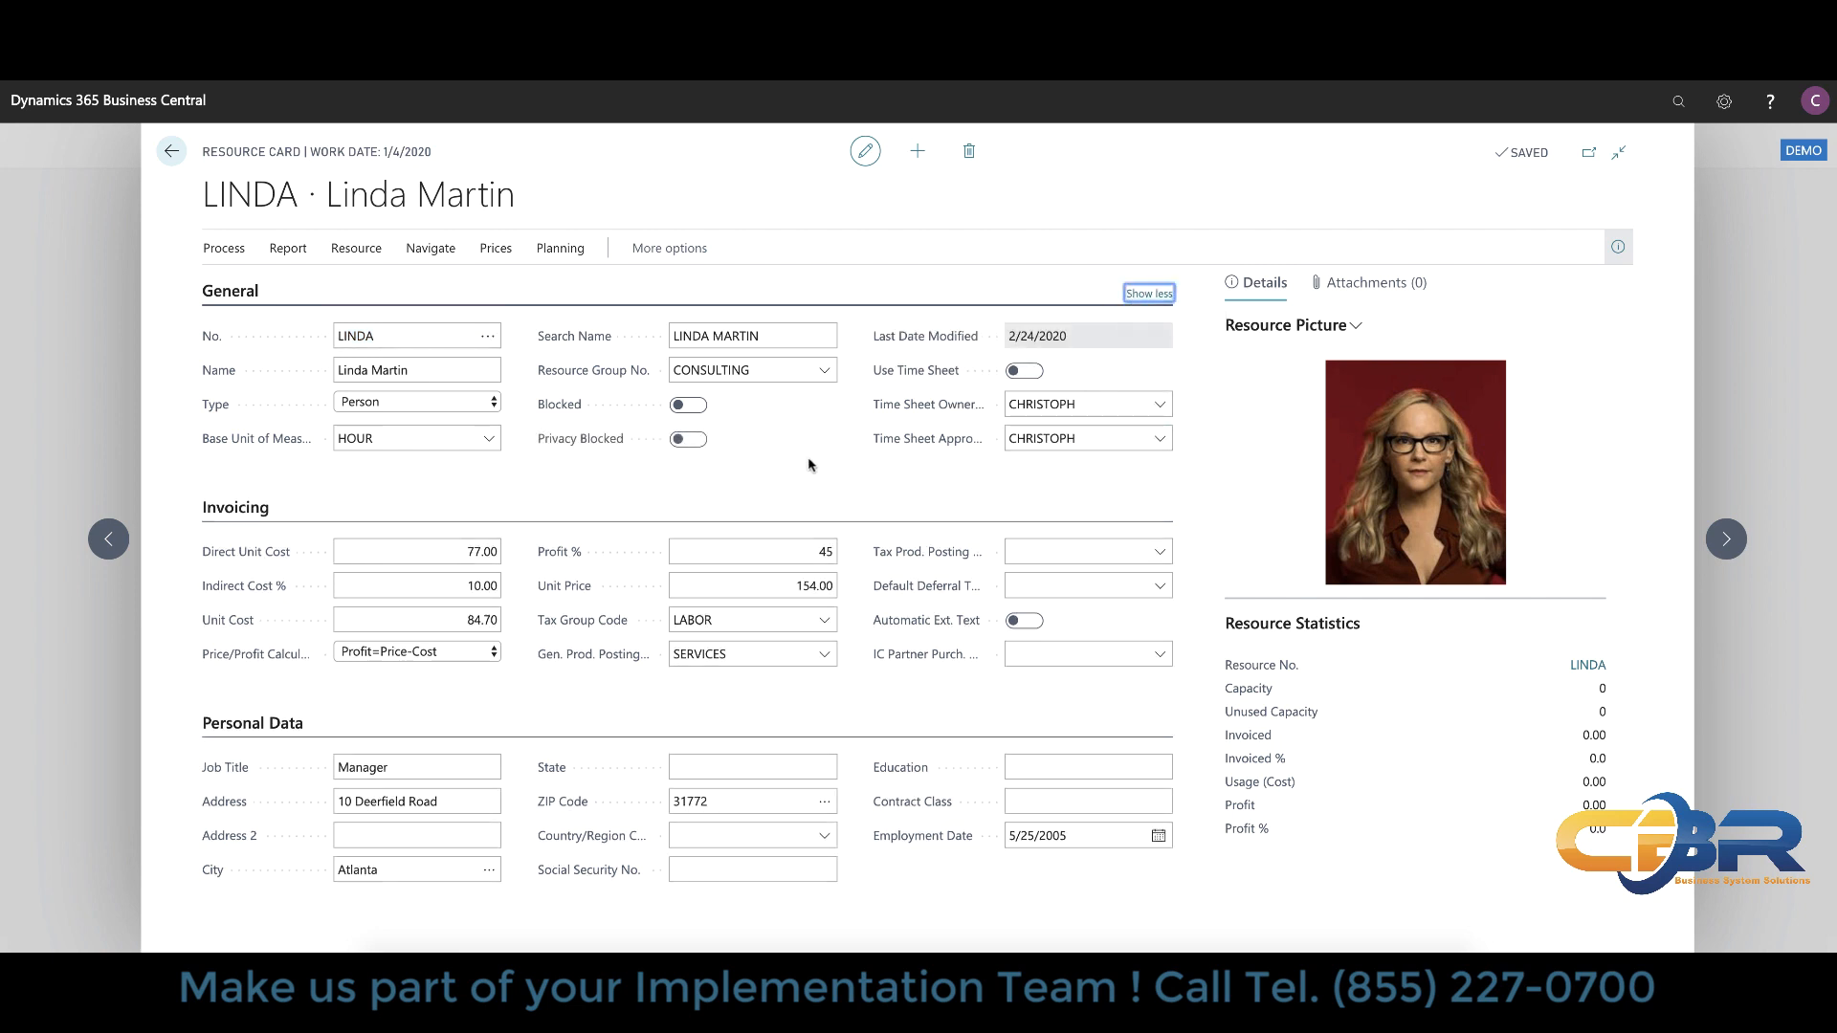
pyautogui.moveTo(890, 674)
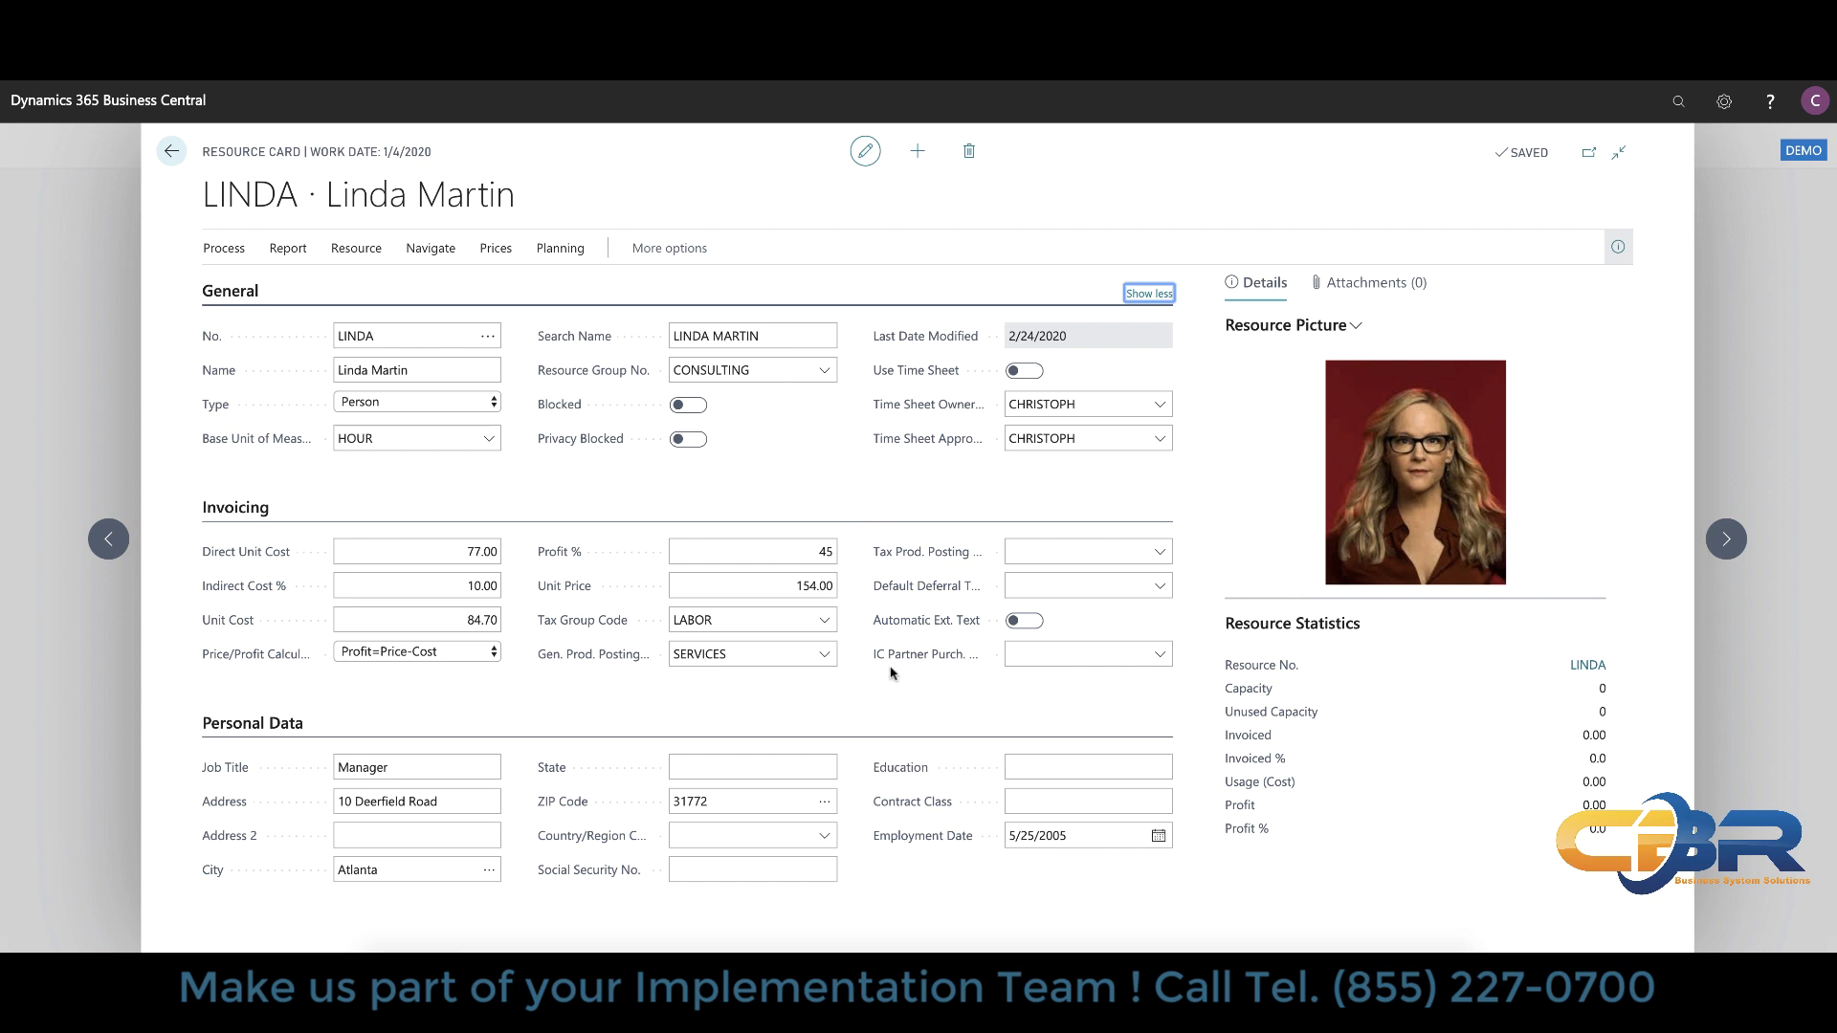
pyautogui.moveTo(953, 774)
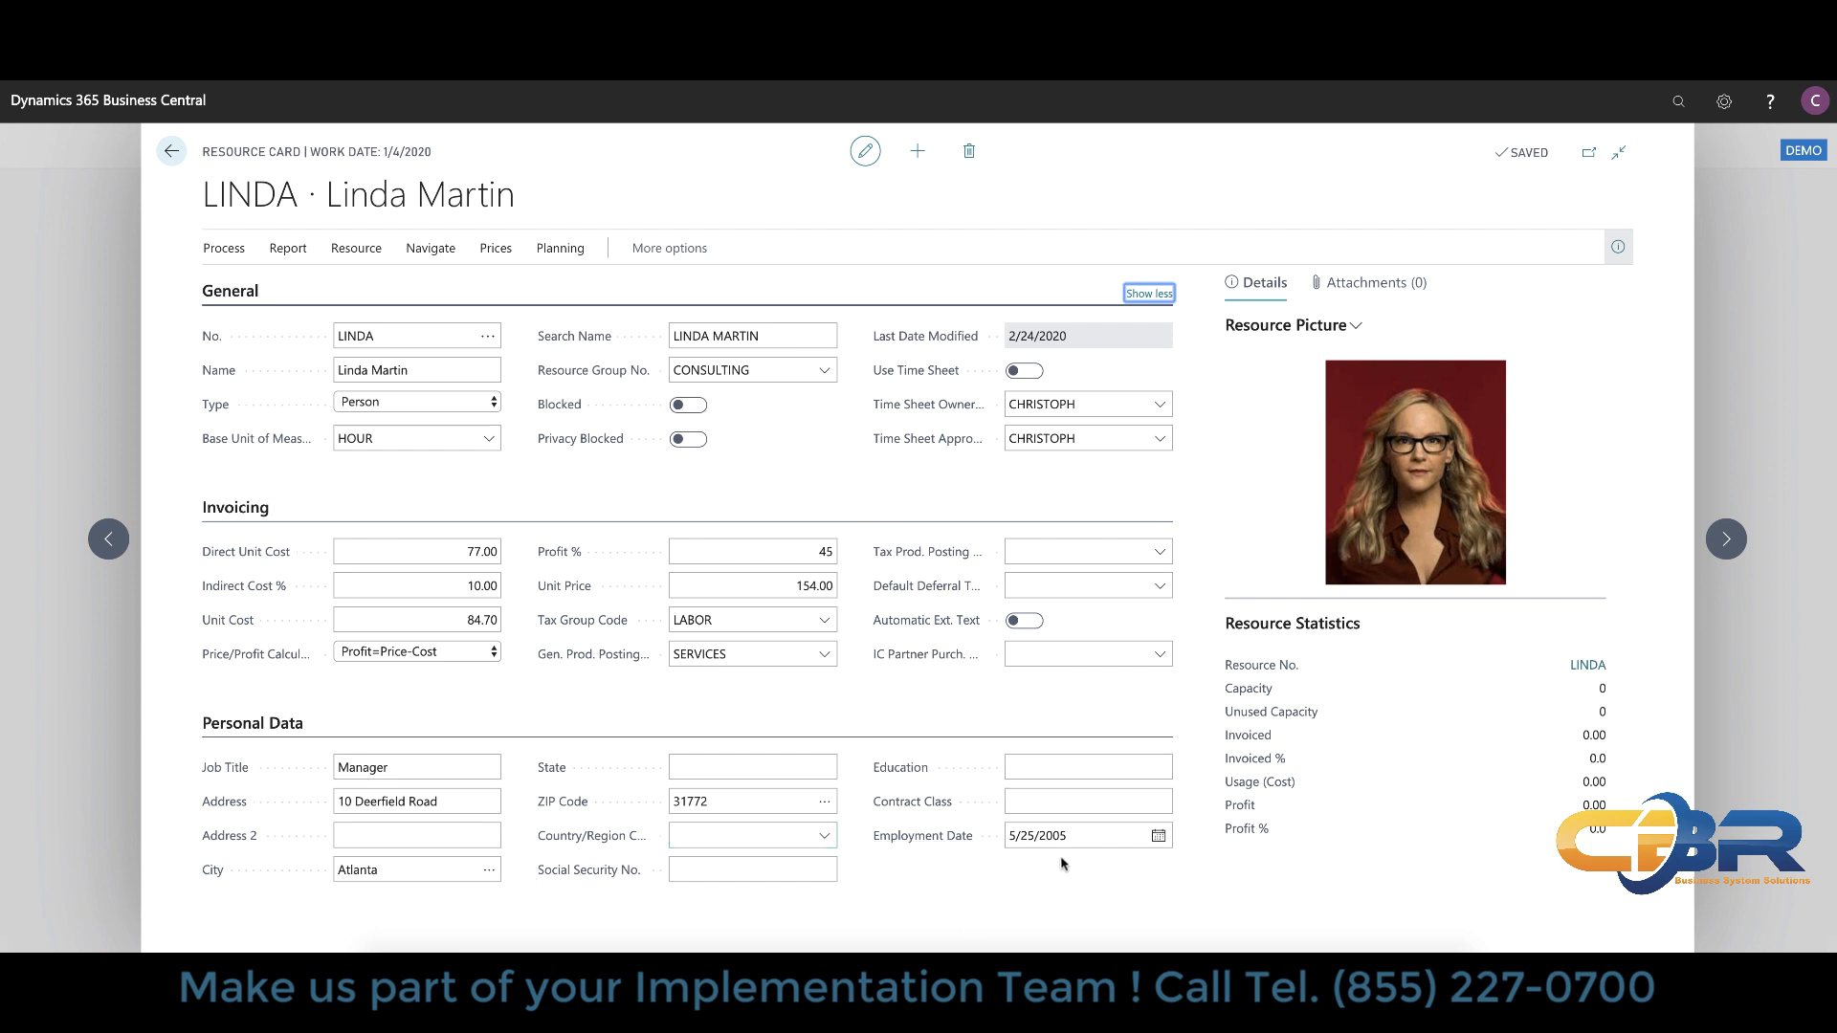
pyautogui.moveTo(495, 247)
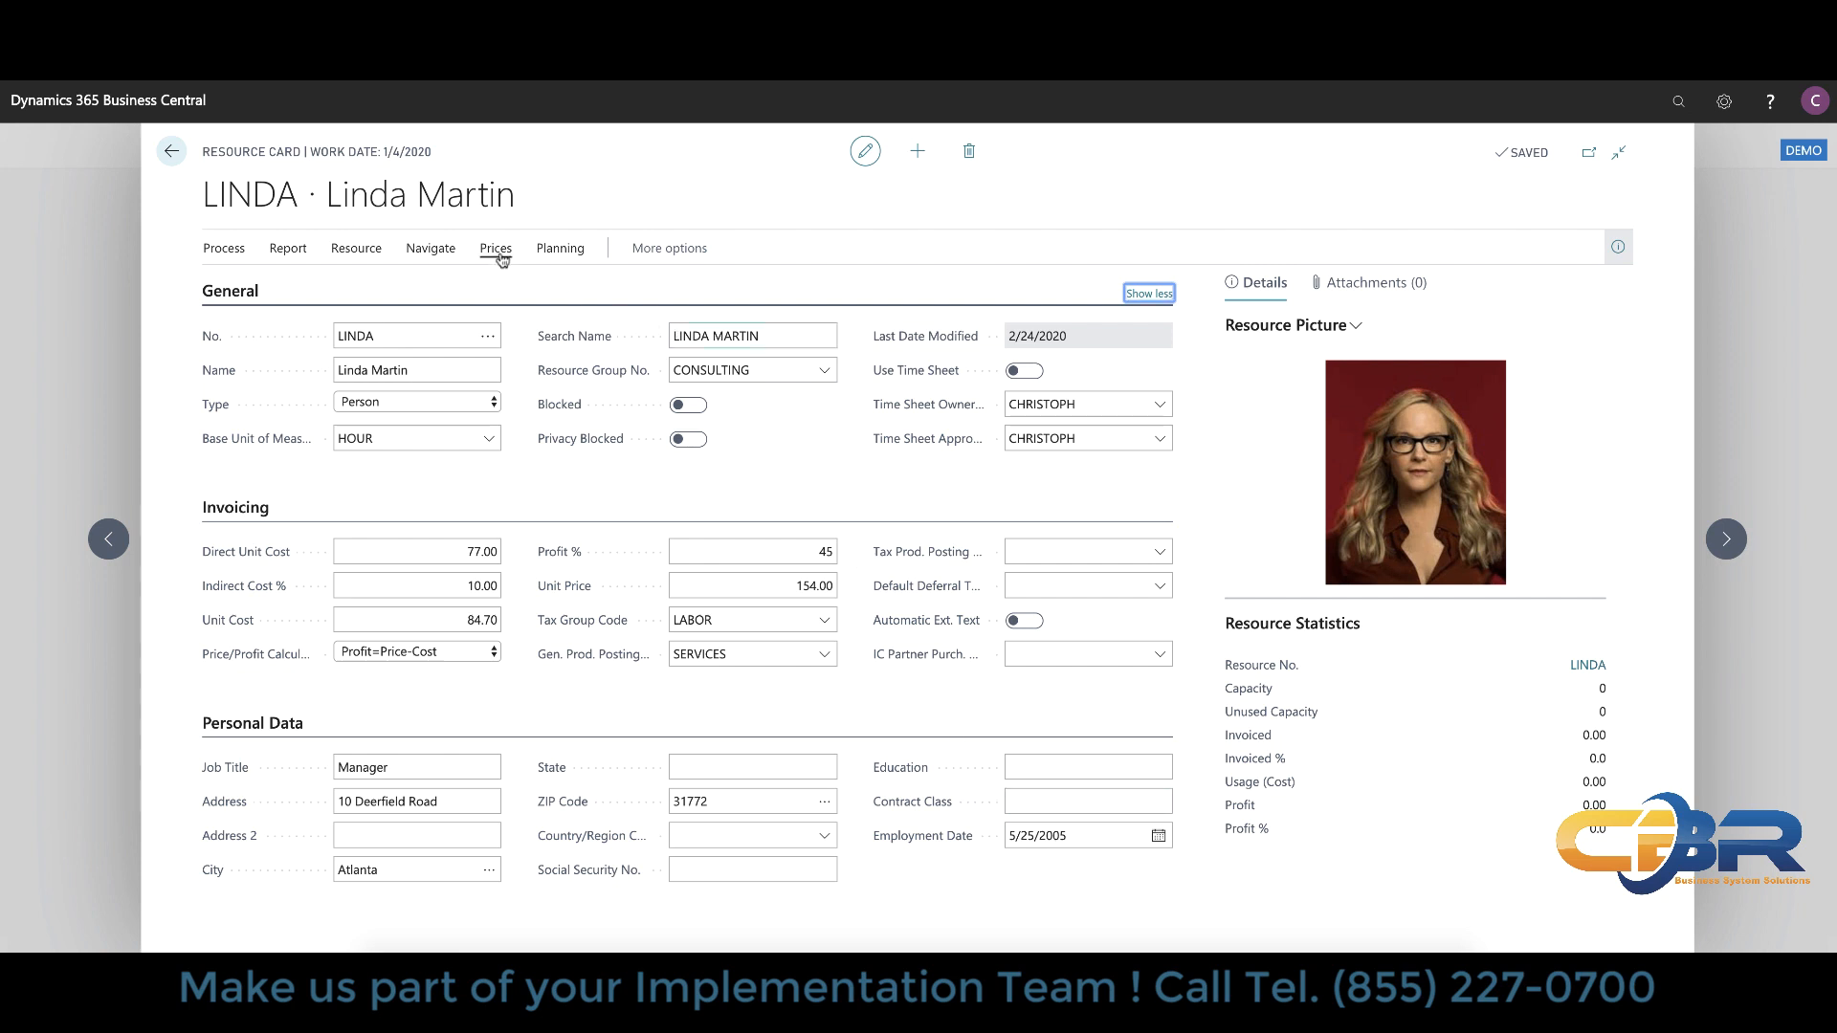
pyautogui.click(356, 246)
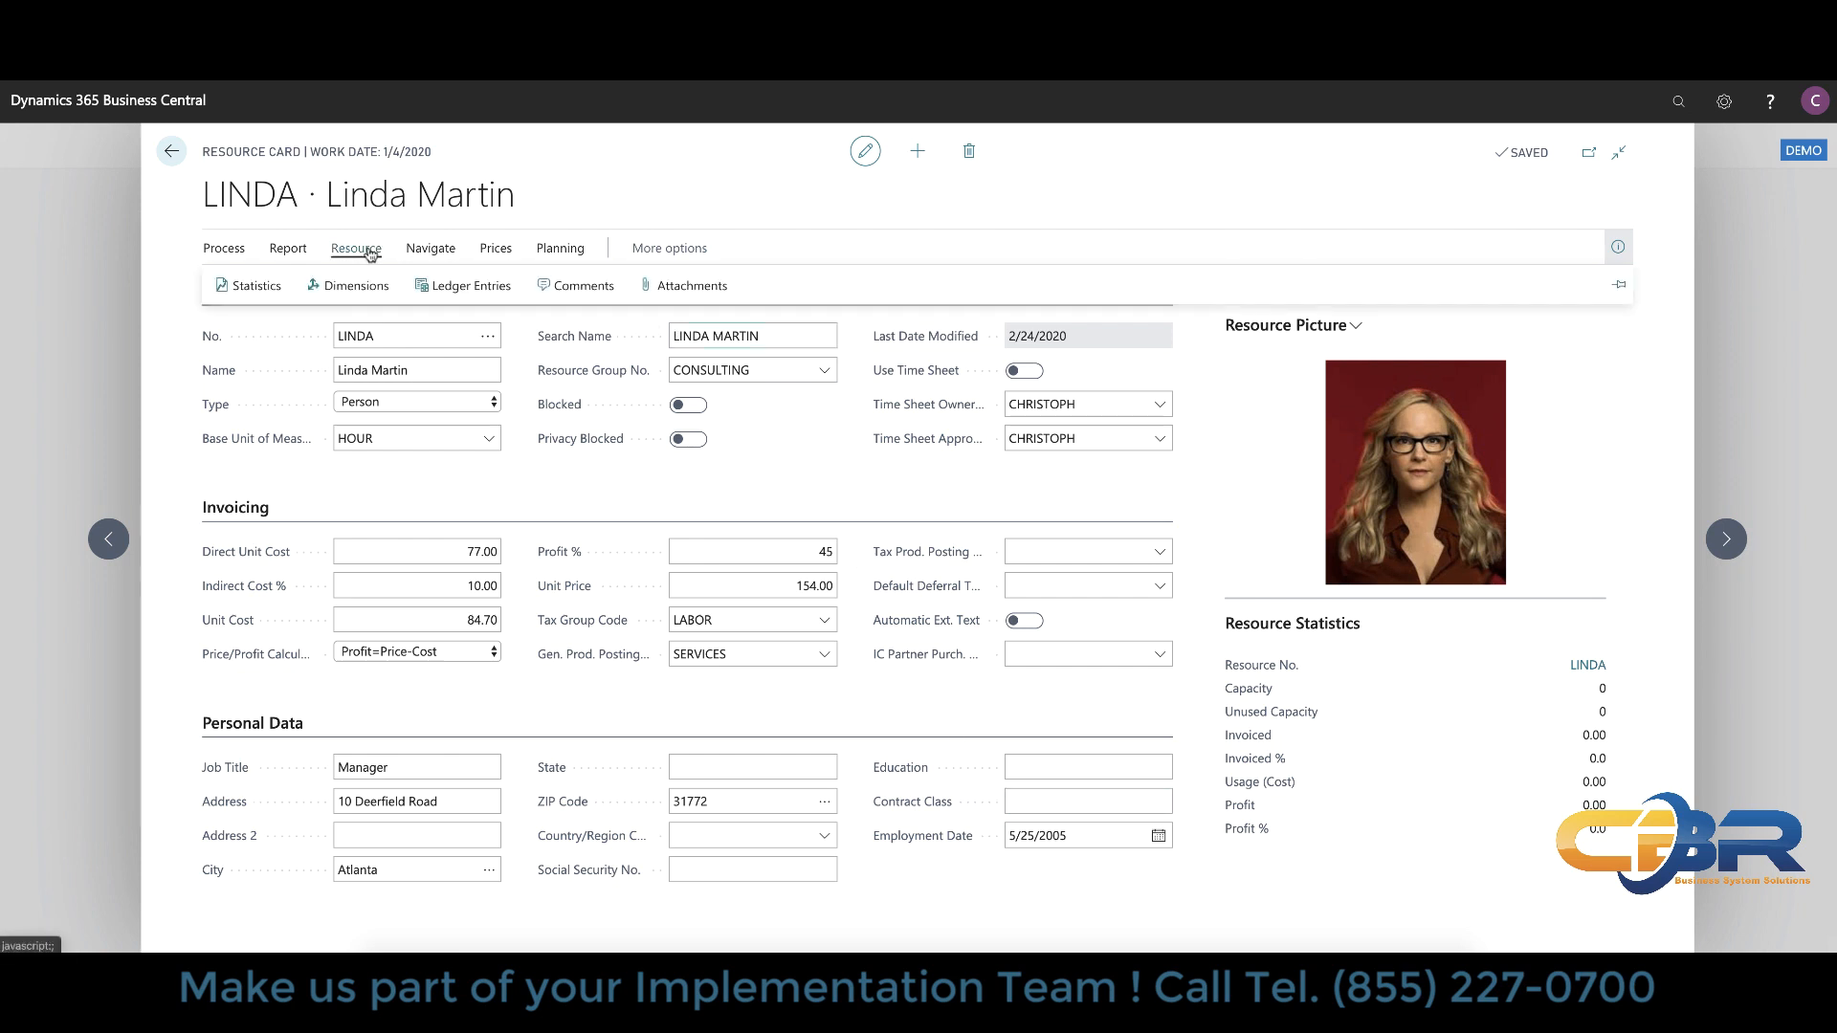
pyautogui.click(430, 247)
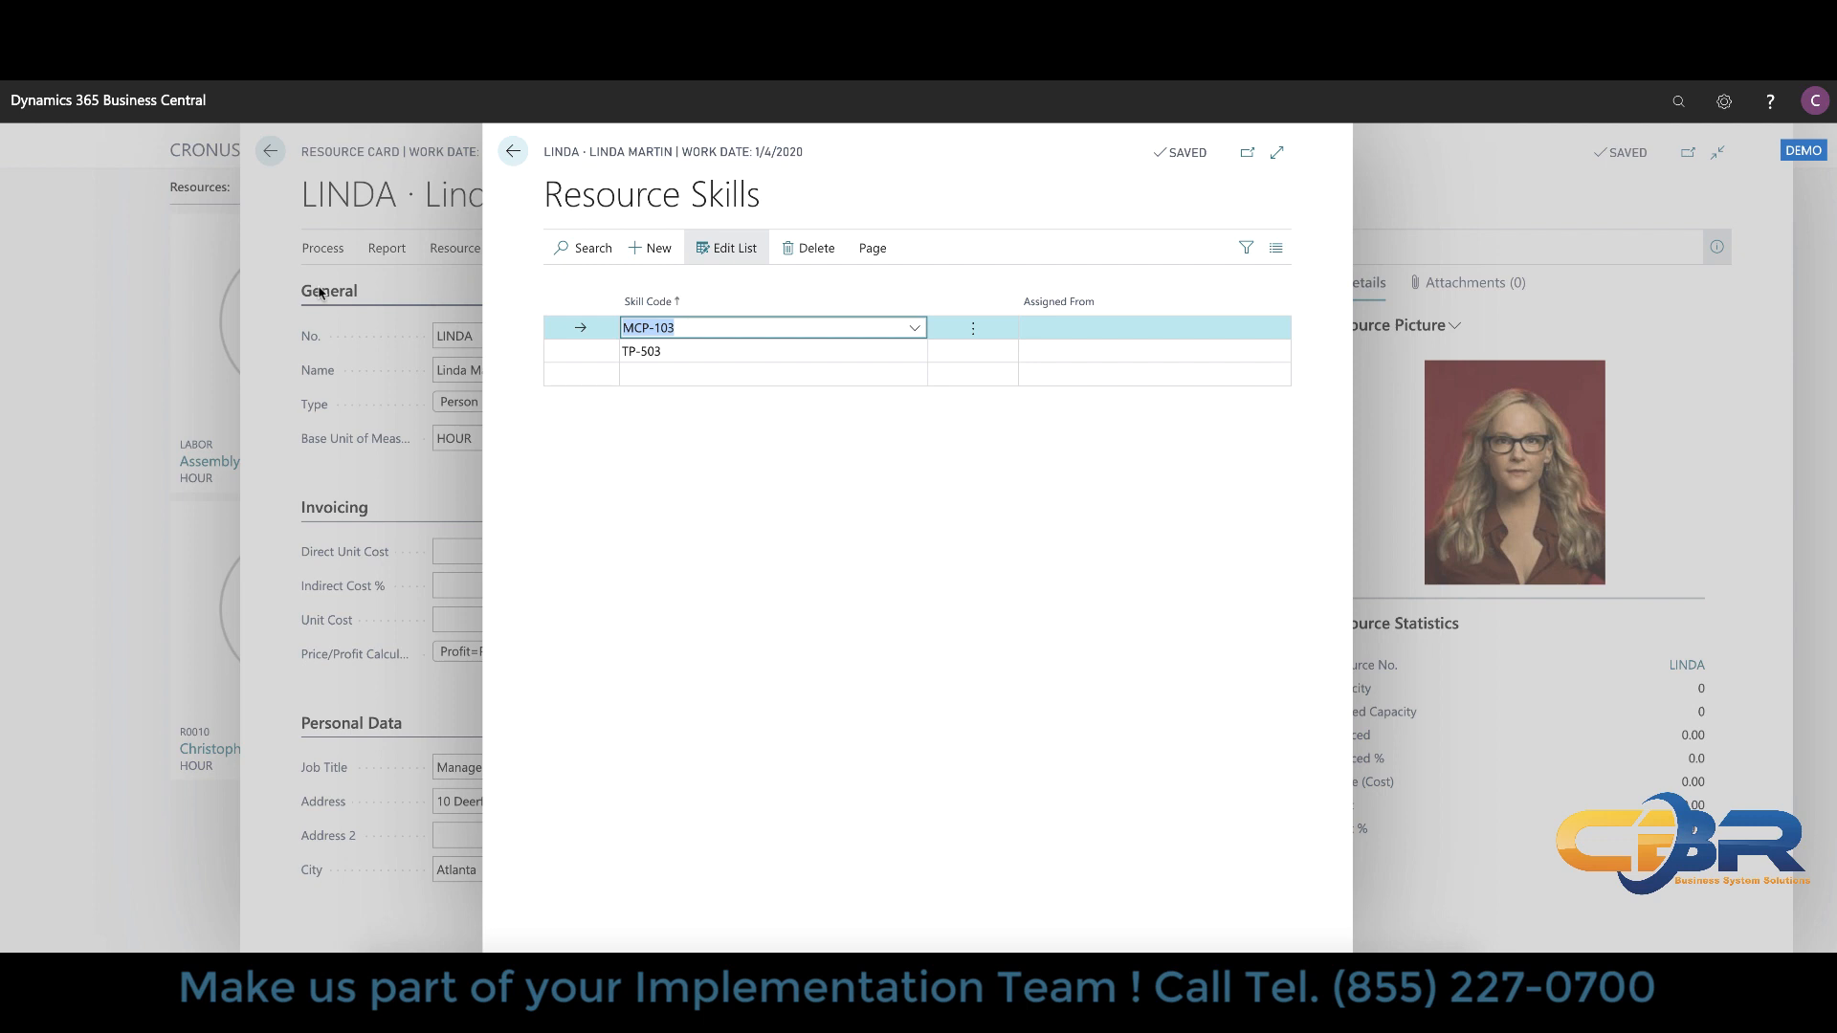
pyautogui.moveTo(536, 165)
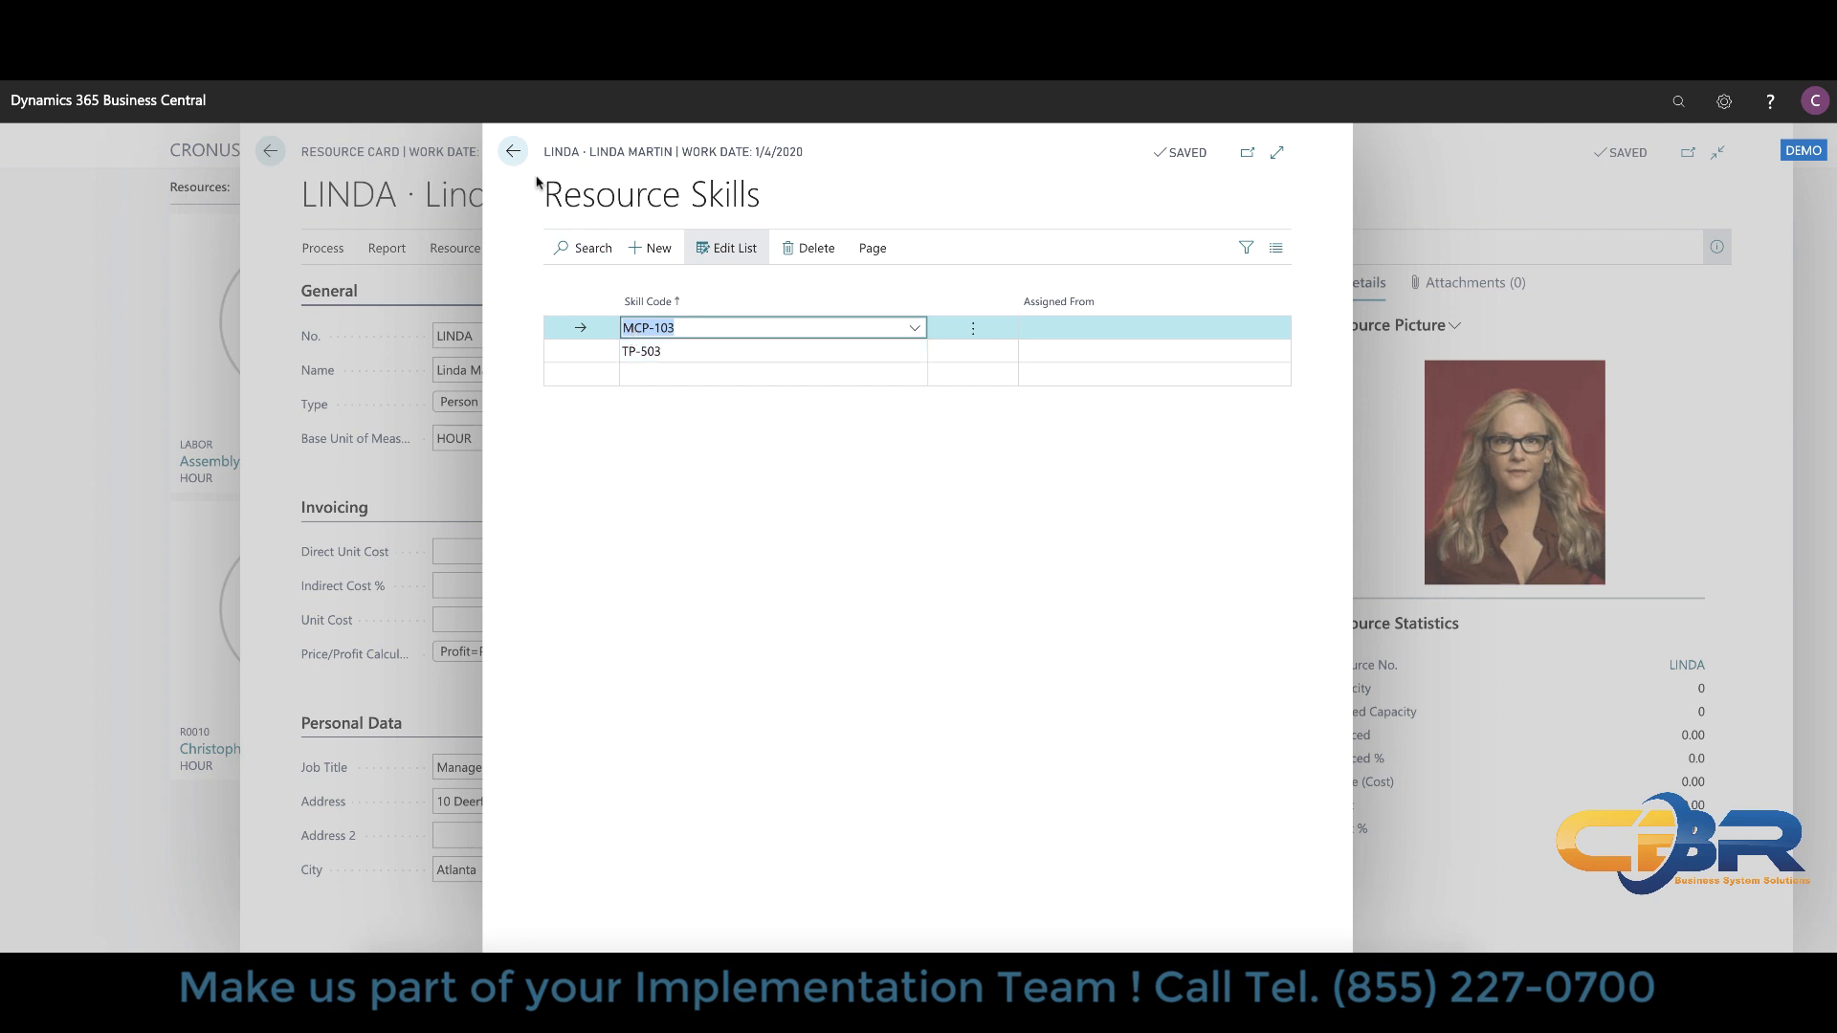
pyautogui.moveTo(513, 152)
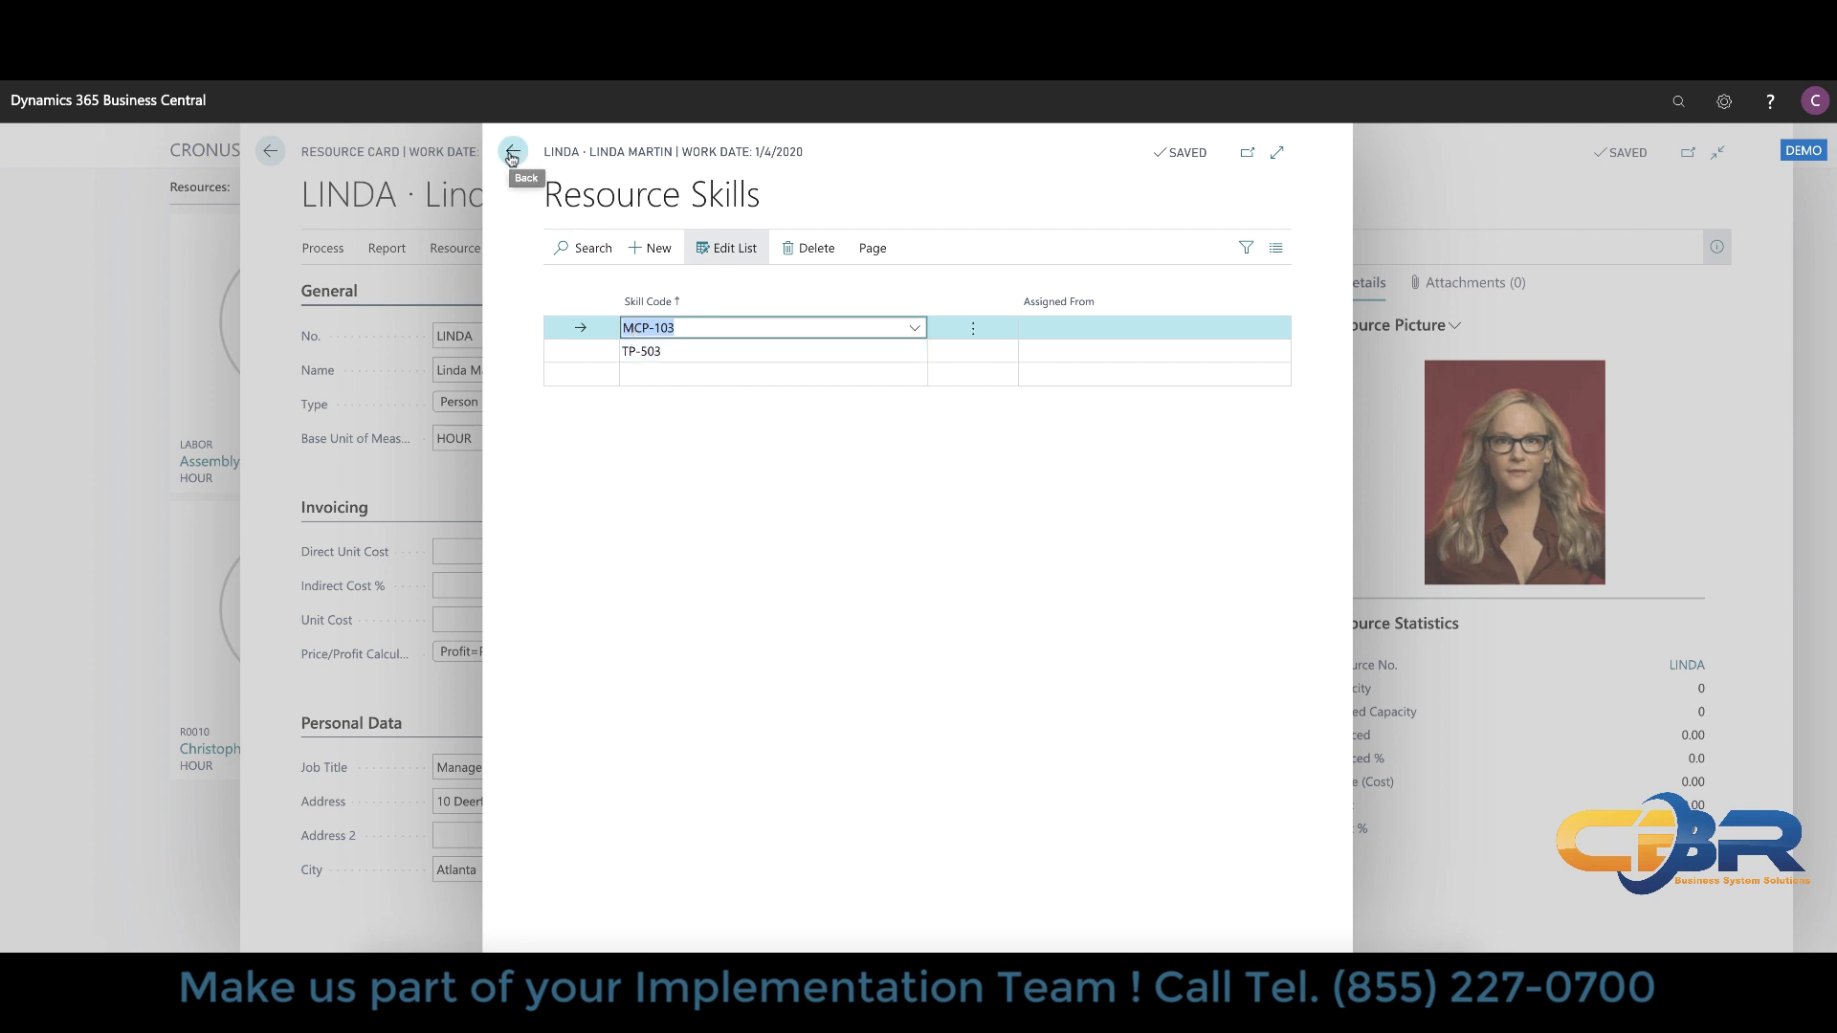
pyautogui.click(513, 154)
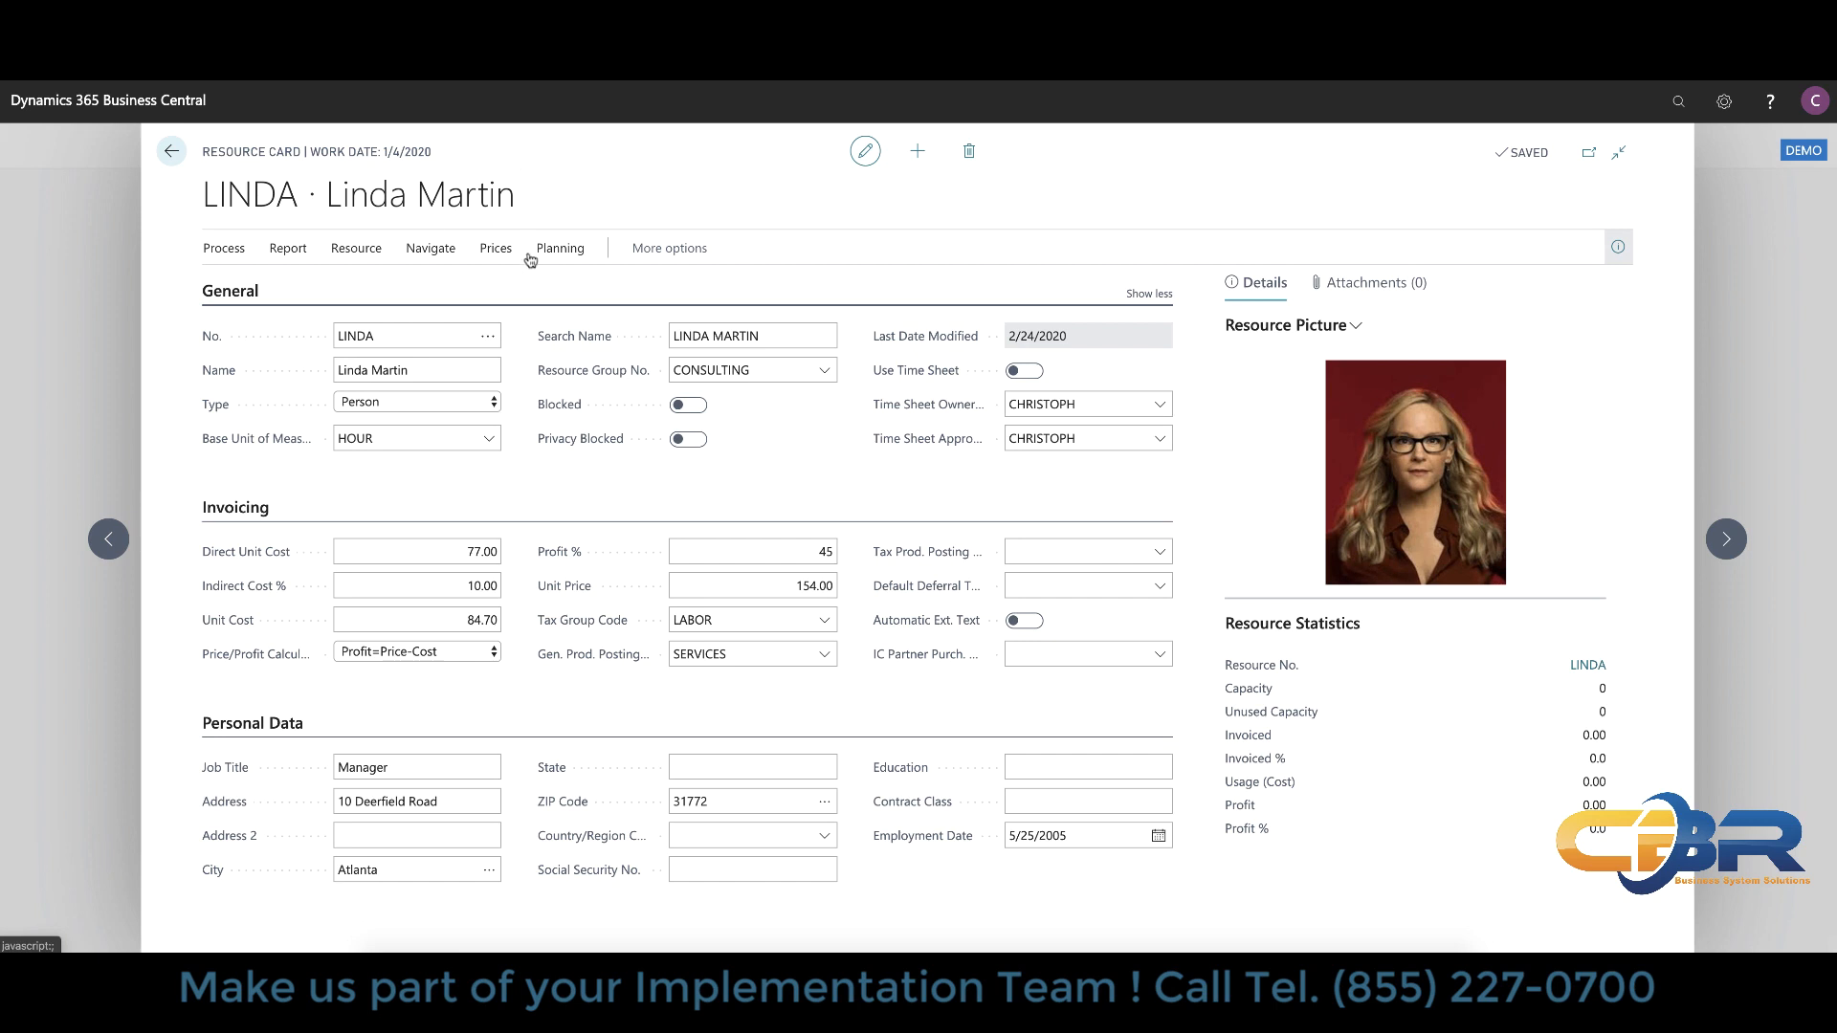
# Step: View Linda Martin's resource prices, then close the card for the Role Center
pyautogui.click(494, 247)
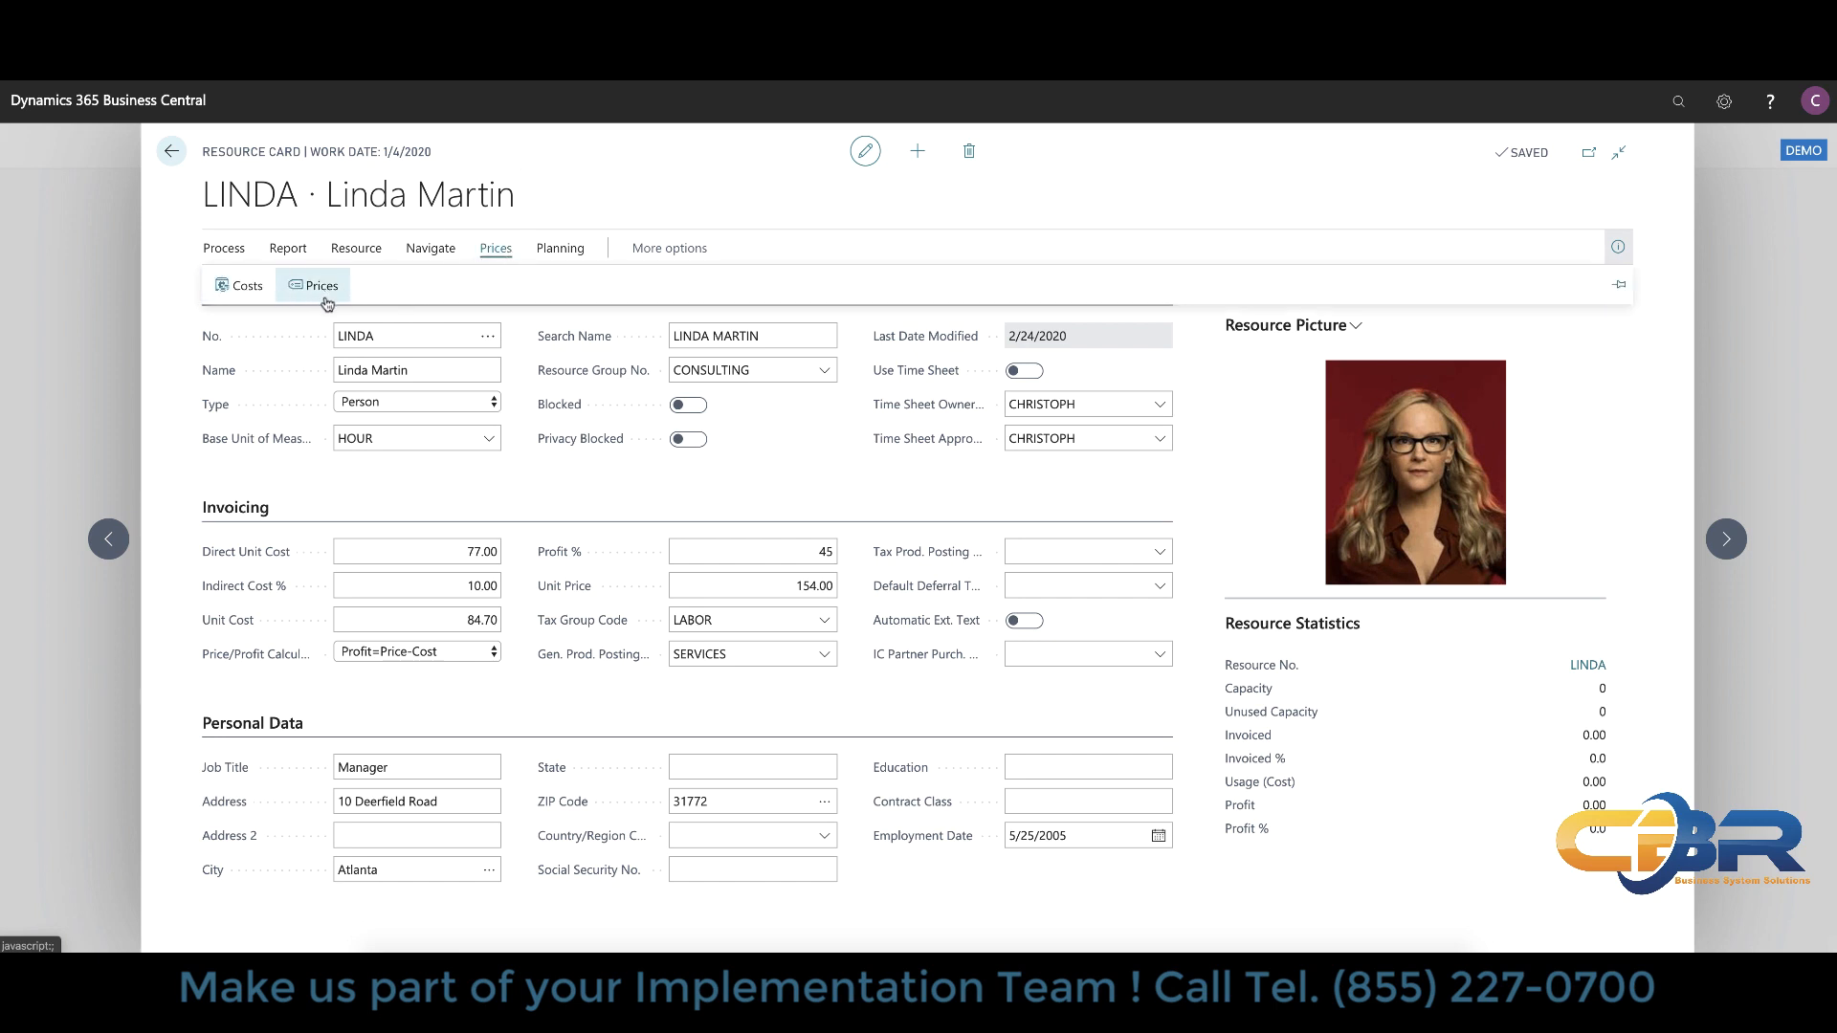
pyautogui.moveTo(245, 285)
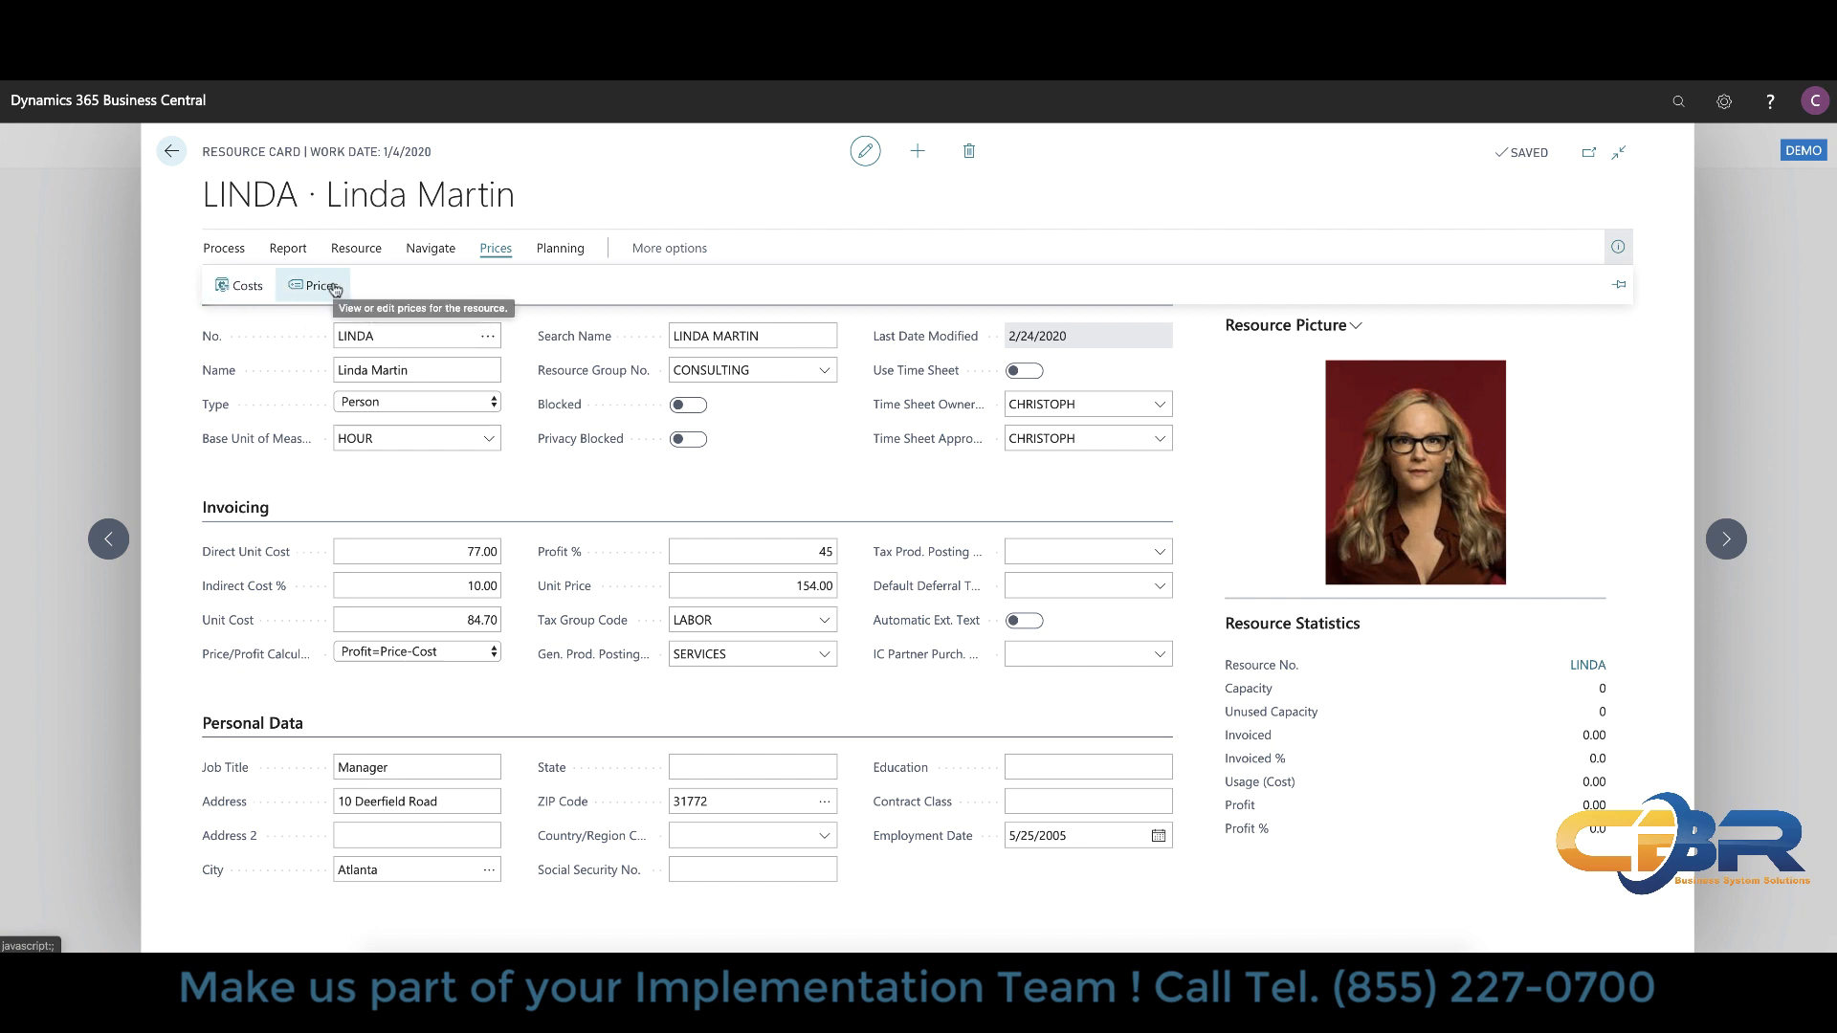
pyautogui.click(561, 247)
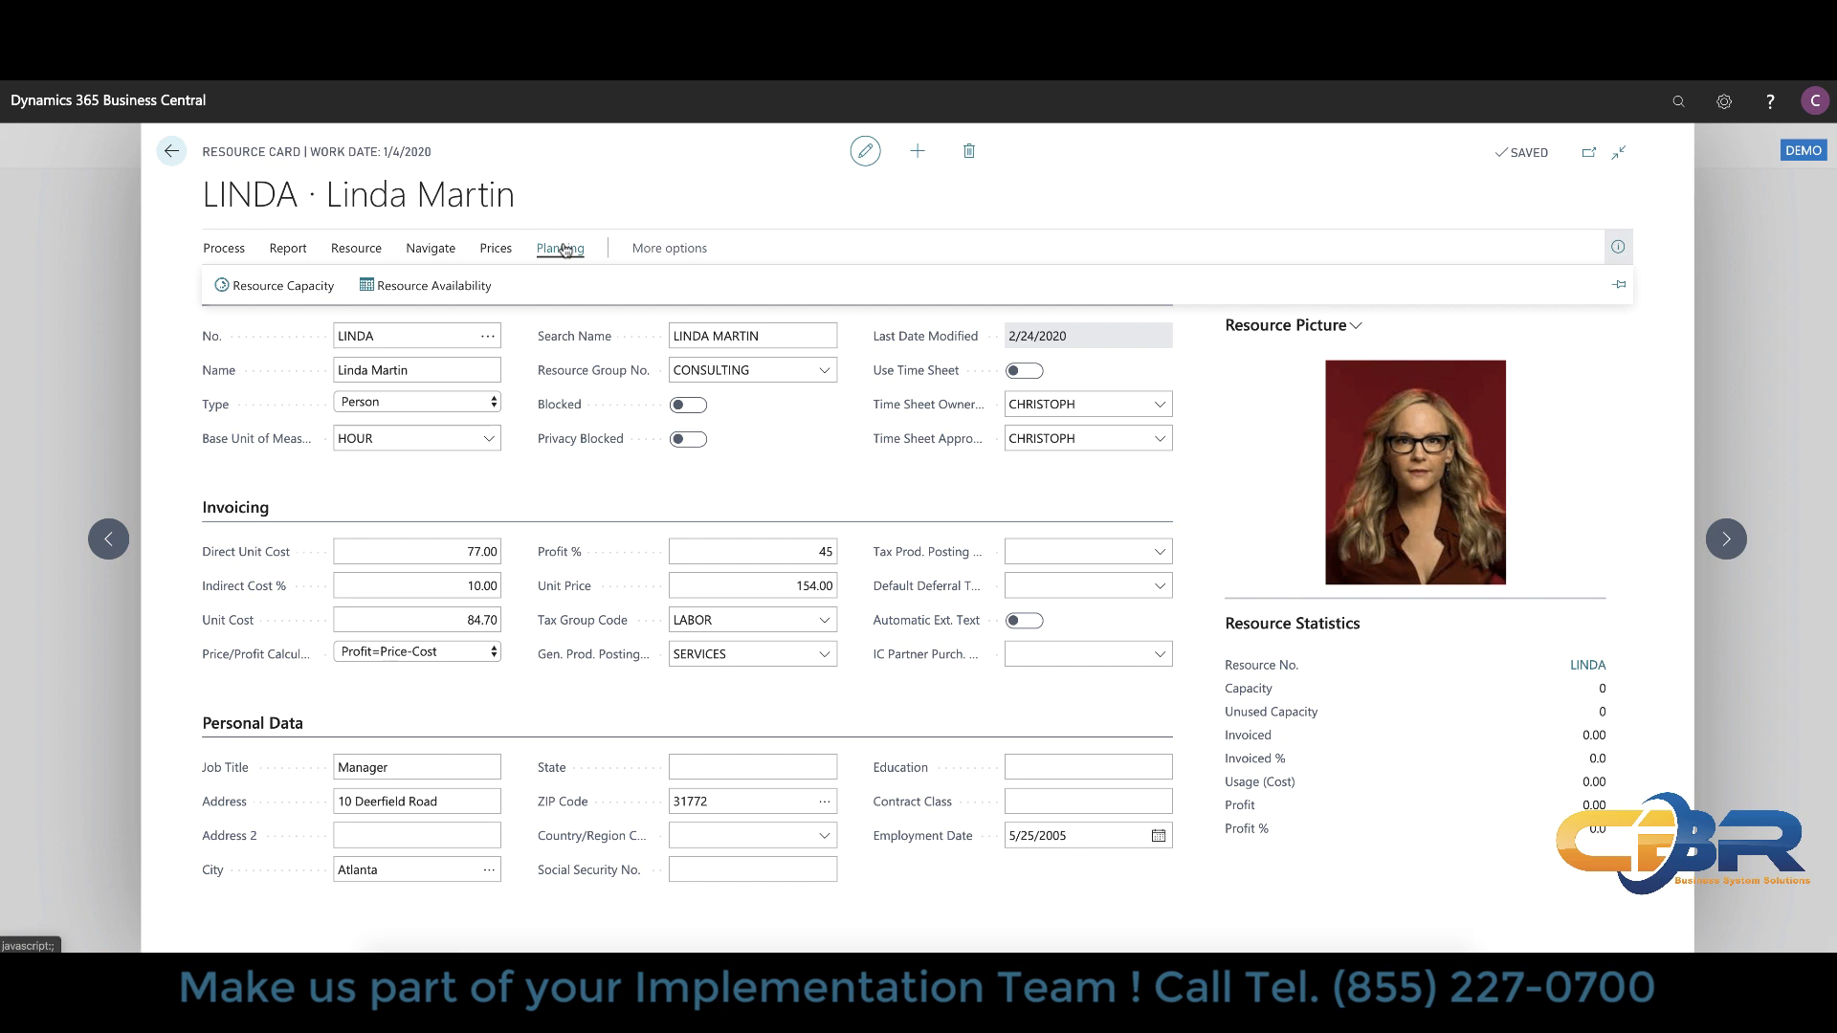
pyautogui.click(170, 152)
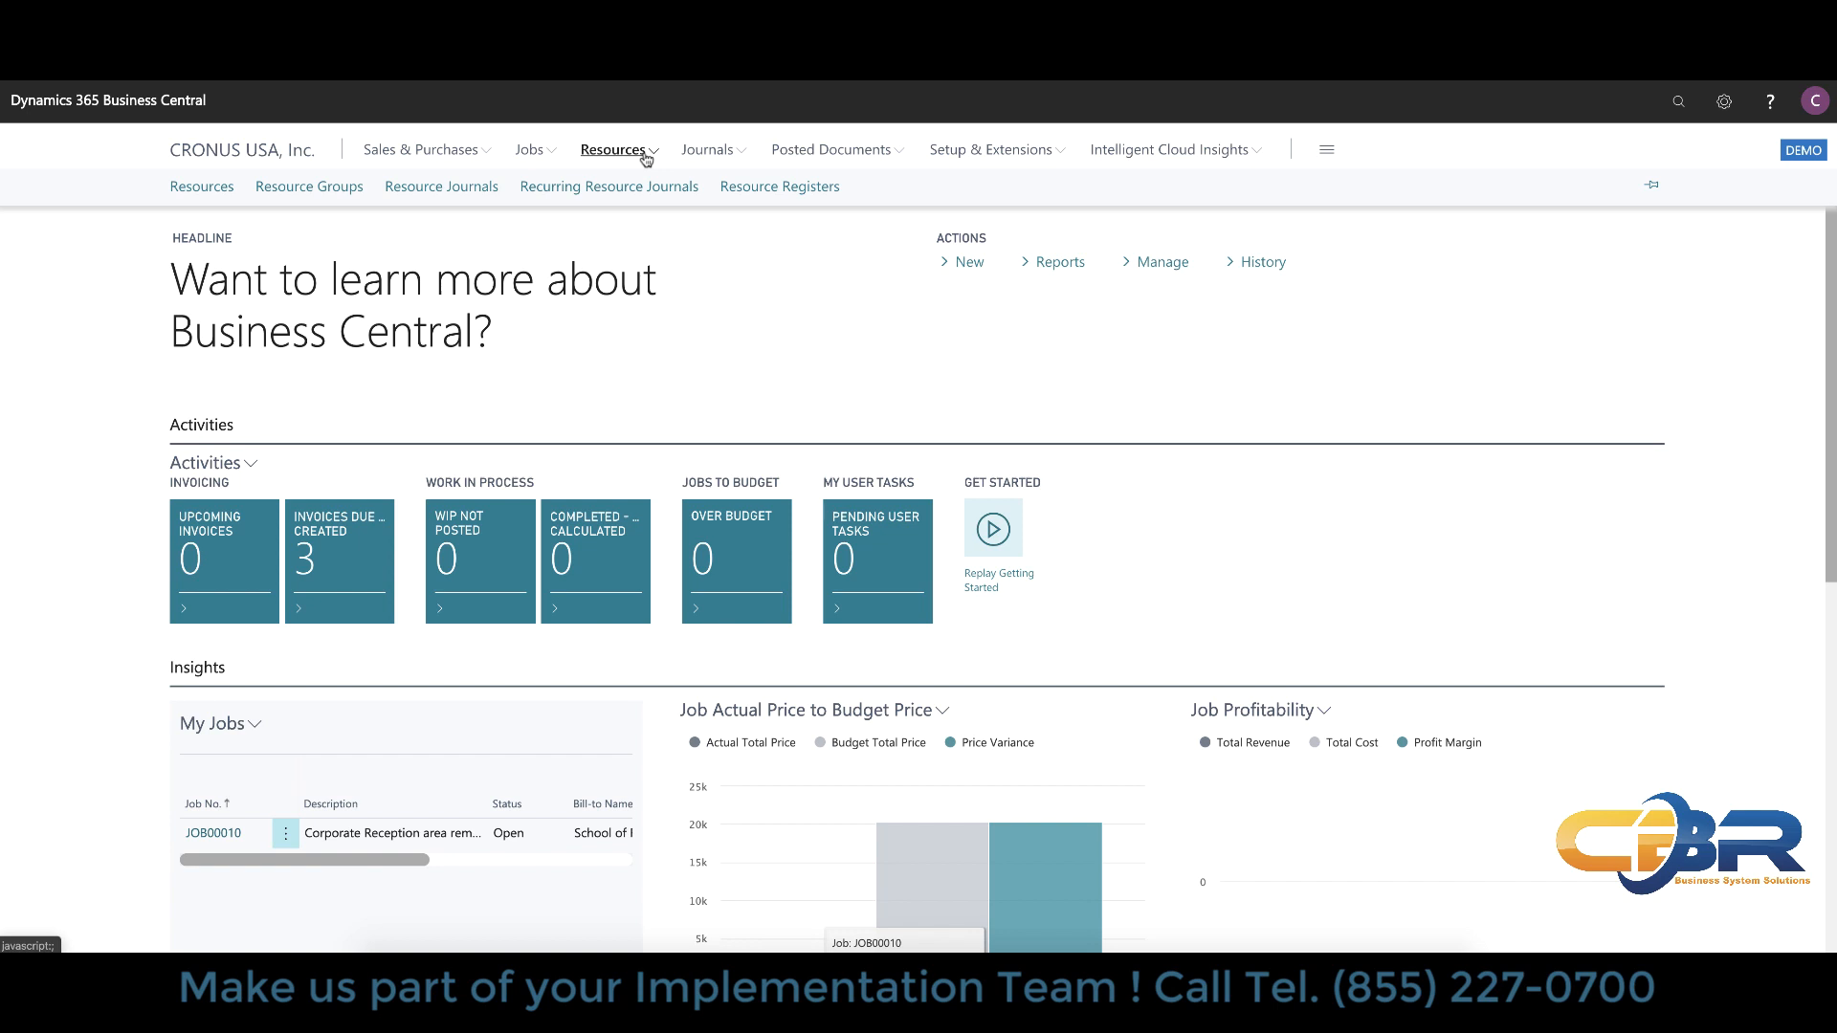
# Step: From the Self-Service Open Time Sheets tile, open time sheet TS00006 for resource R0010
pyautogui.scroll(-3)
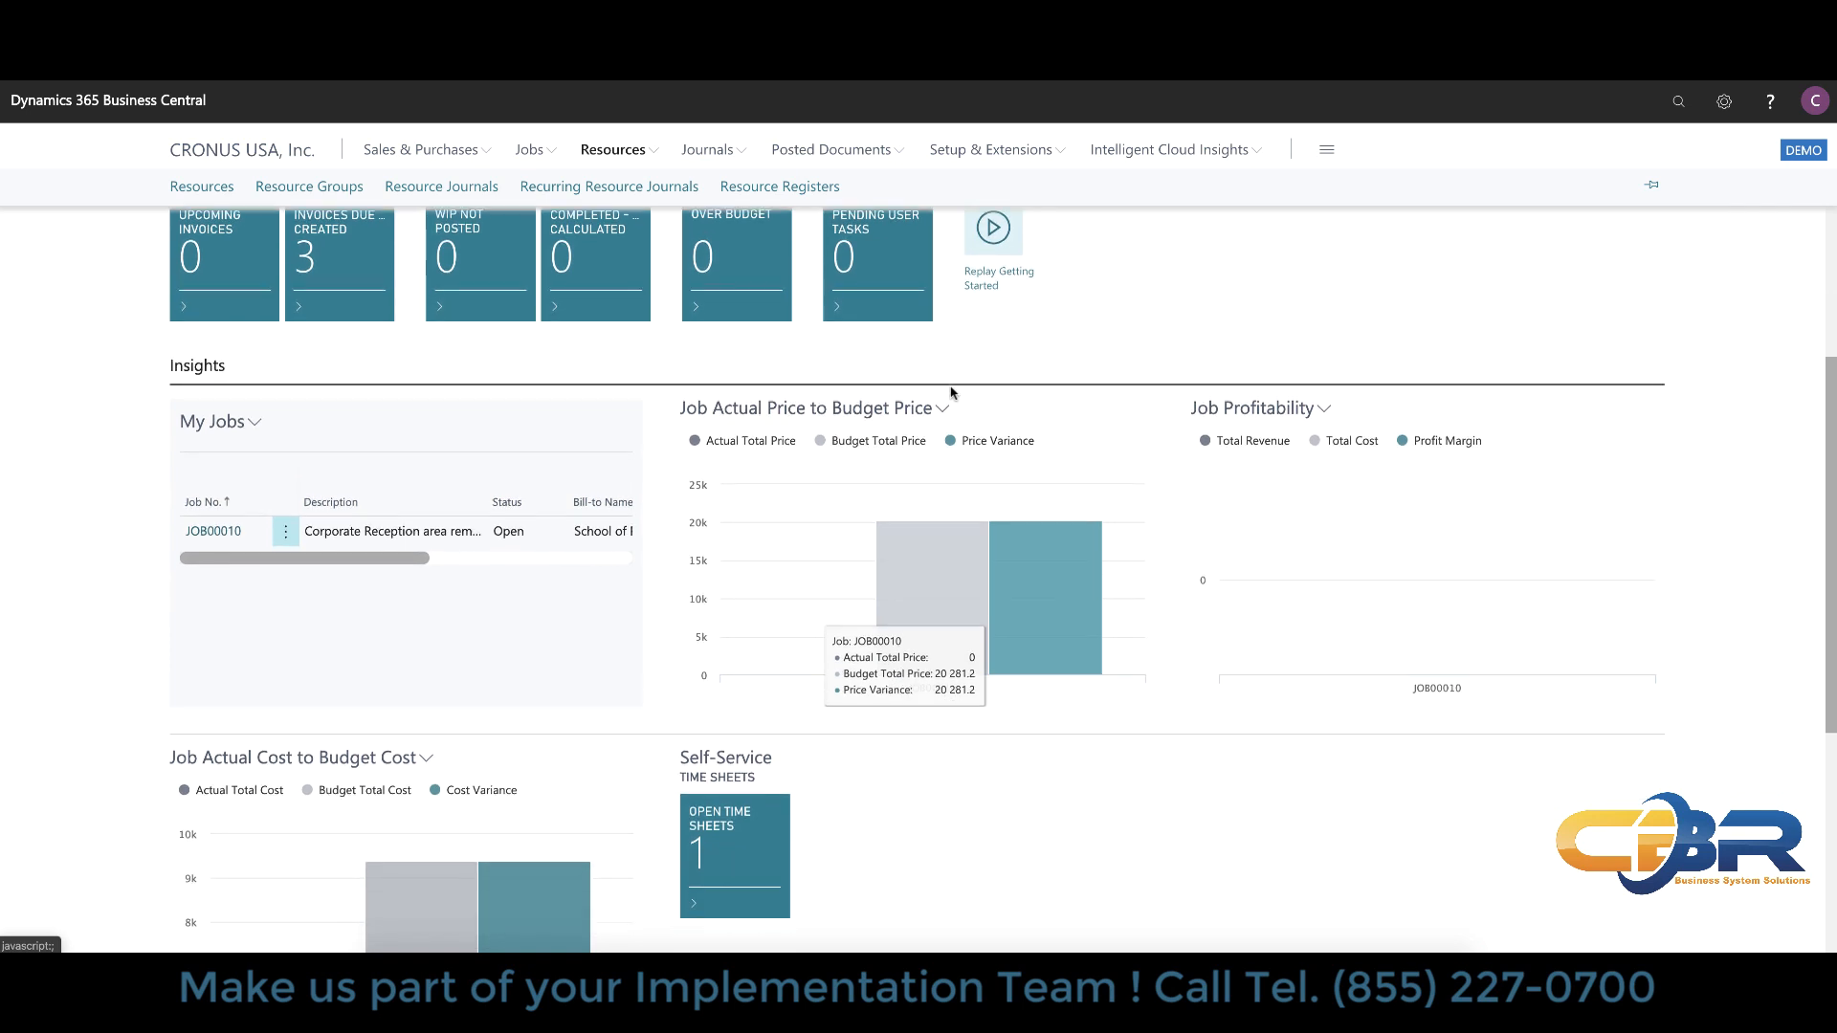
pyautogui.scroll(-3)
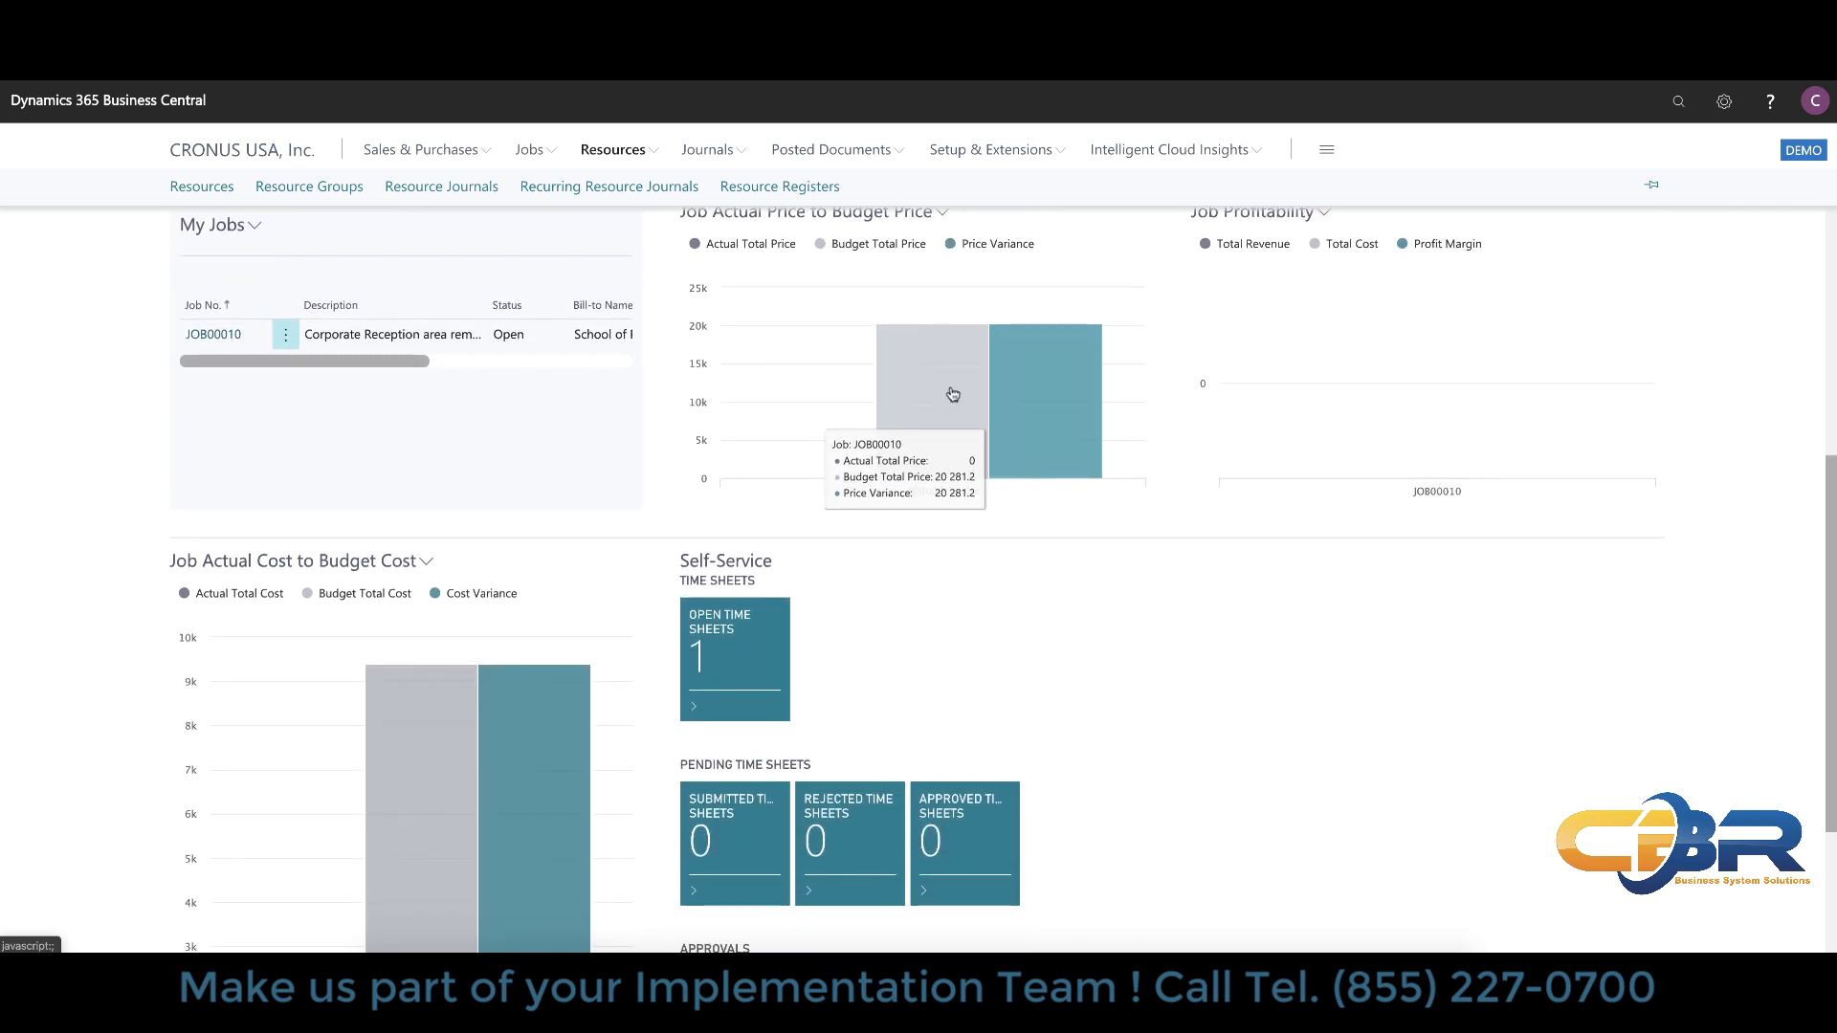
pyautogui.scroll(-3)
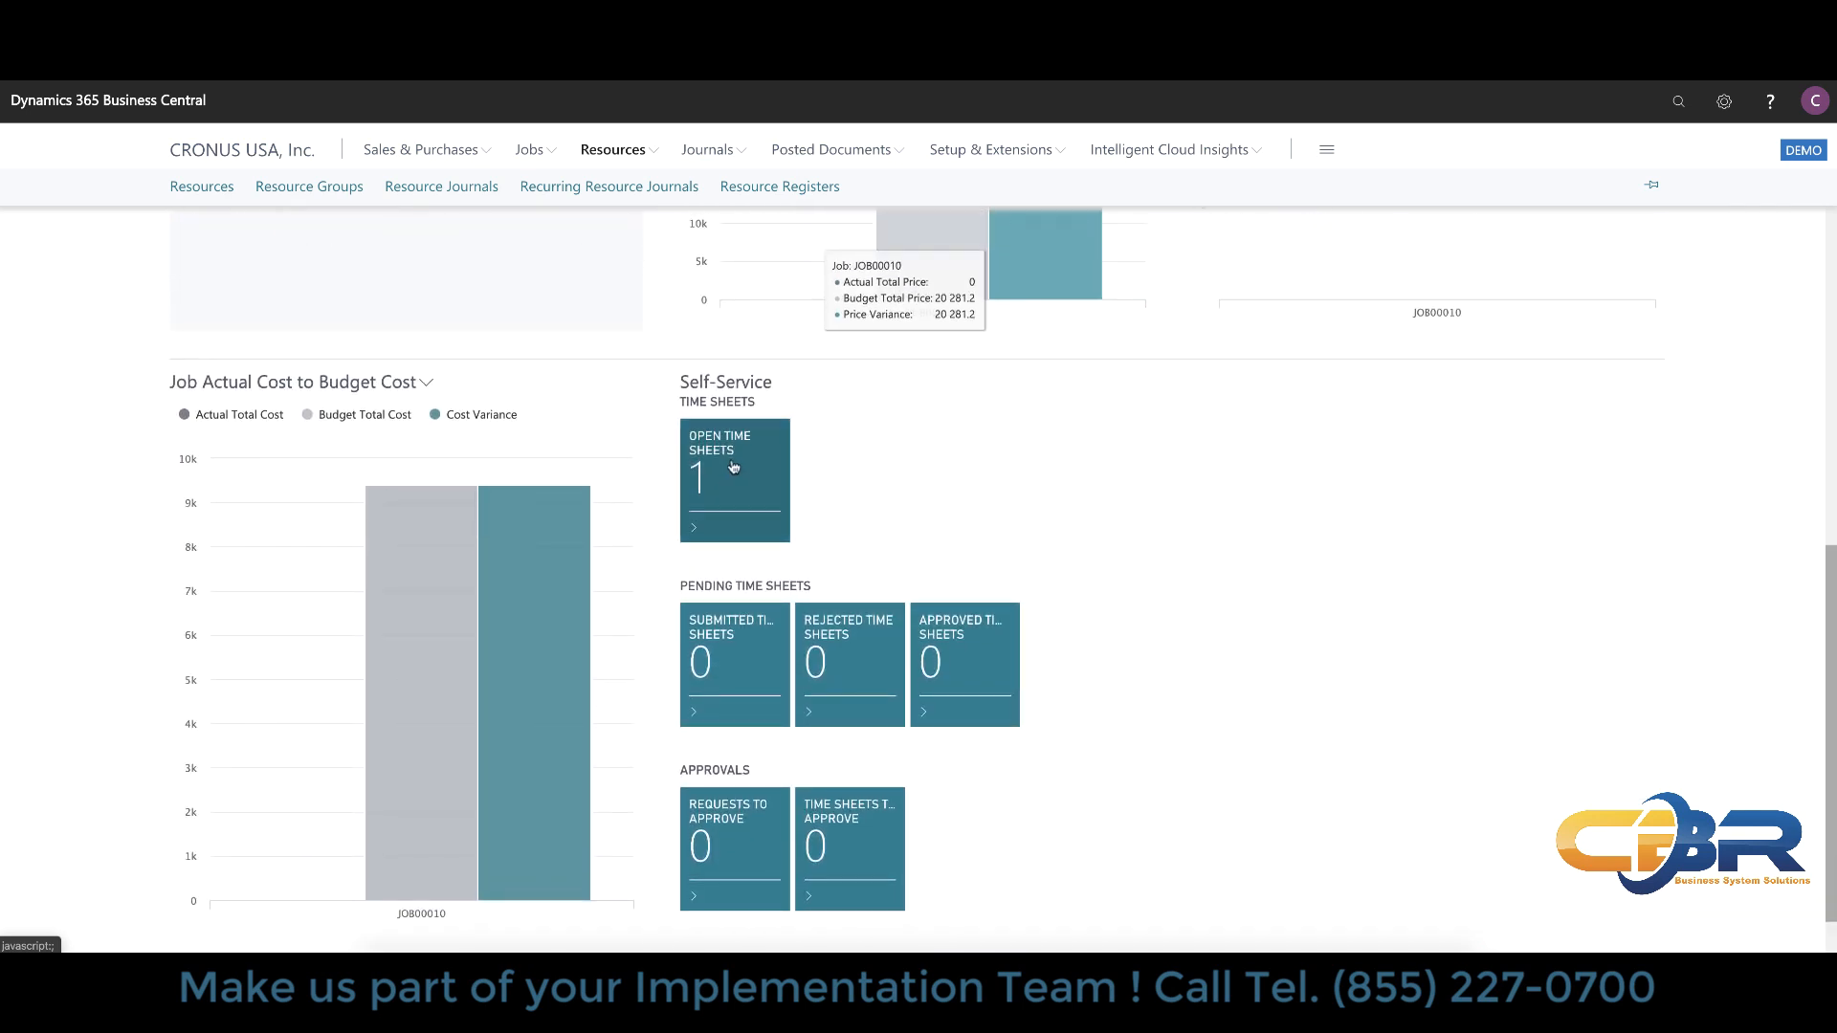
pyautogui.moveTo(733, 481)
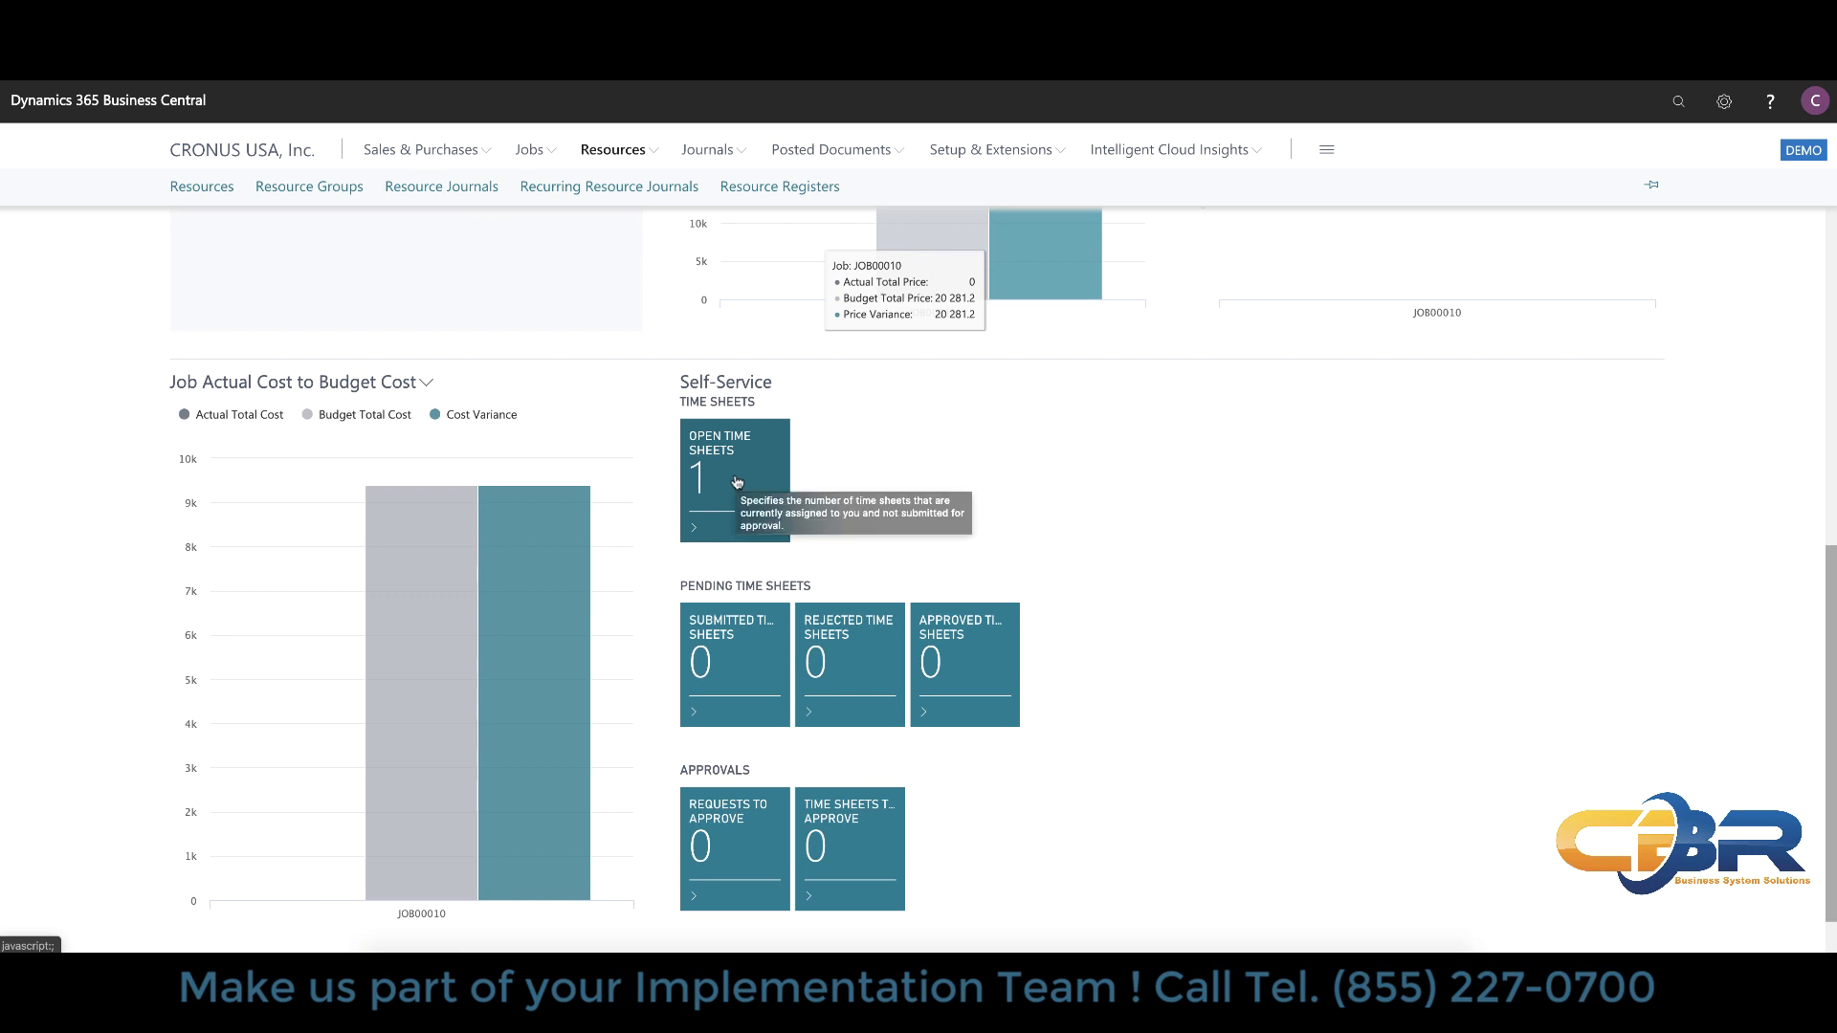
pyautogui.click(733, 463)
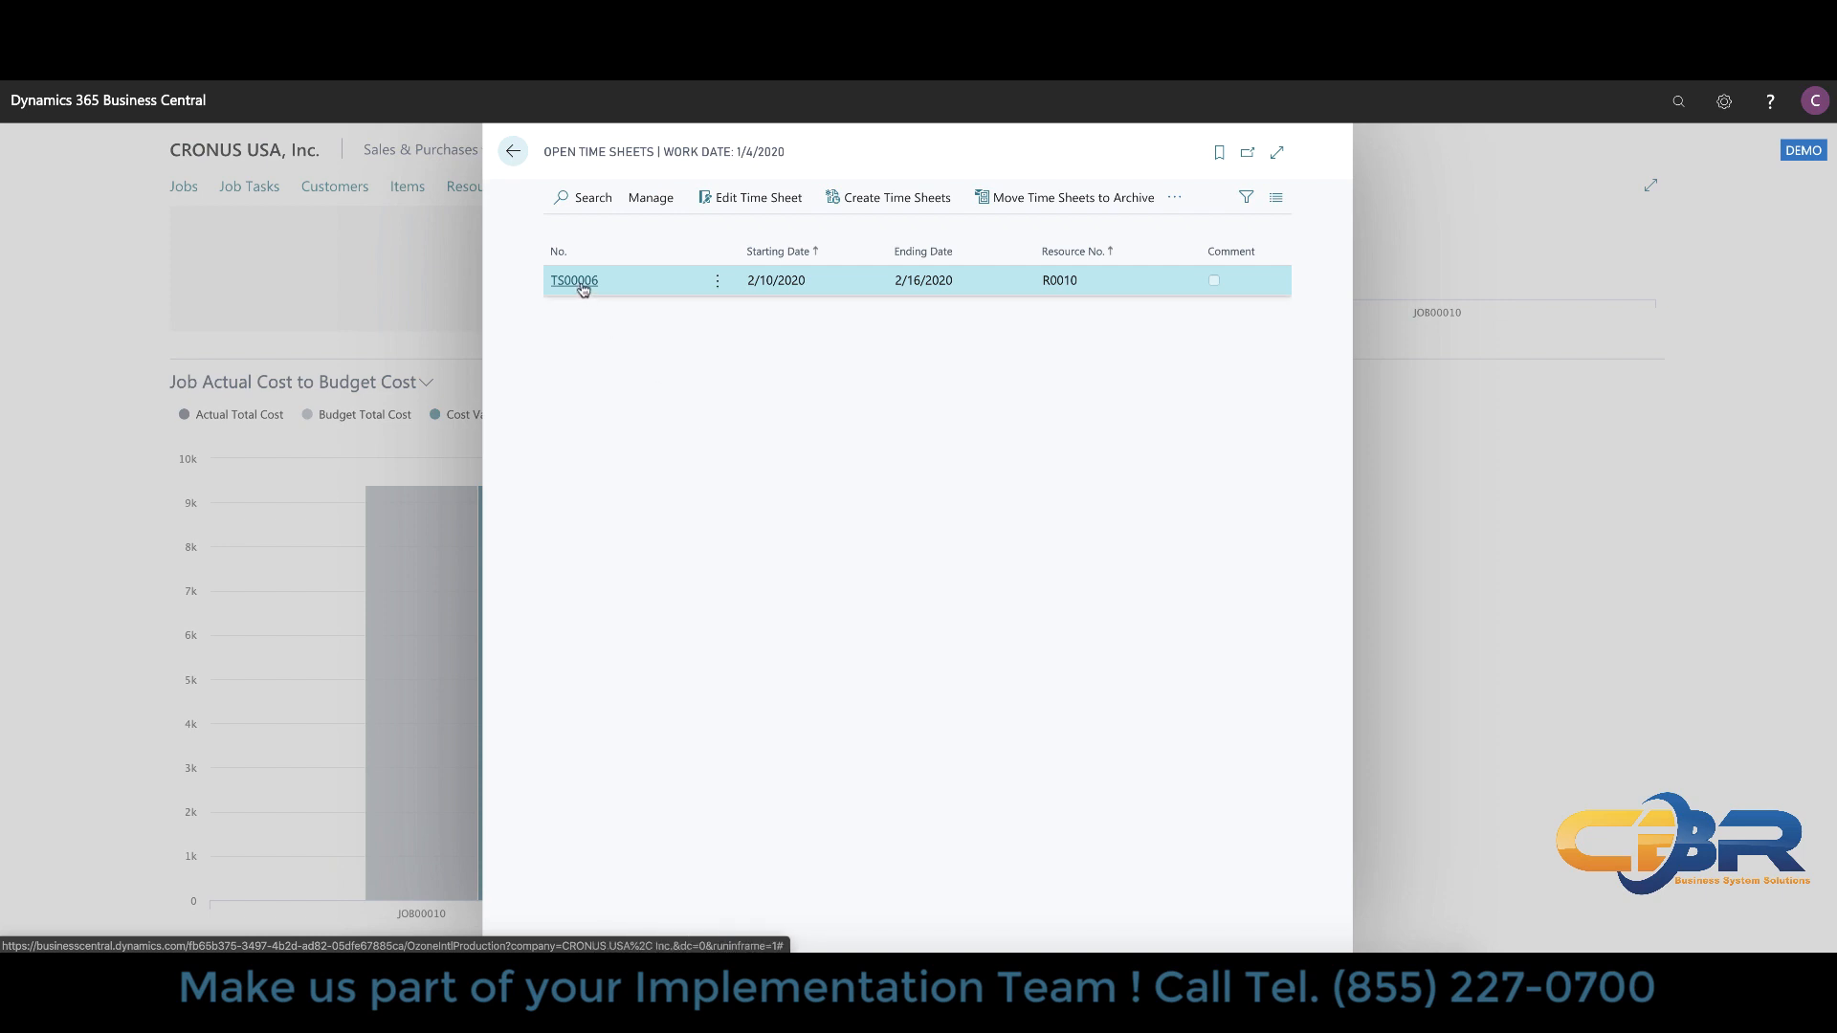
pyautogui.click(572, 279)
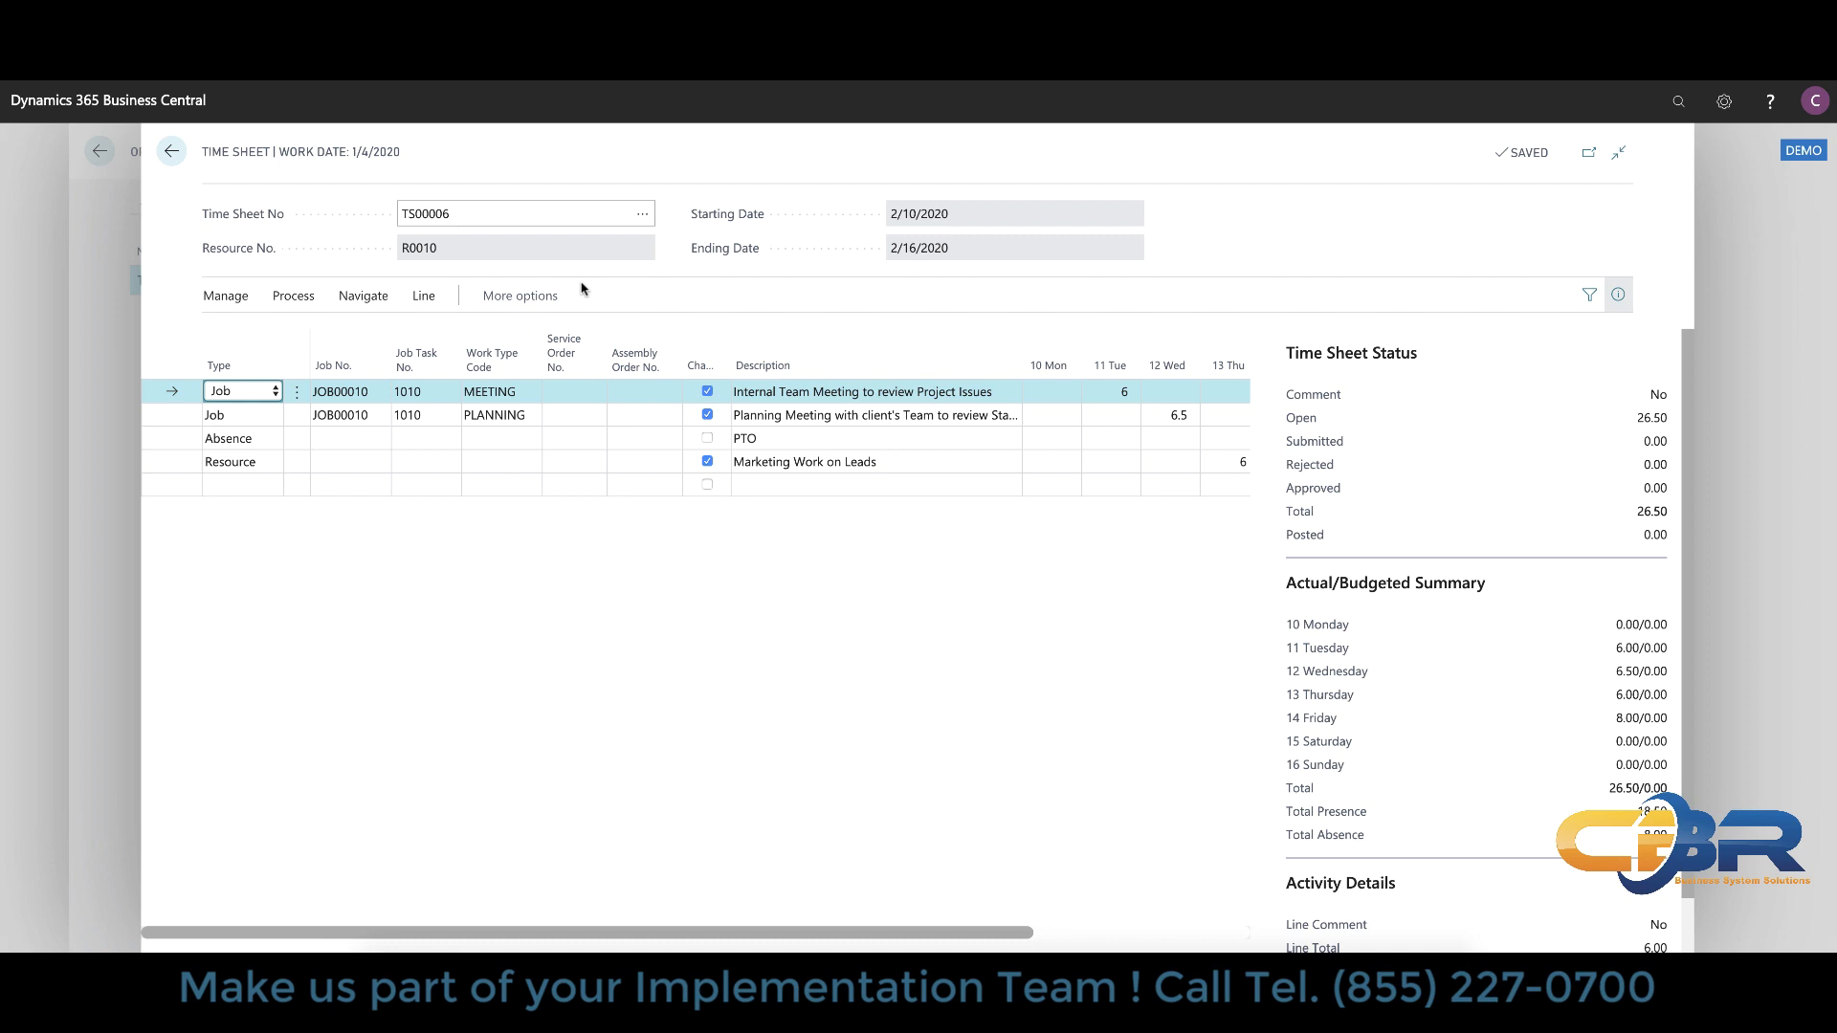
pyautogui.moveTo(295, 434)
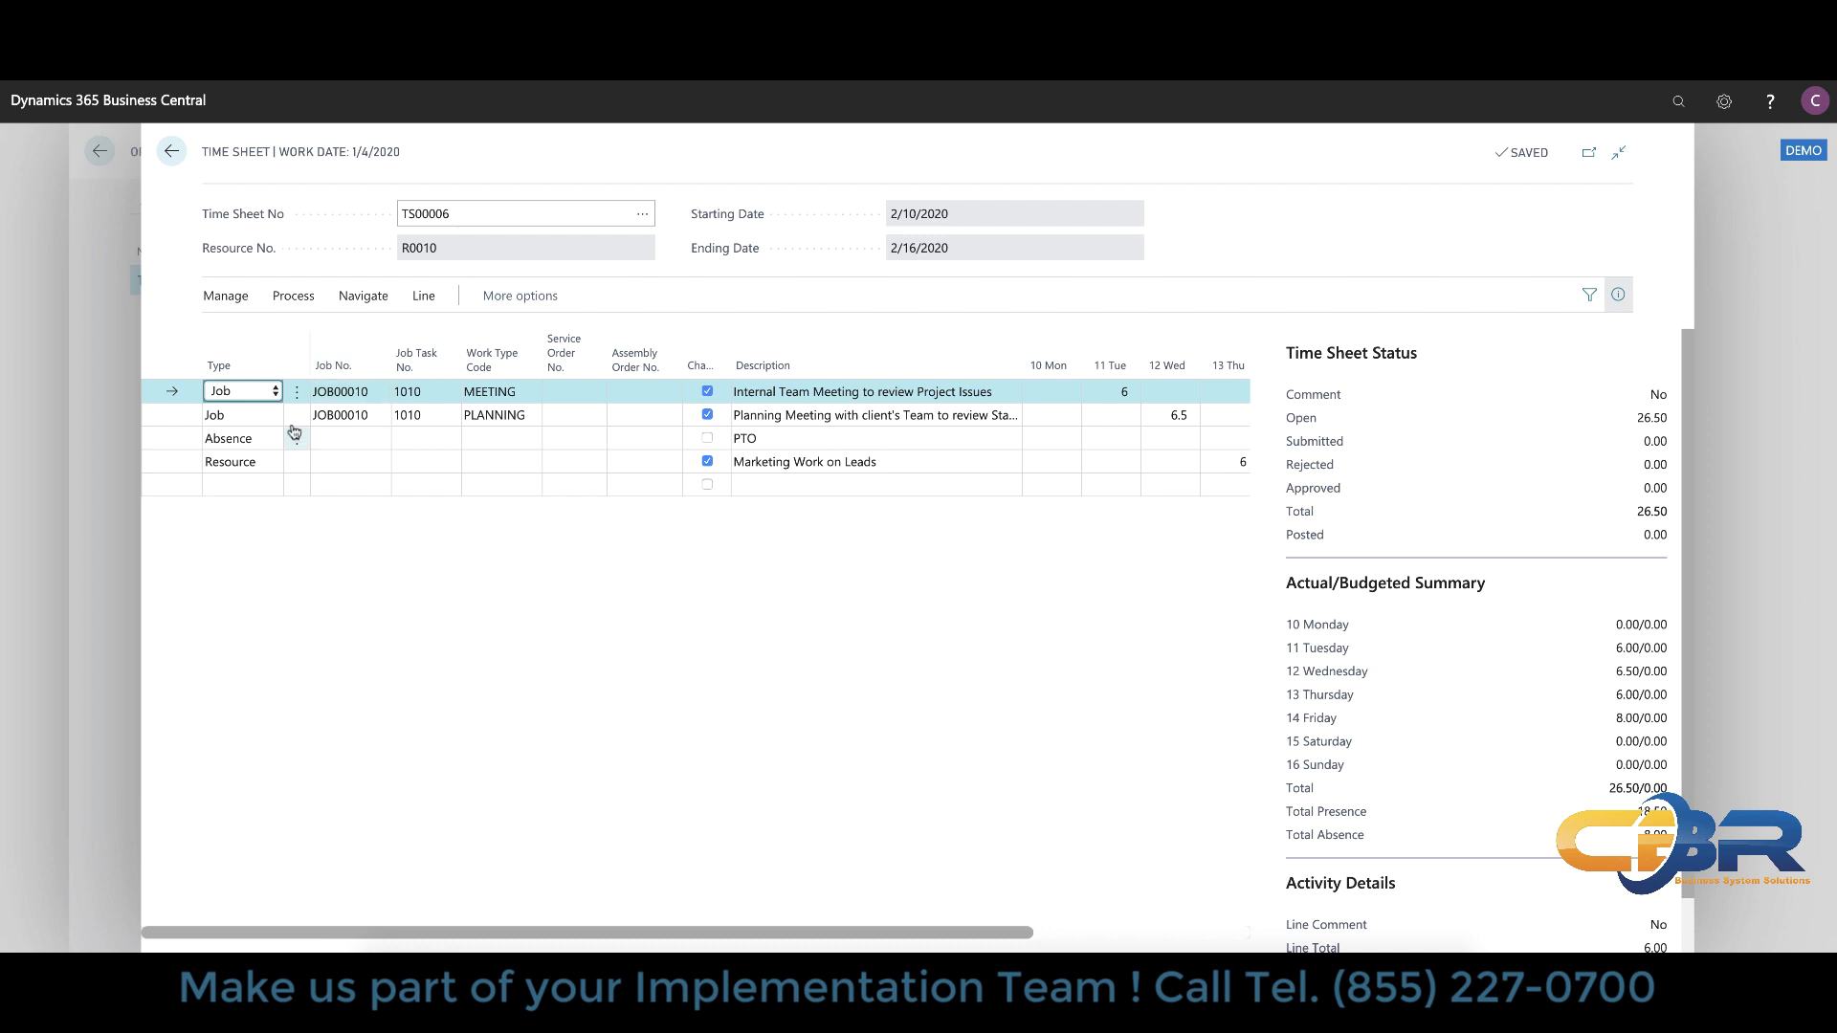
pyautogui.click(275, 391)
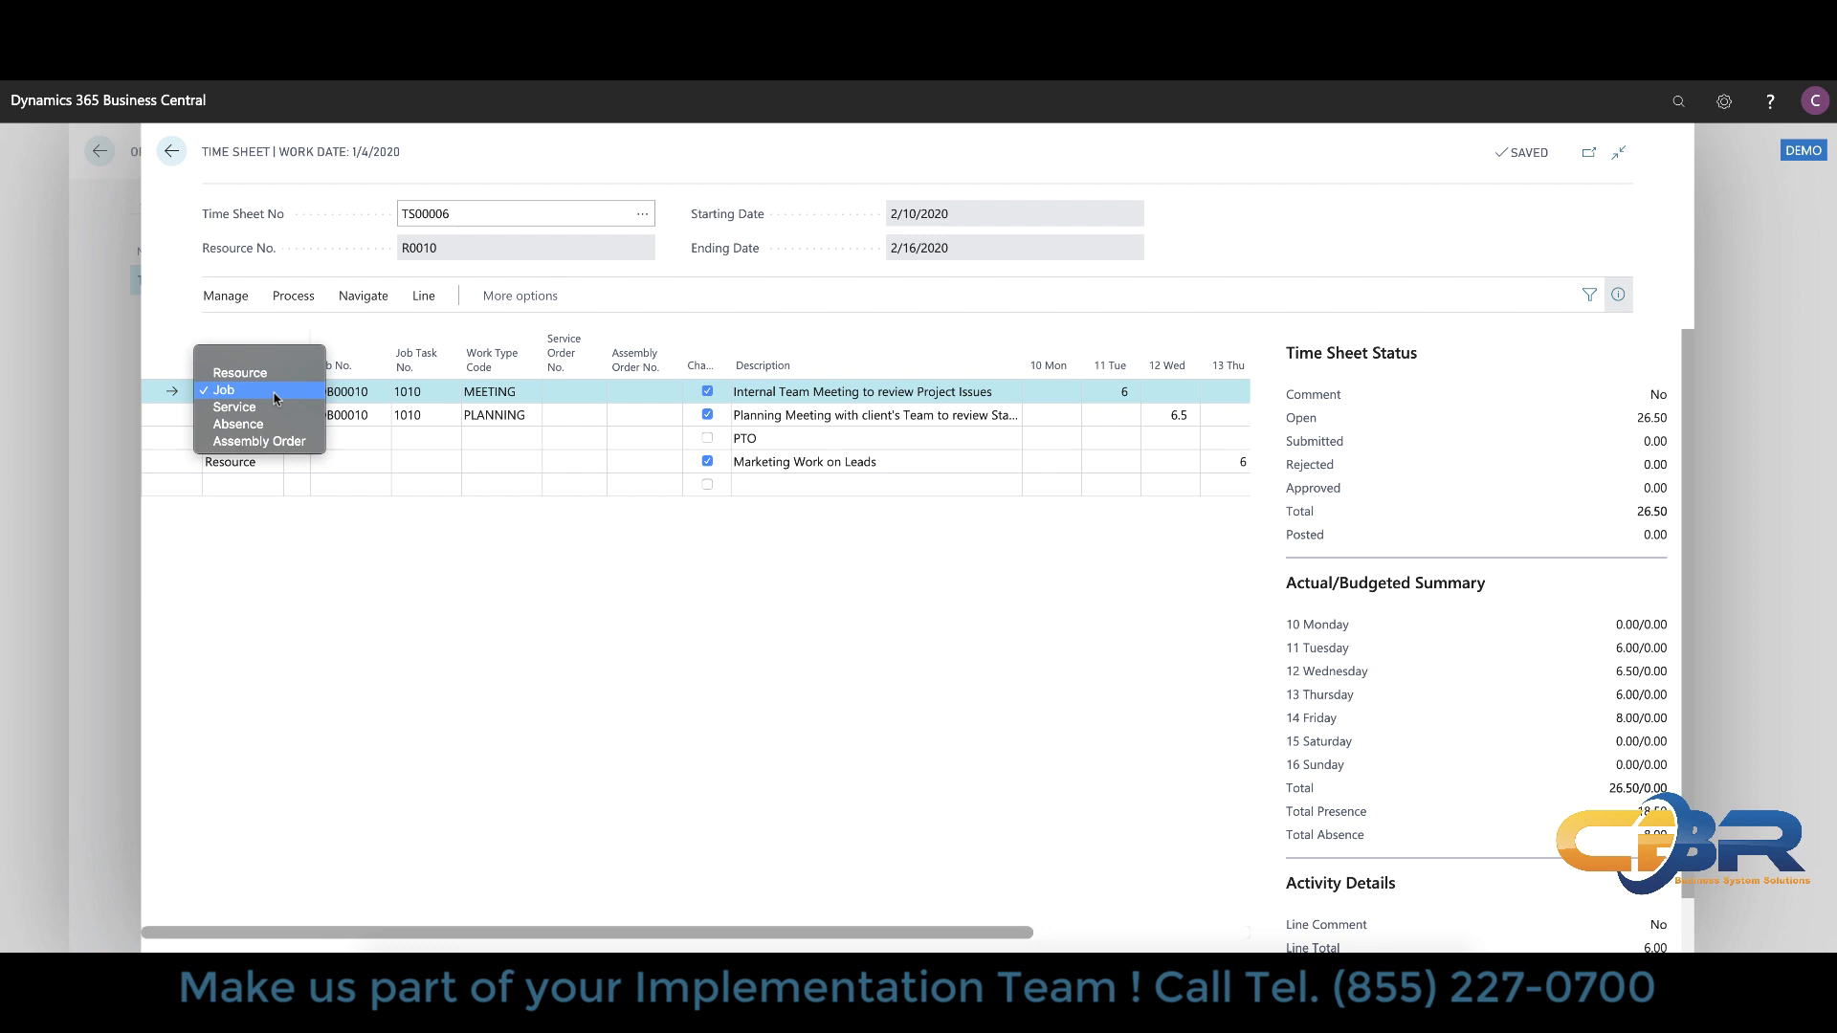
pyautogui.moveTo(368, 492)
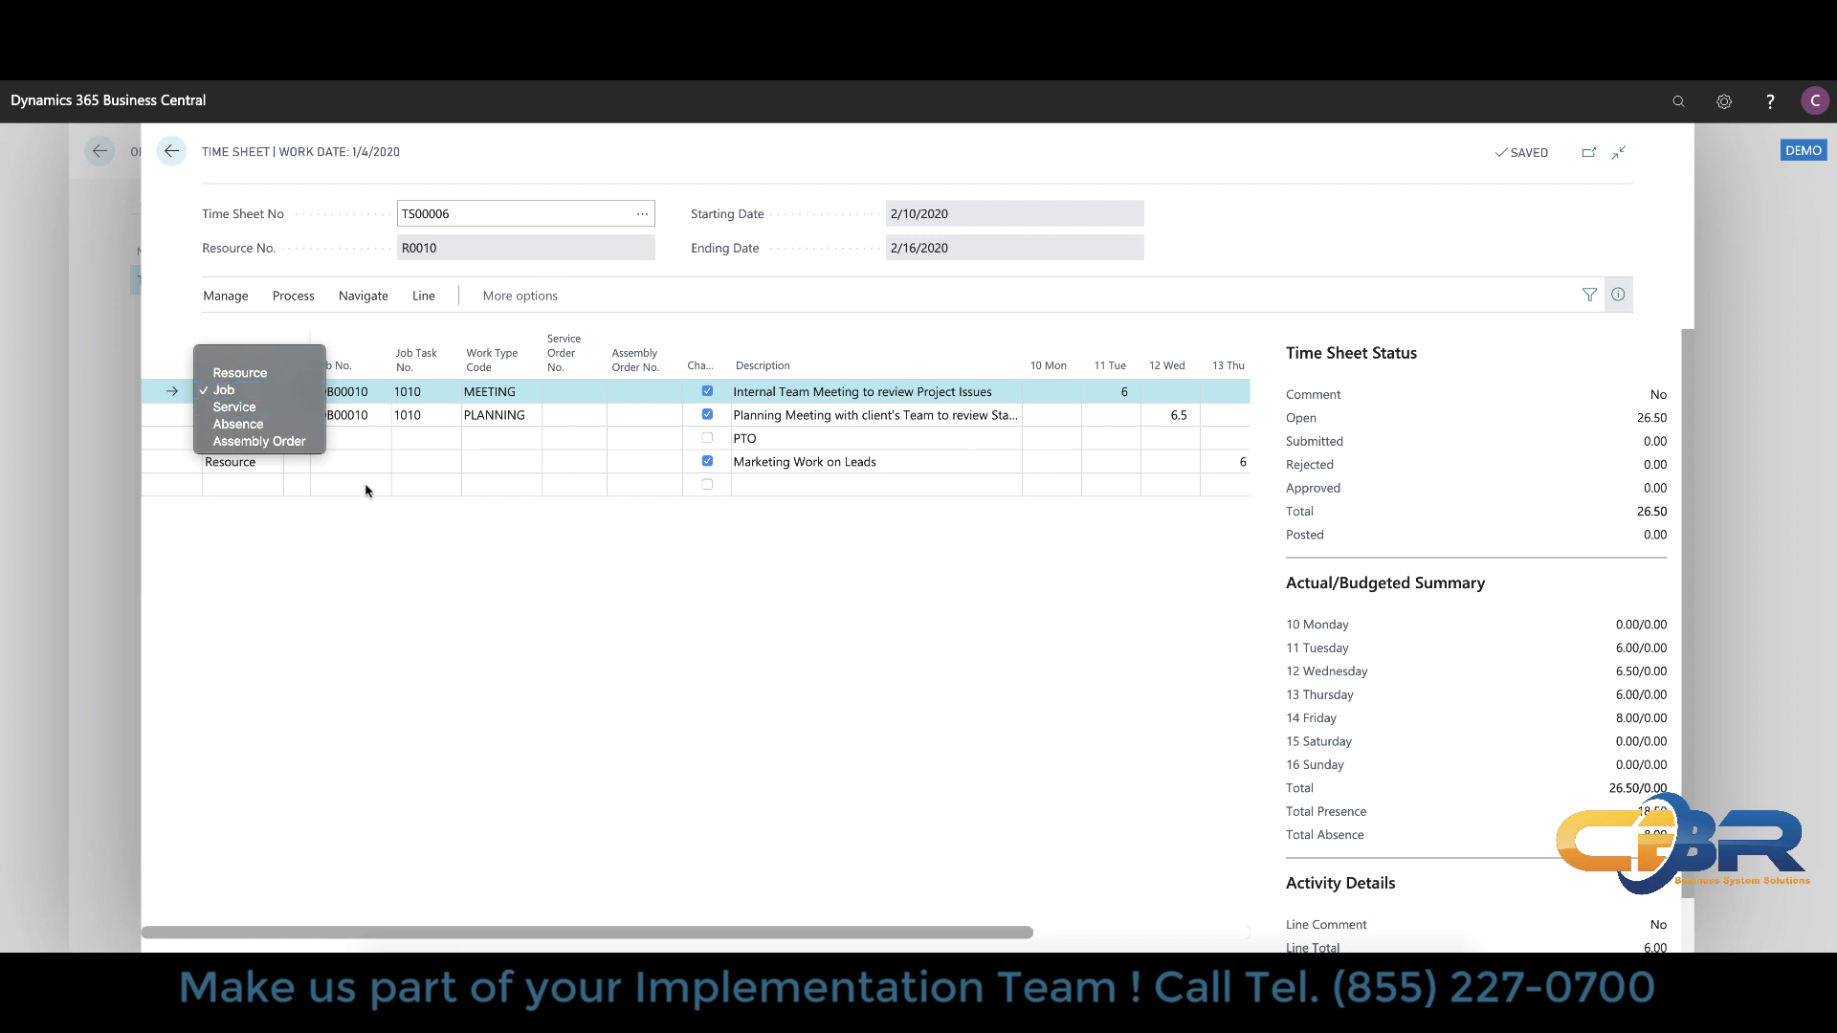
pyautogui.click(222, 389)
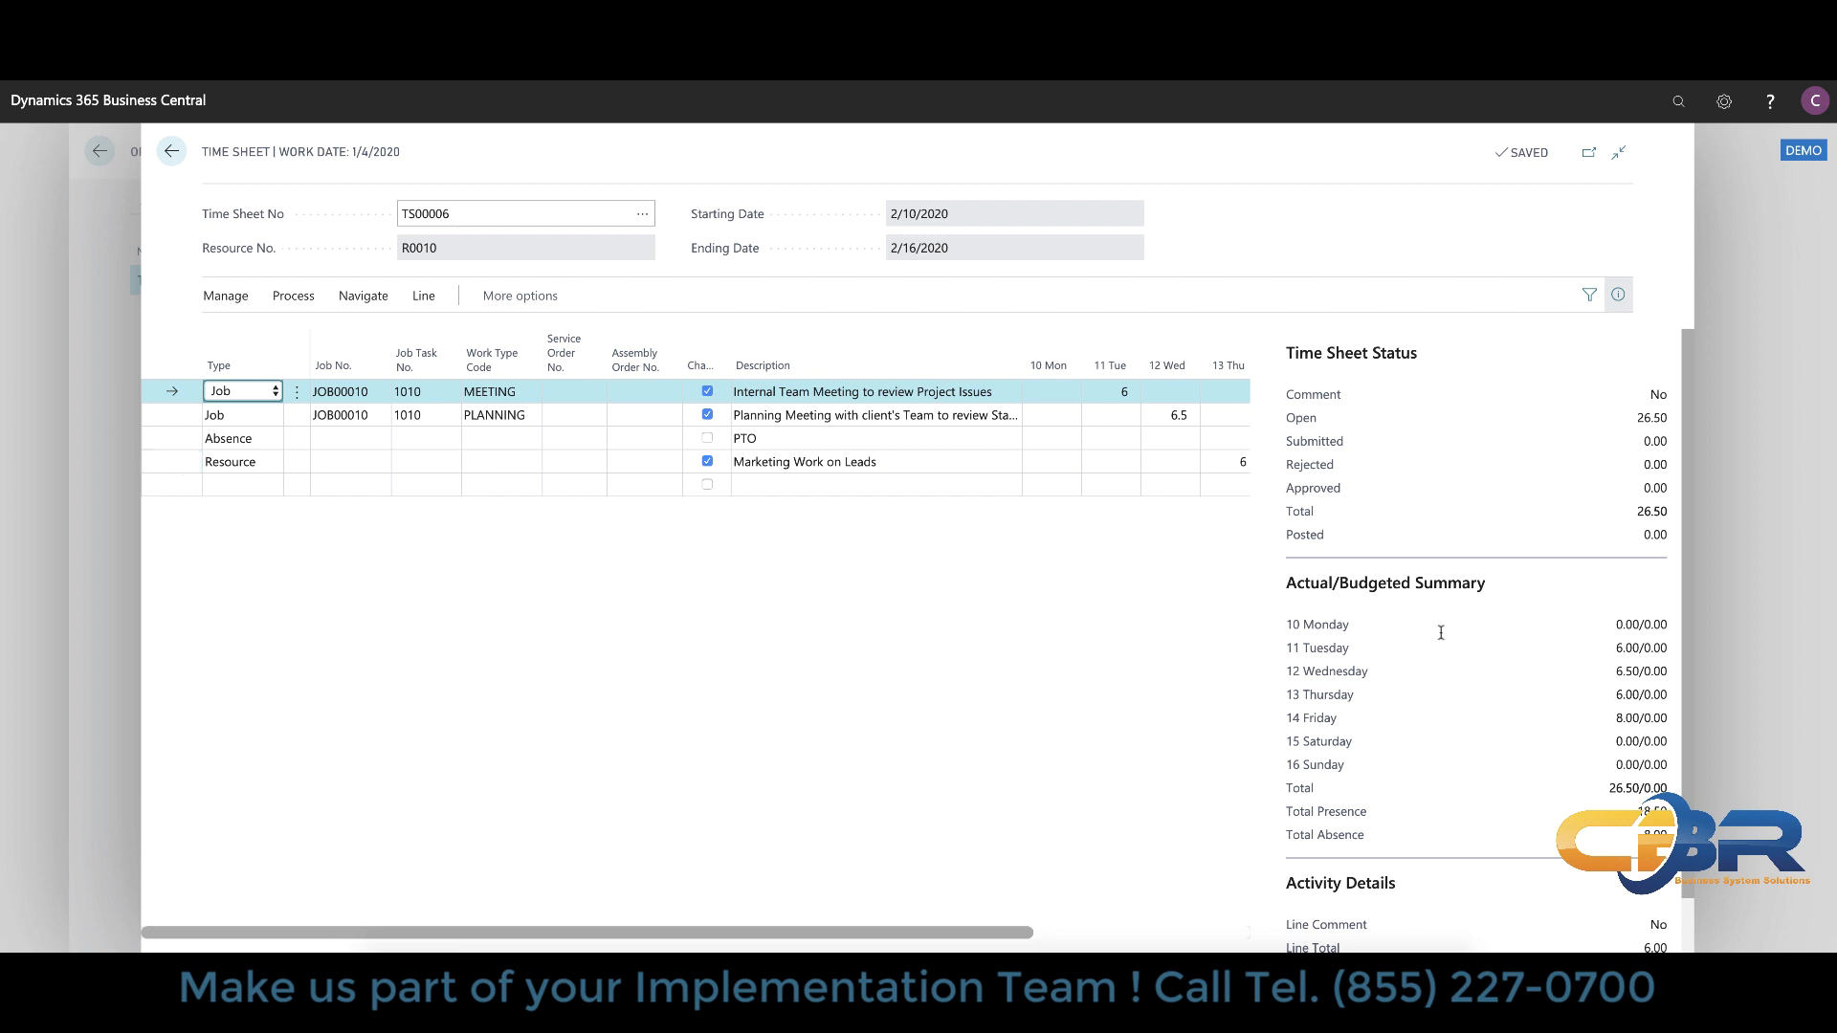
pyautogui.moveTo(1515, 718)
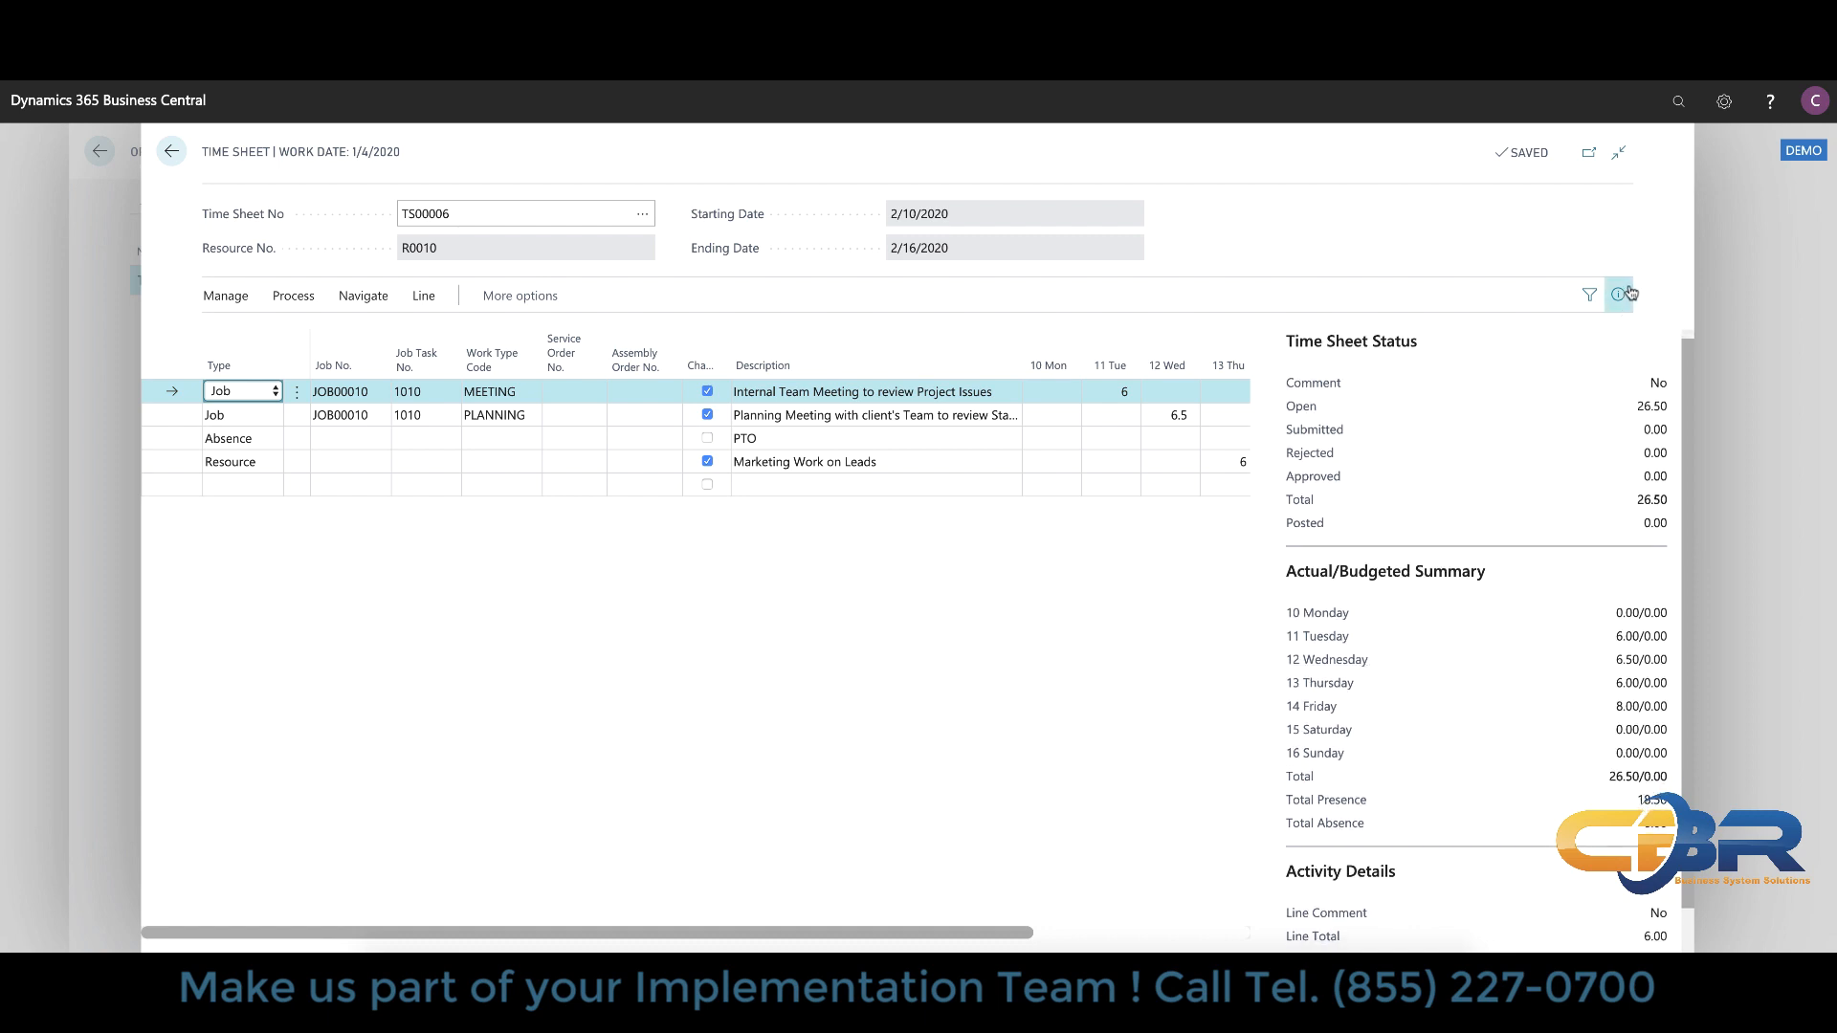
pyautogui.click(1621, 294)
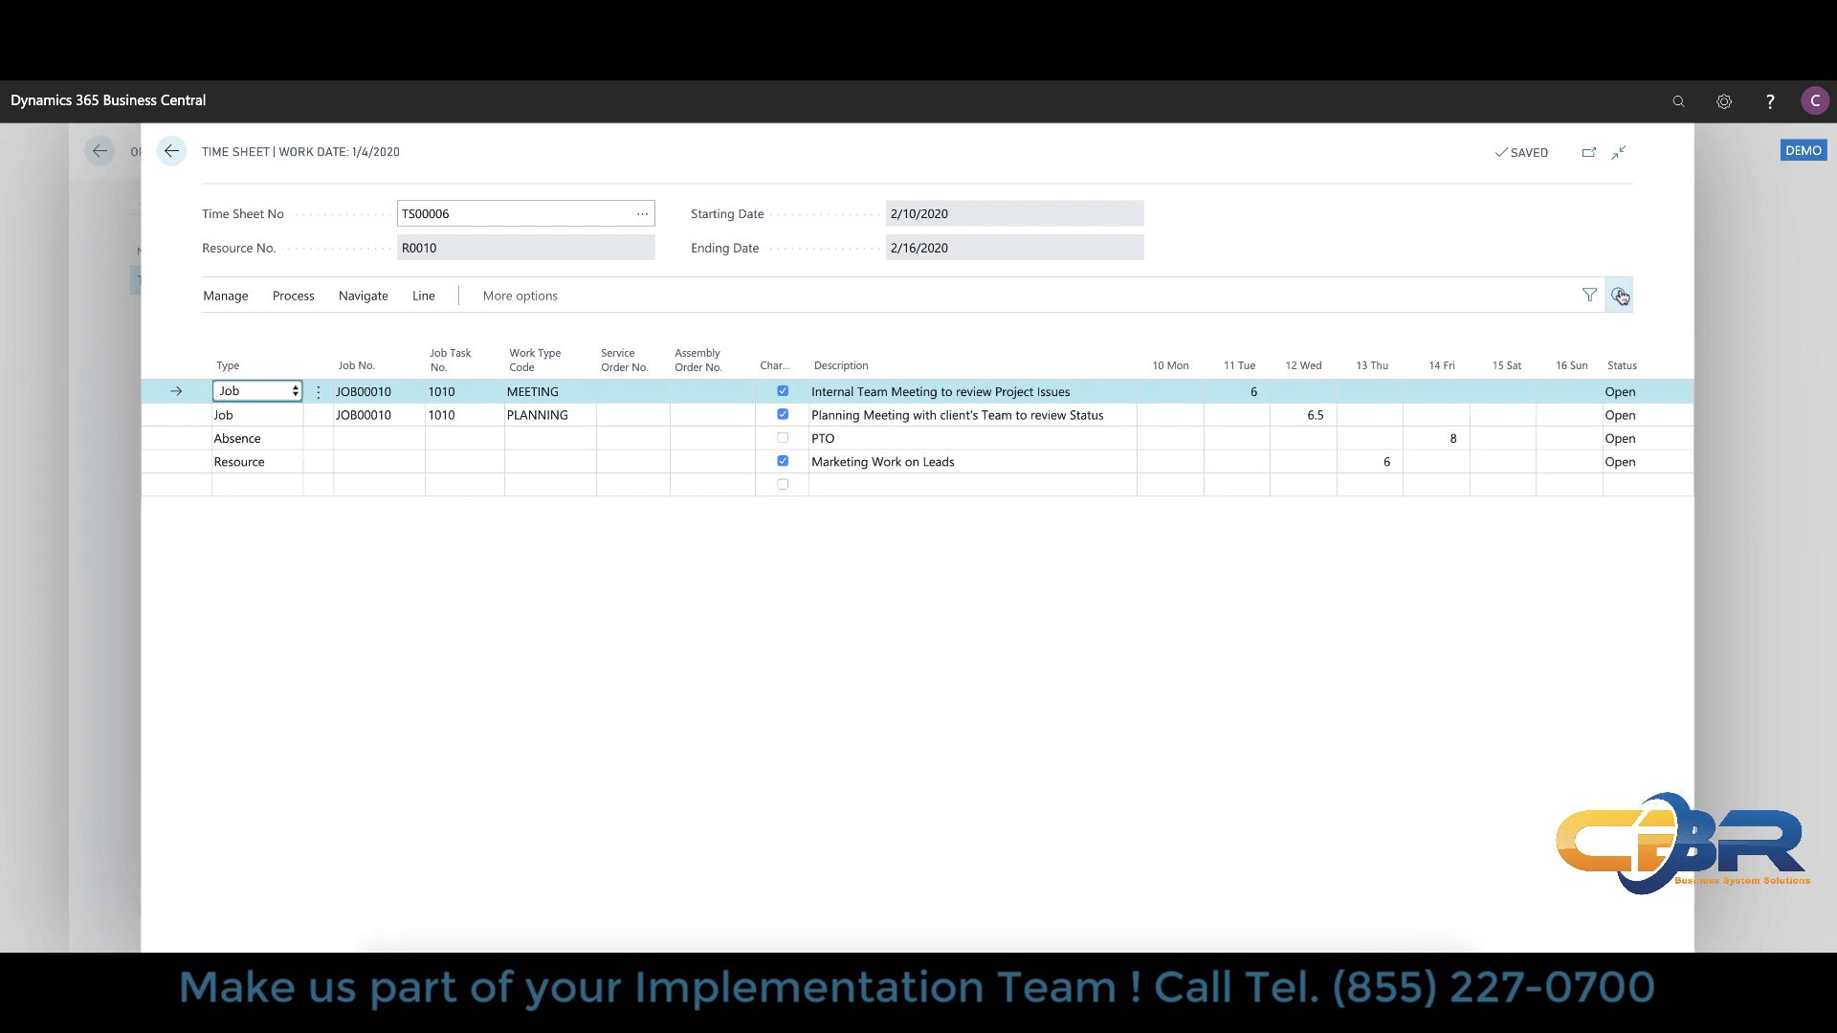
pyautogui.moveTo(1618, 294)
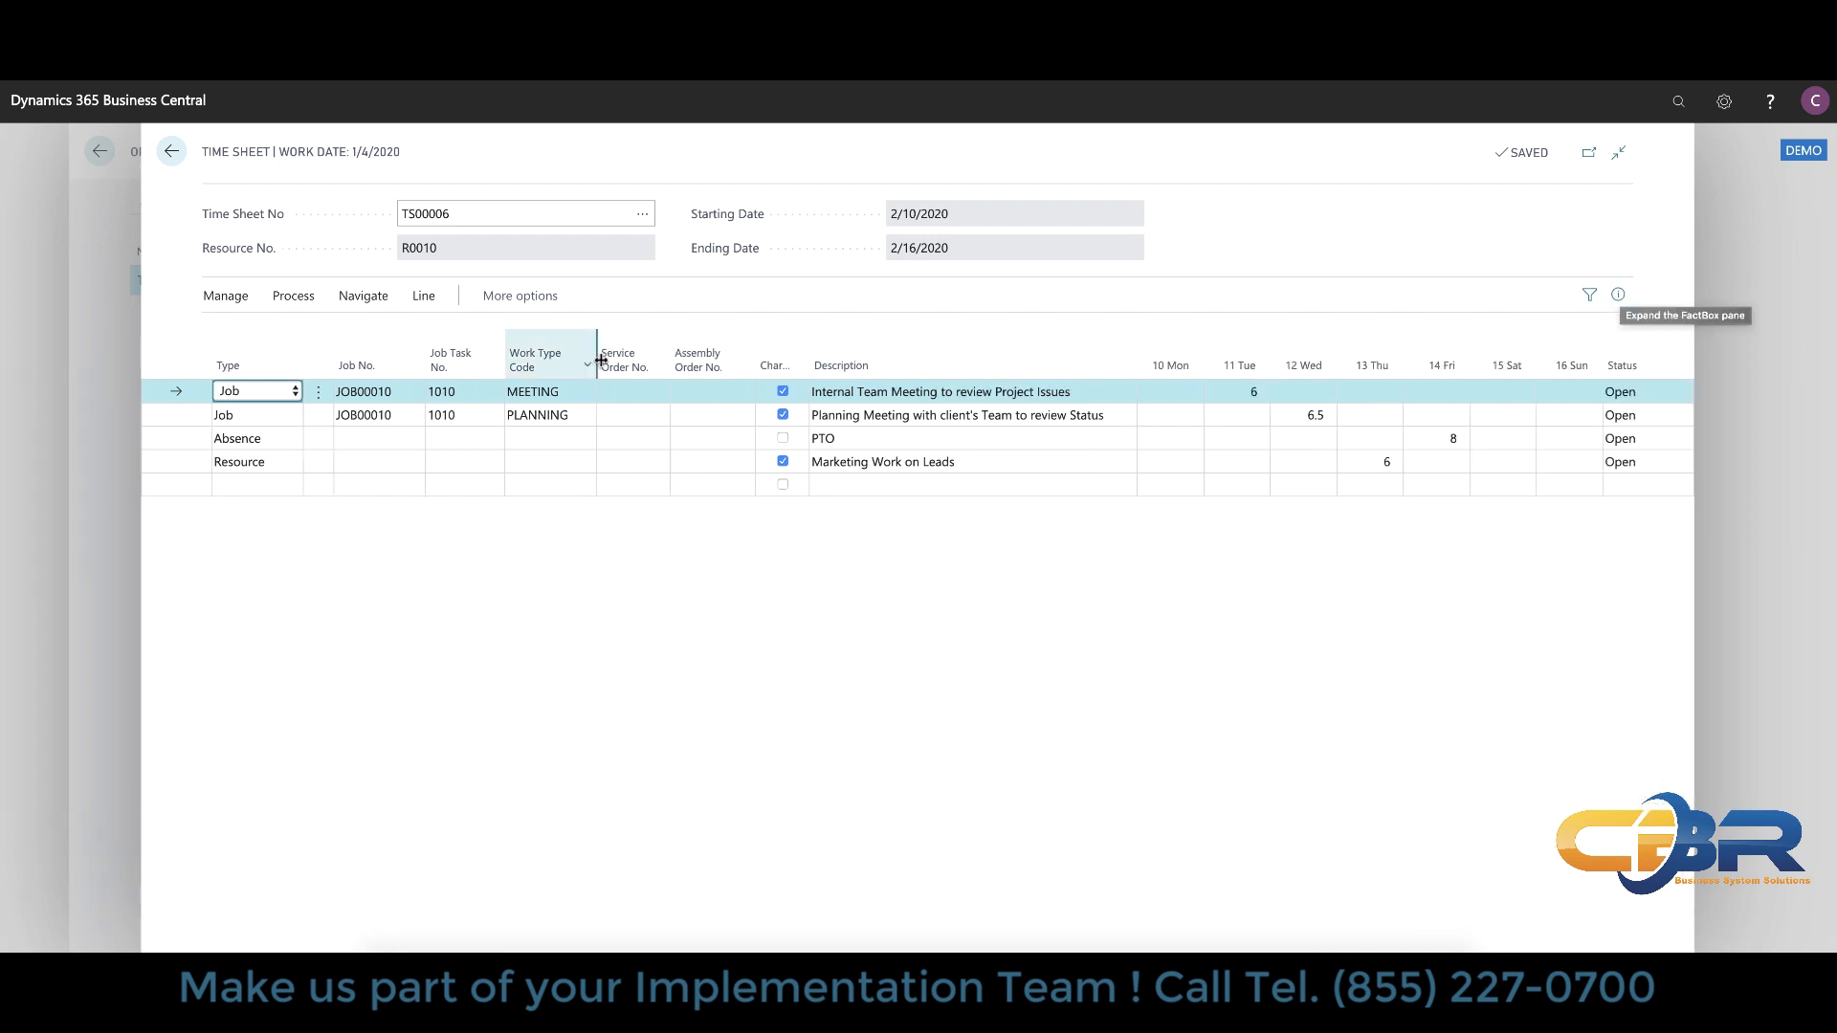
pyautogui.click(362, 295)
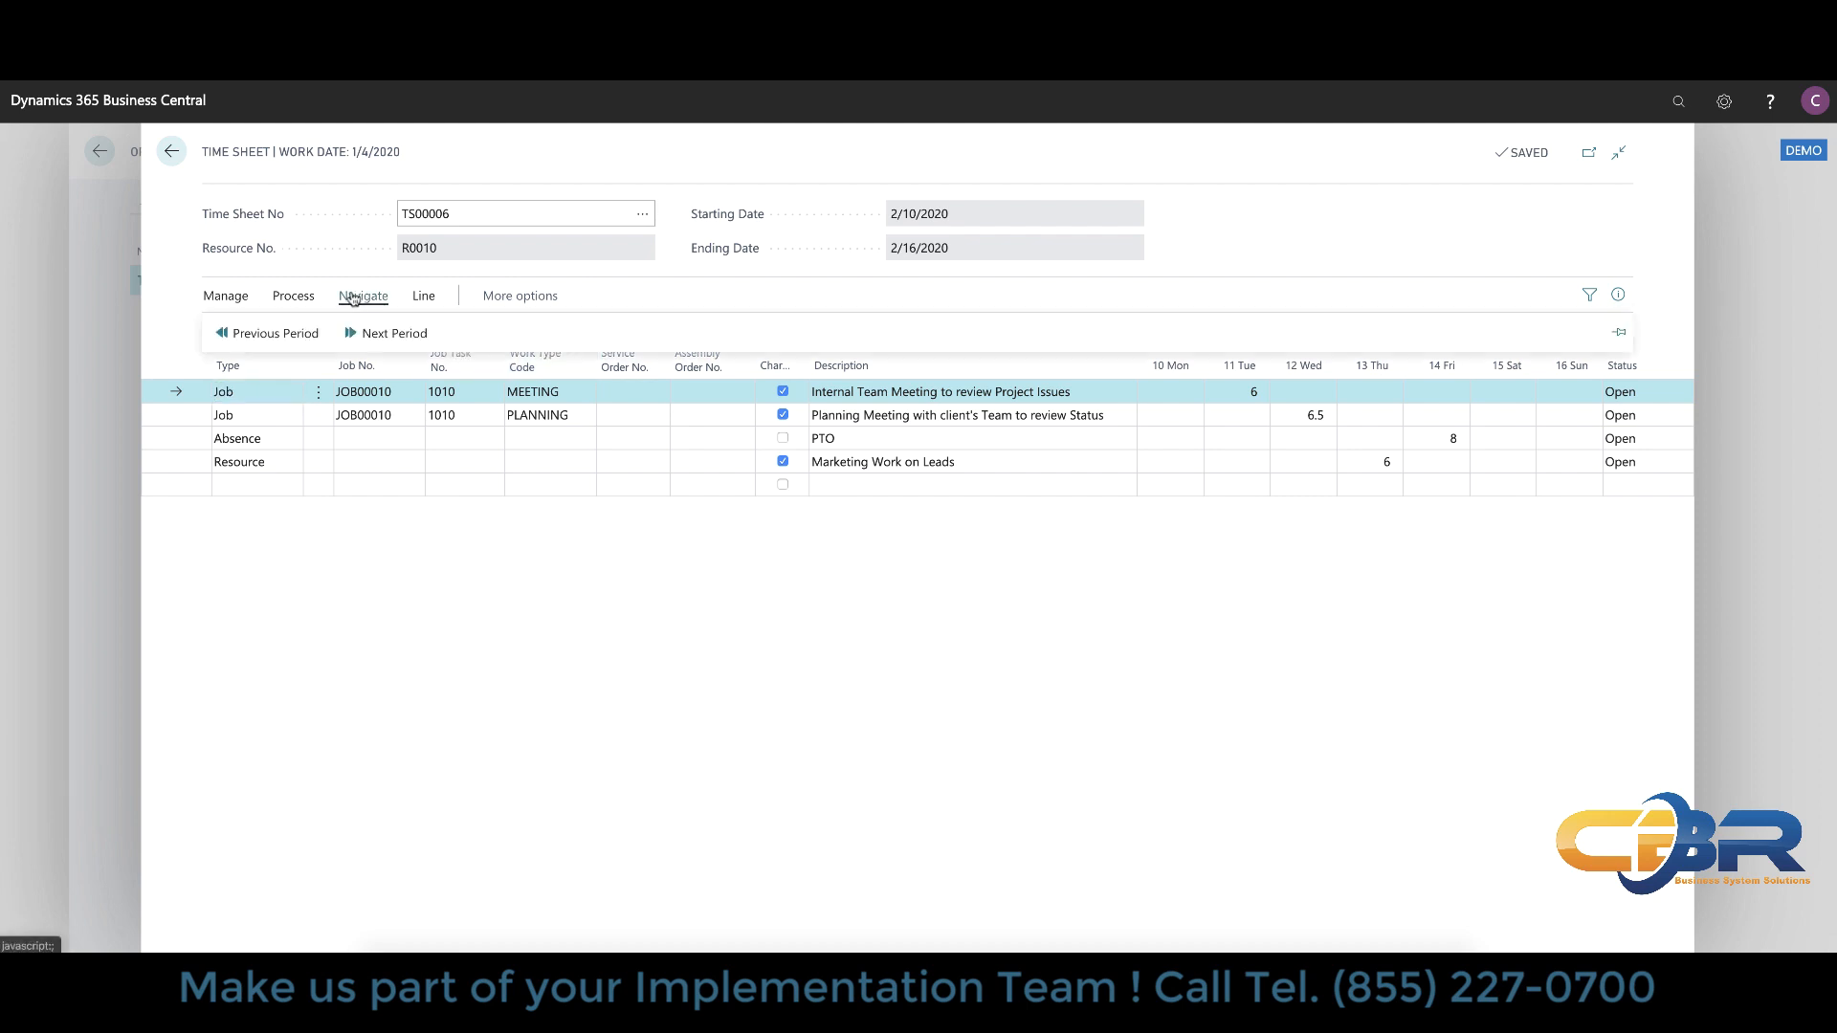
pyautogui.click(293, 294)
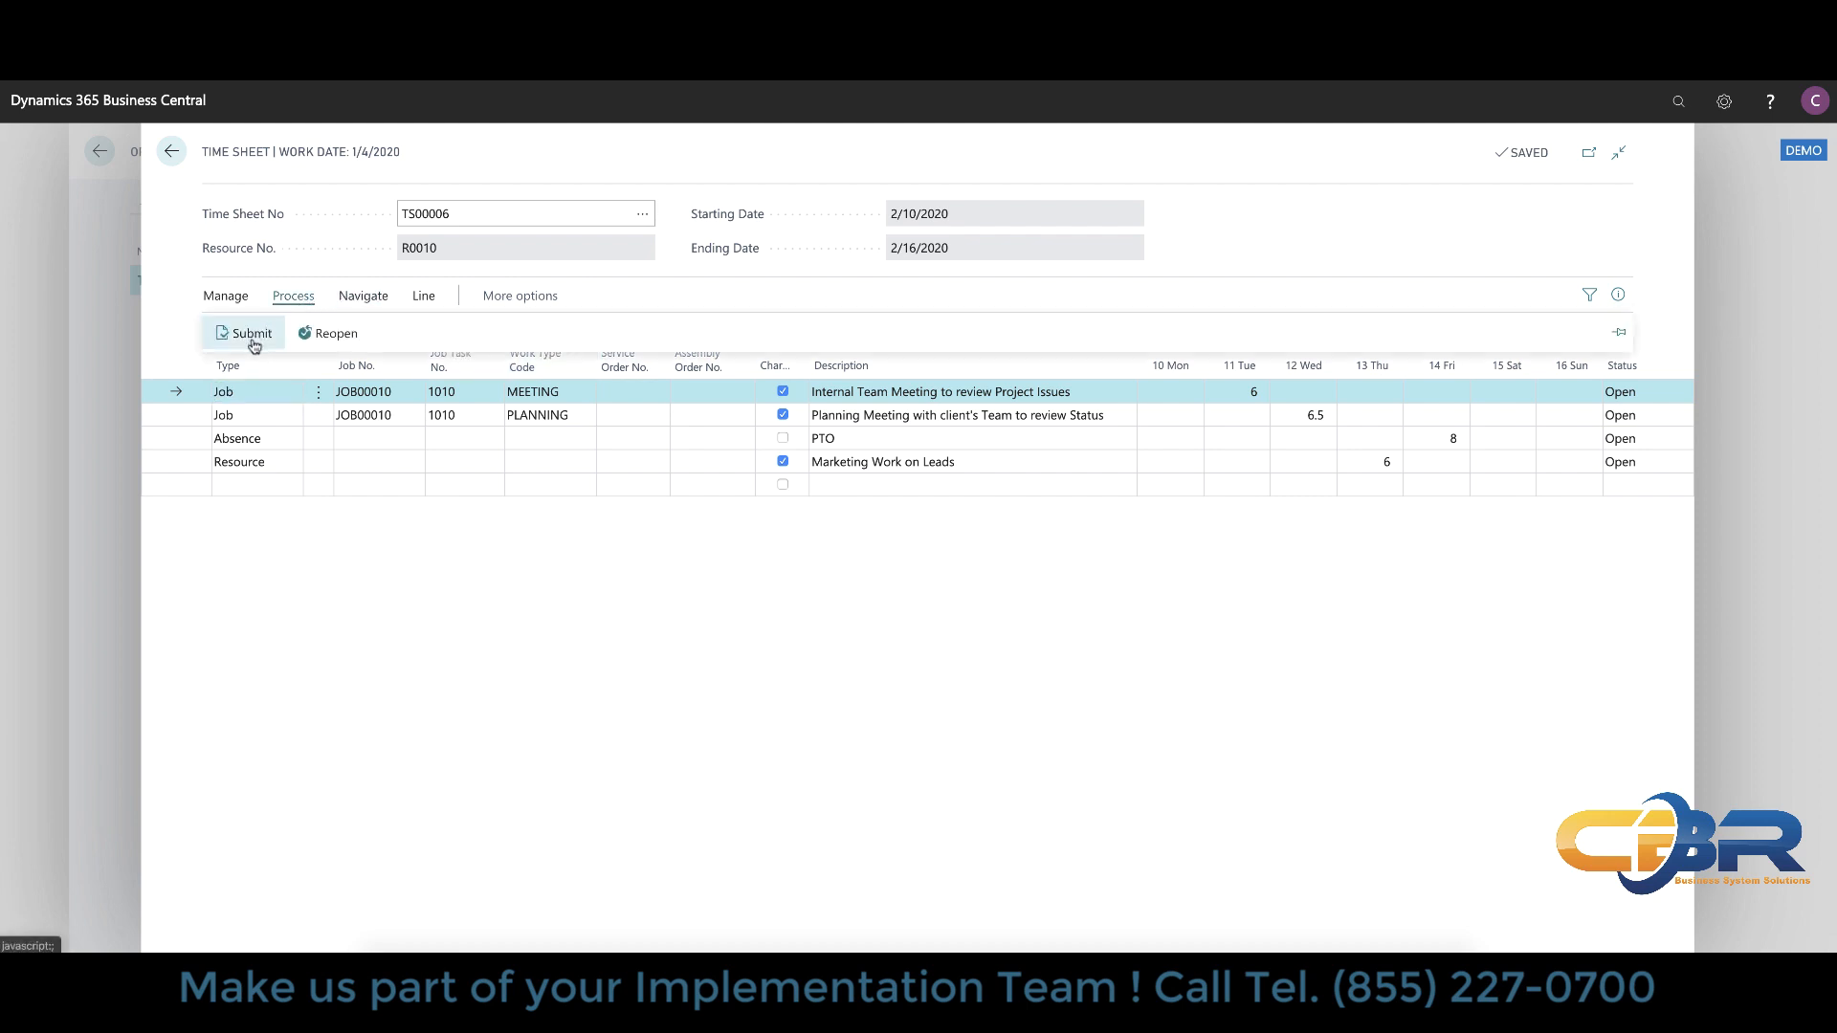
pyautogui.moveTo(248, 333)
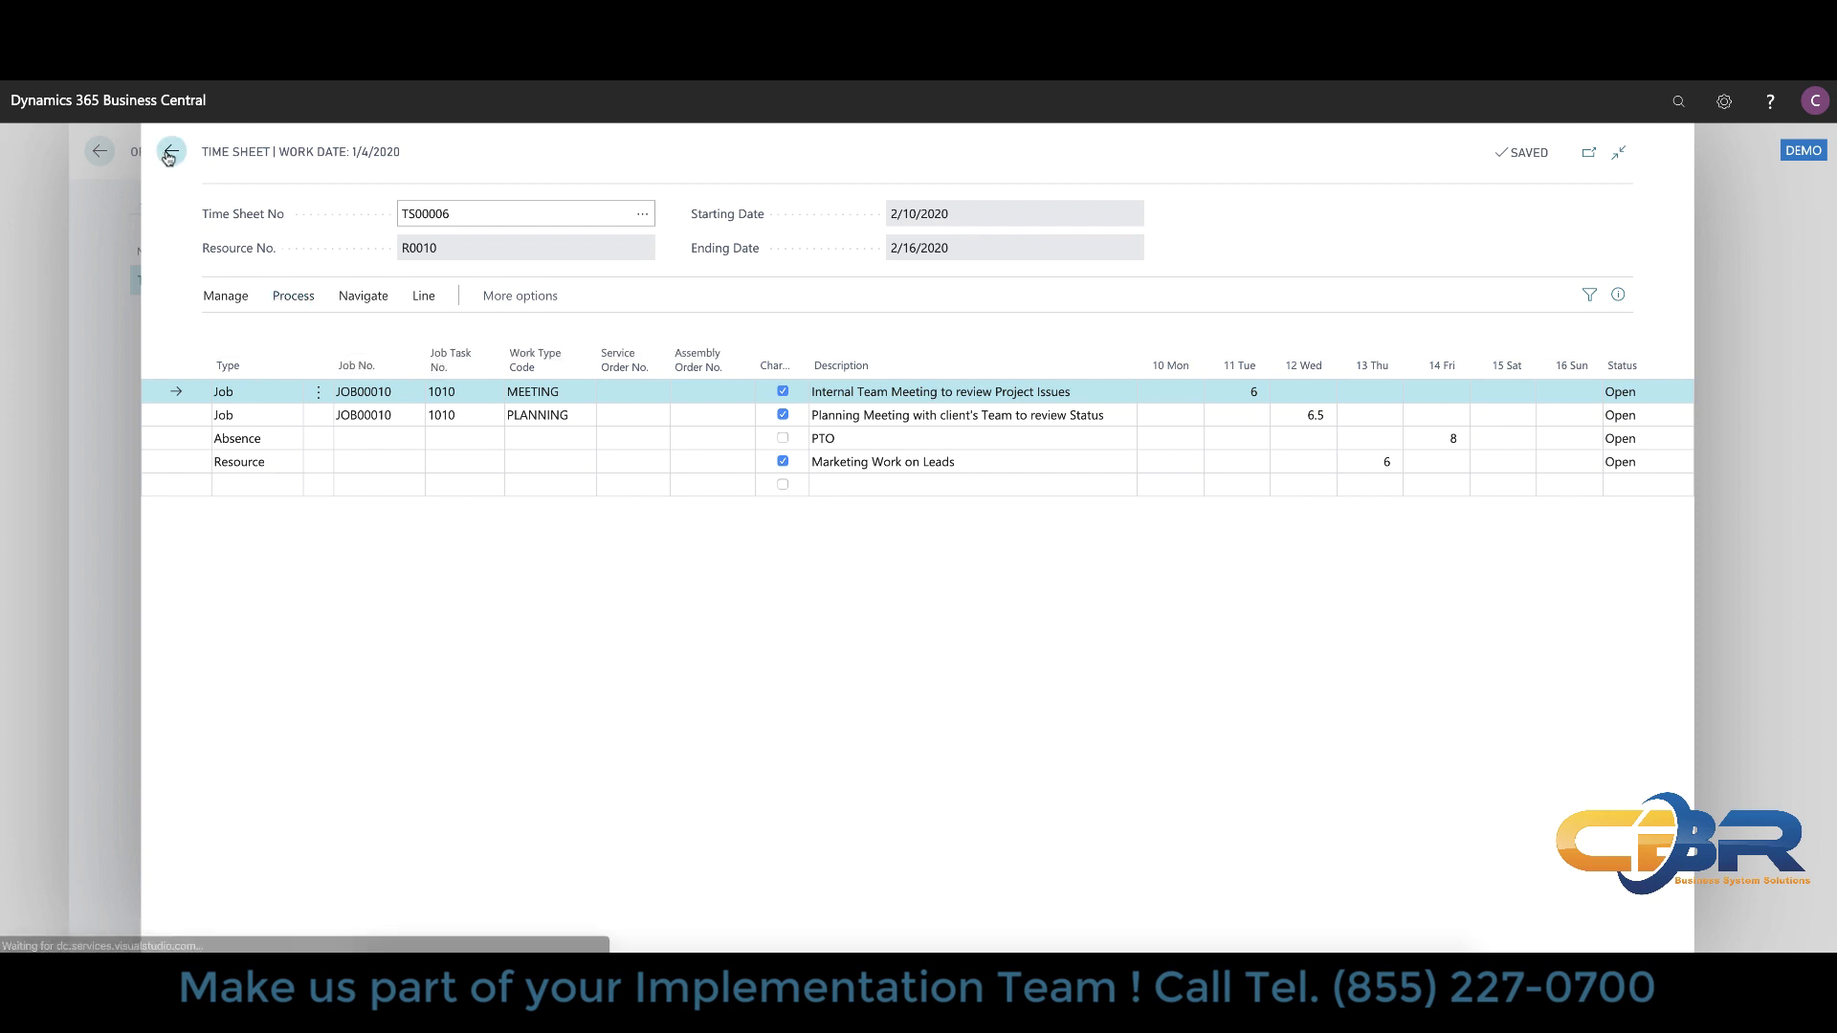
# Step: Leave TS00006 and the Open Time Sheets list, returning to the top of the home page
pyautogui.click(169, 151)
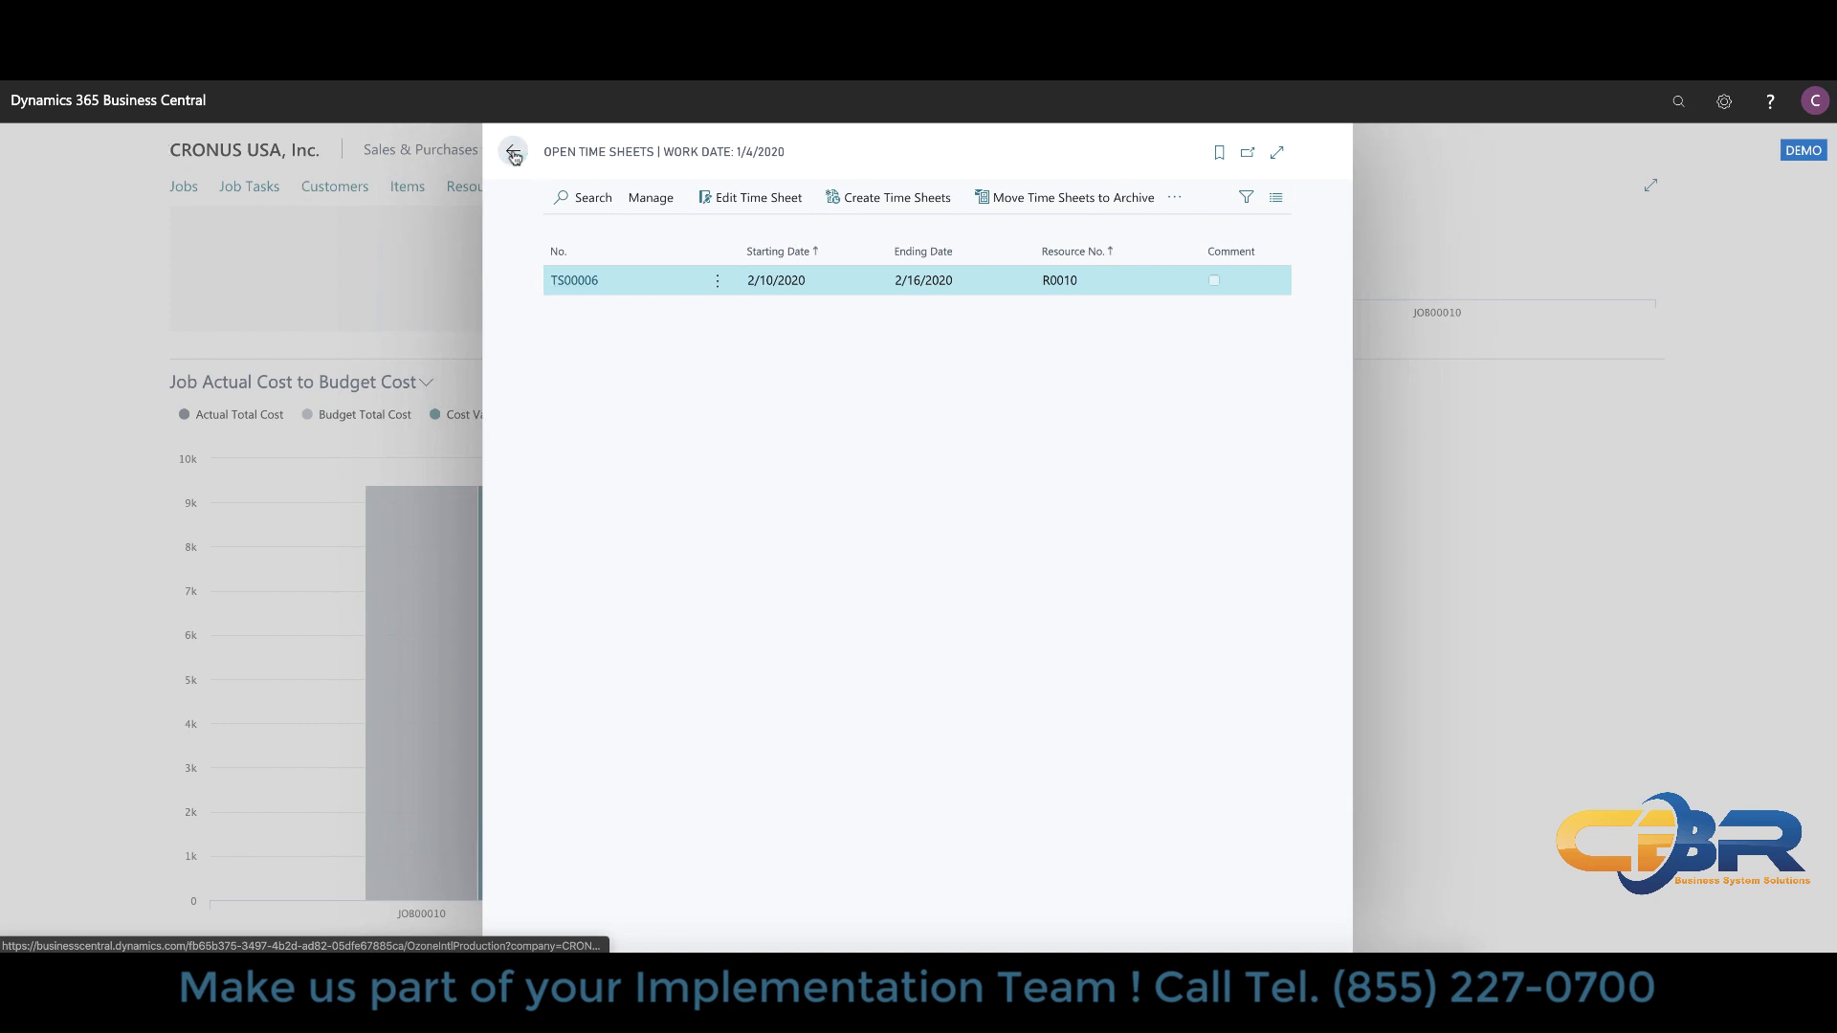
pyautogui.click(513, 154)
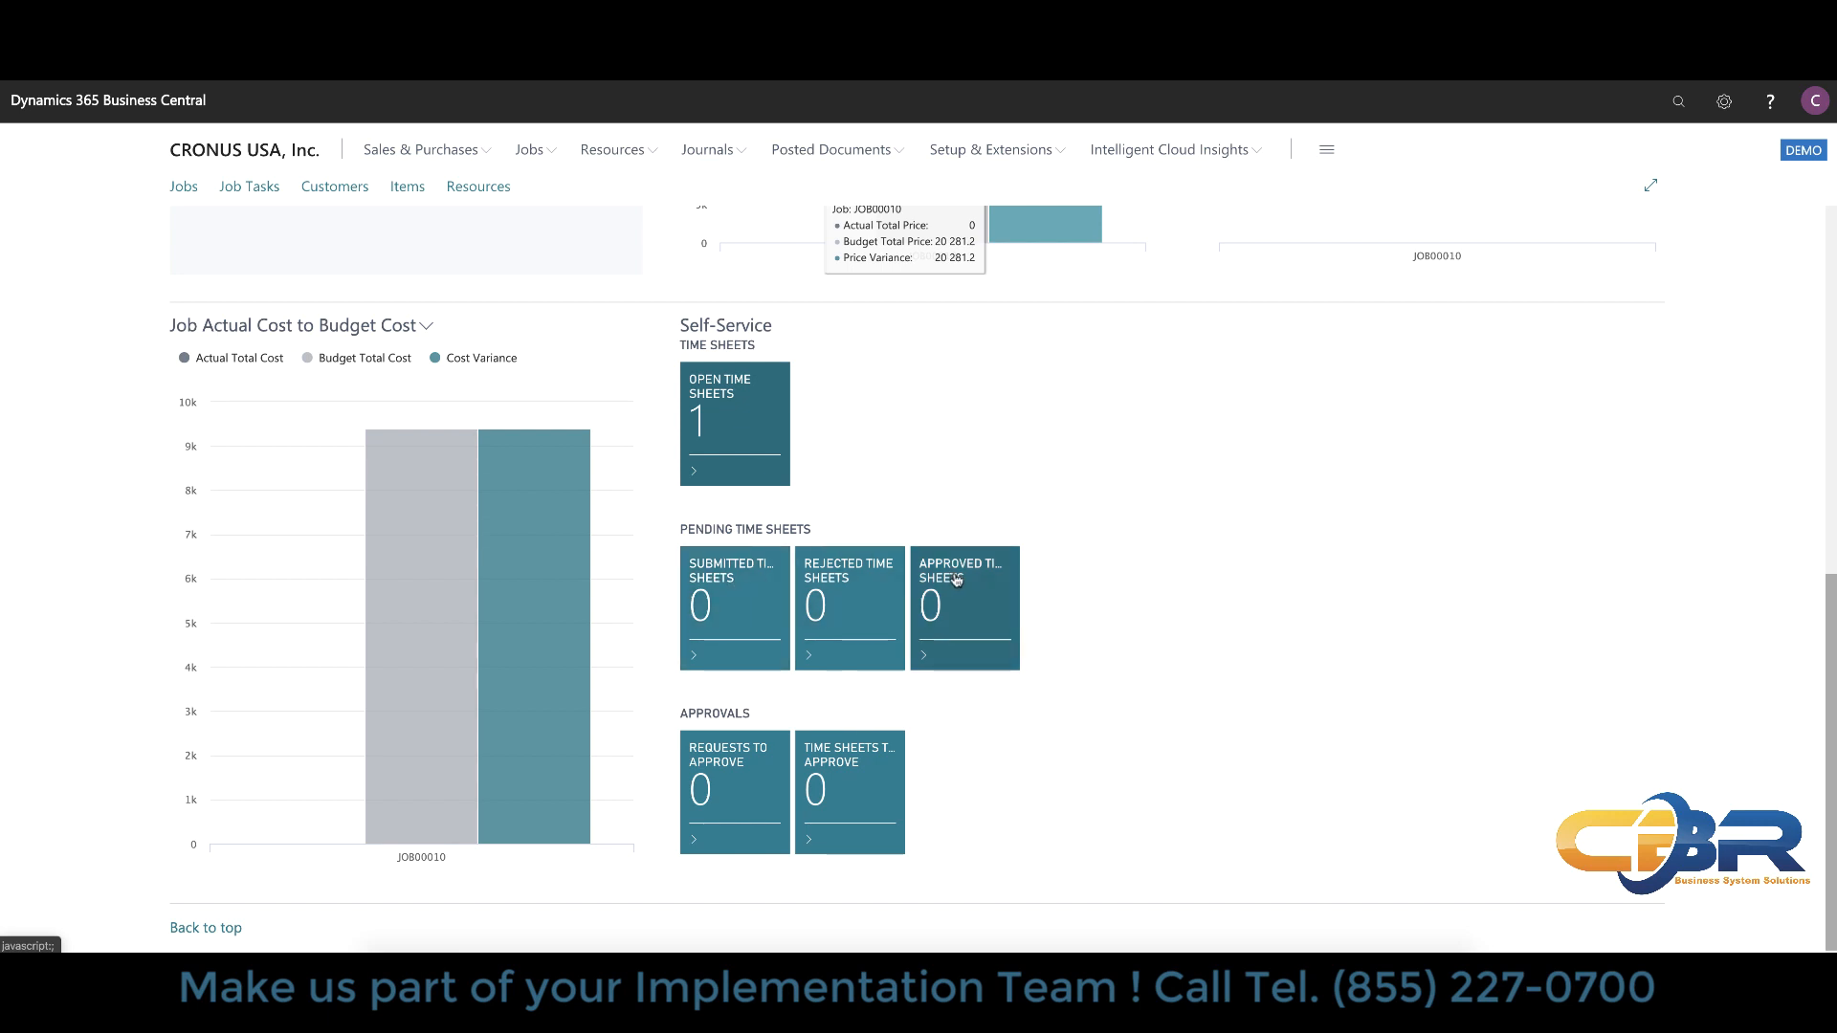
pyautogui.moveTo(771, 574)
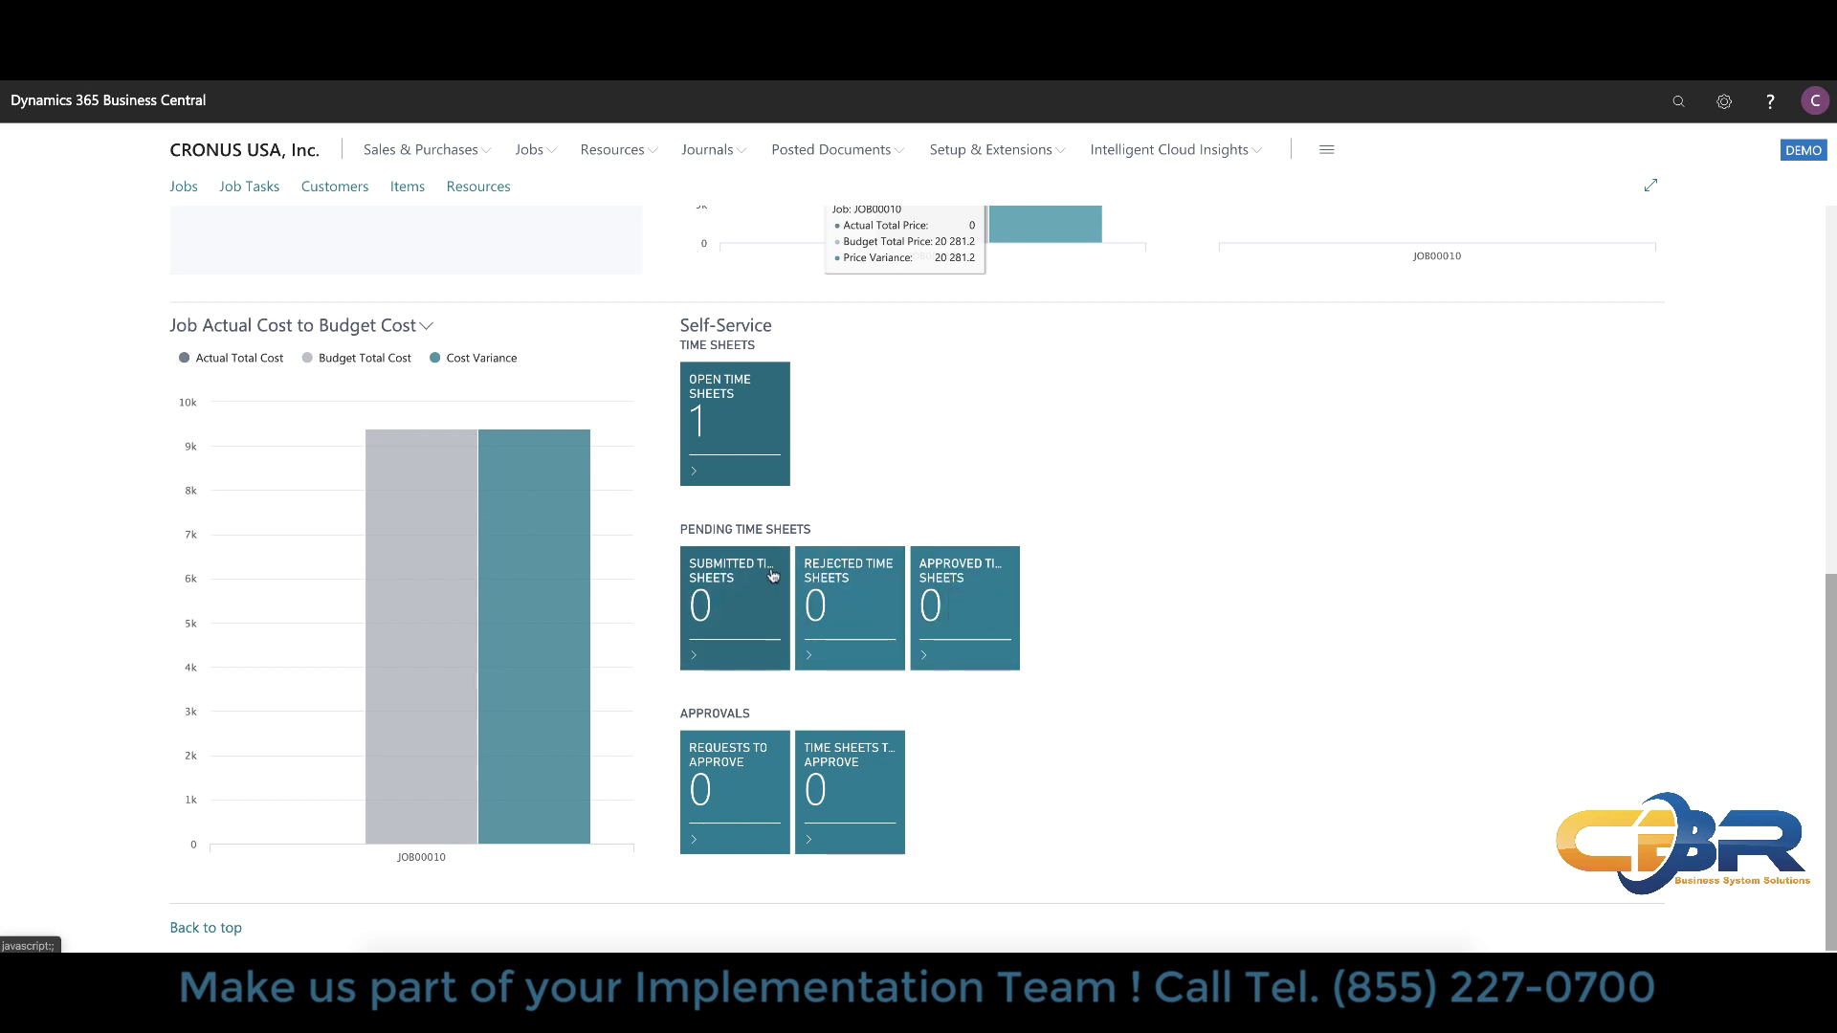
pyautogui.moveTo(972, 591)
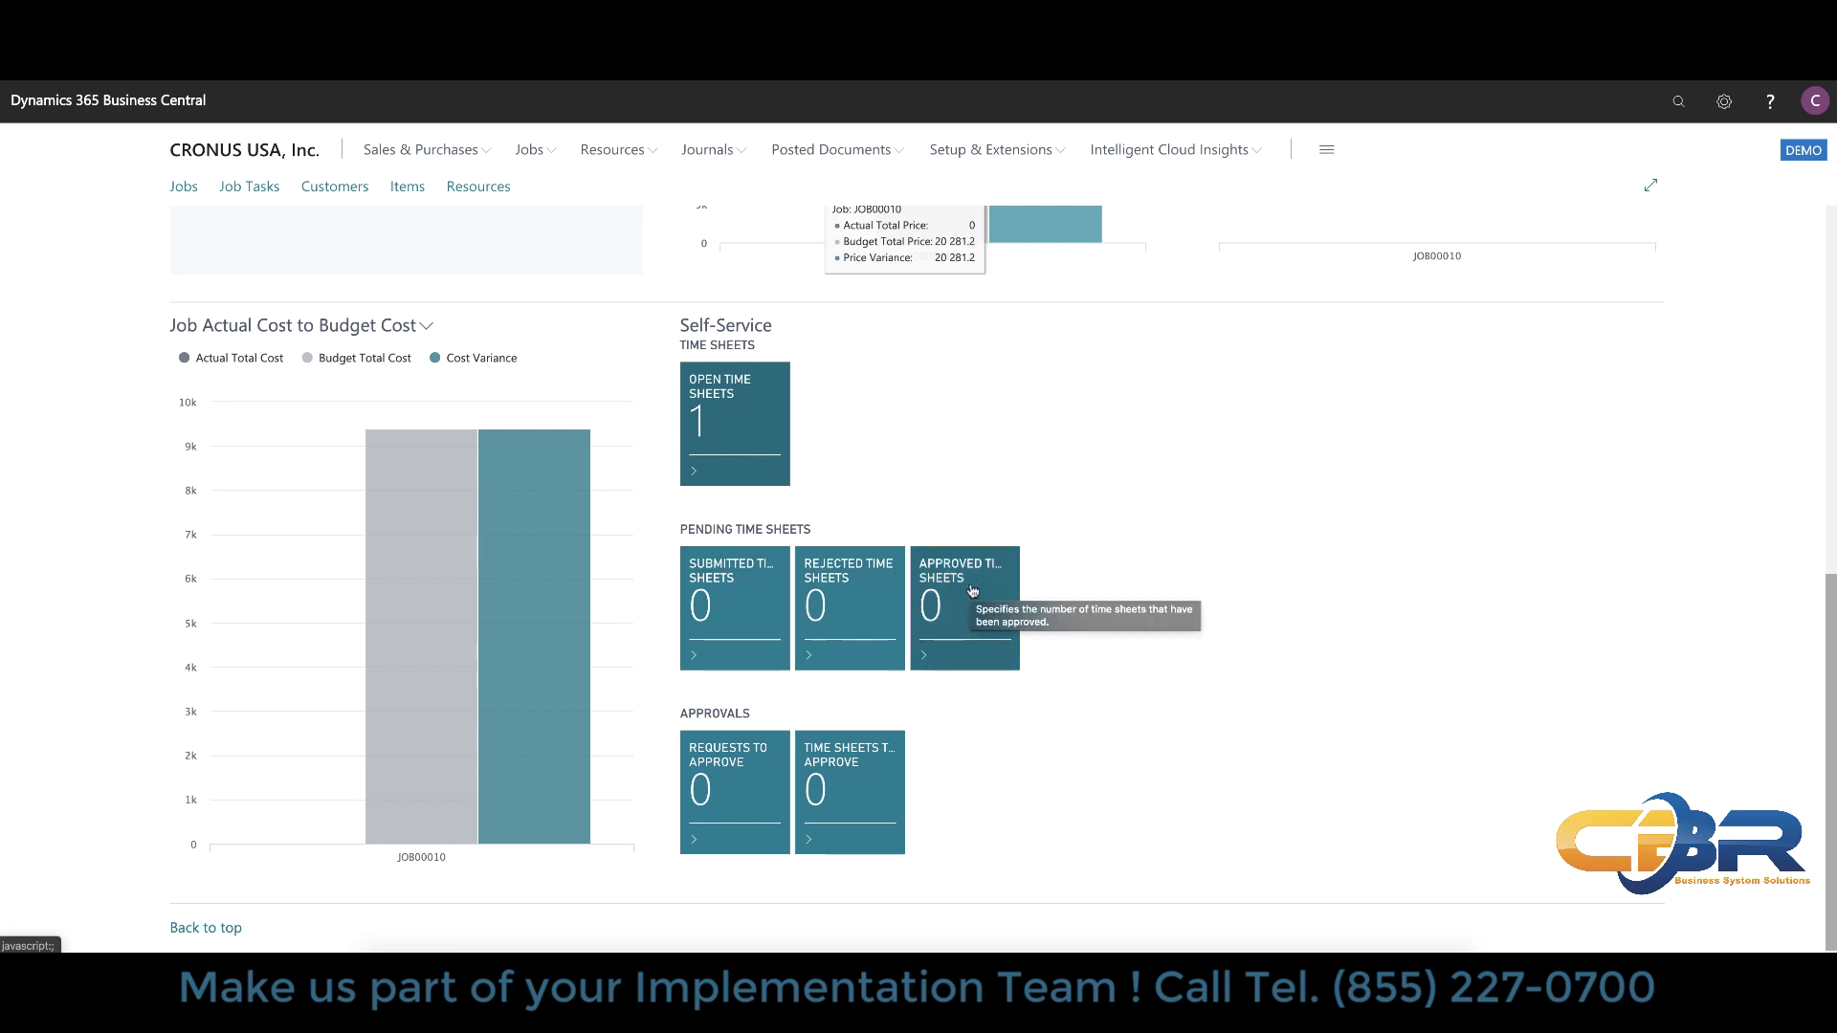
pyautogui.scroll(3)
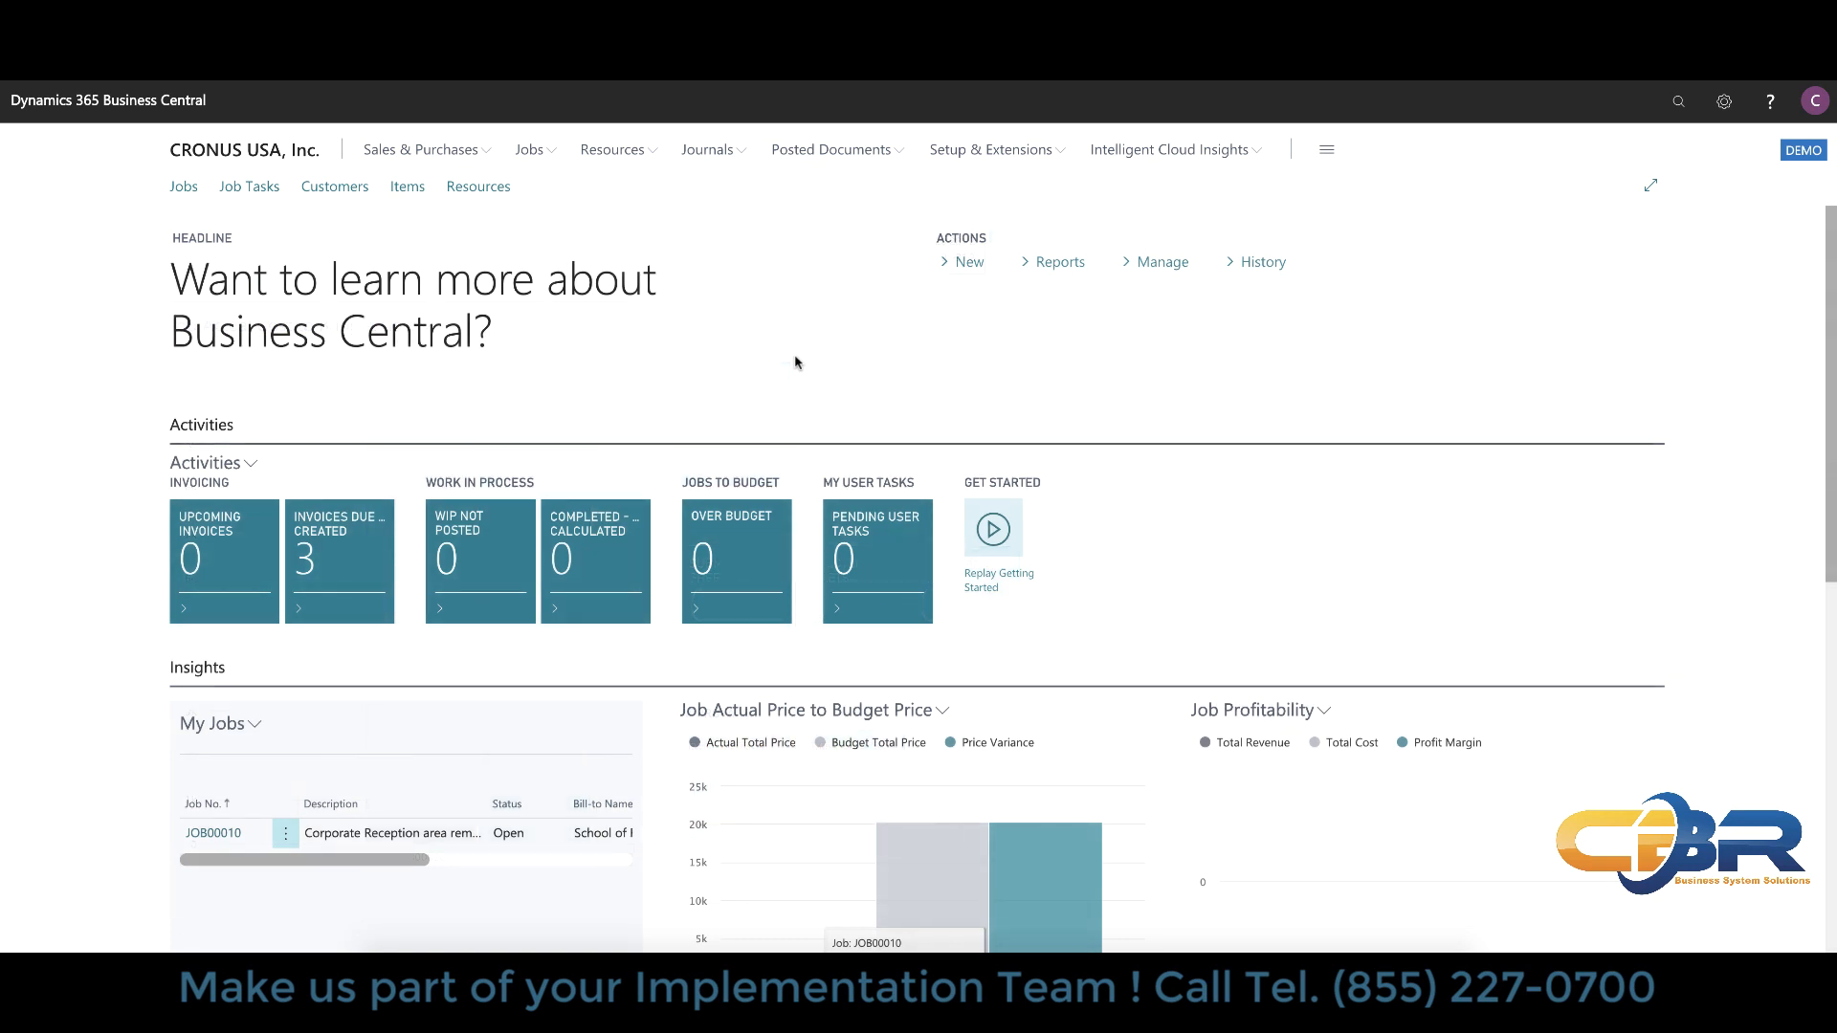
# Step: Navigate via Sales & Purchases to the Purchase Invoices list
pyautogui.click(421, 150)
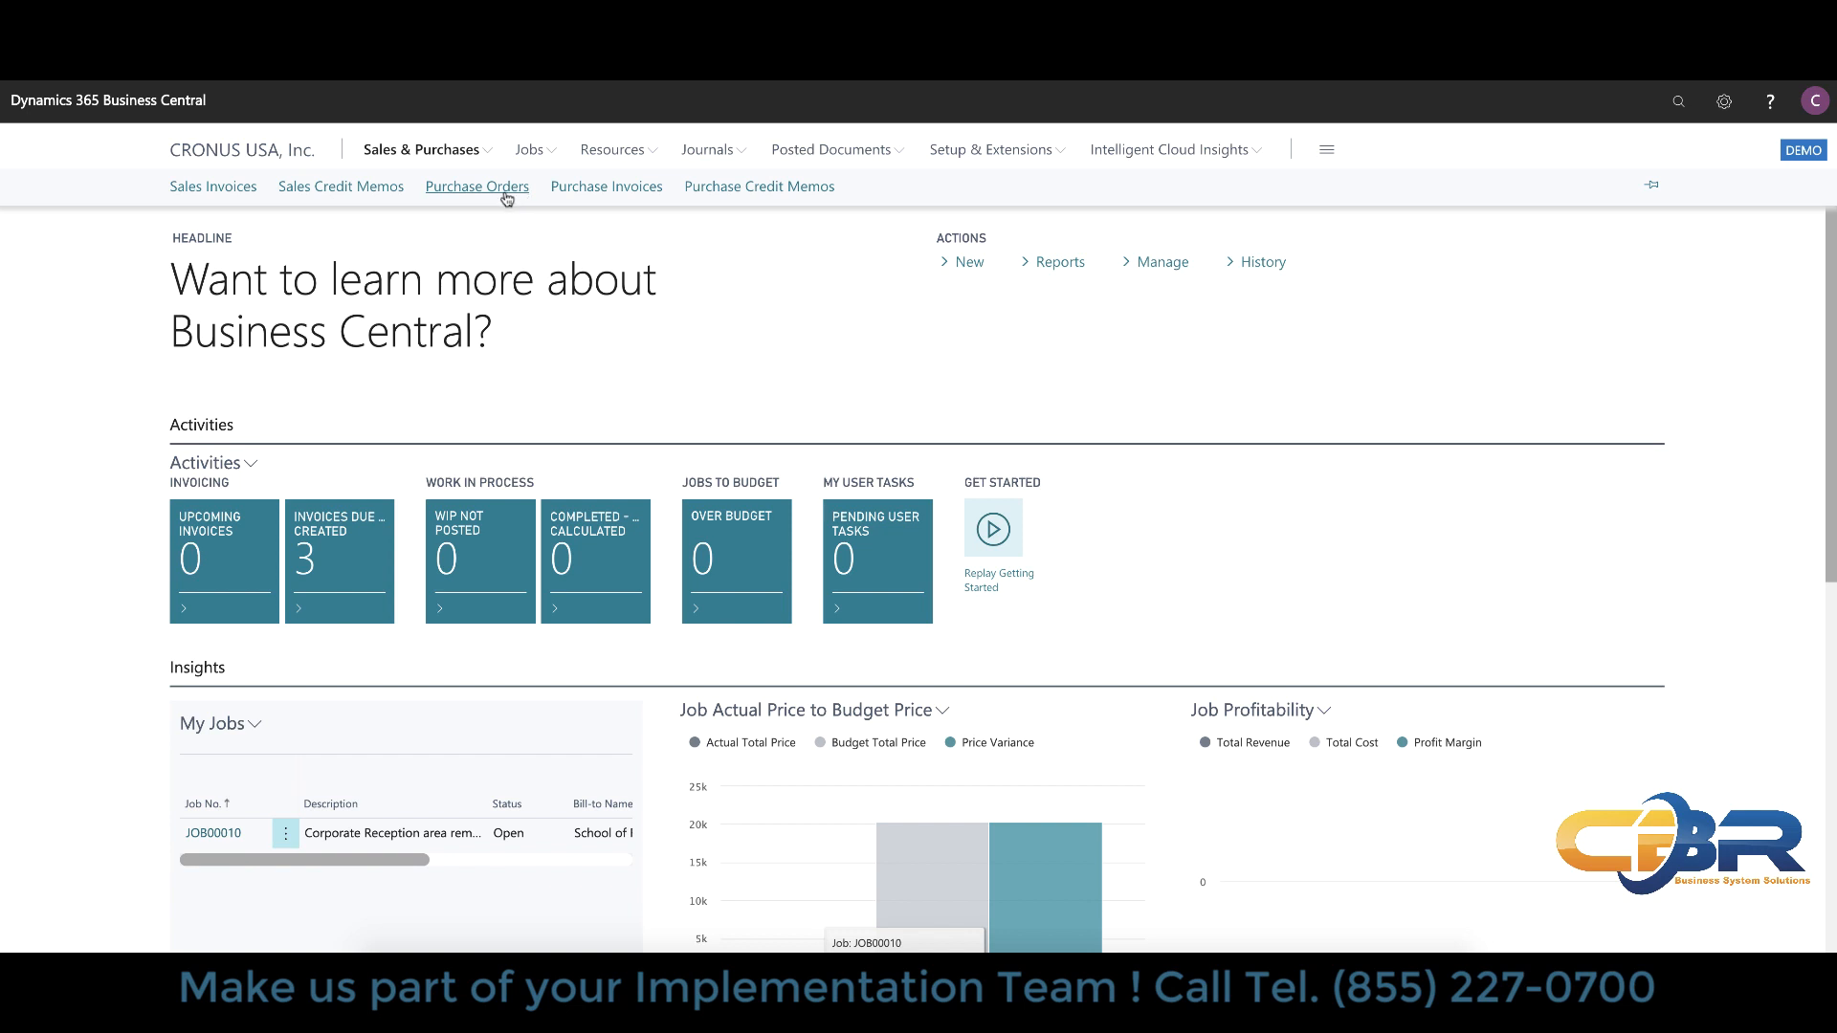
pyautogui.moveTo(607, 186)
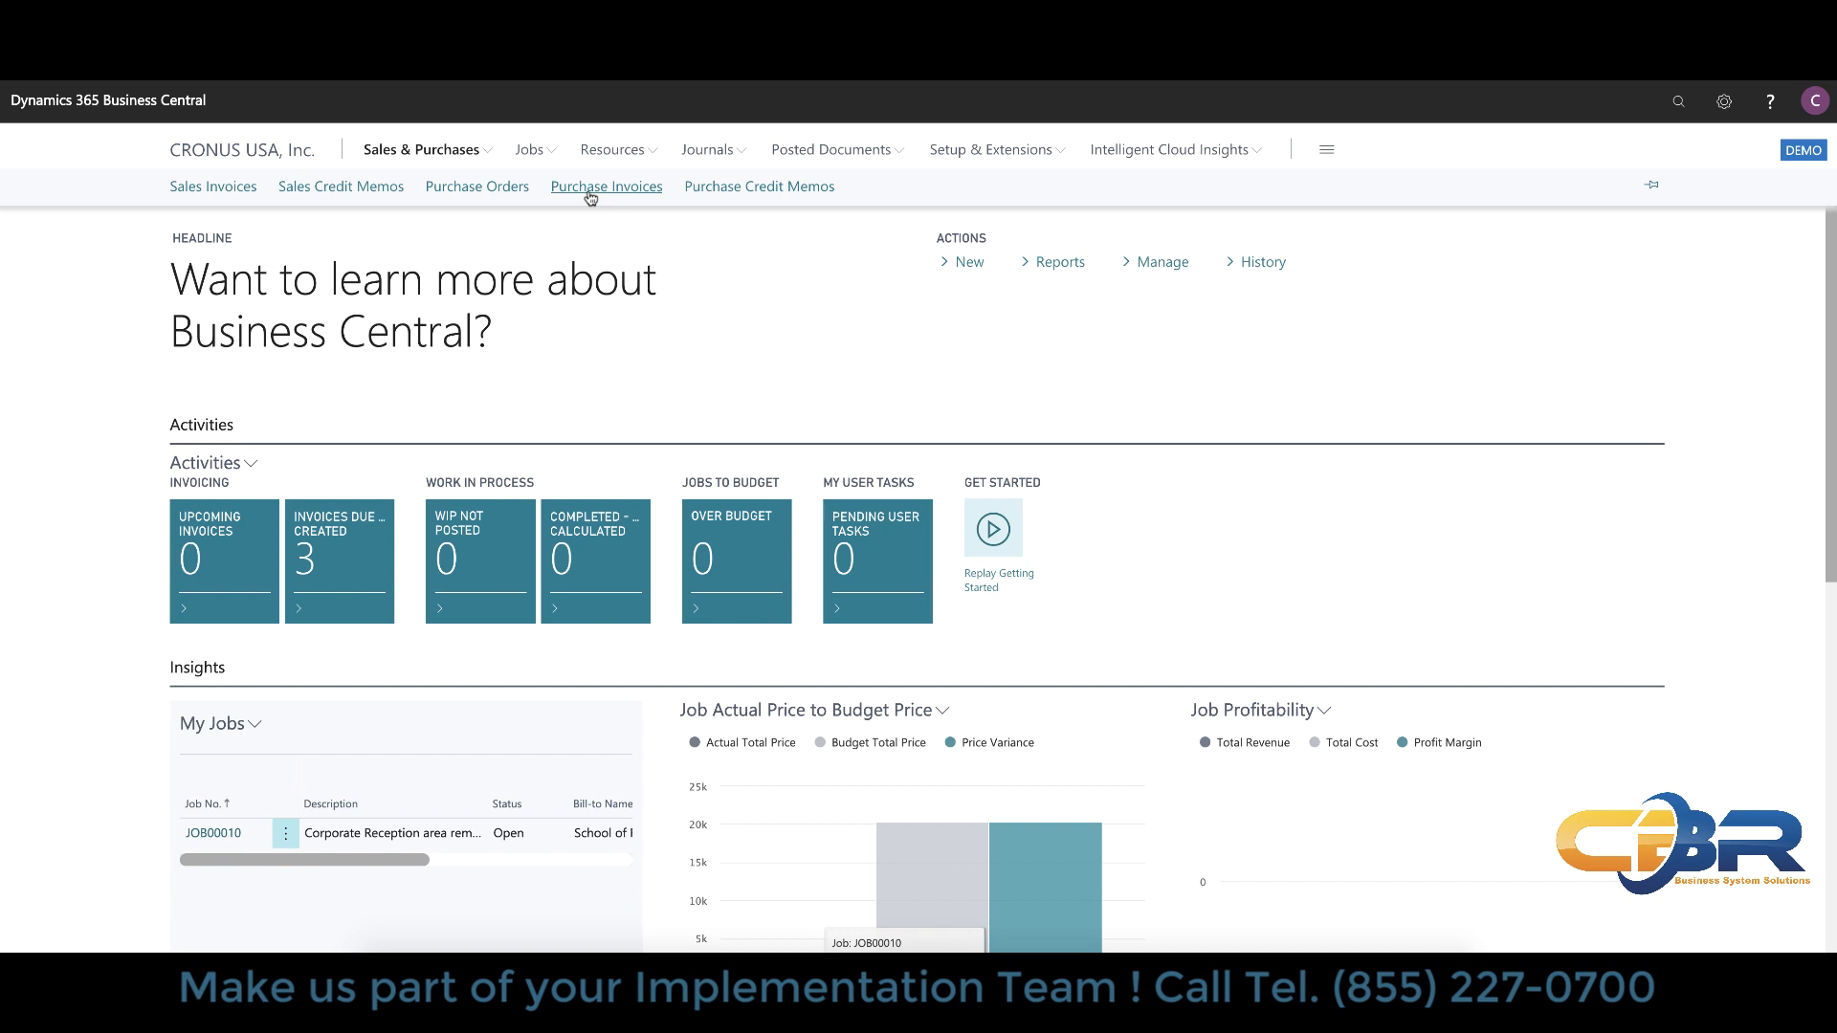
pyautogui.click(606, 185)
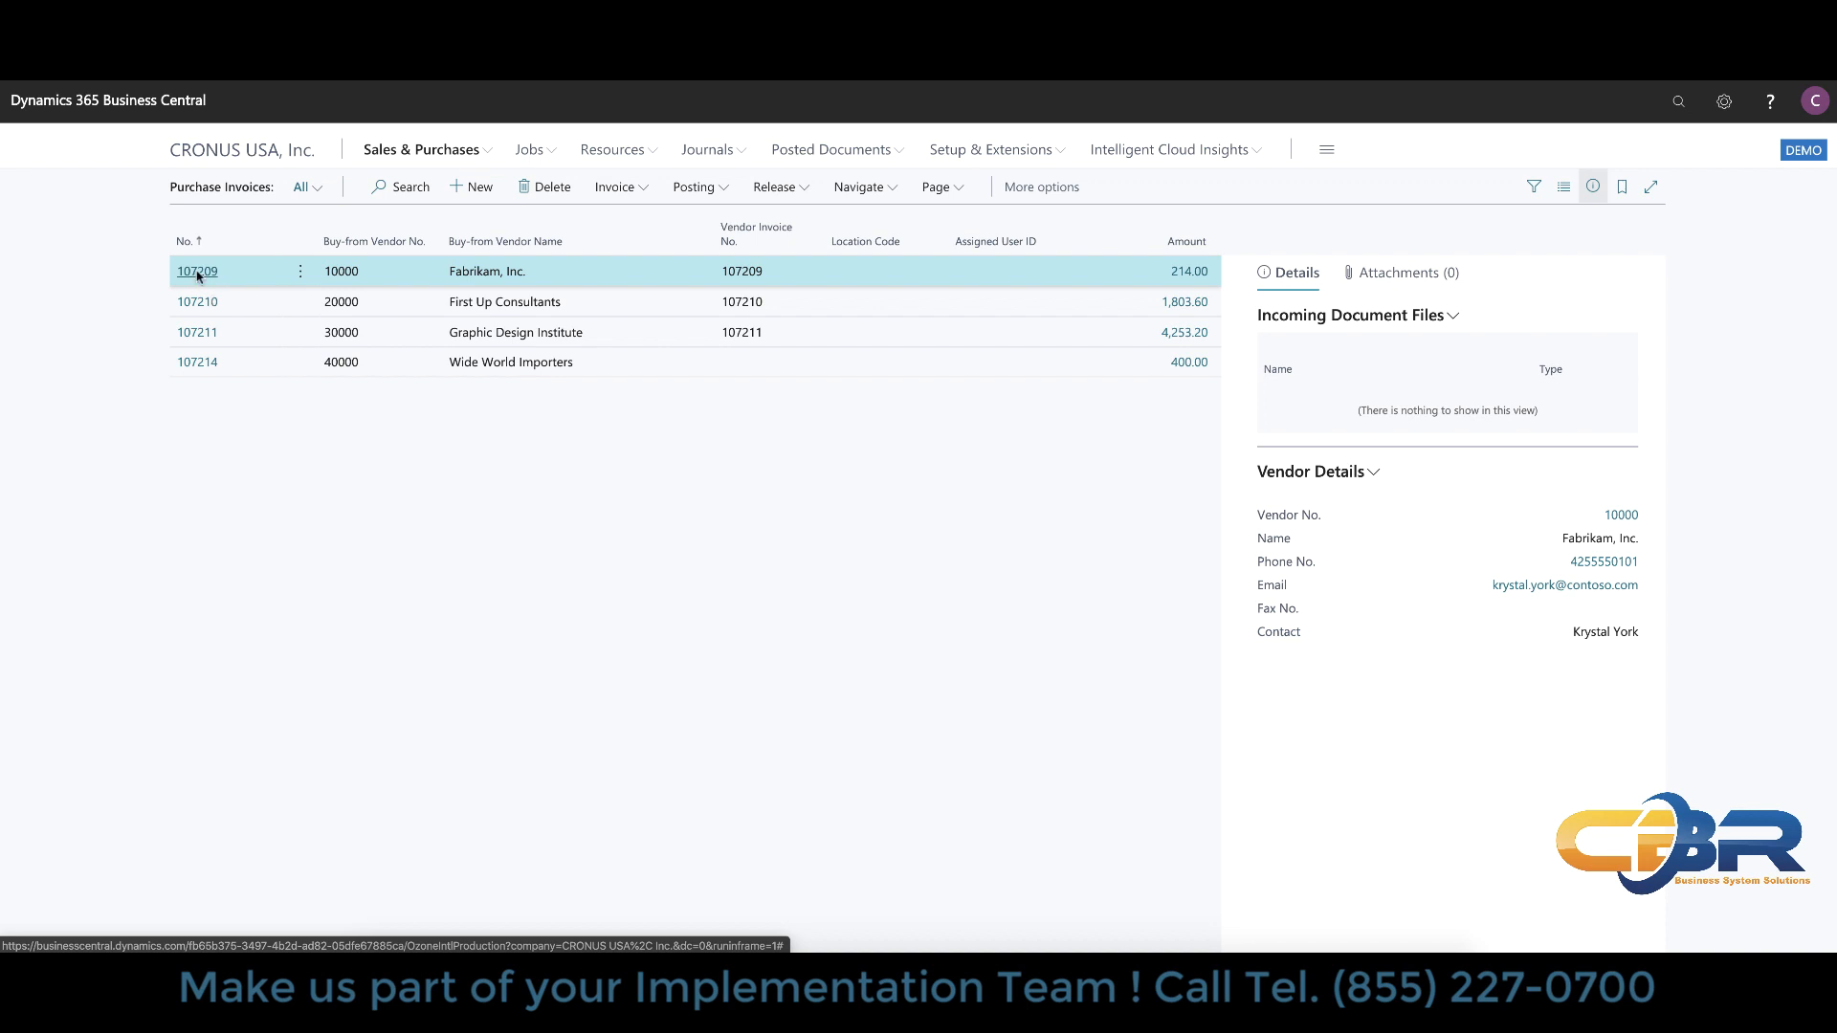
pyautogui.click(197, 270)
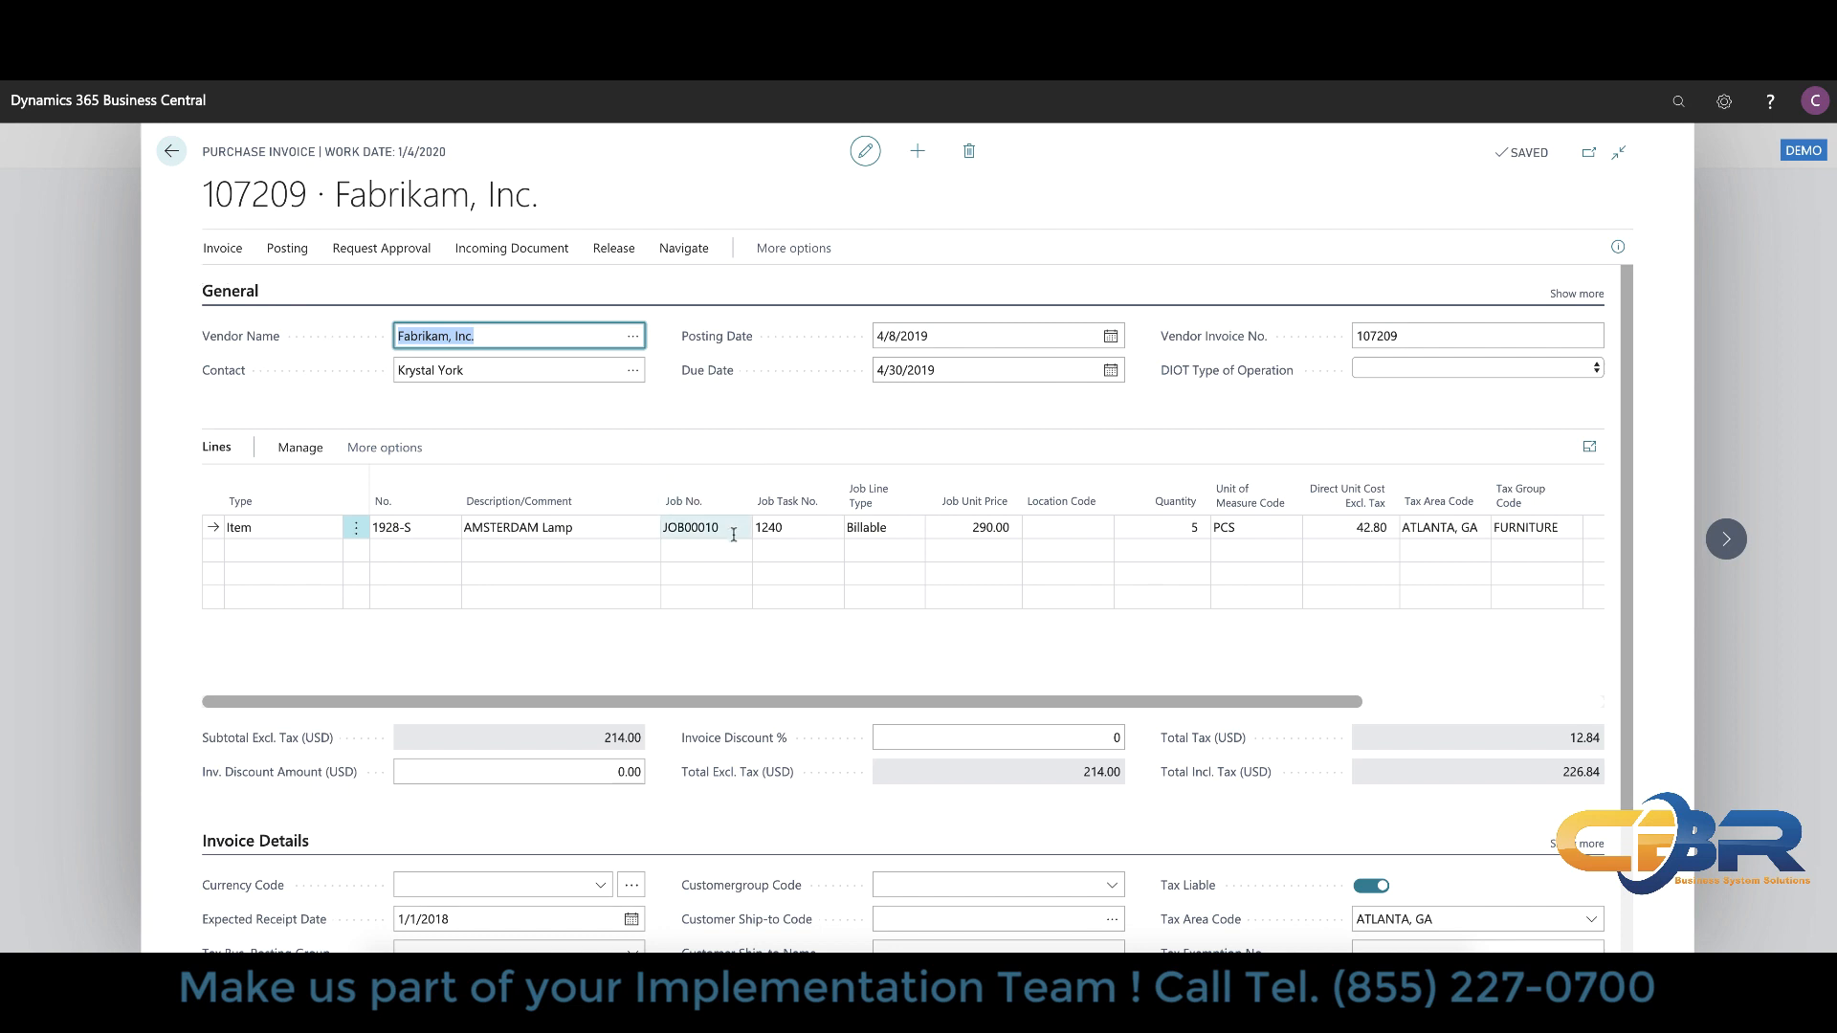
pyautogui.click(702, 527)
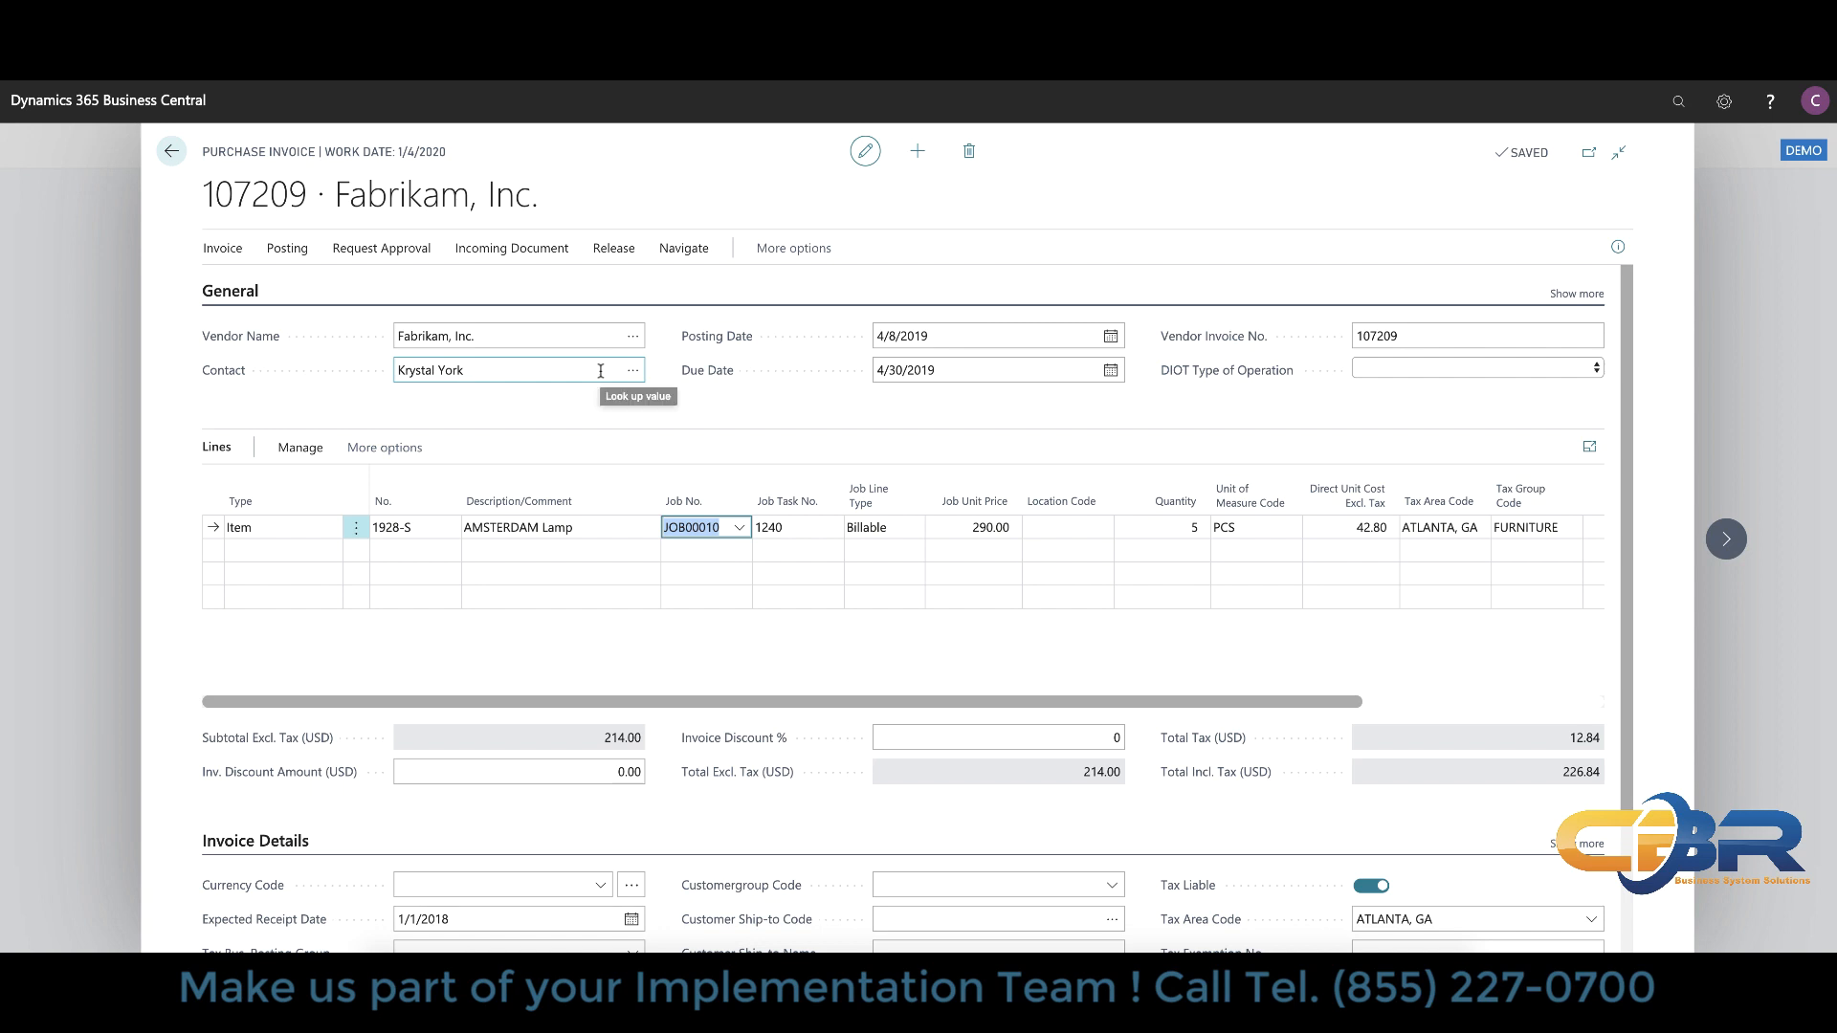
pyautogui.moveTo(494, 323)
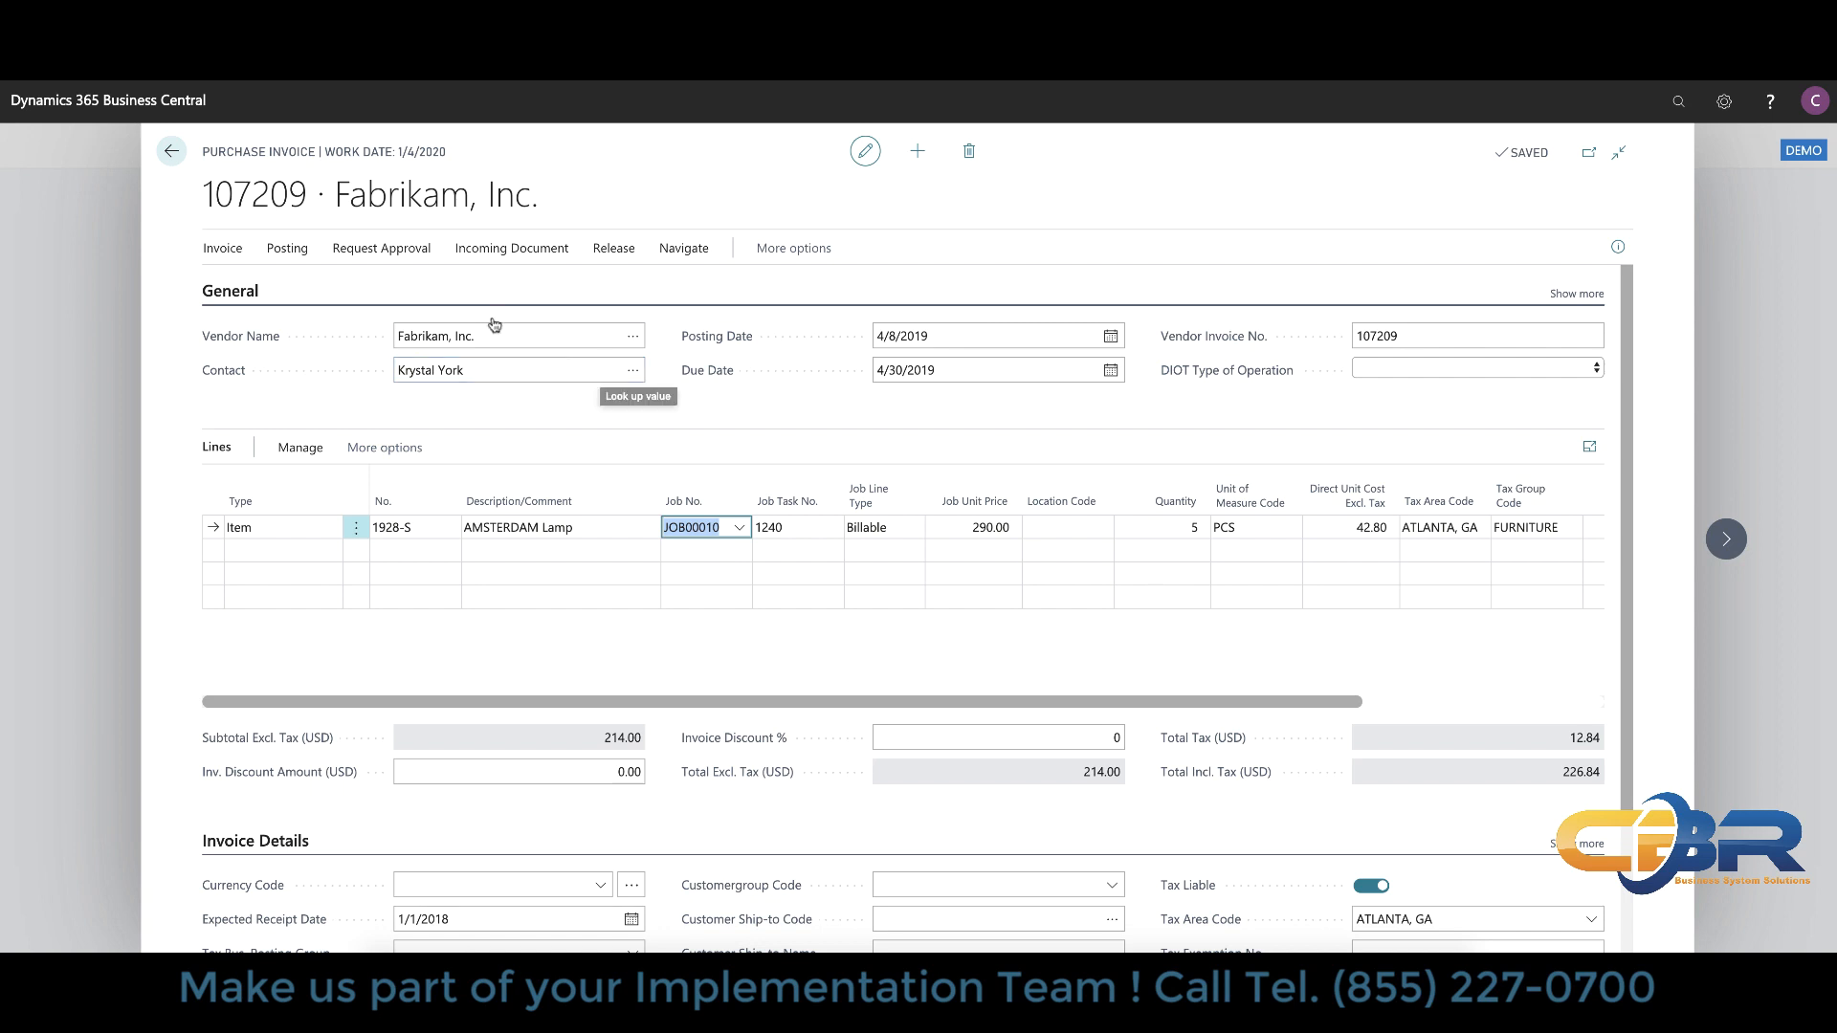
pyautogui.click(170, 151)
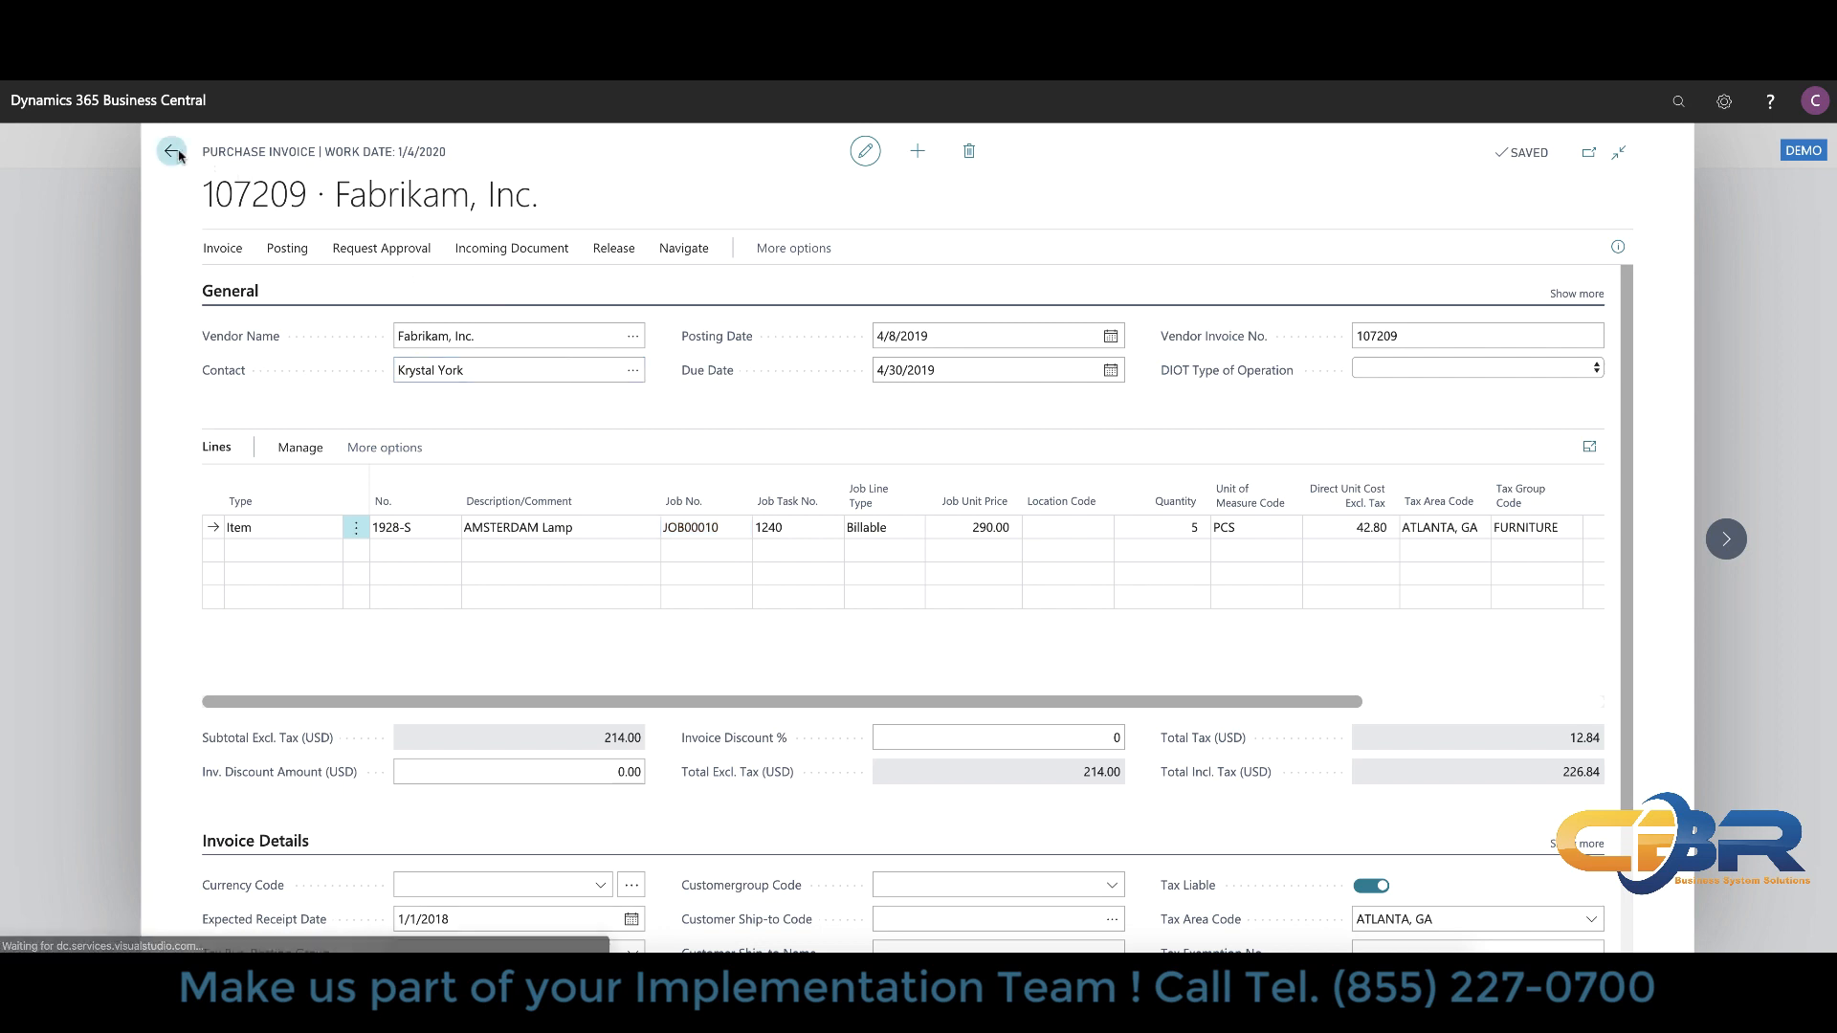
pyautogui.click(174, 151)
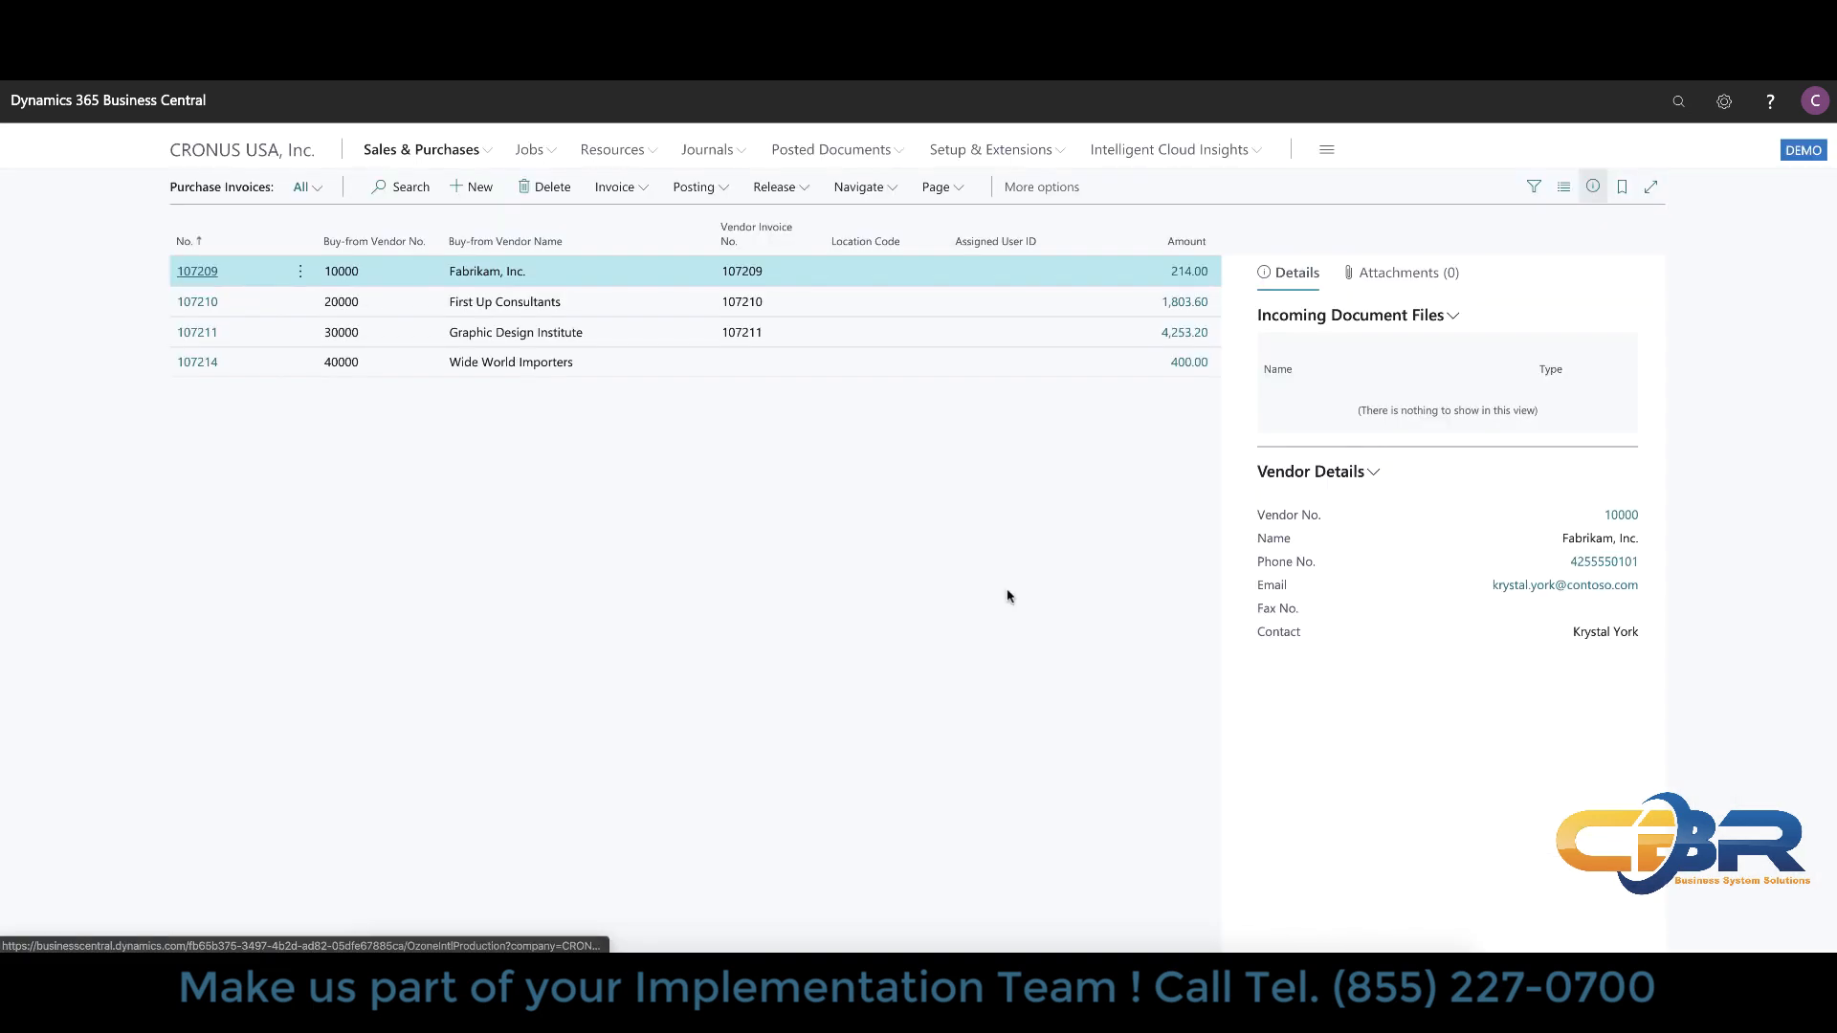
# Step: Open sales invoice S-INV102199 from the Sales Invoices list
pyautogui.click(421, 149)
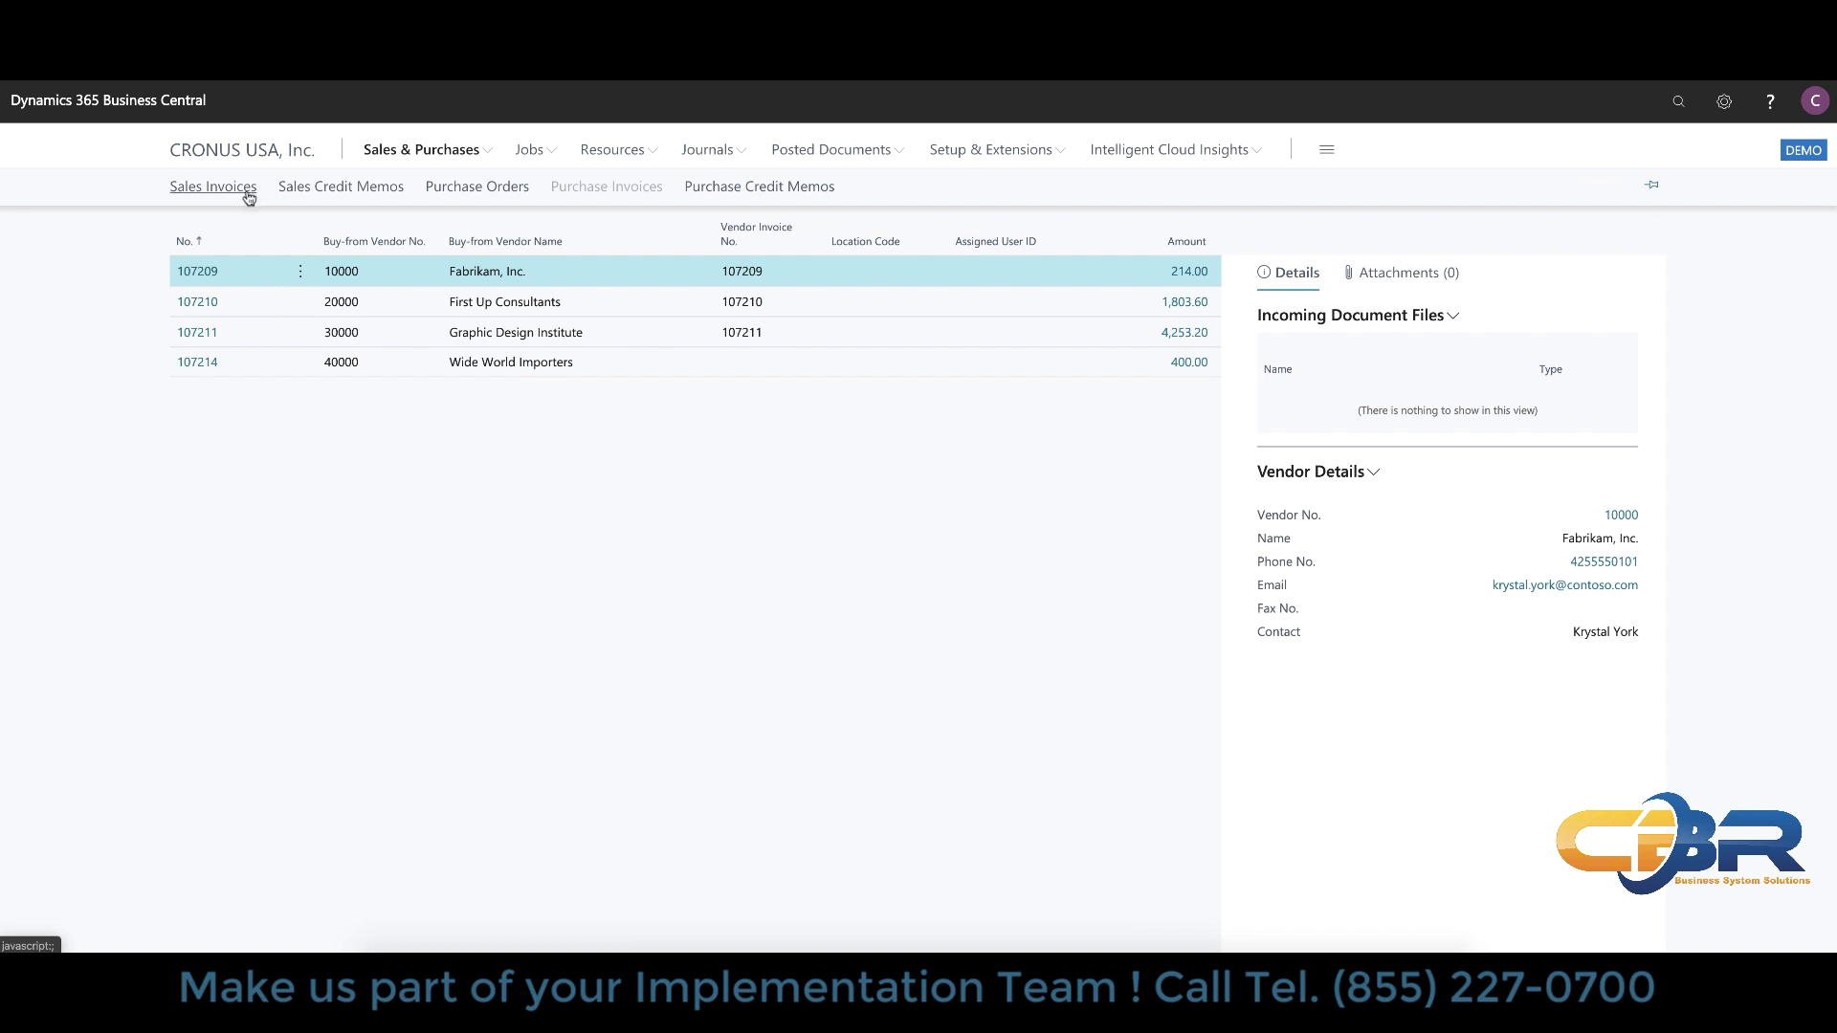
pyautogui.click(212, 186)
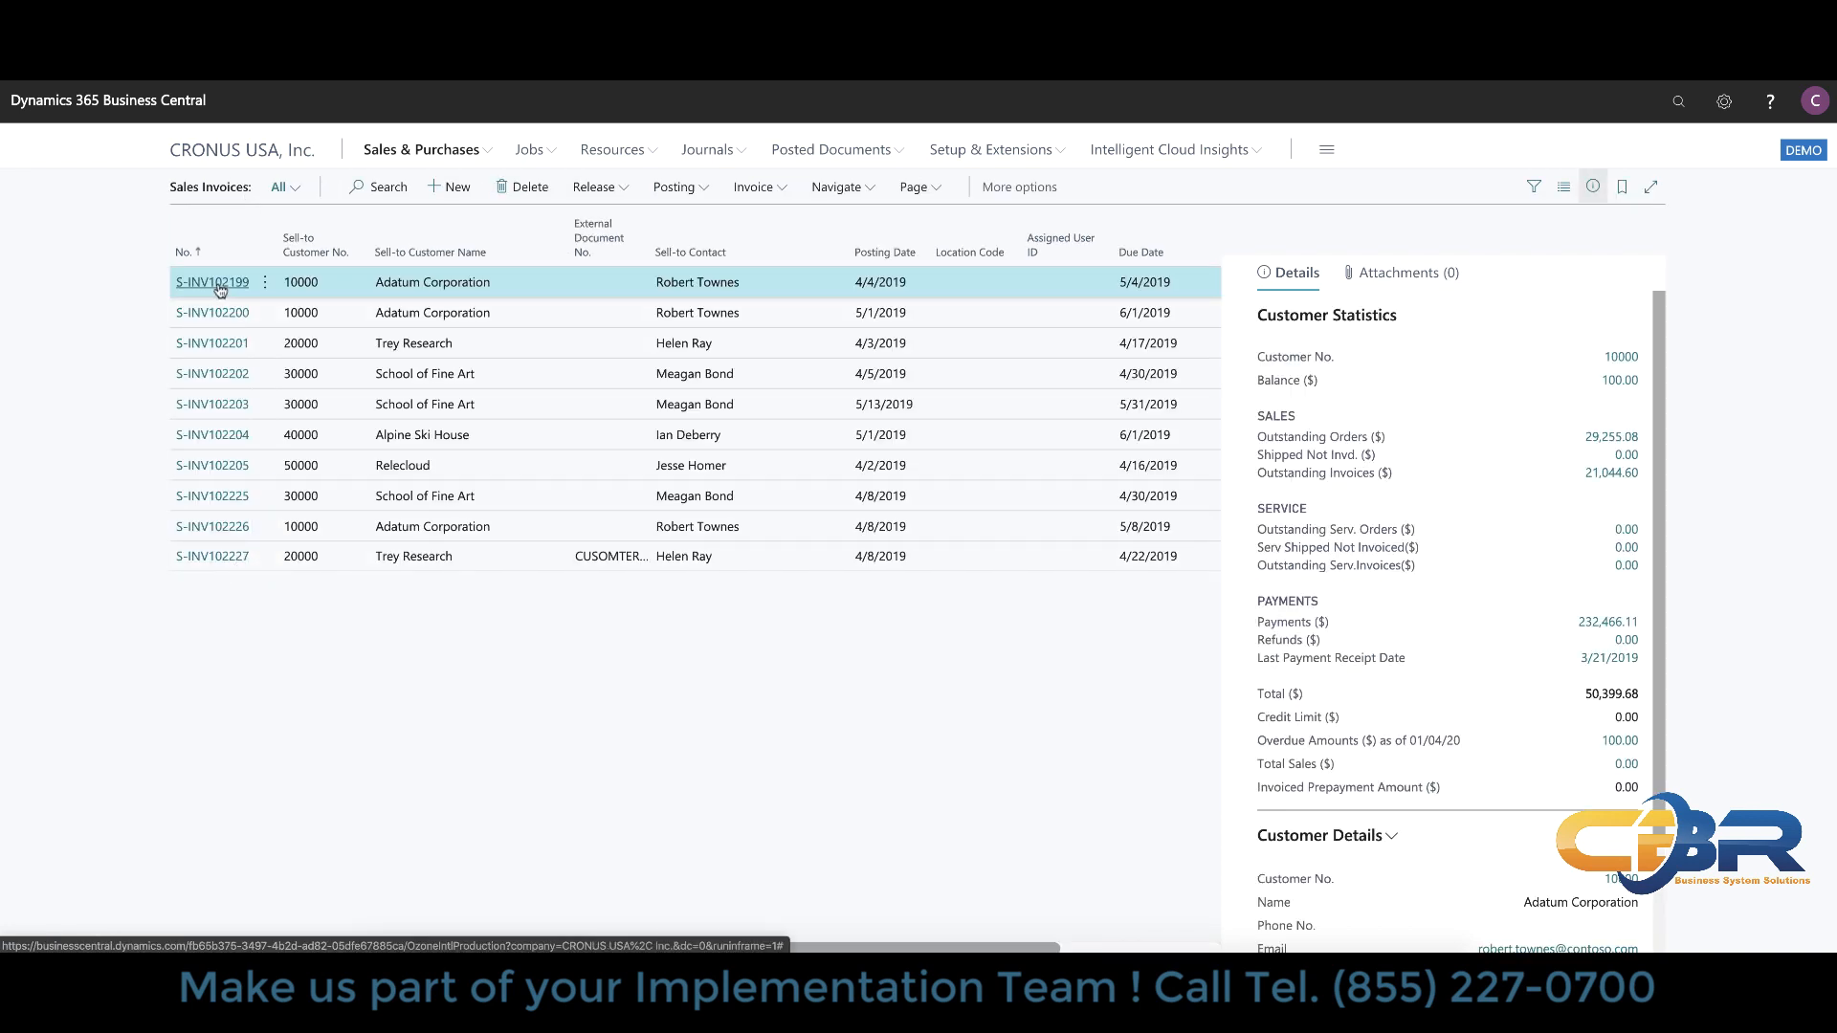
pyautogui.click(212, 282)
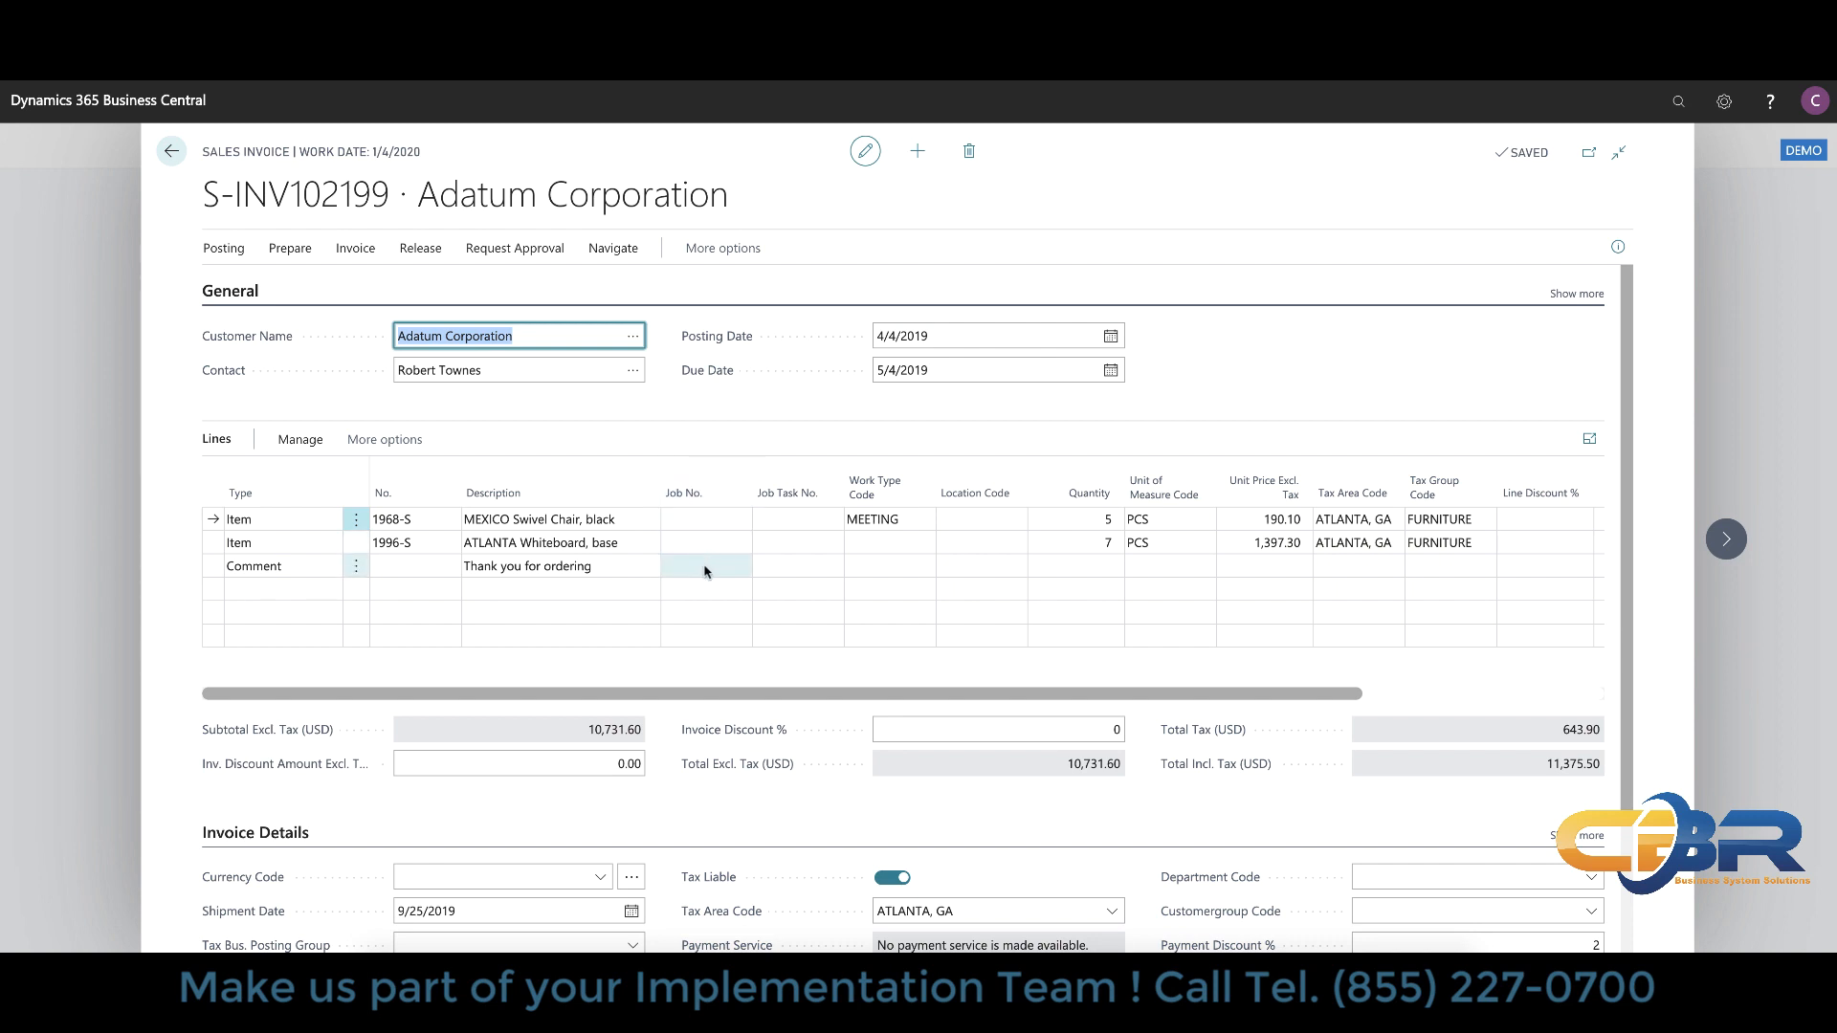
# Step: Review the job fields on the invoice lines, then leave the invoice unposted
pyautogui.click(796, 541)
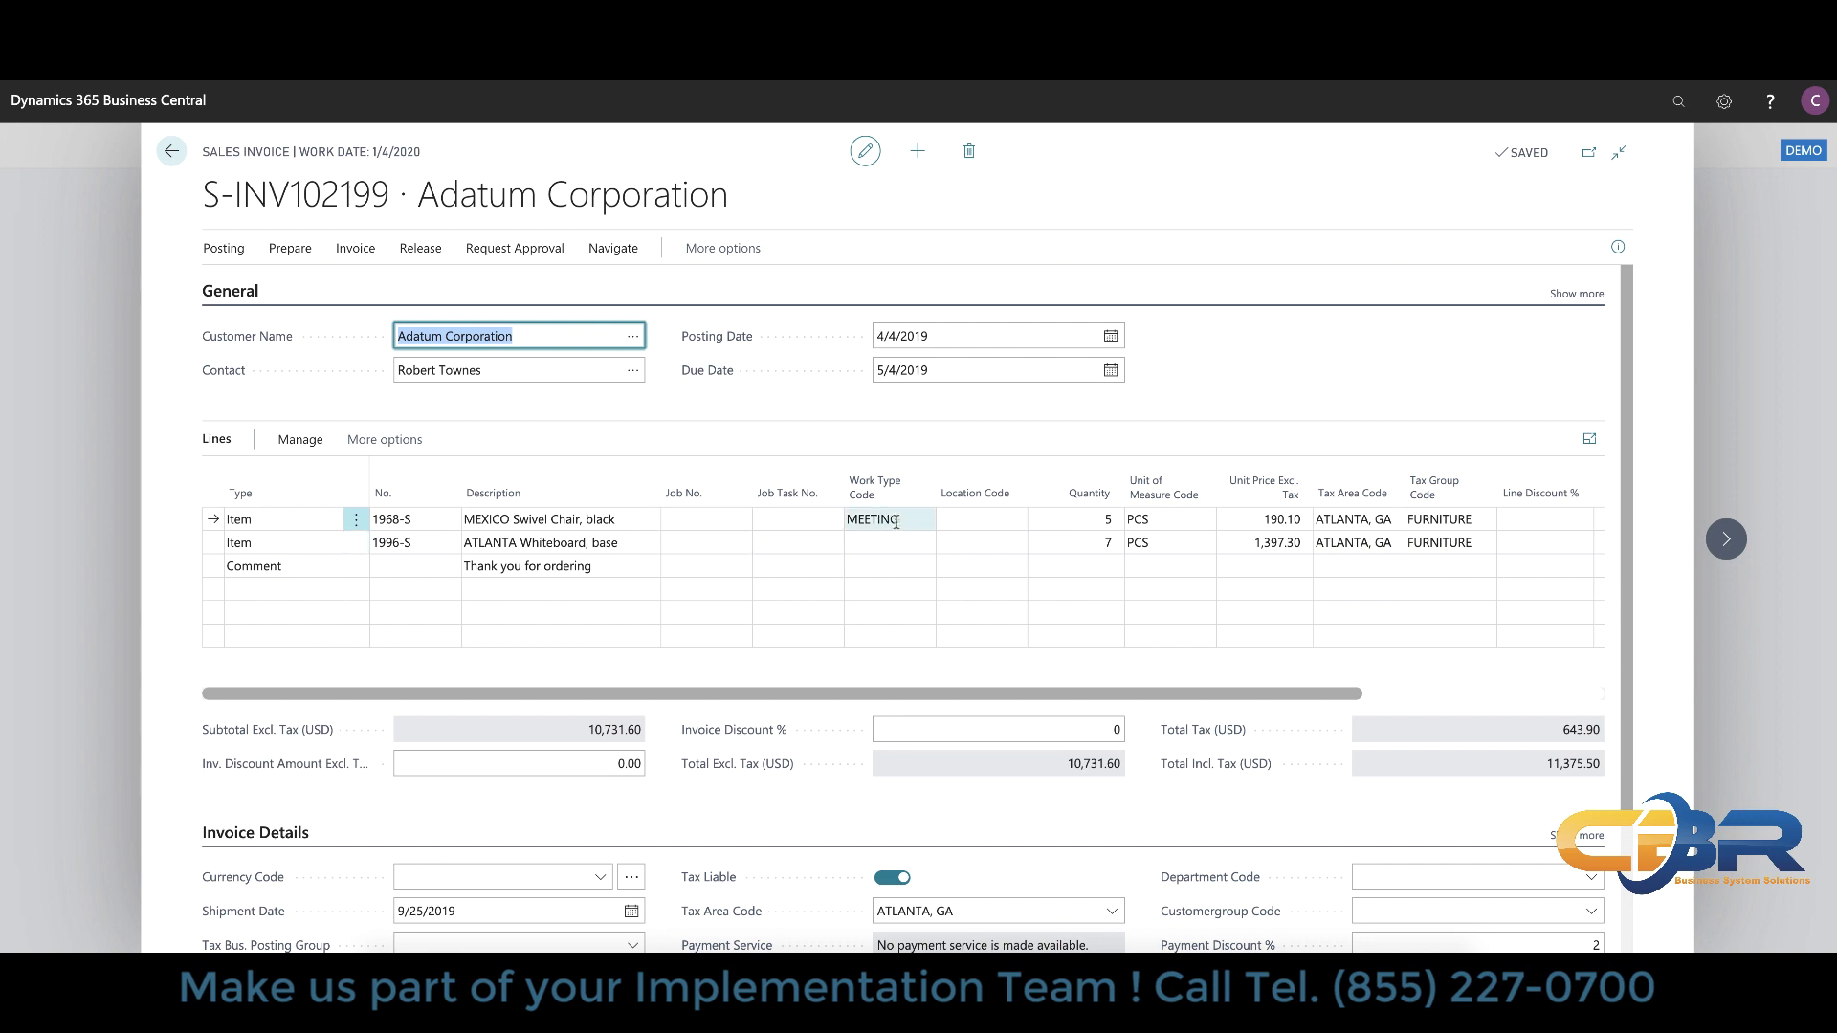
pyautogui.moveTo(895, 520)
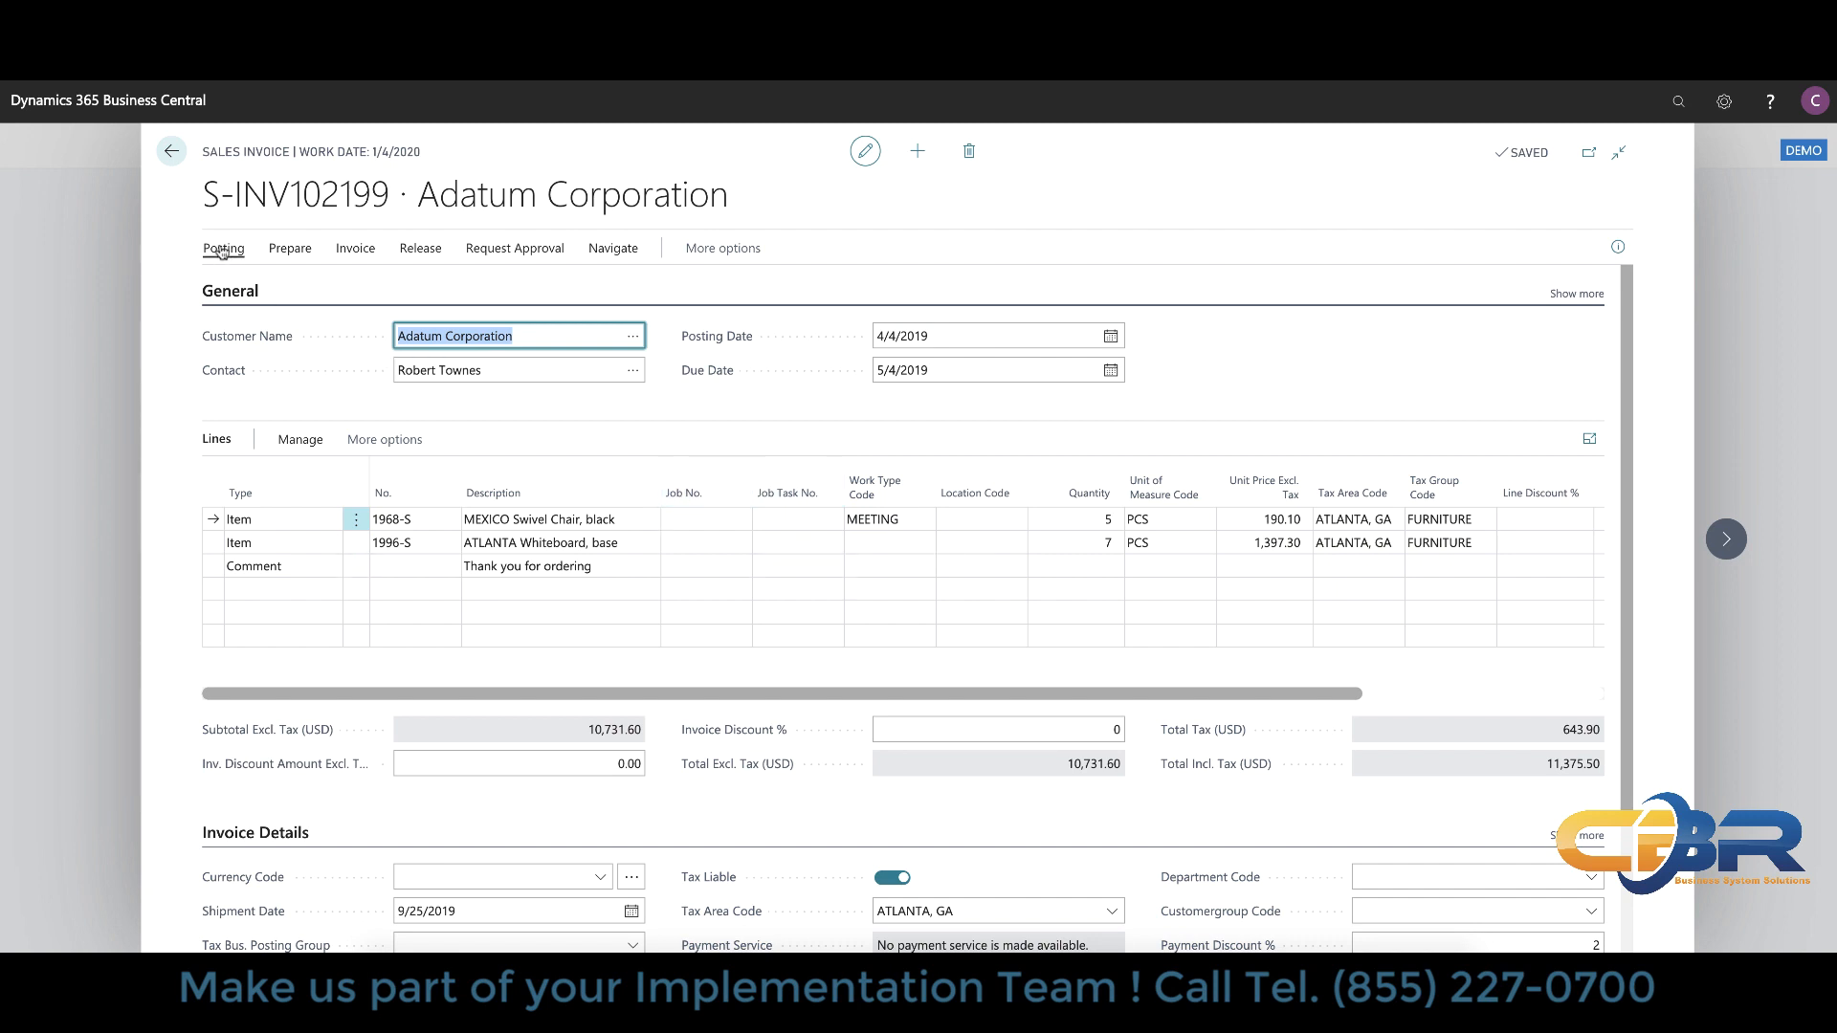
pyautogui.click(170, 152)
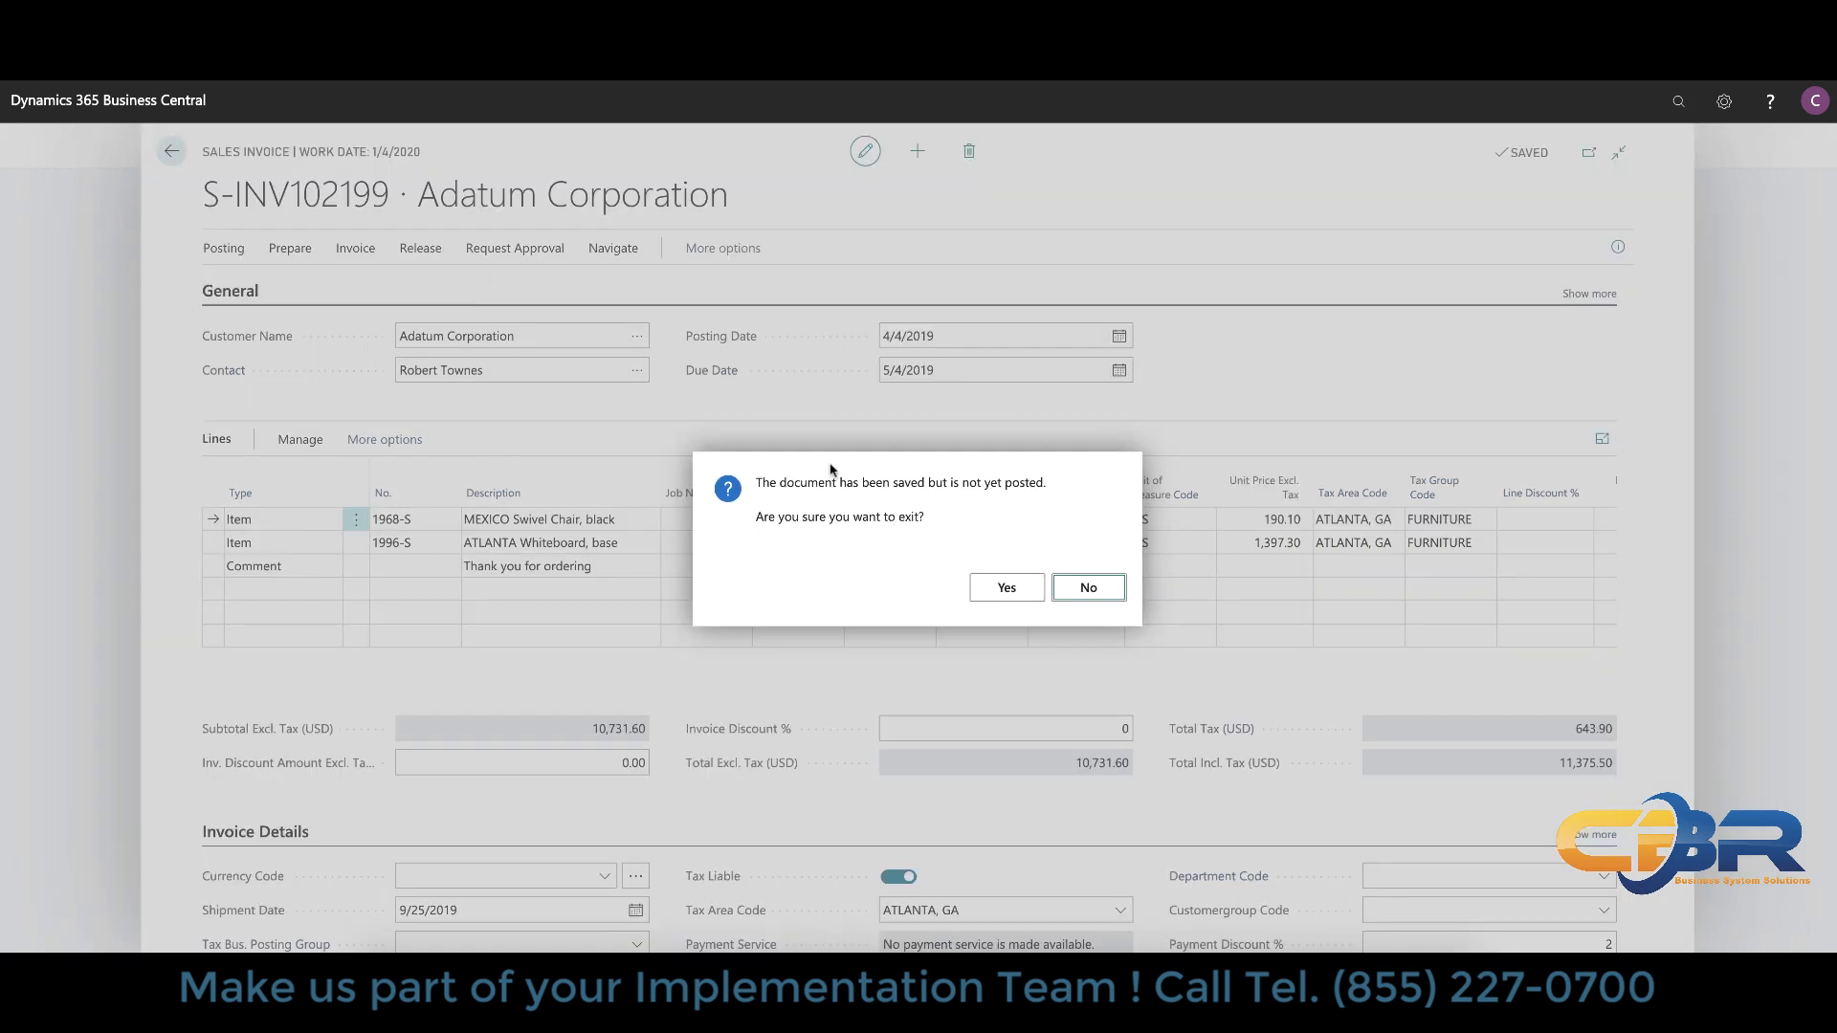
pyautogui.click(1005, 587)
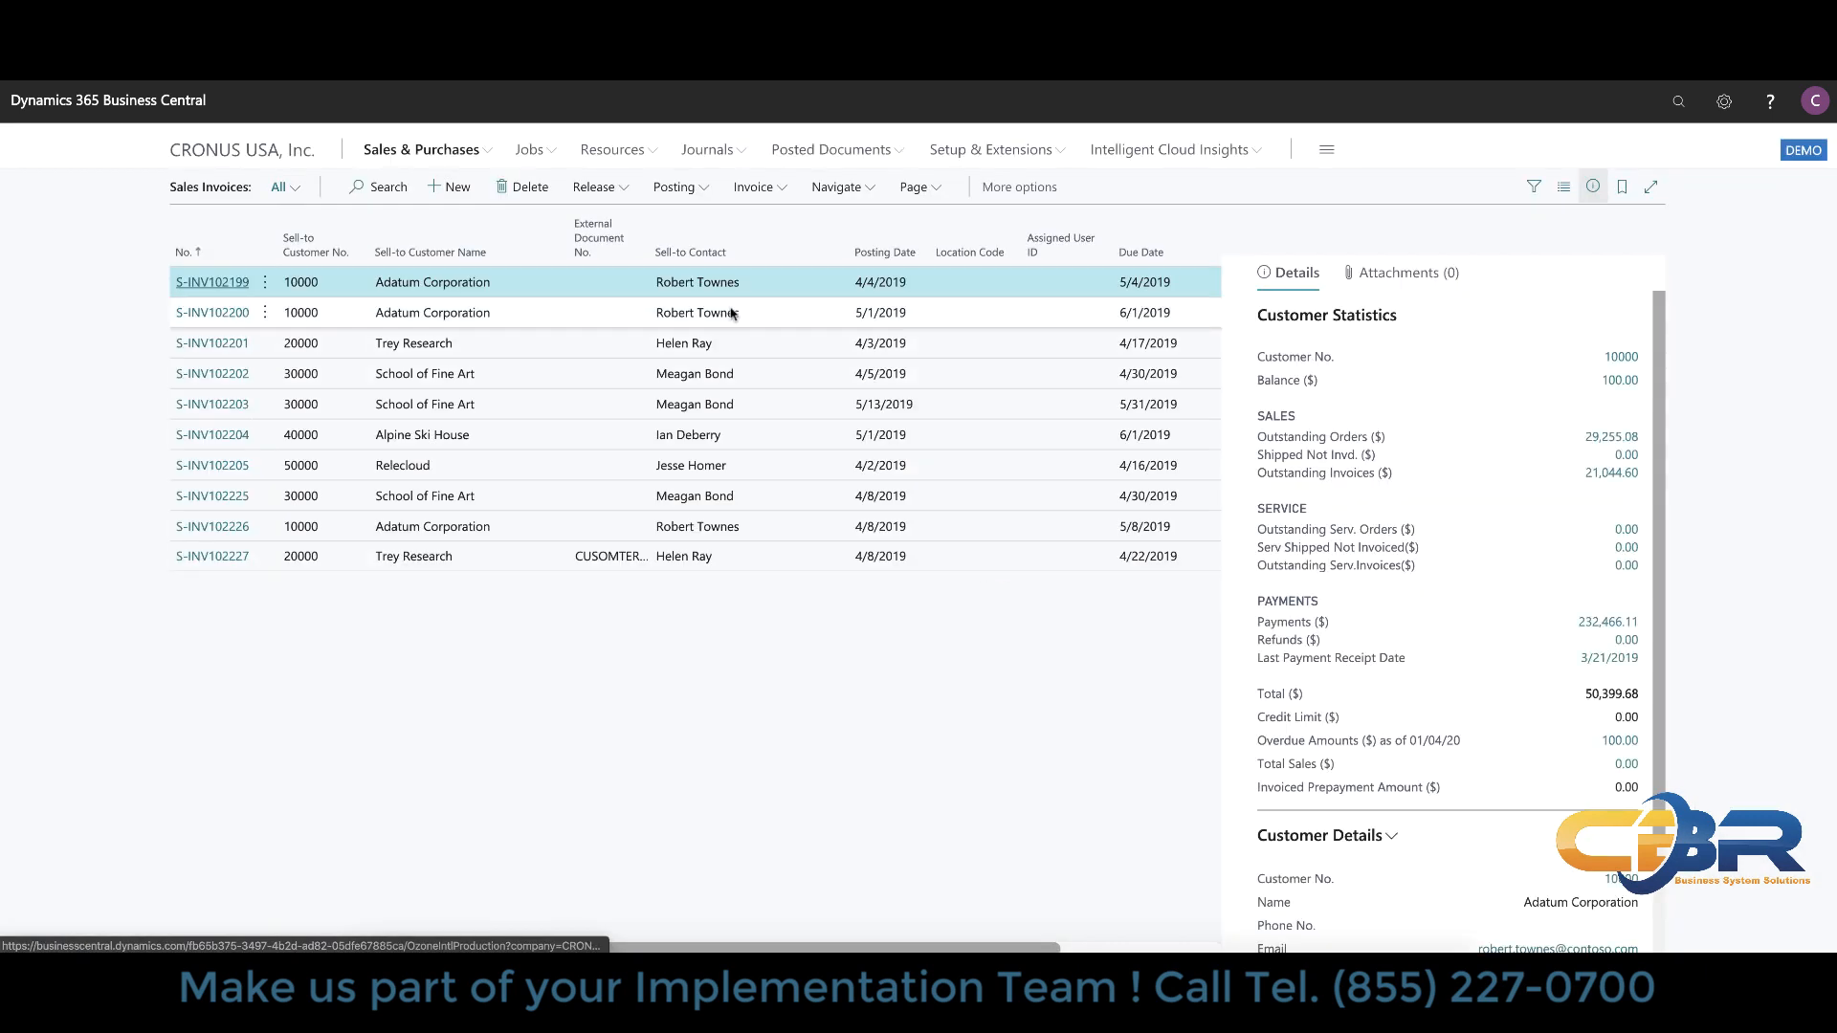
pyautogui.click(528, 150)
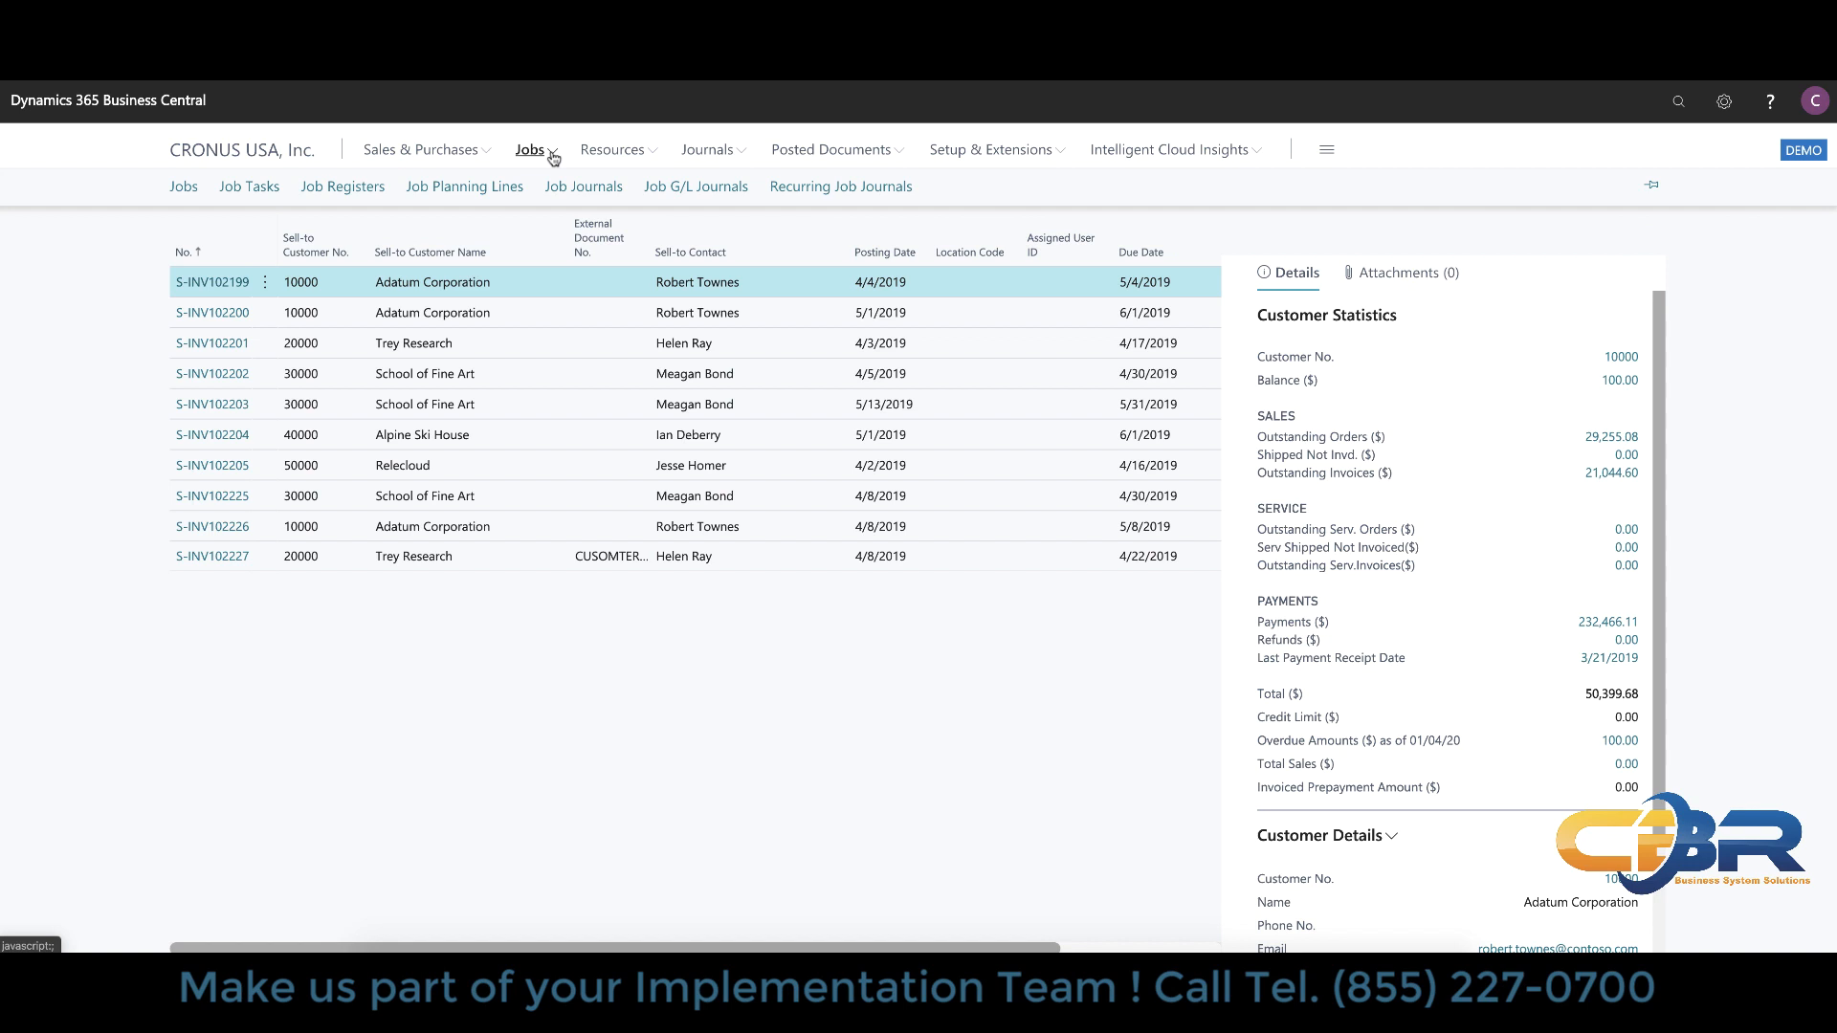
pyautogui.moveTo(902, 155)
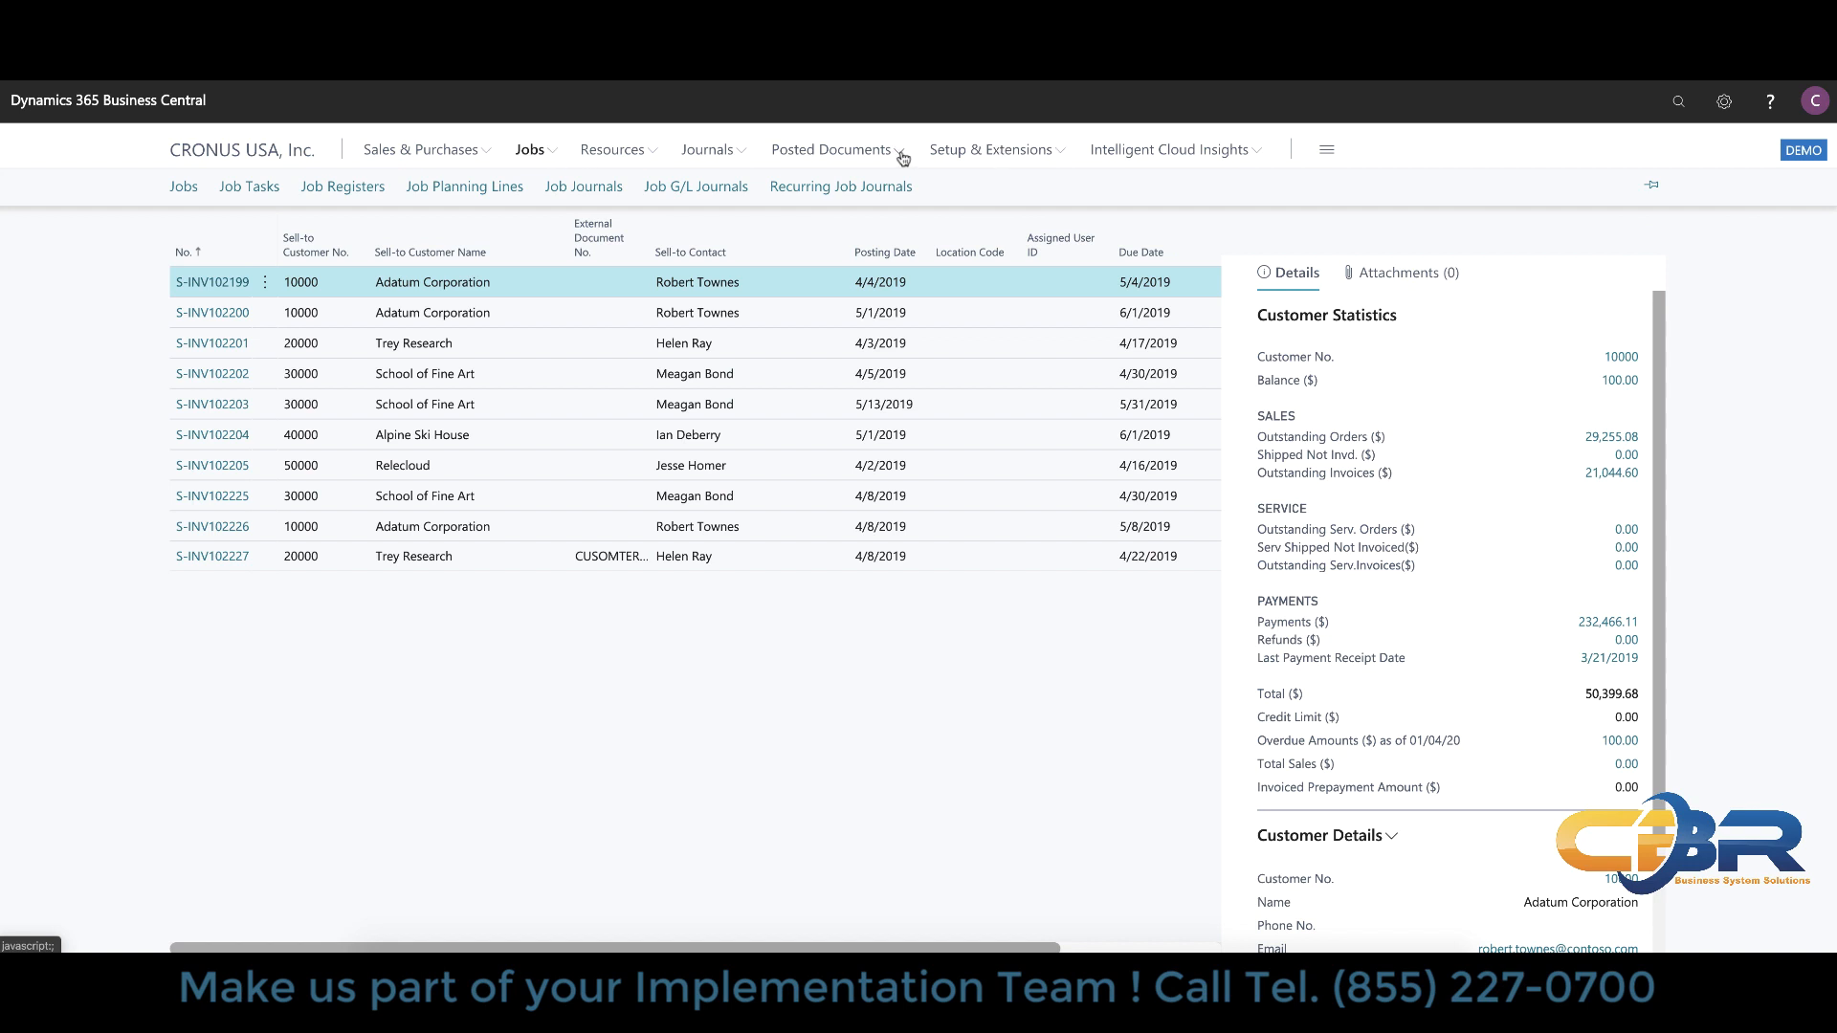
pyautogui.click(832, 150)
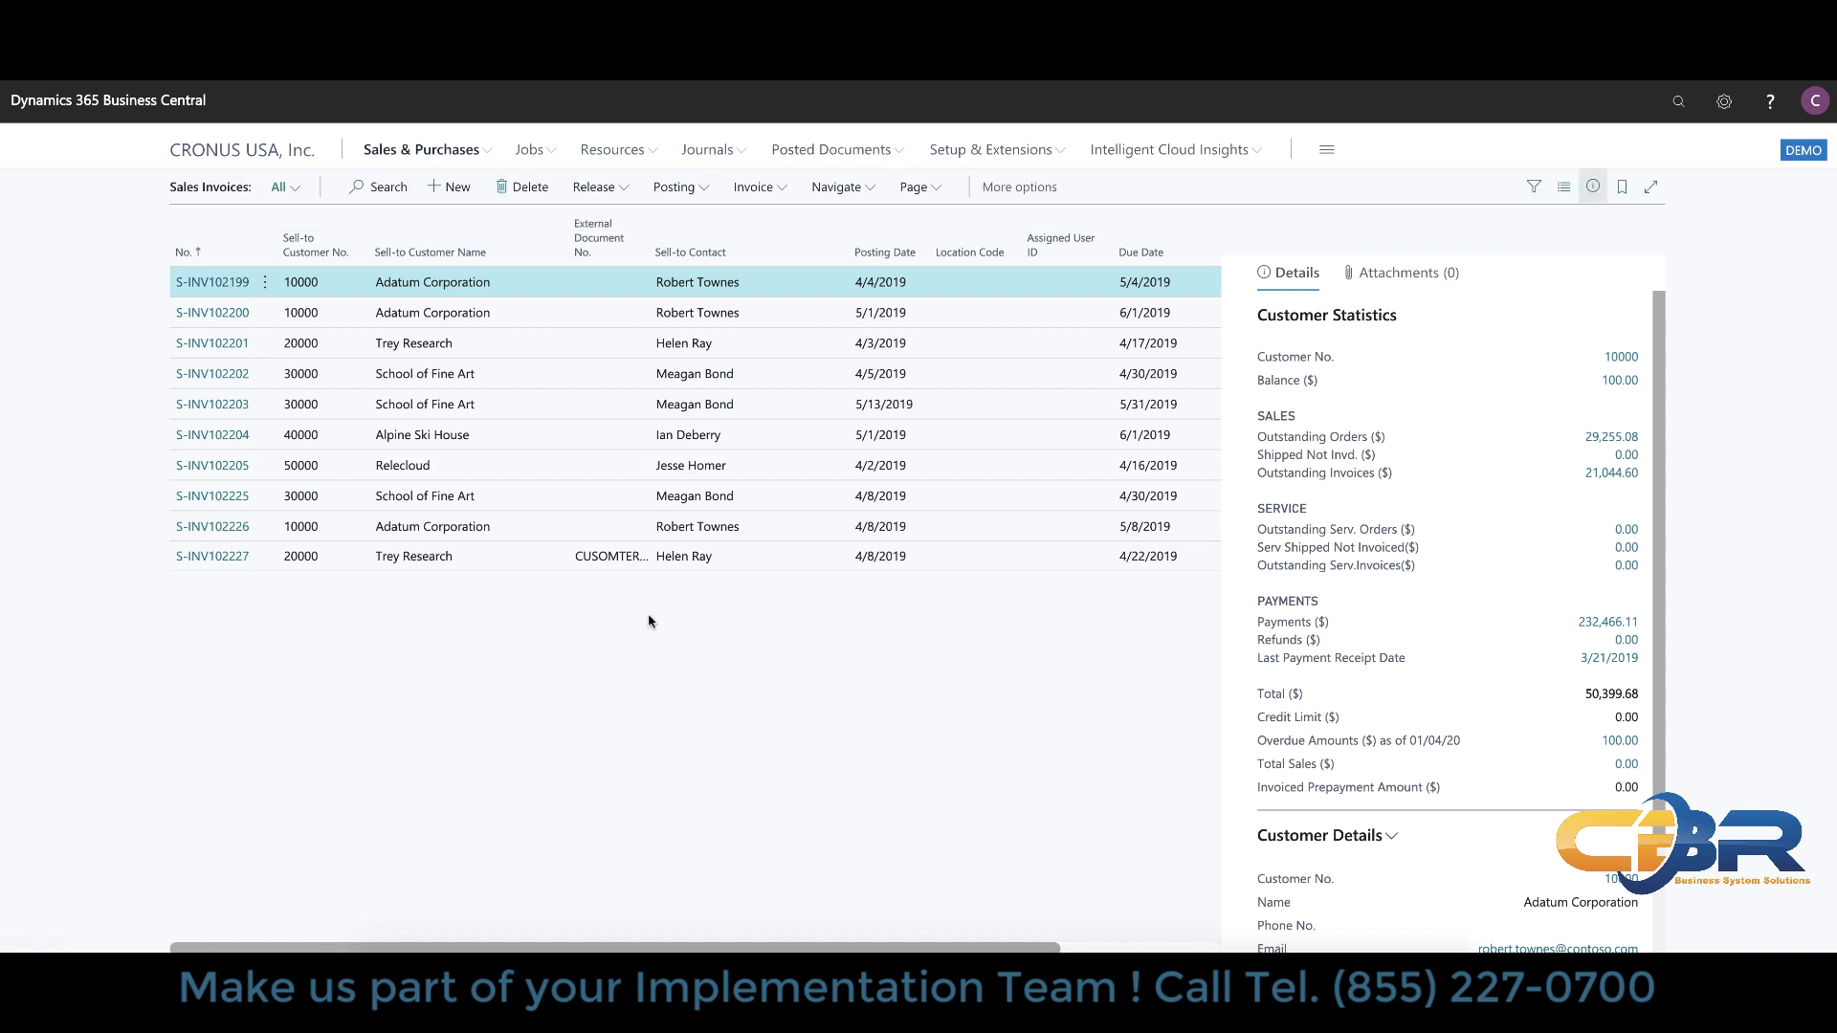
# Step: Show the Open in Excel option, then return to the CRONUS USA Role Center
pyautogui.click(917, 185)
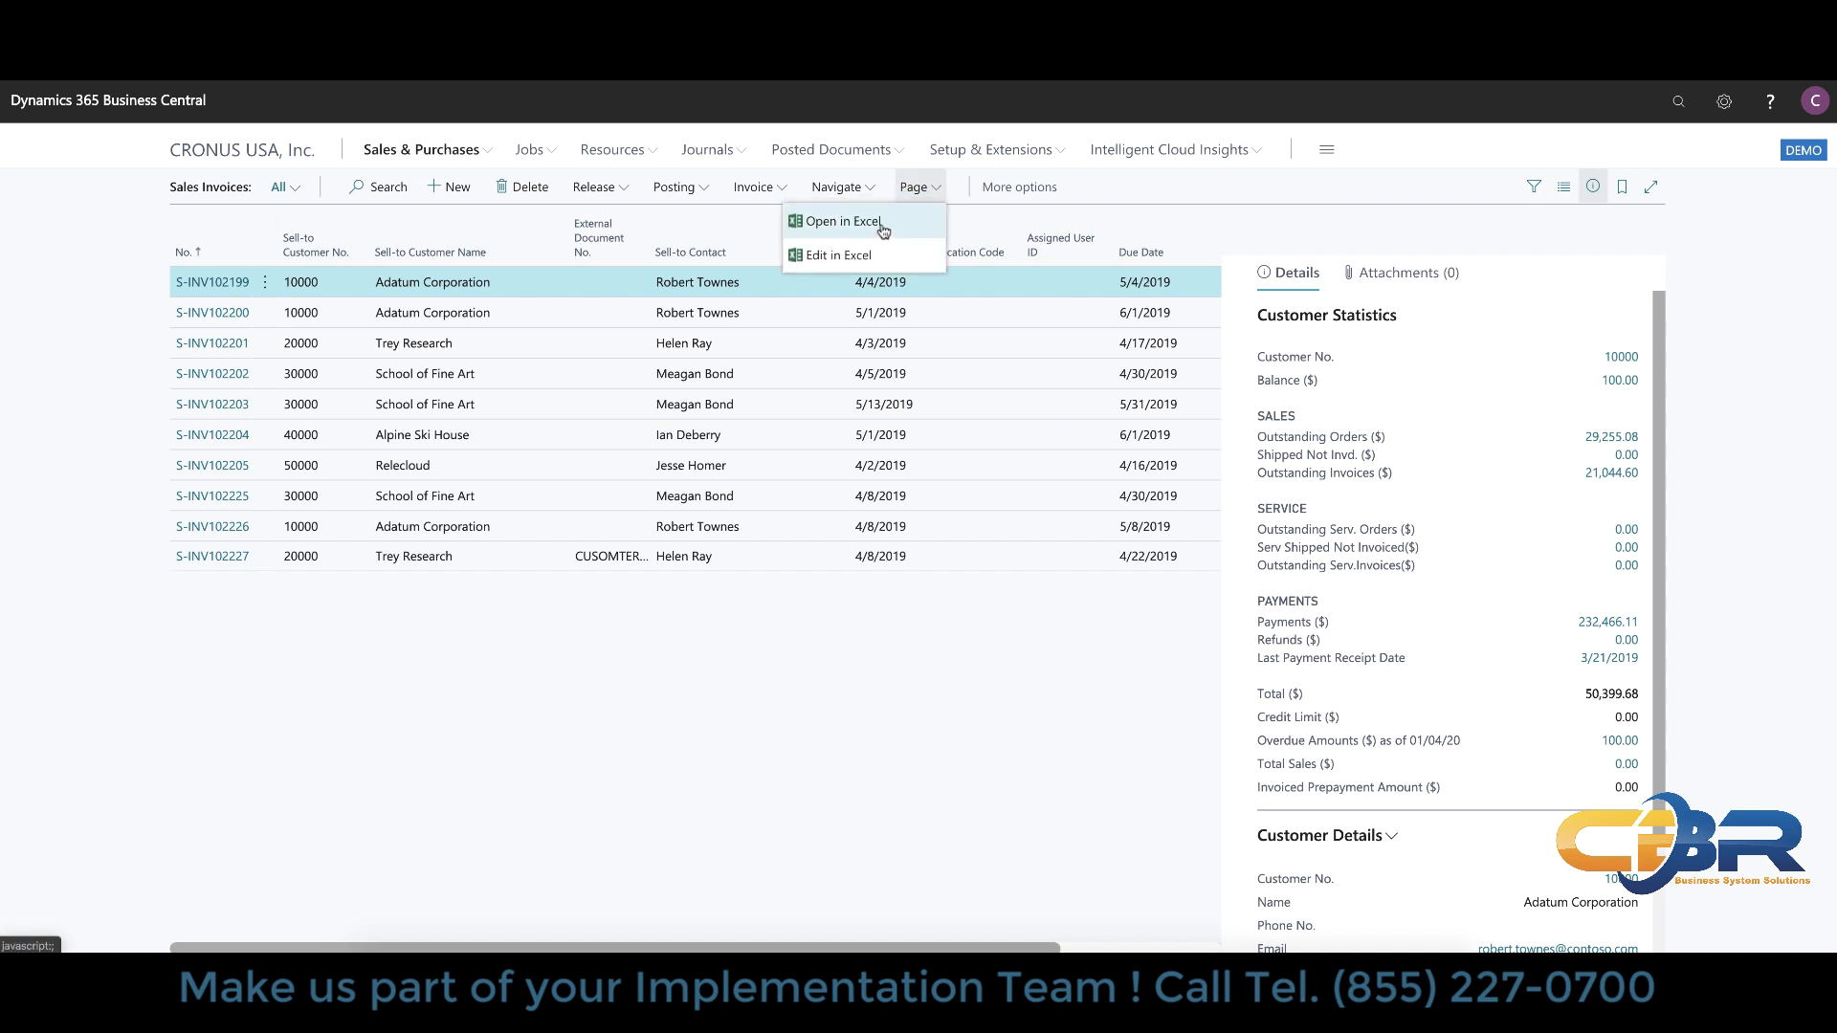
pyautogui.moveTo(842, 222)
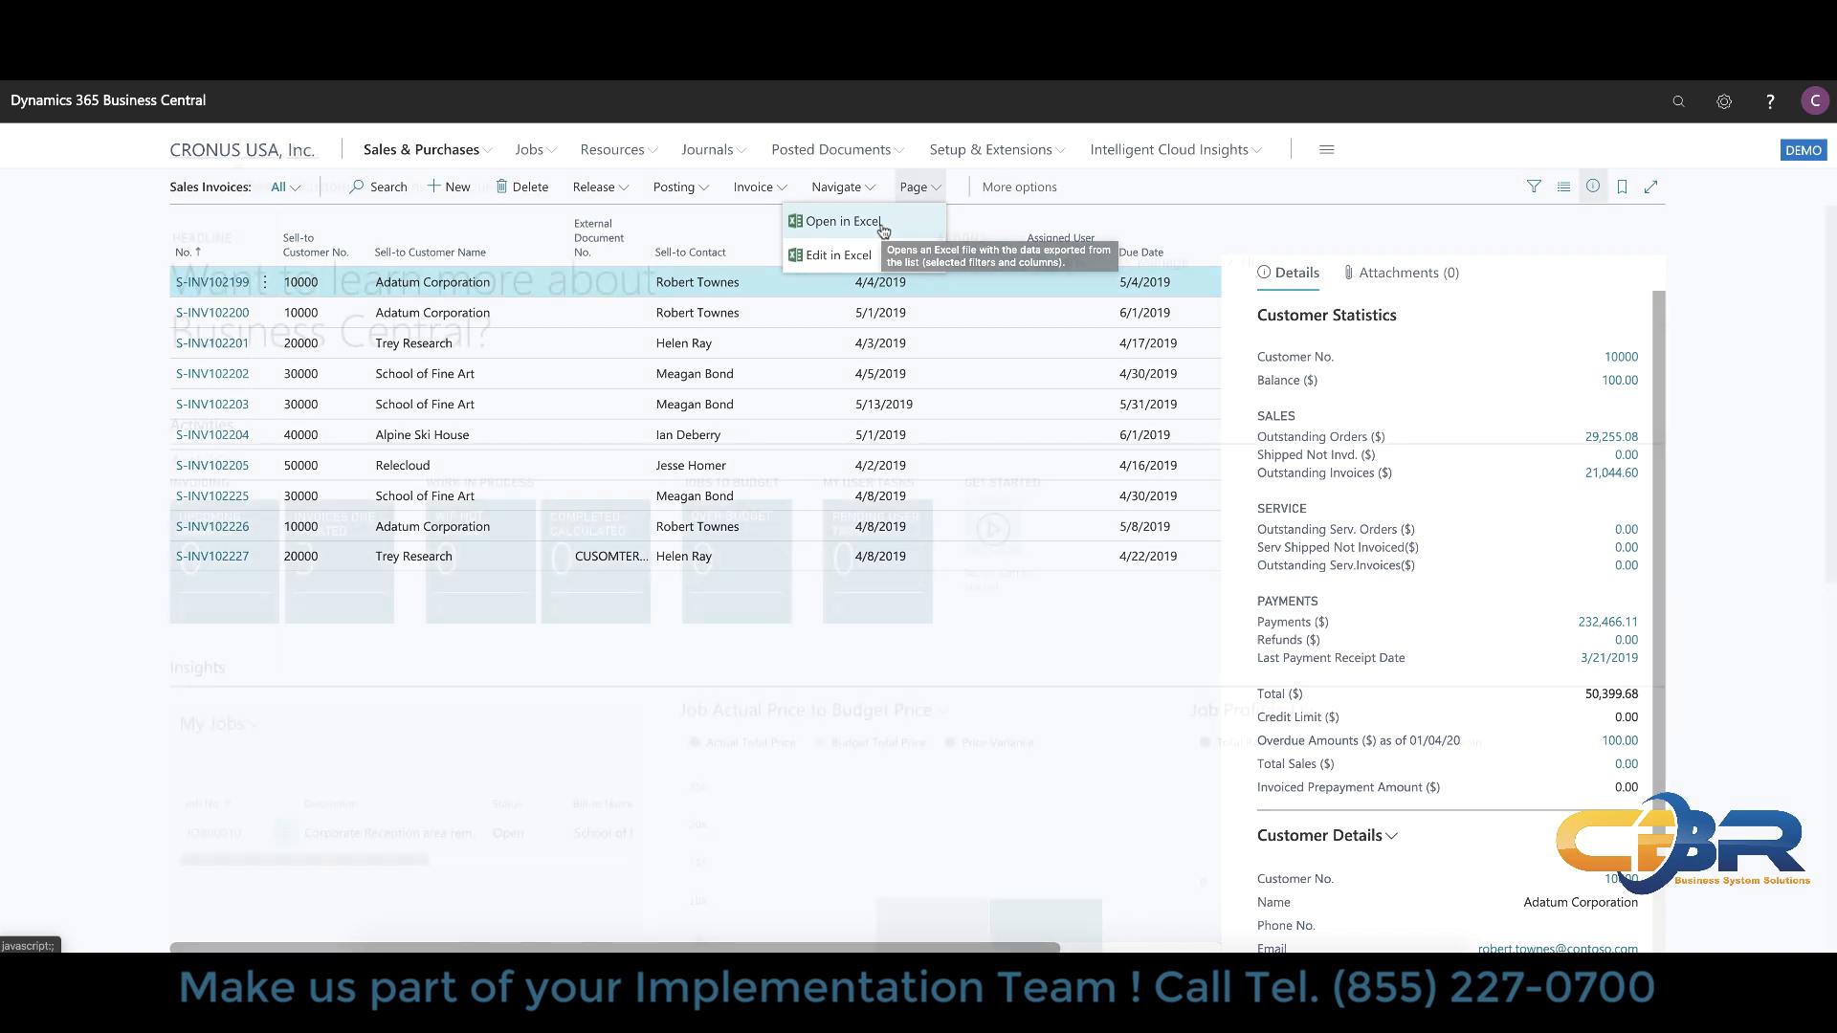
pyautogui.click(245, 150)
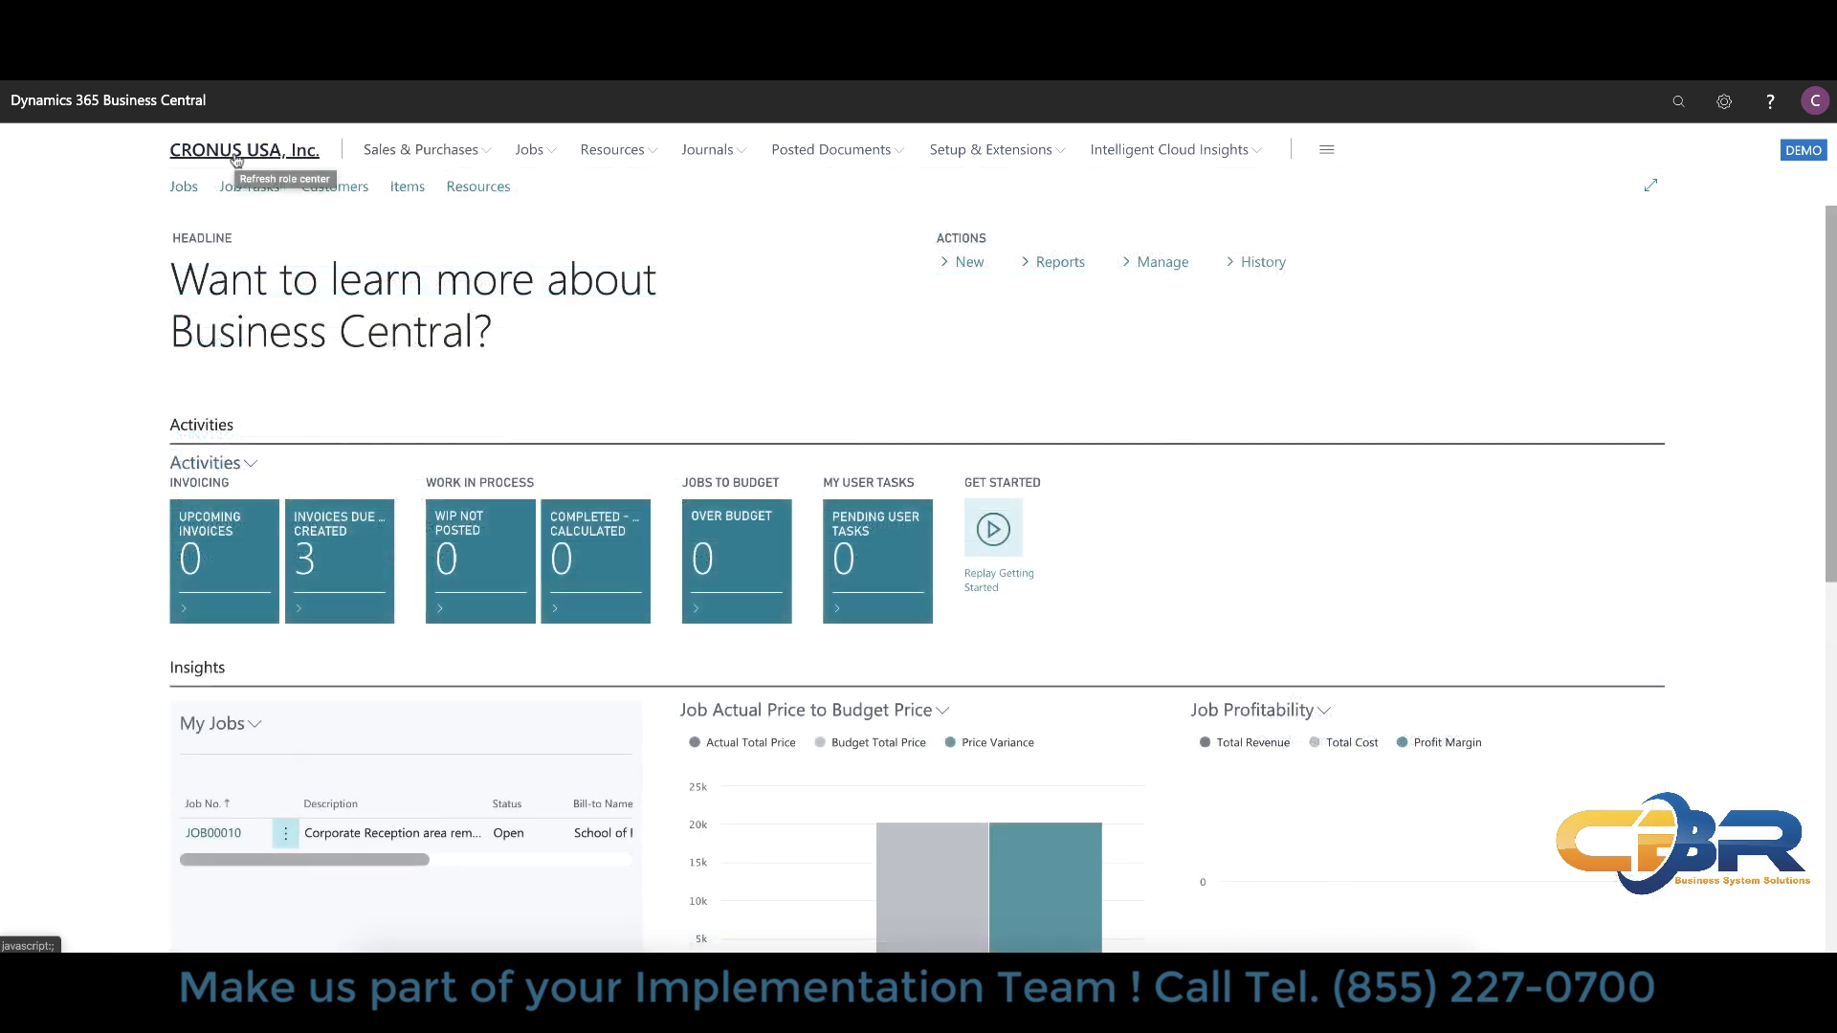